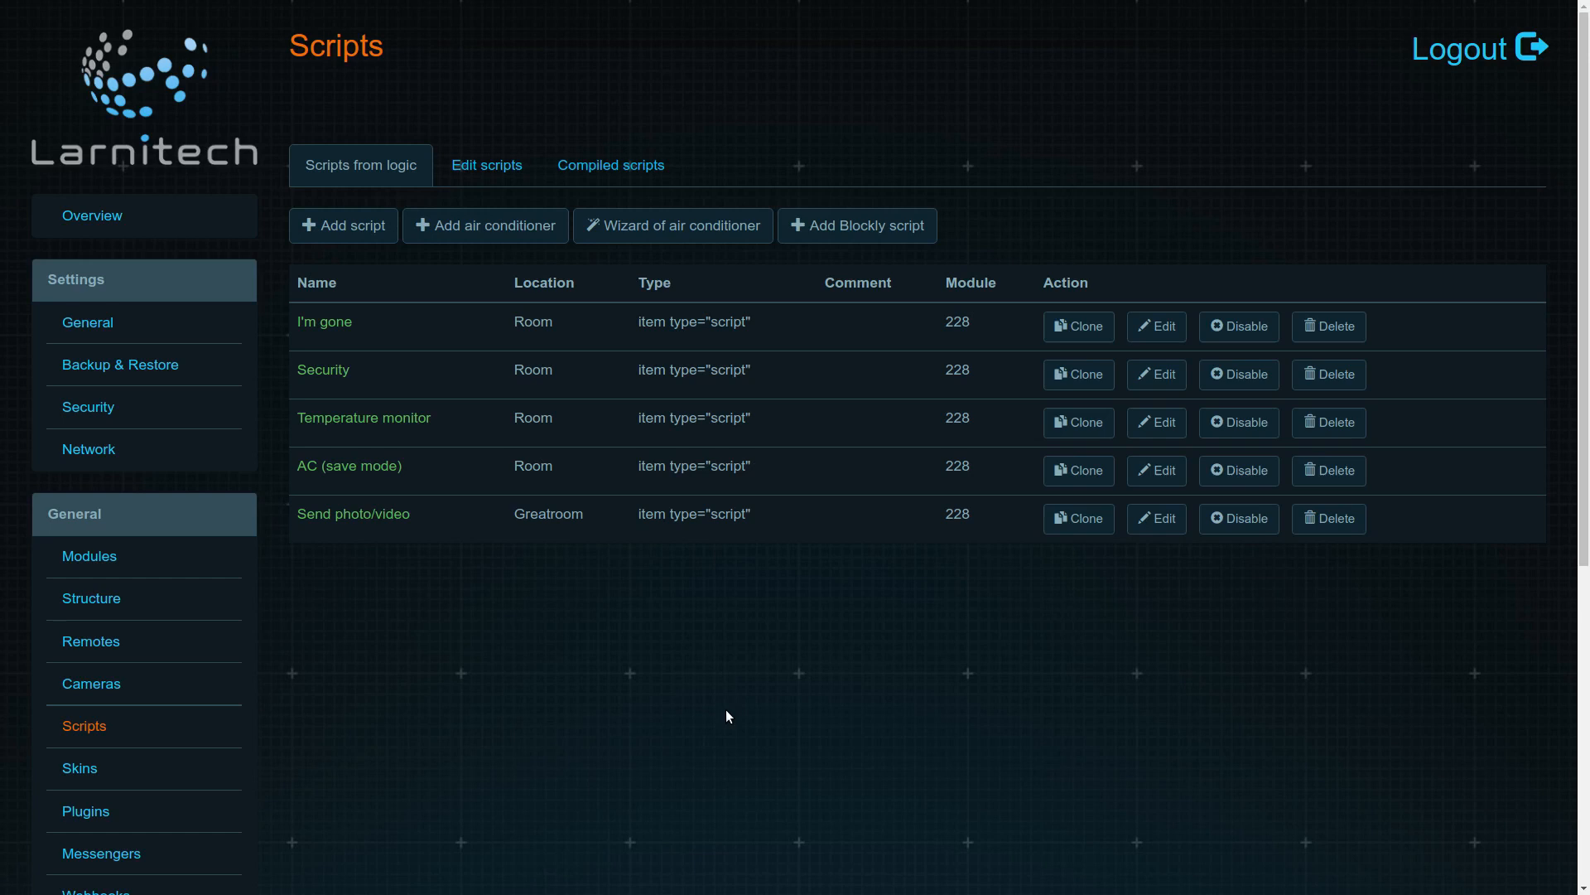
{"action": "mouse_move", "coordinate": [432, 674]}
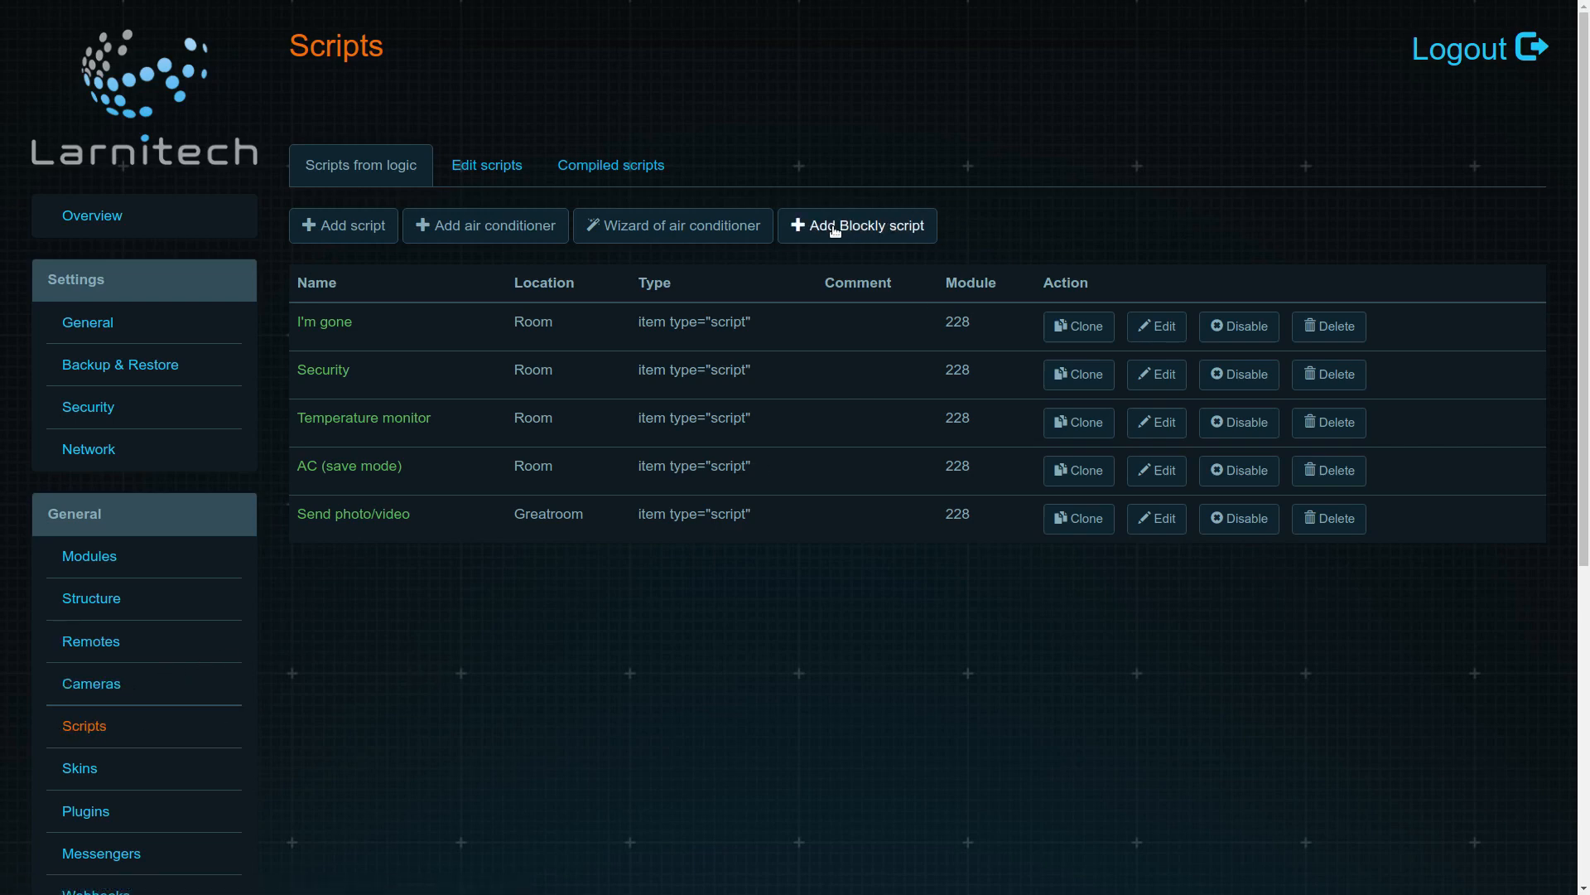
Step: Start a new Blockly script and browse the Notification block category
{"action": "left_click", "coordinate": [856, 226]}
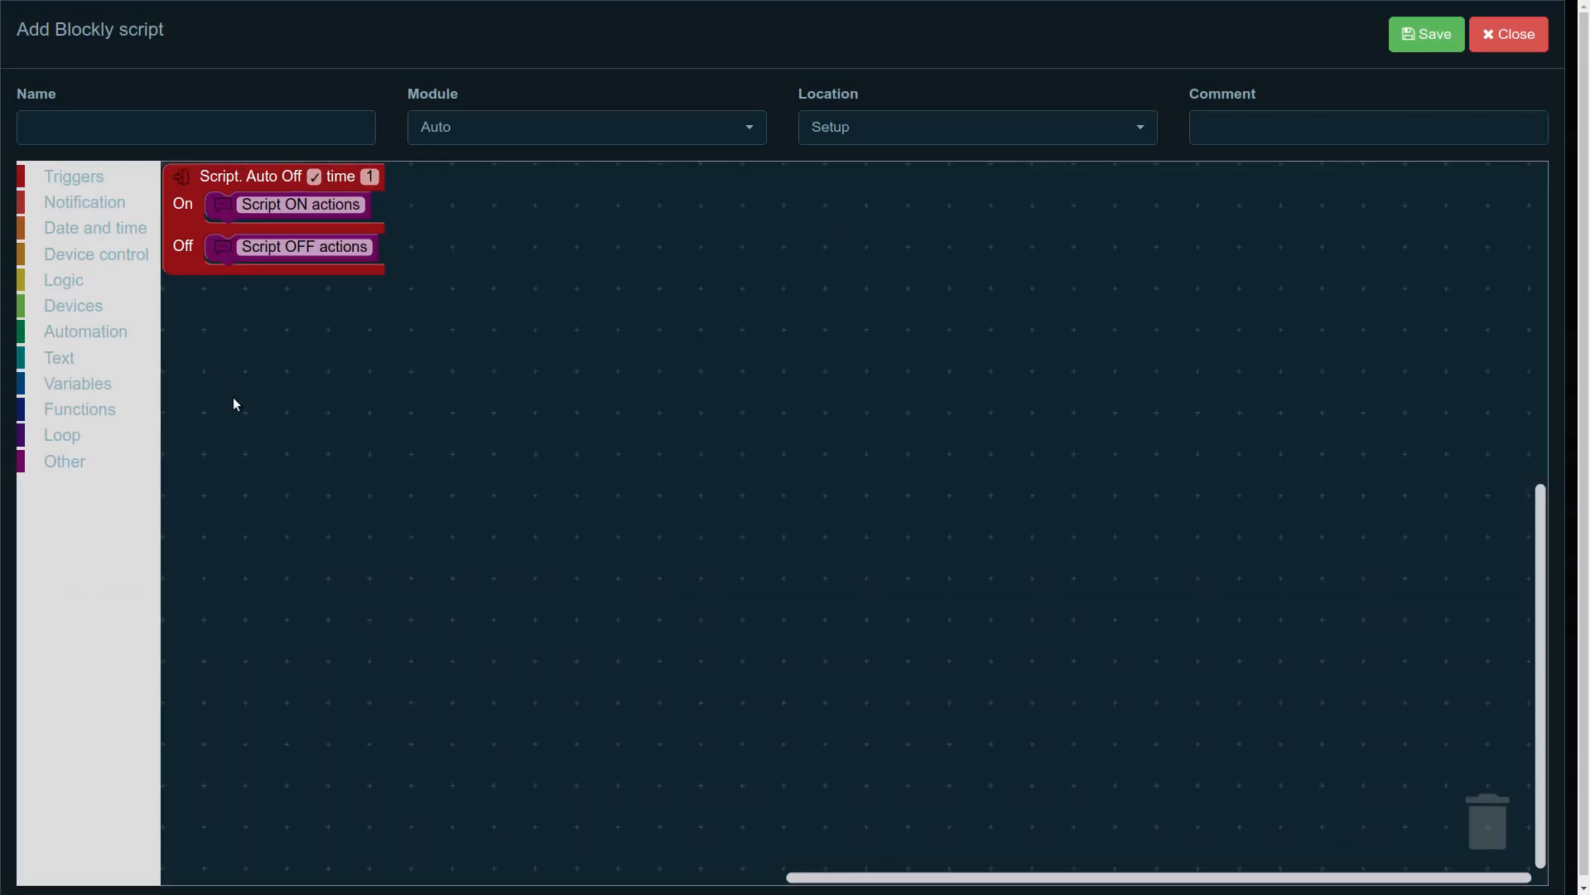
{"action": "mouse_move", "coordinate": [116, 196]}
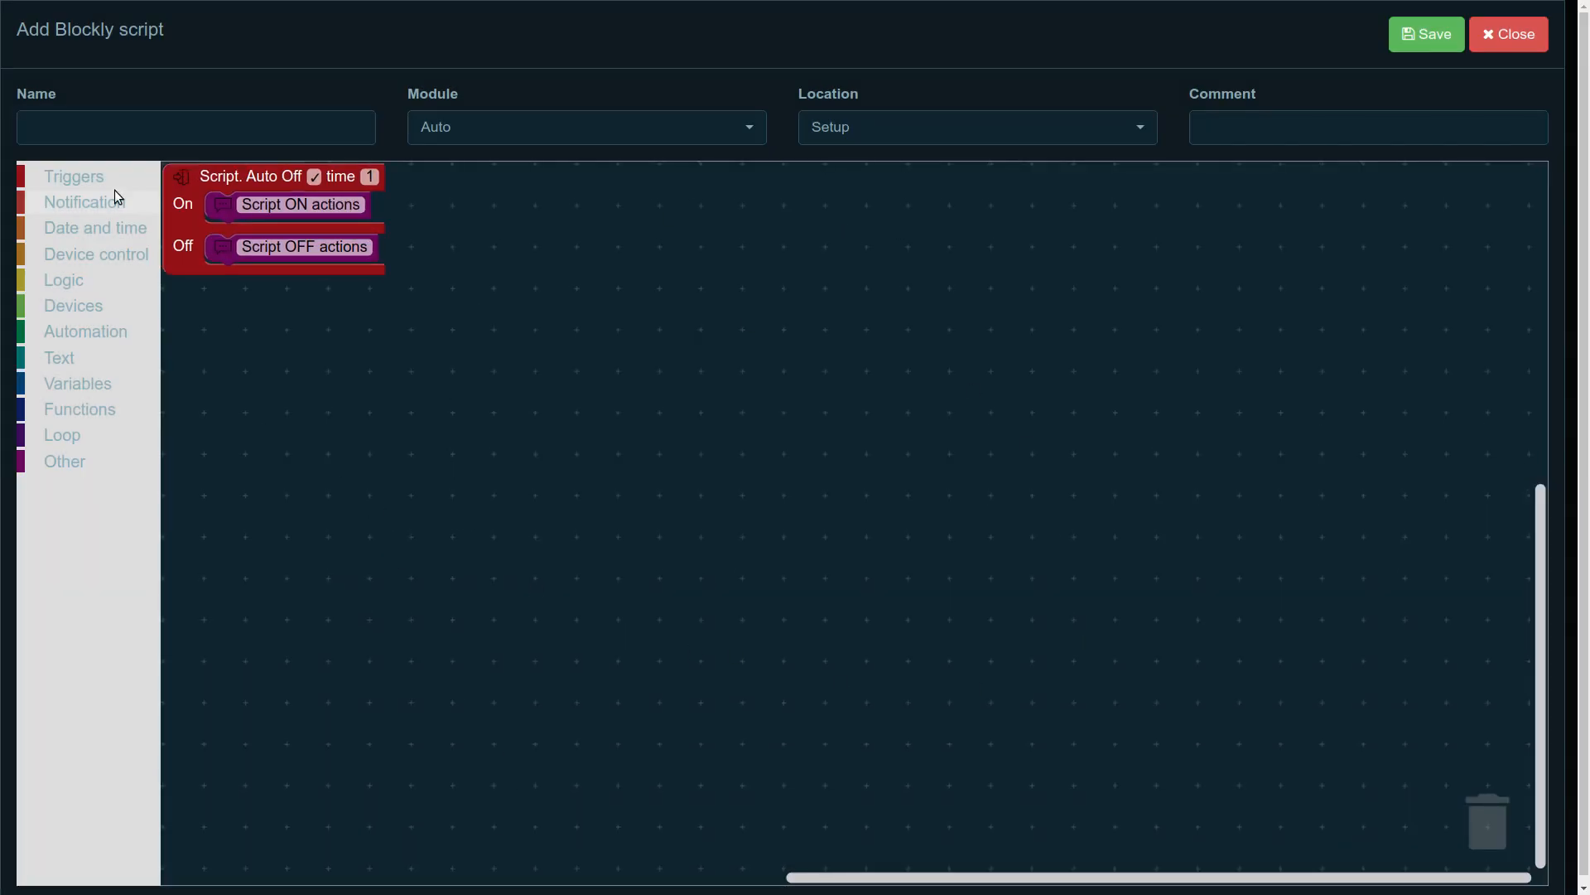
{"action": "left_click", "coordinate": [82, 202]}
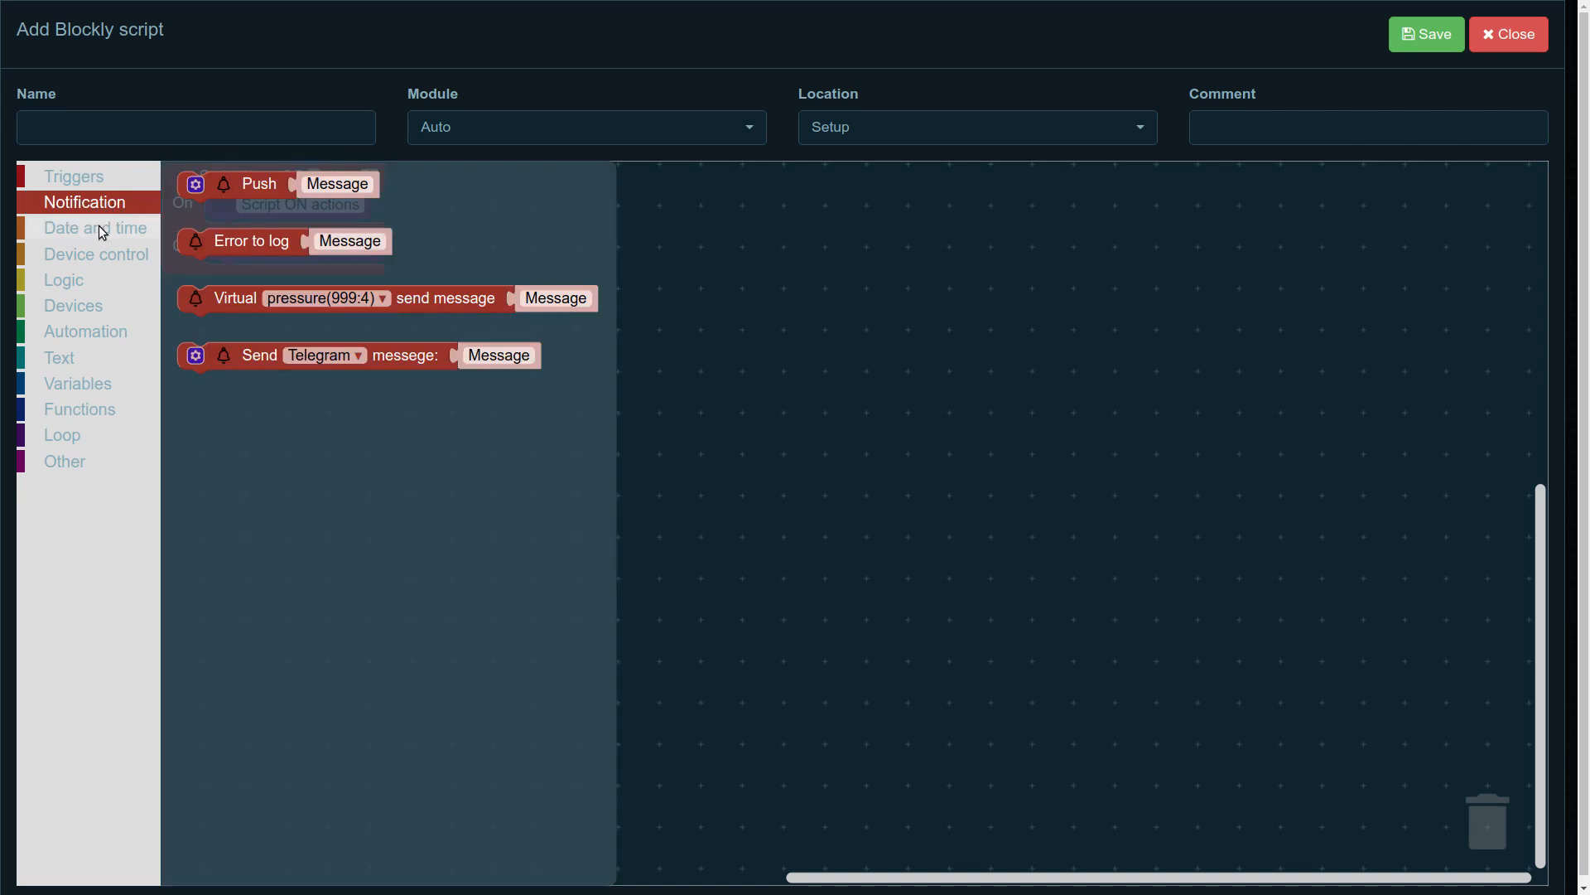
{"action": "left_click", "coordinate": [96, 253]}
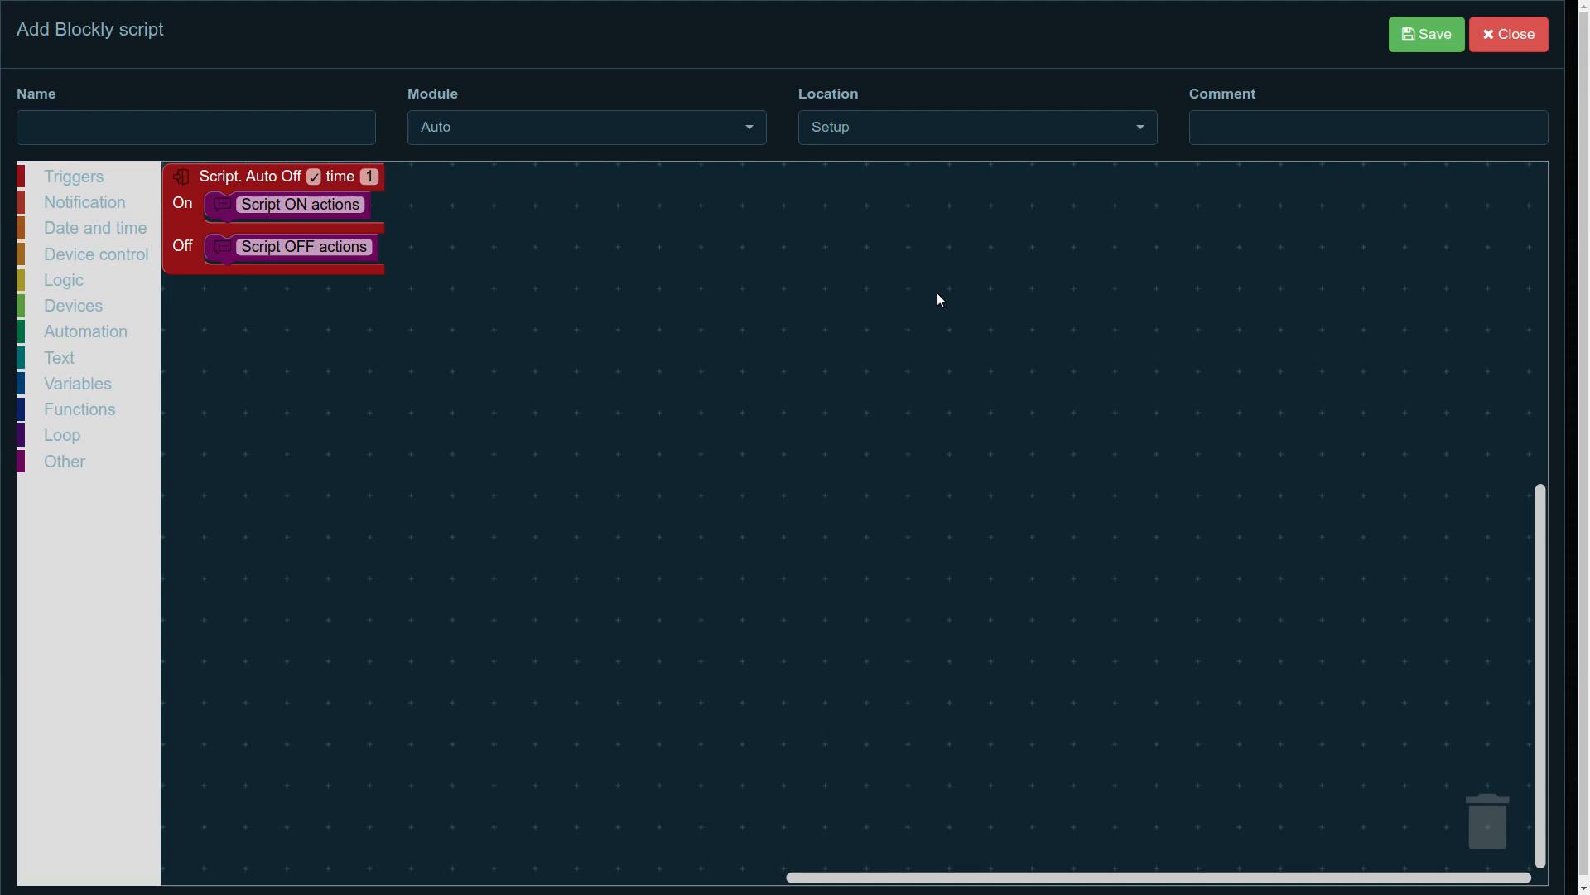
{"action": "left_click_drag", "start_coordinate": [252, 176], "coordinate": [292, 207]}
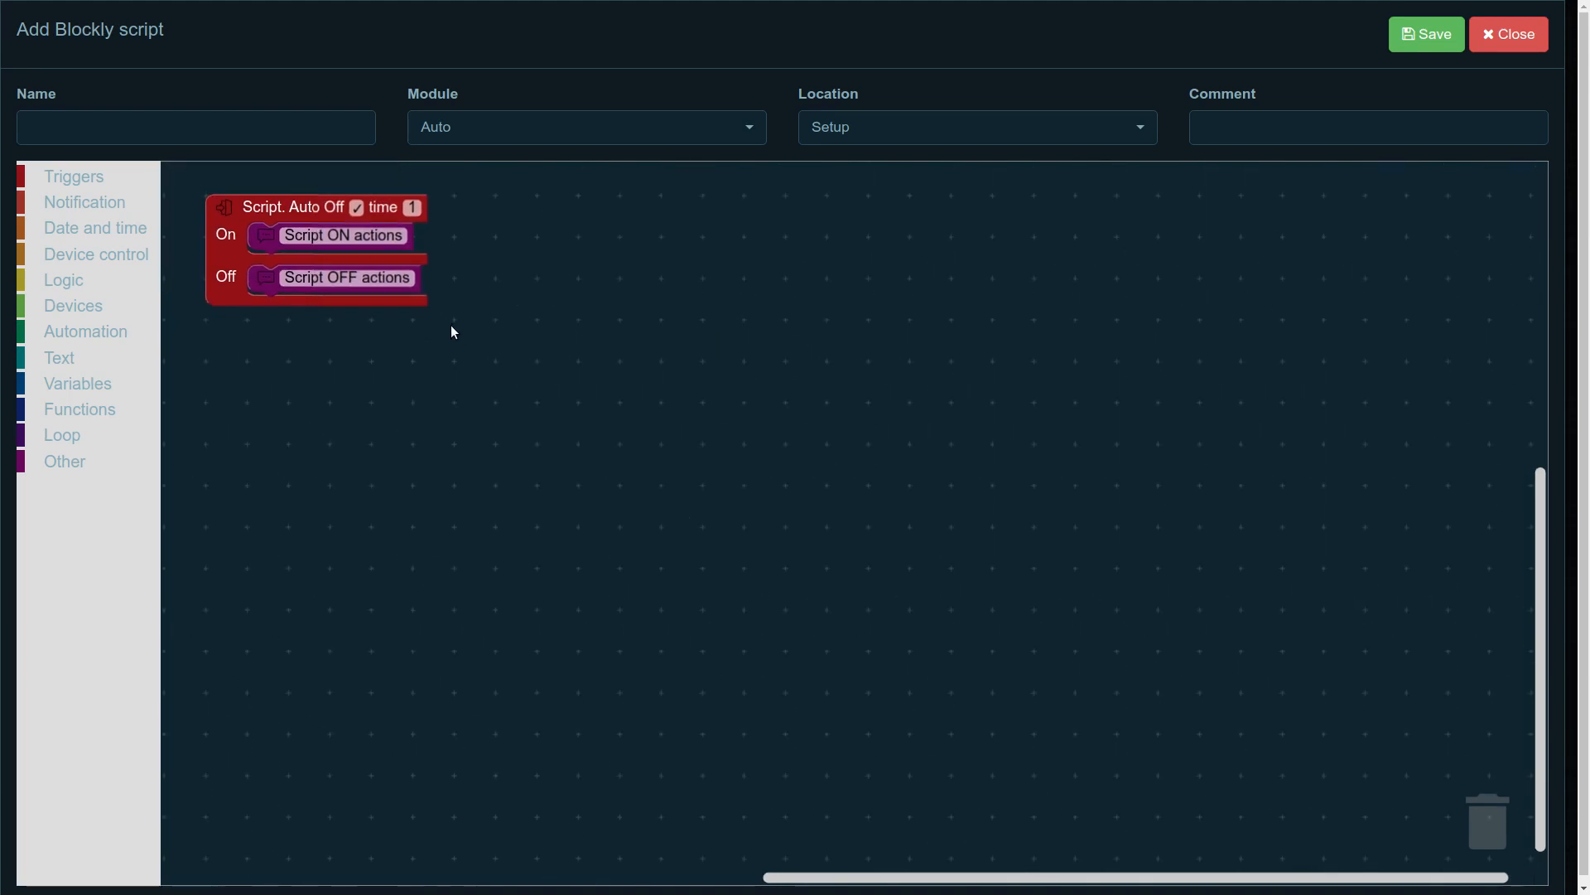
{"action": "left_click_drag", "start_coordinate": [295, 207], "coordinate": [415, 305]}
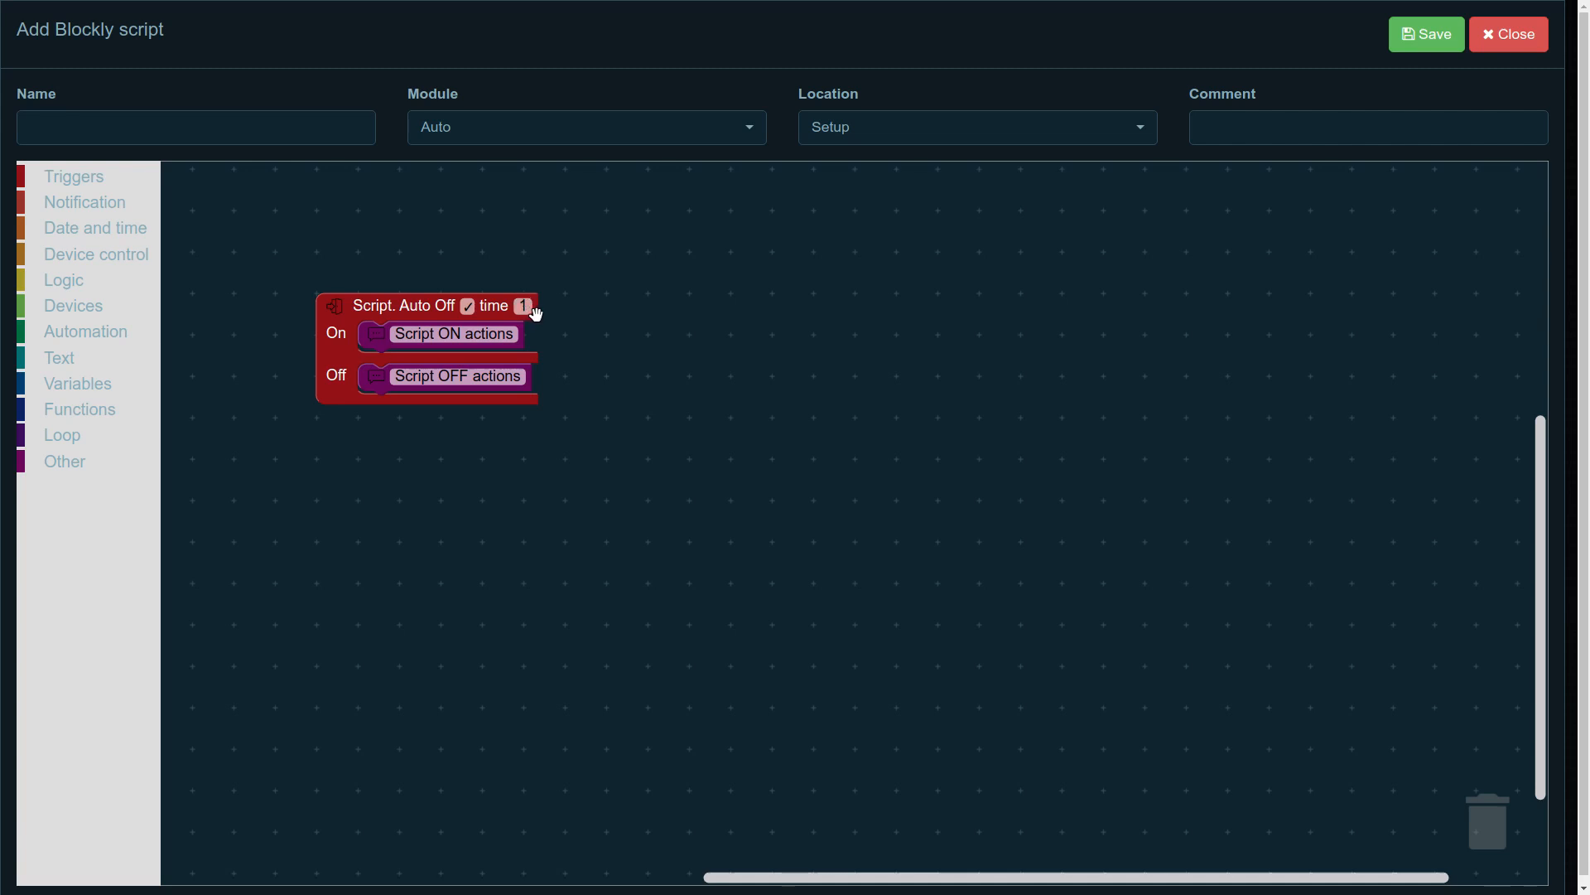
{"action": "mouse_move", "coordinate": [535, 345]}
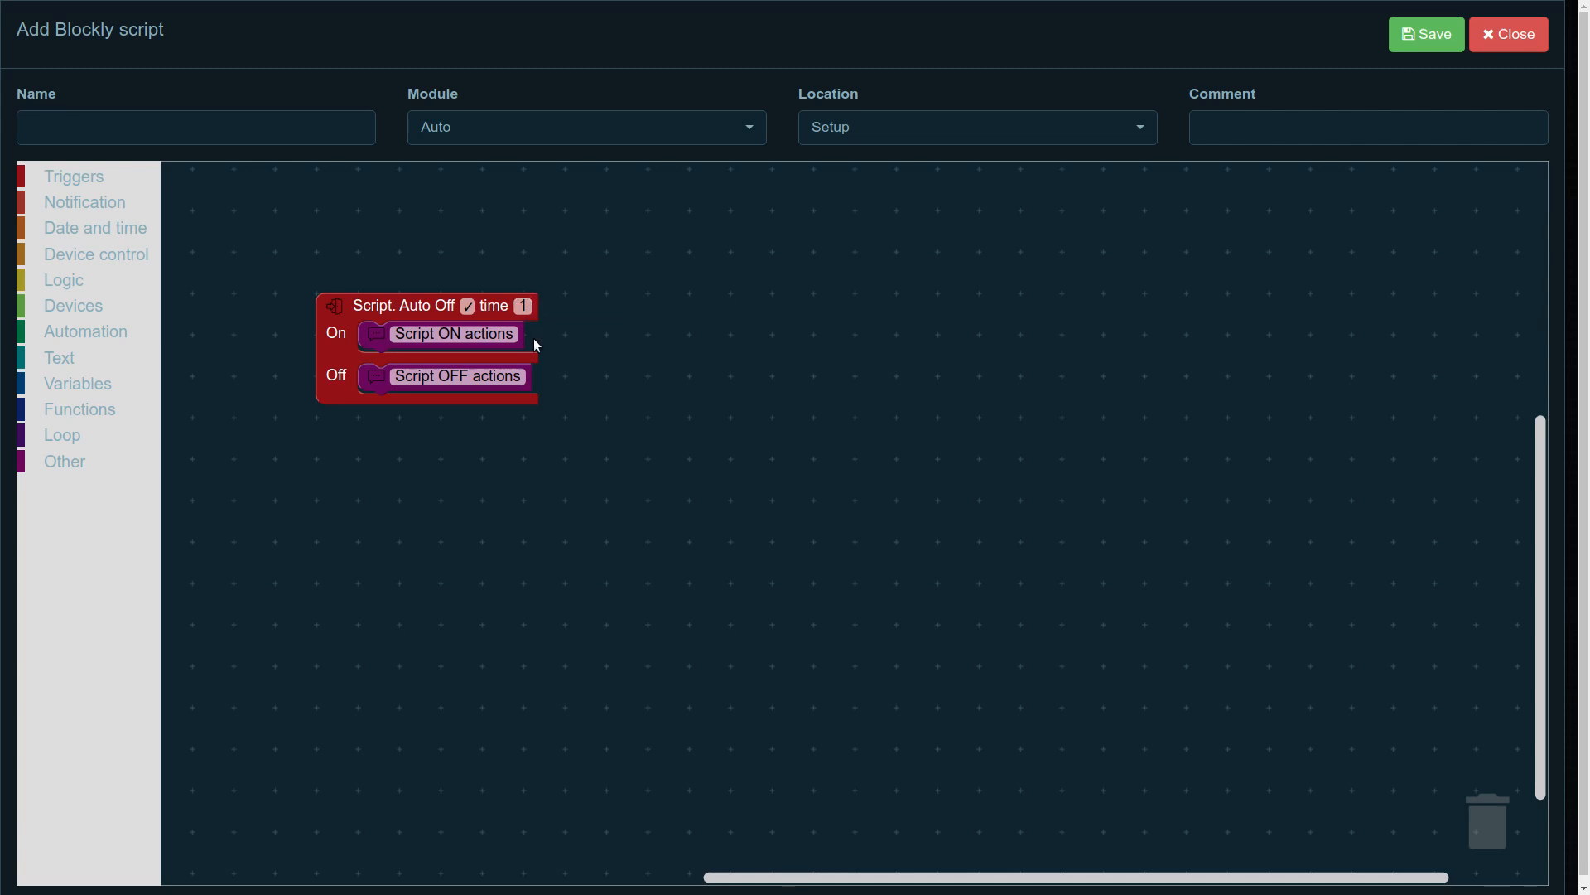
{"action": "mouse_move", "coordinate": [498, 327]}
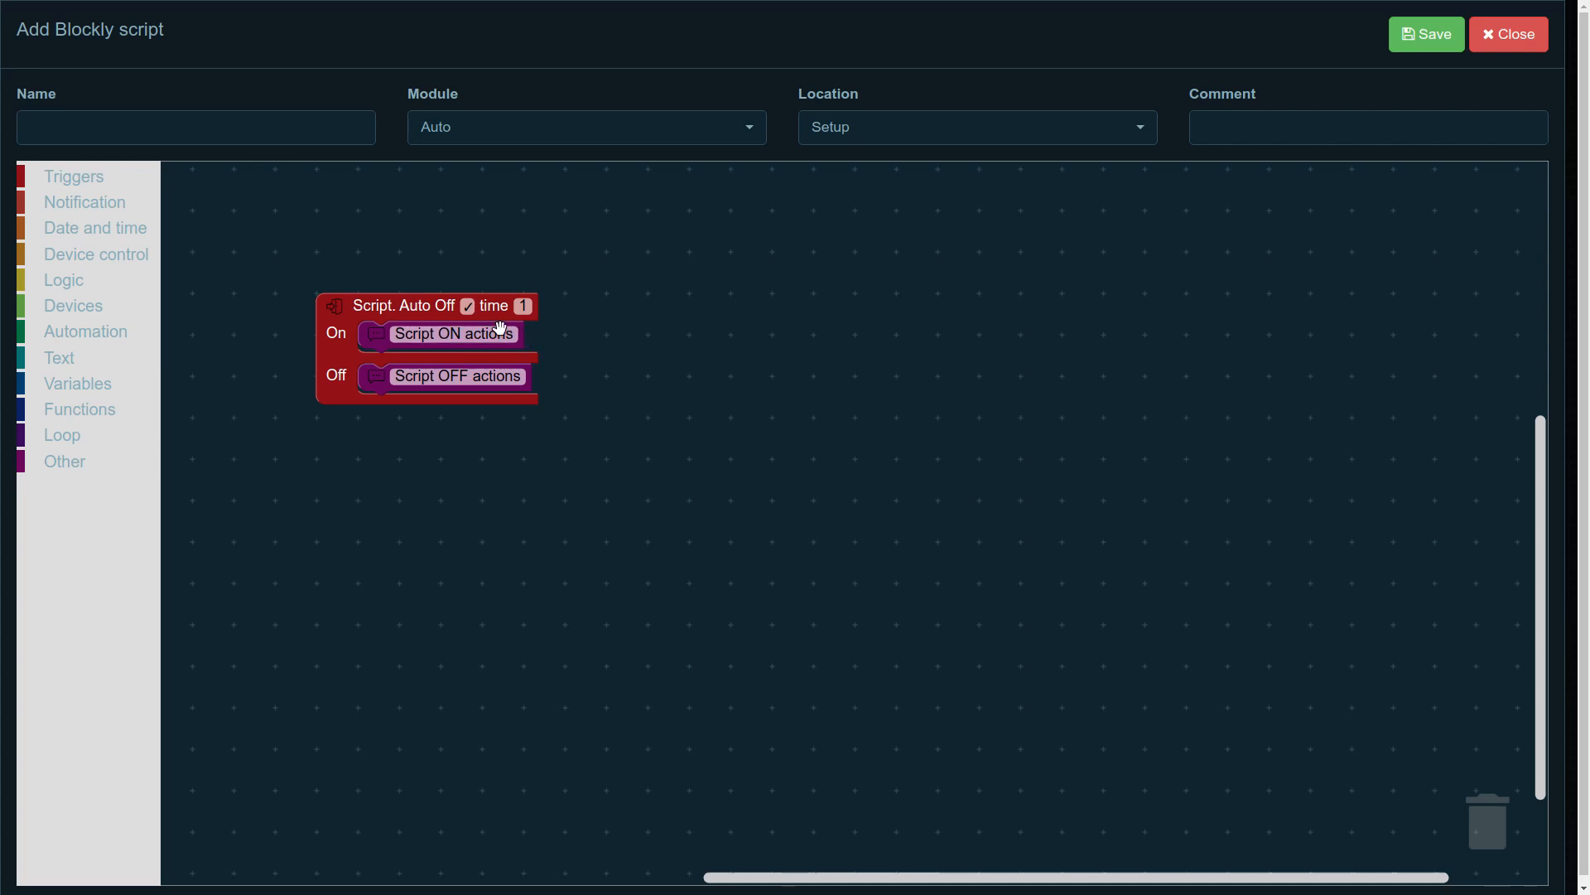
{"action": "mouse_move", "coordinate": [588, 386]}
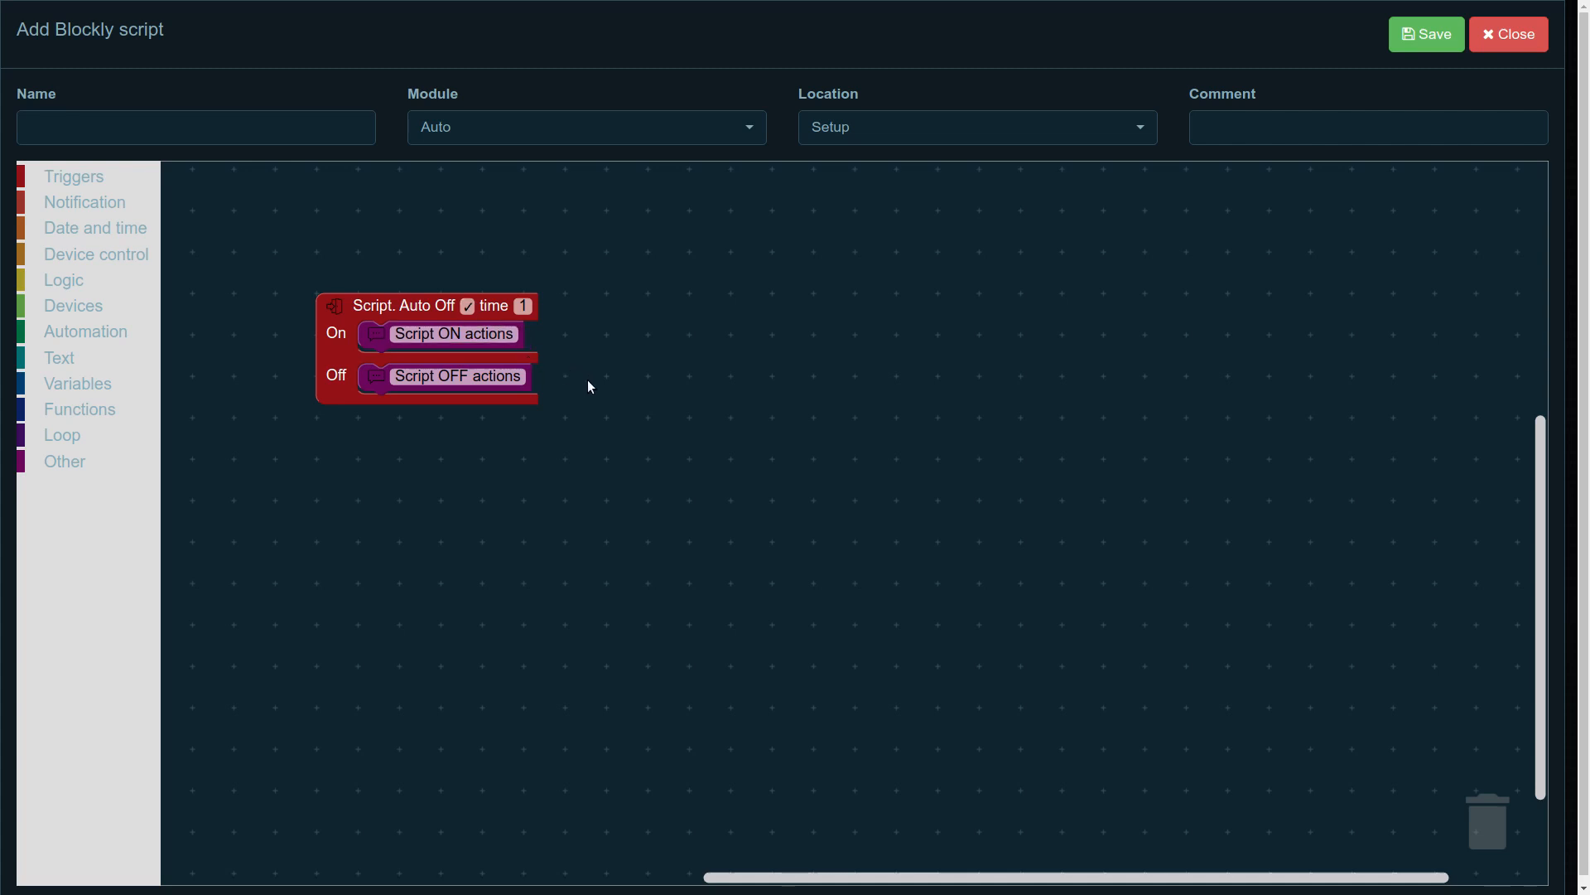
{"action": "mouse_move", "coordinate": [581, 376]}
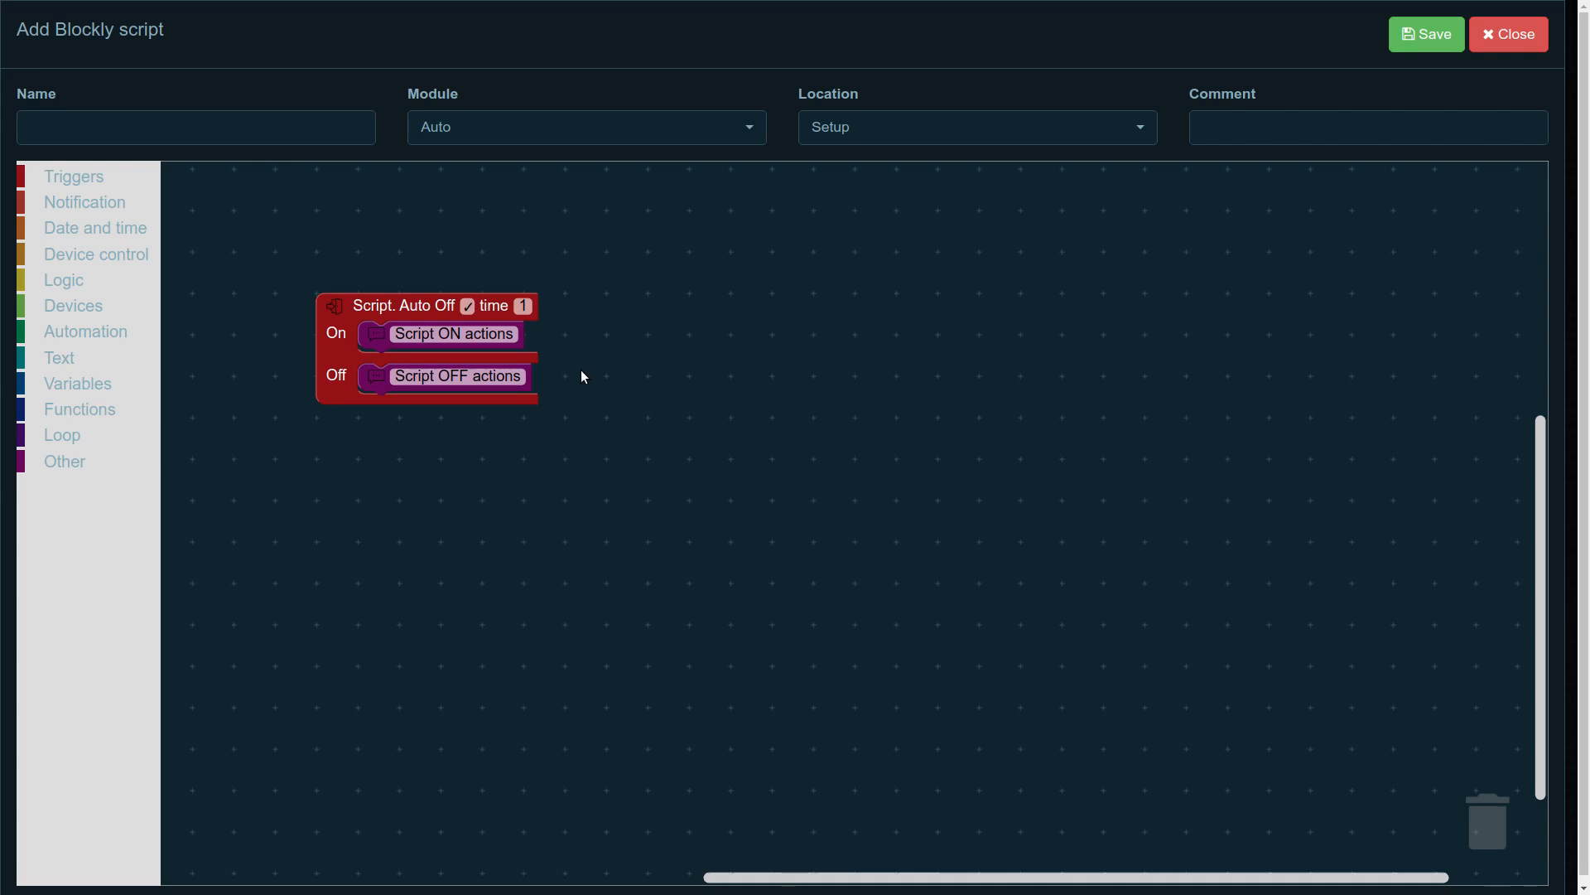
{"action": "mouse_move", "coordinate": [530, 345]}
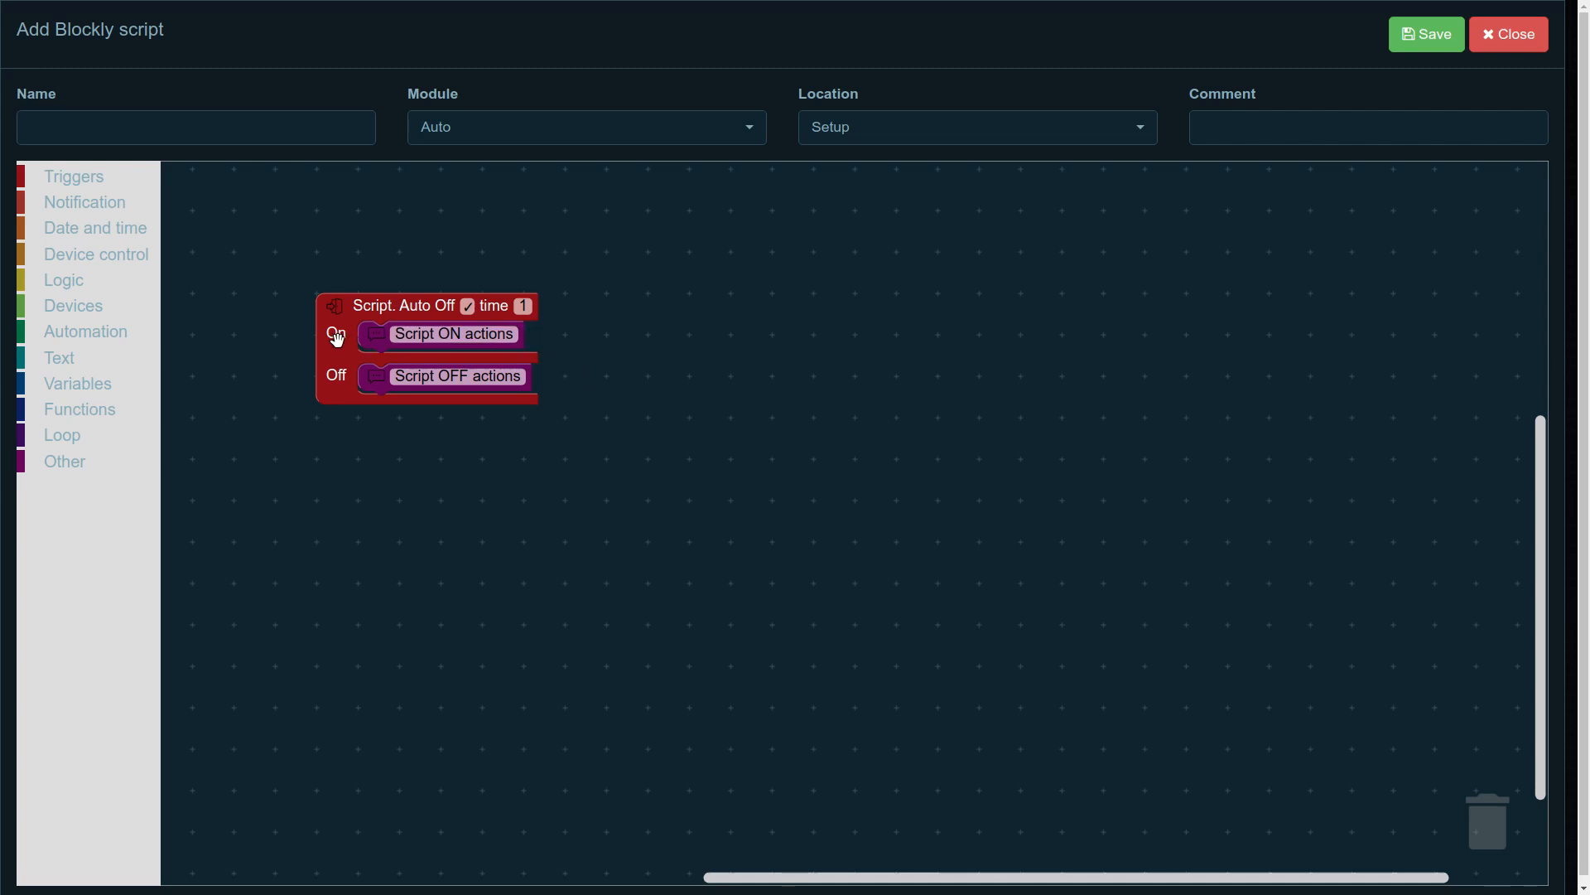
{"action": "mouse_move", "coordinate": [399, 346]}
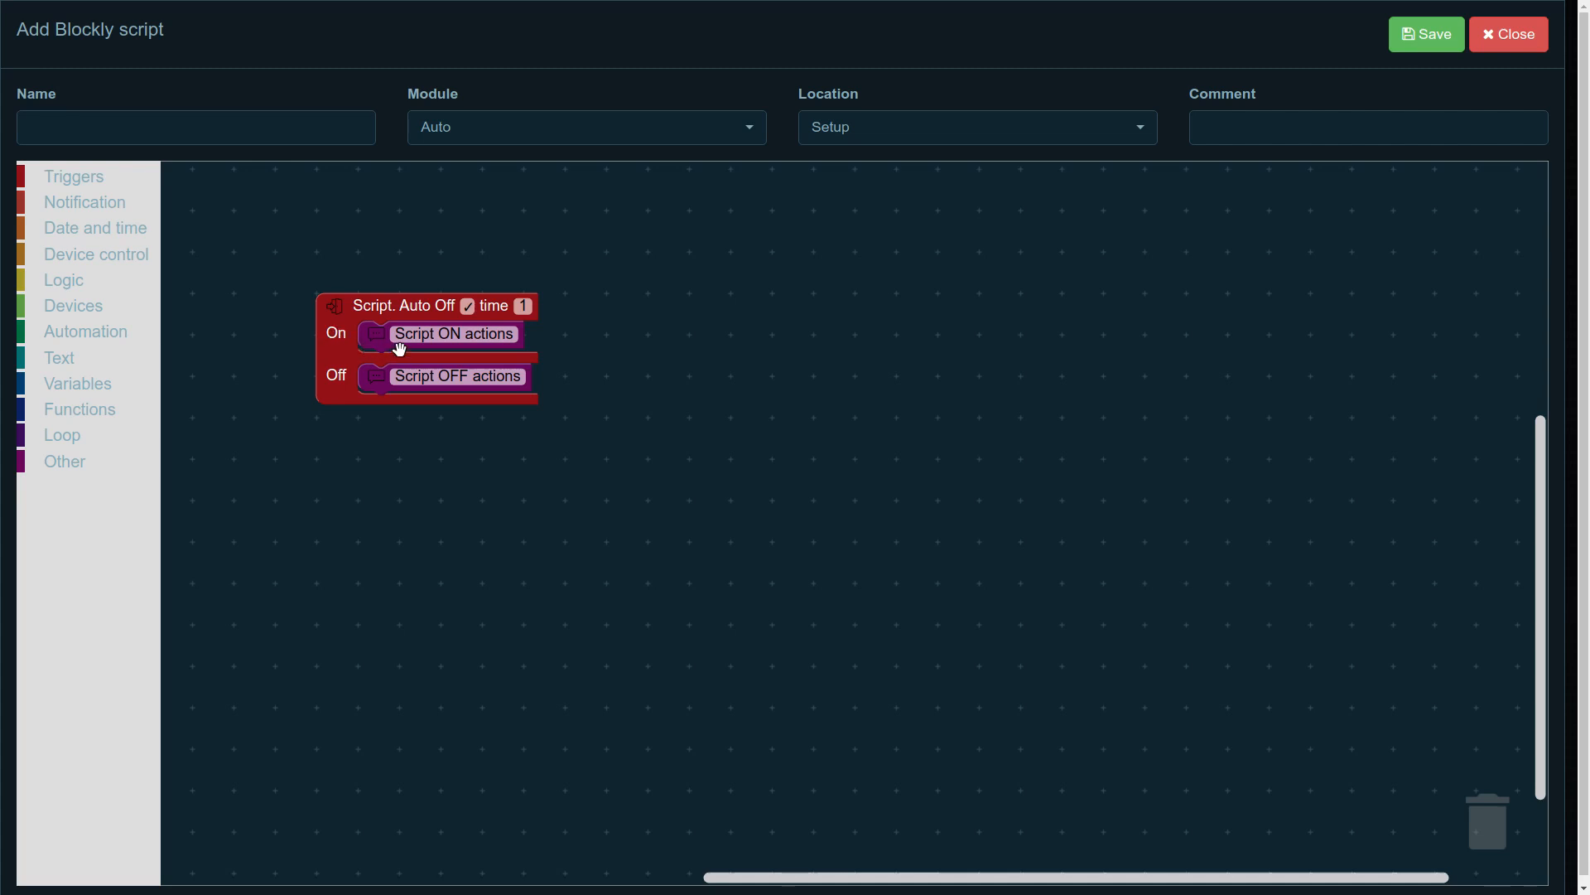
{"action": "left_click", "coordinate": [454, 333]}
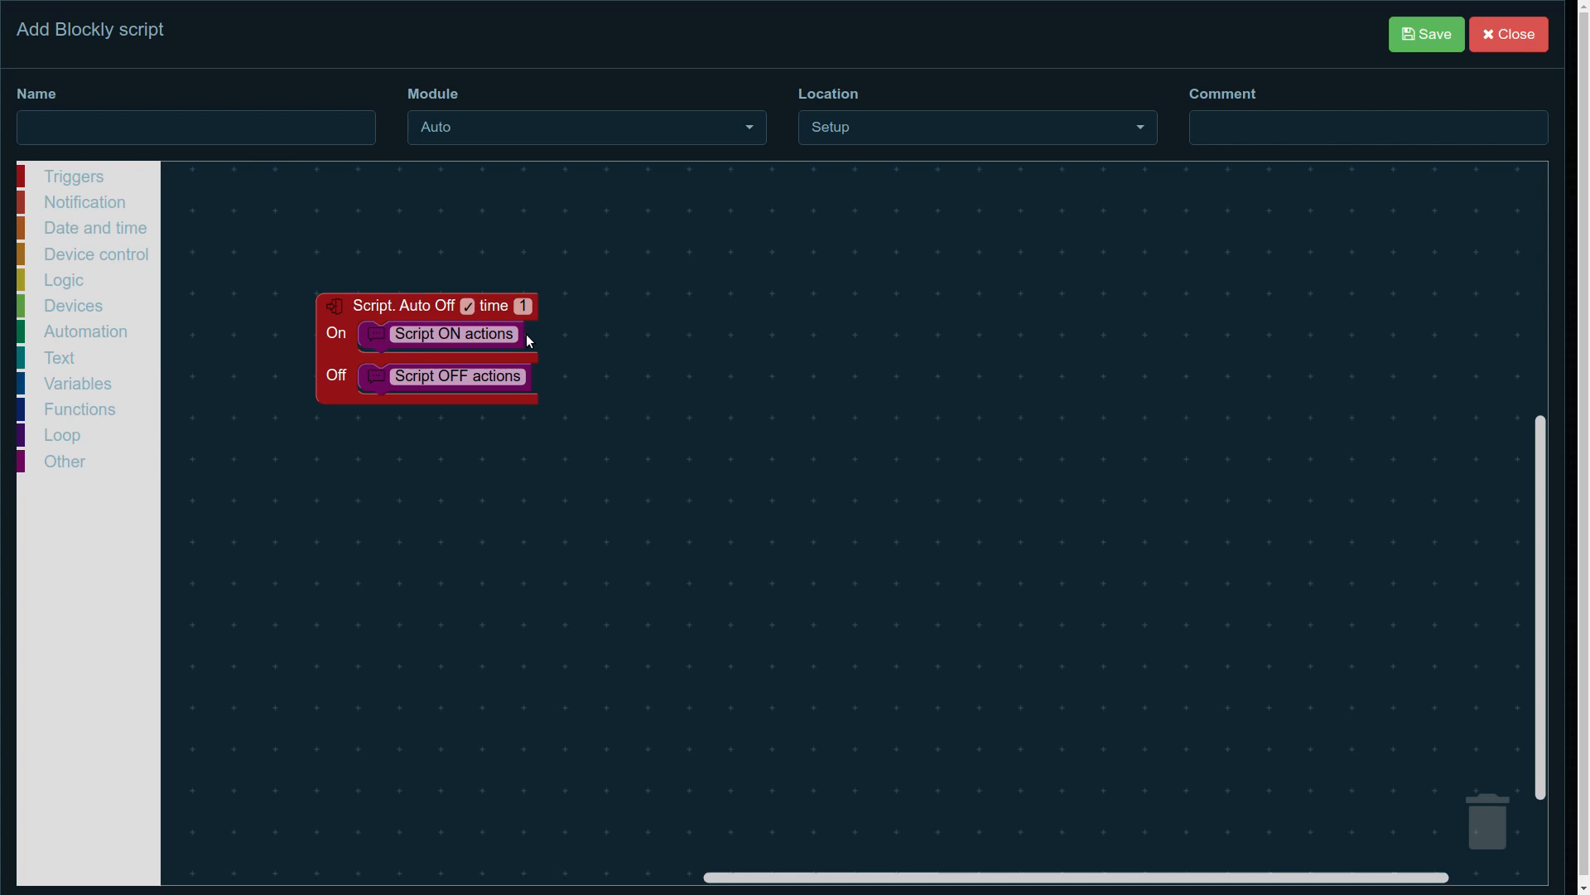
{"action": "mouse_move", "coordinate": [517, 369]}
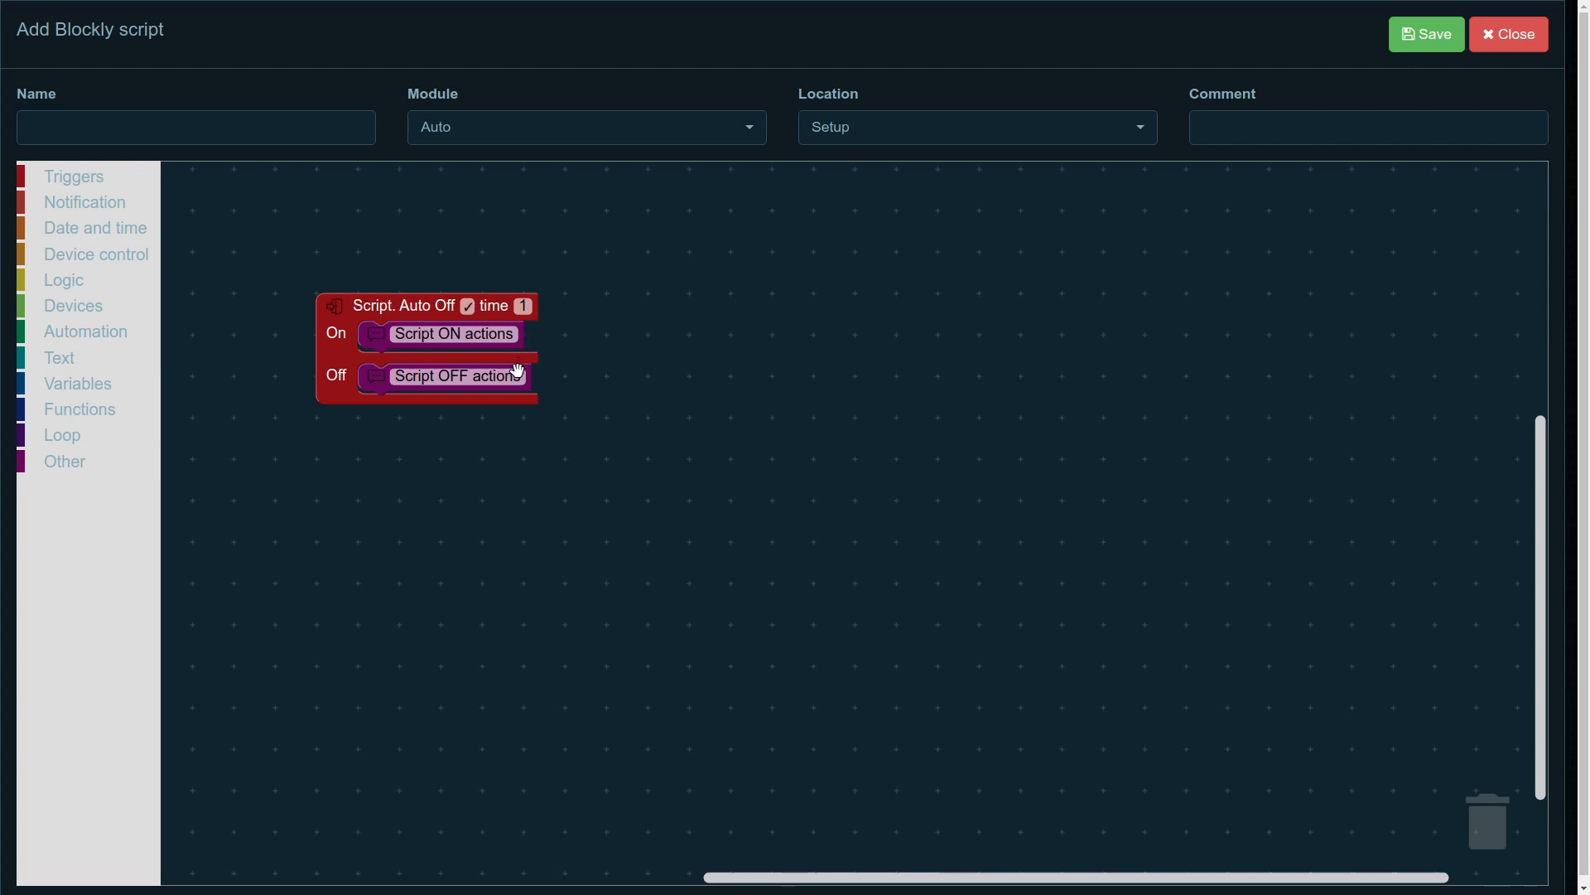
{"action": "mouse_move", "coordinate": [396, 394]}
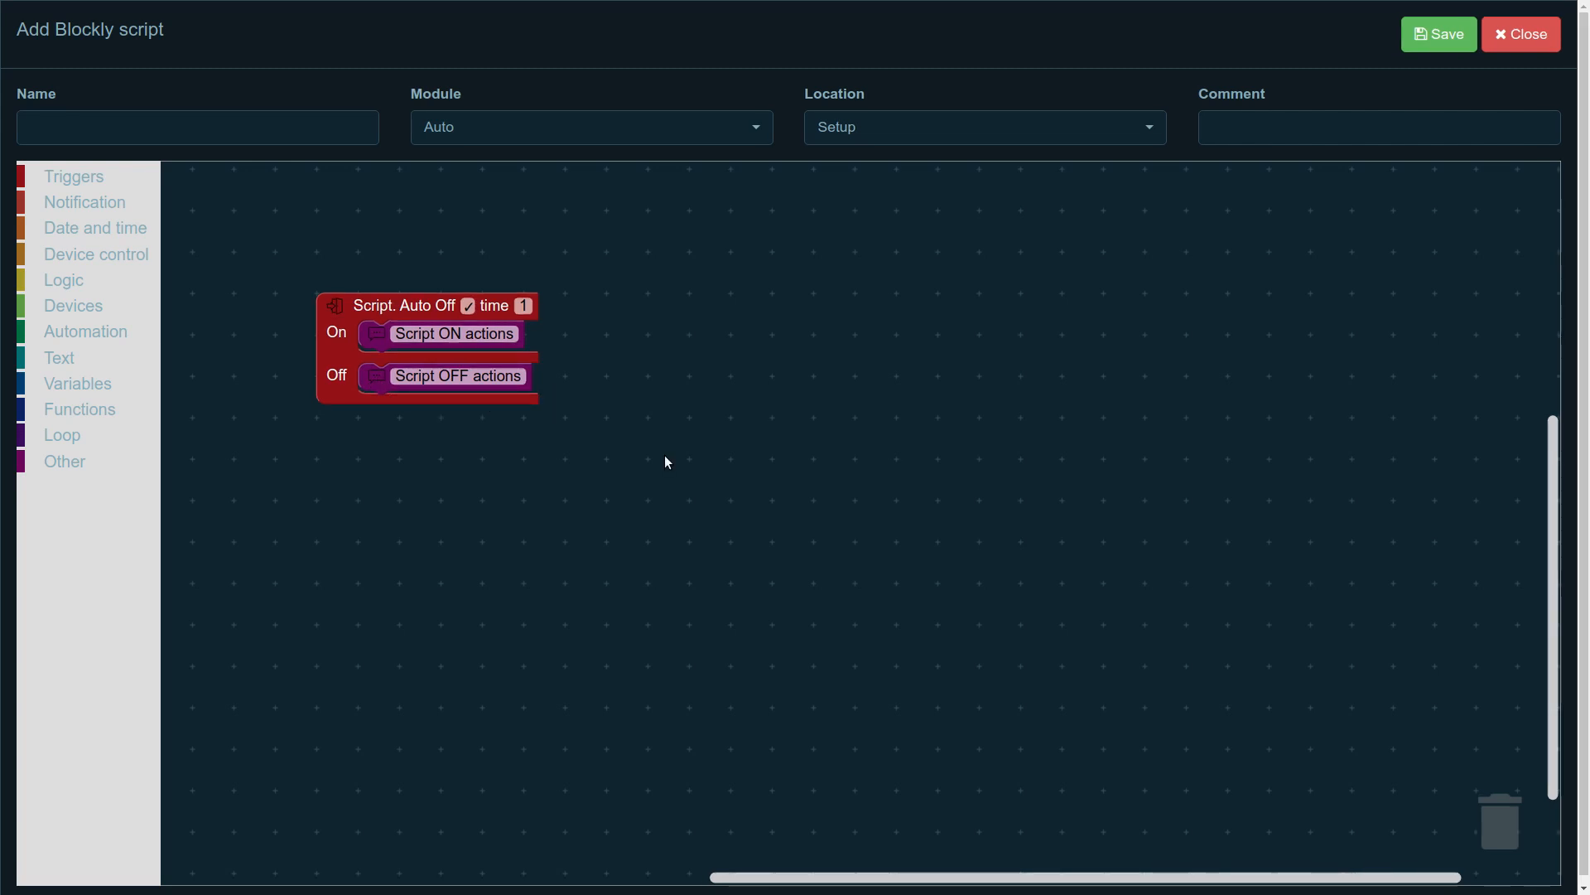
{"action": "mouse_move", "coordinate": [120, 260]}
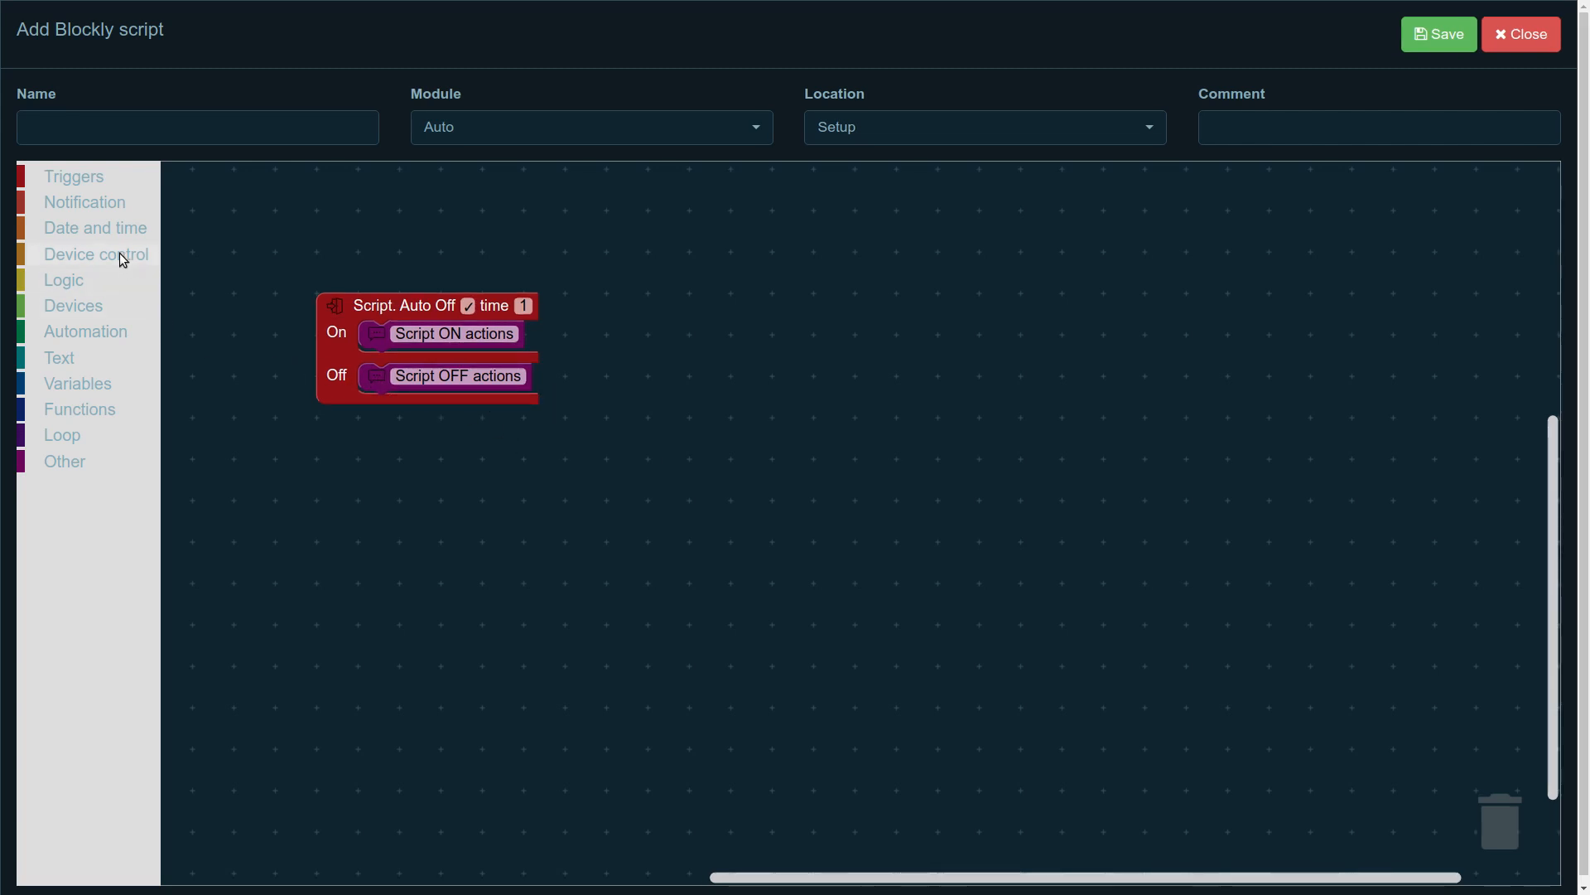
Step: Add a Device turn block to ON actions set to Kitchen light(228:1) Off
{"action": "left_click", "coordinate": [97, 253]}
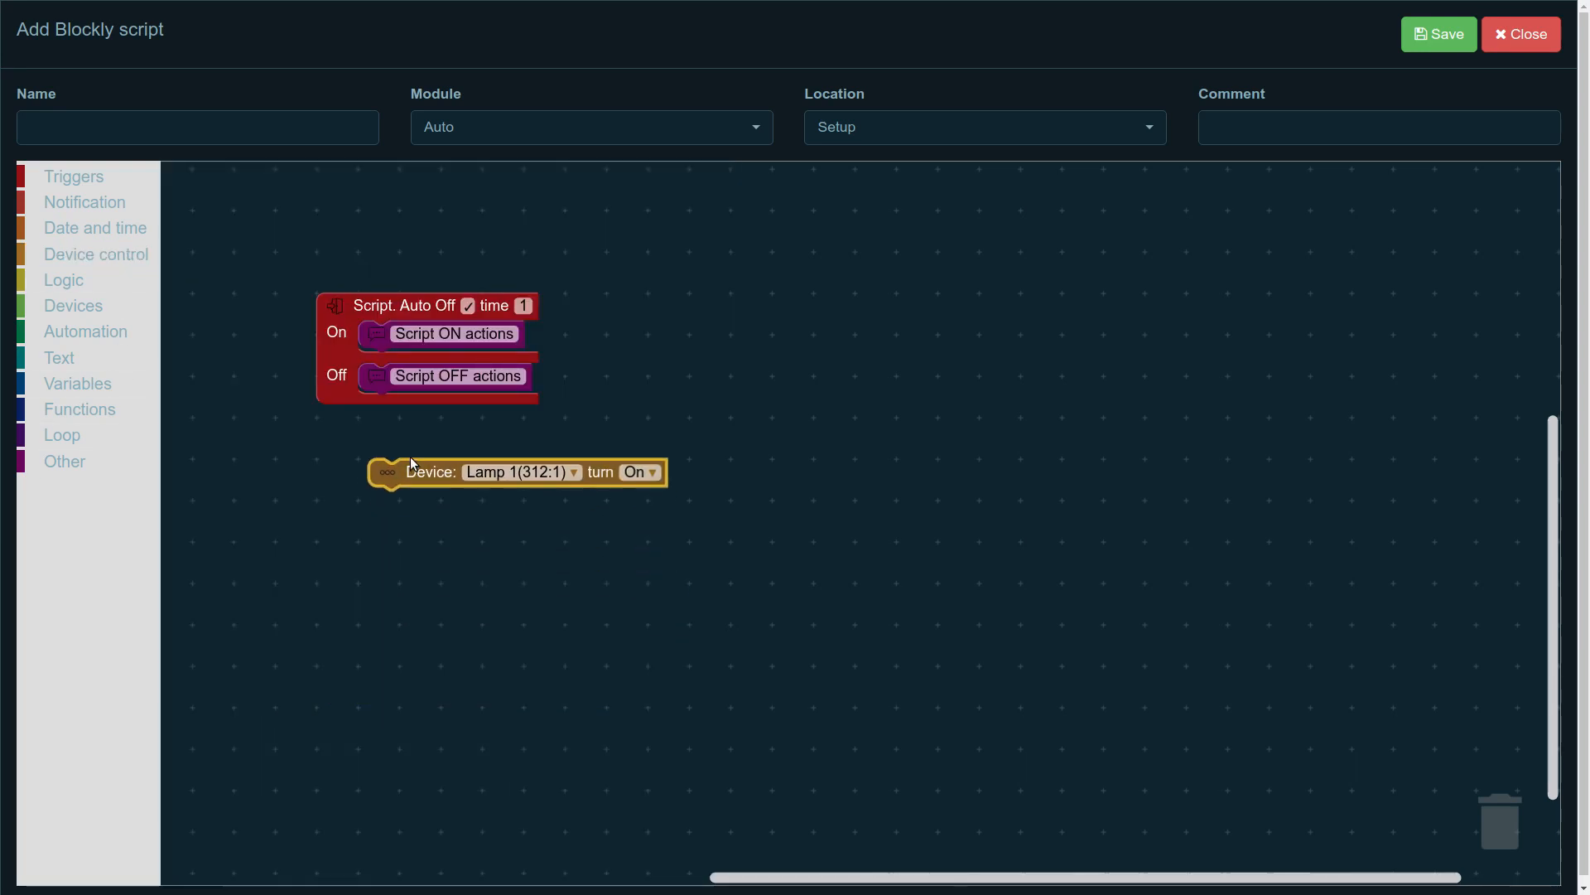
{"action": "left_click_drag", "start_coordinate": [431, 470], "coordinate": [431, 361]}
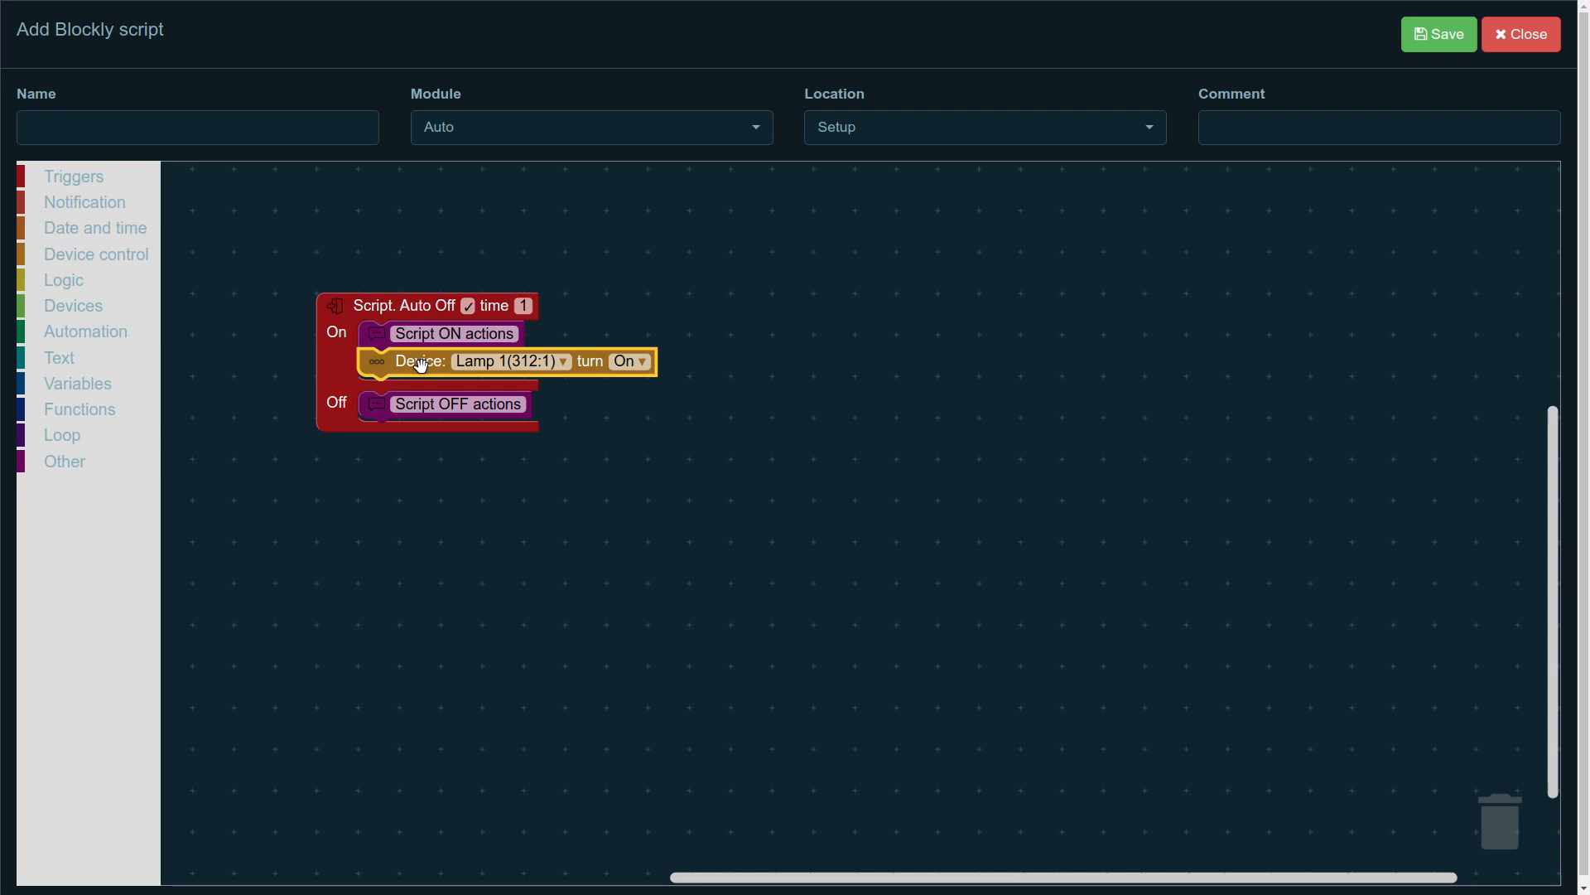
{"action": "left_click", "coordinate": [512, 361]}
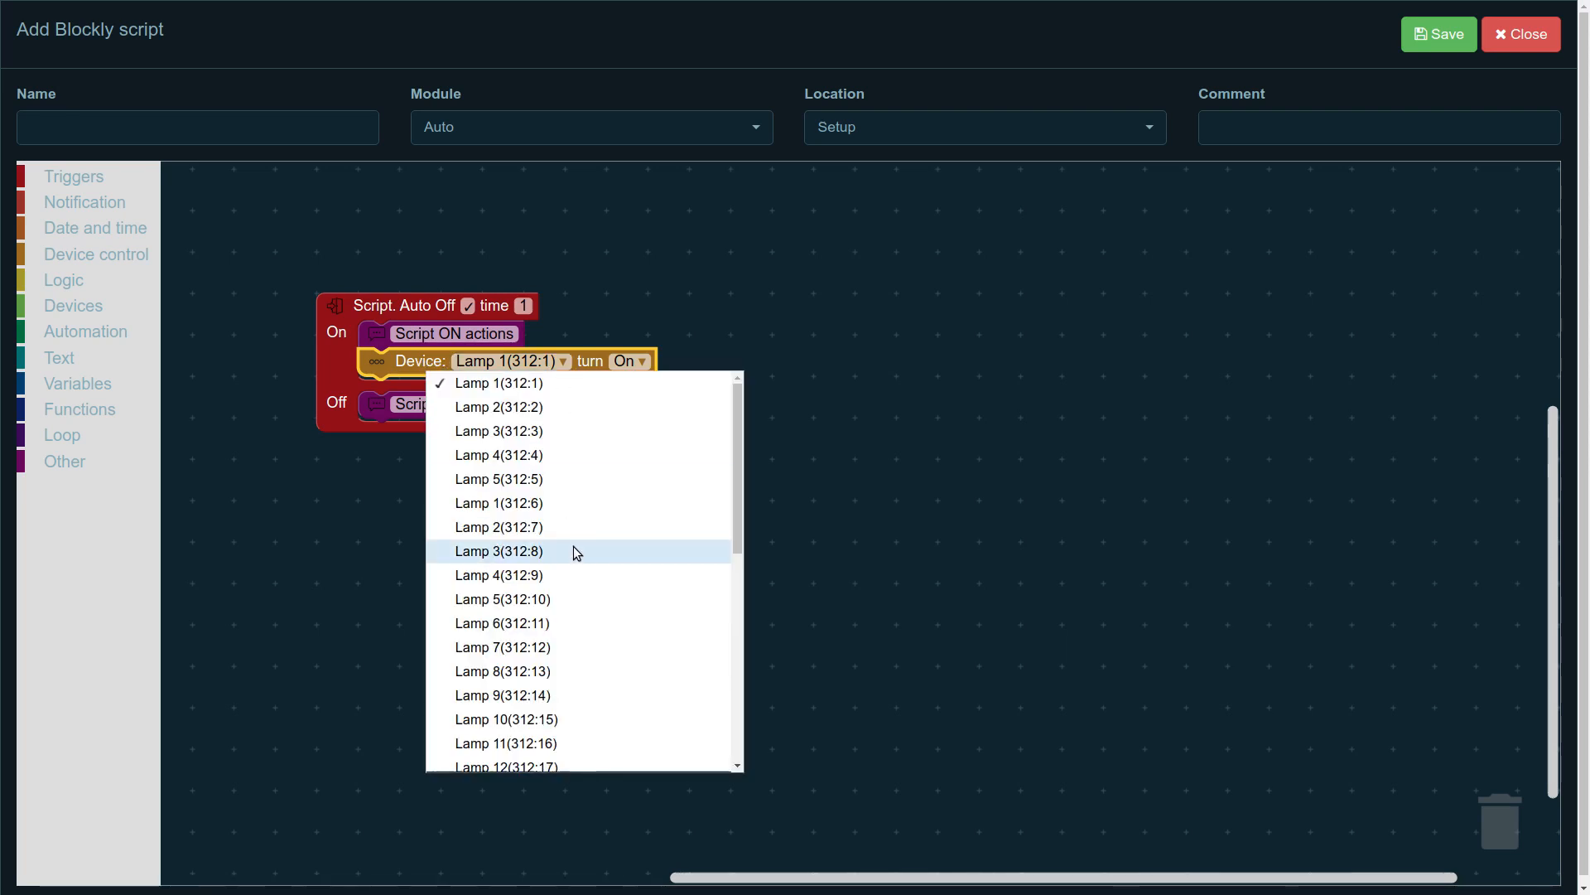
{"action": "scroll", "scroll_direction": "down", "scroll_amount": 3}
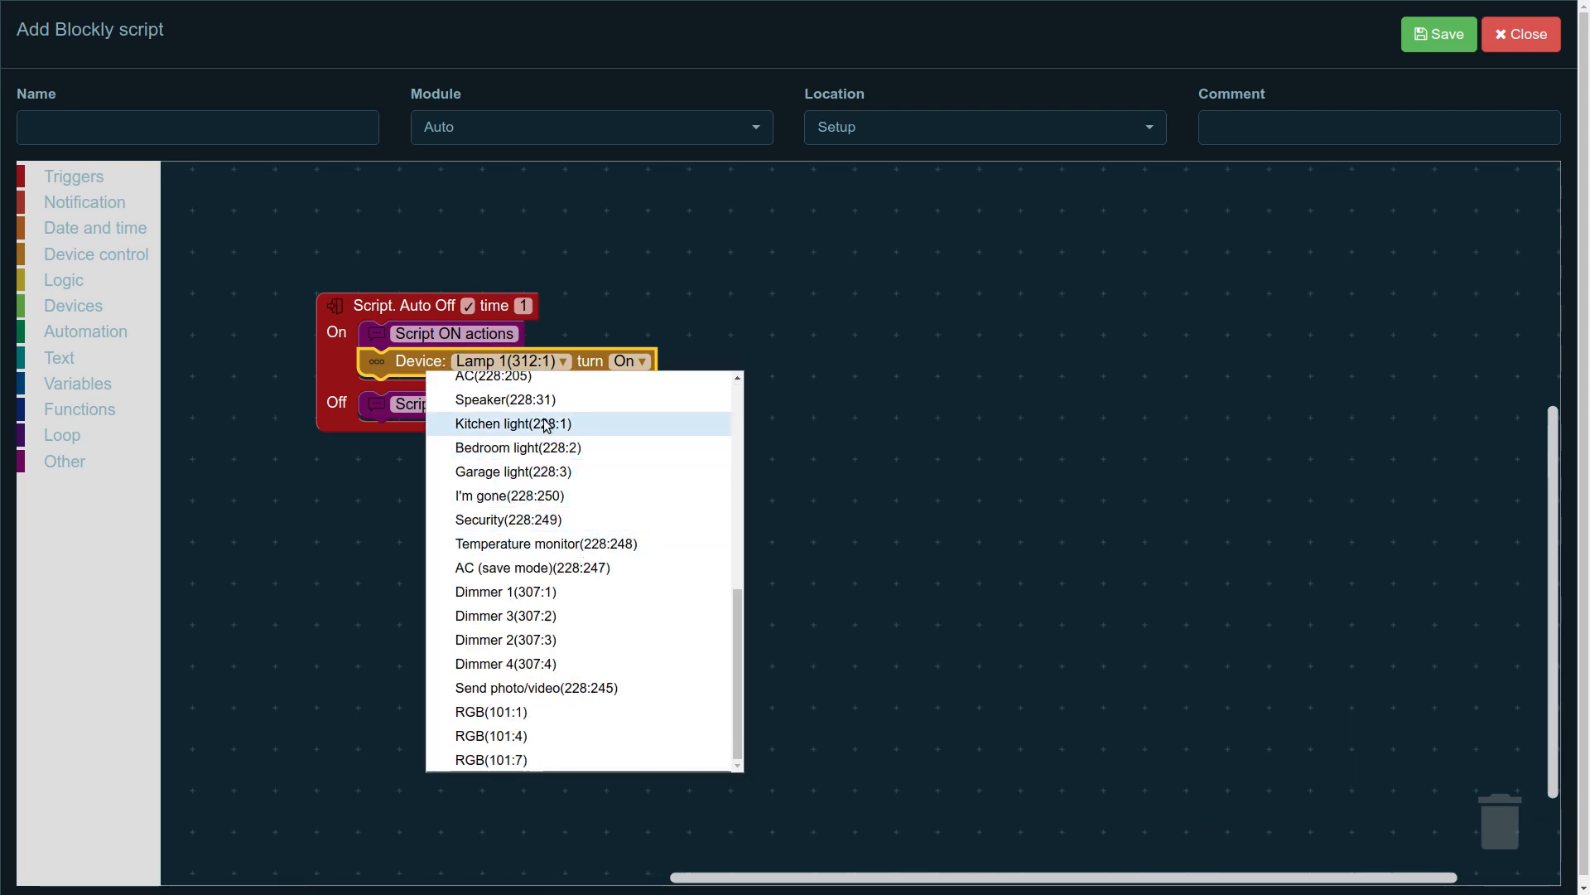
{"action": "left_click", "coordinate": [513, 423]}
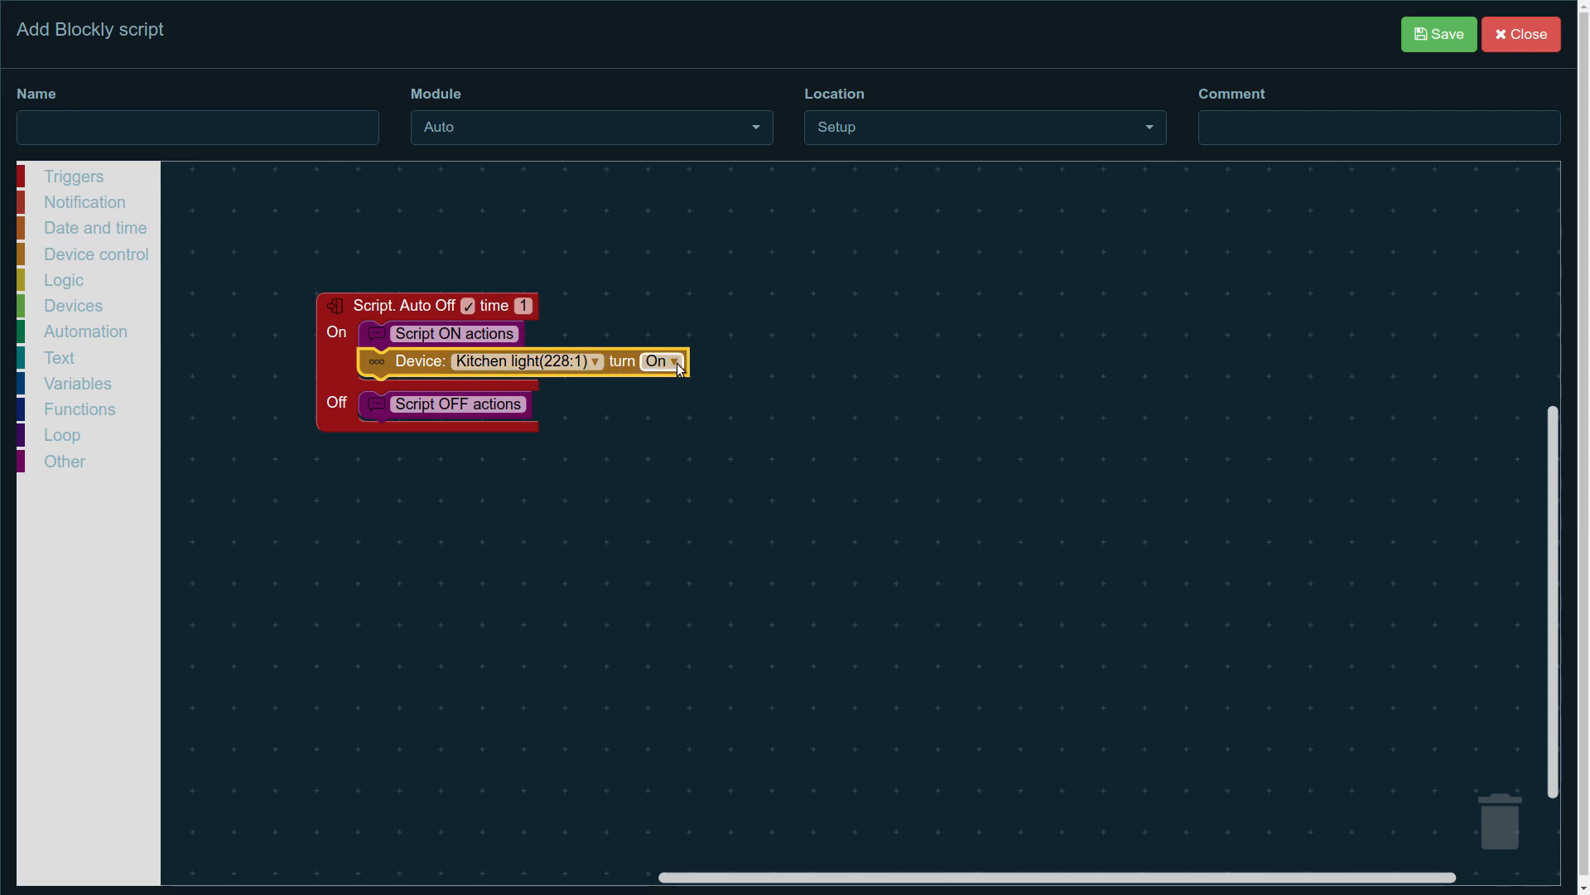
{"action": "left_click", "coordinate": [662, 361]}
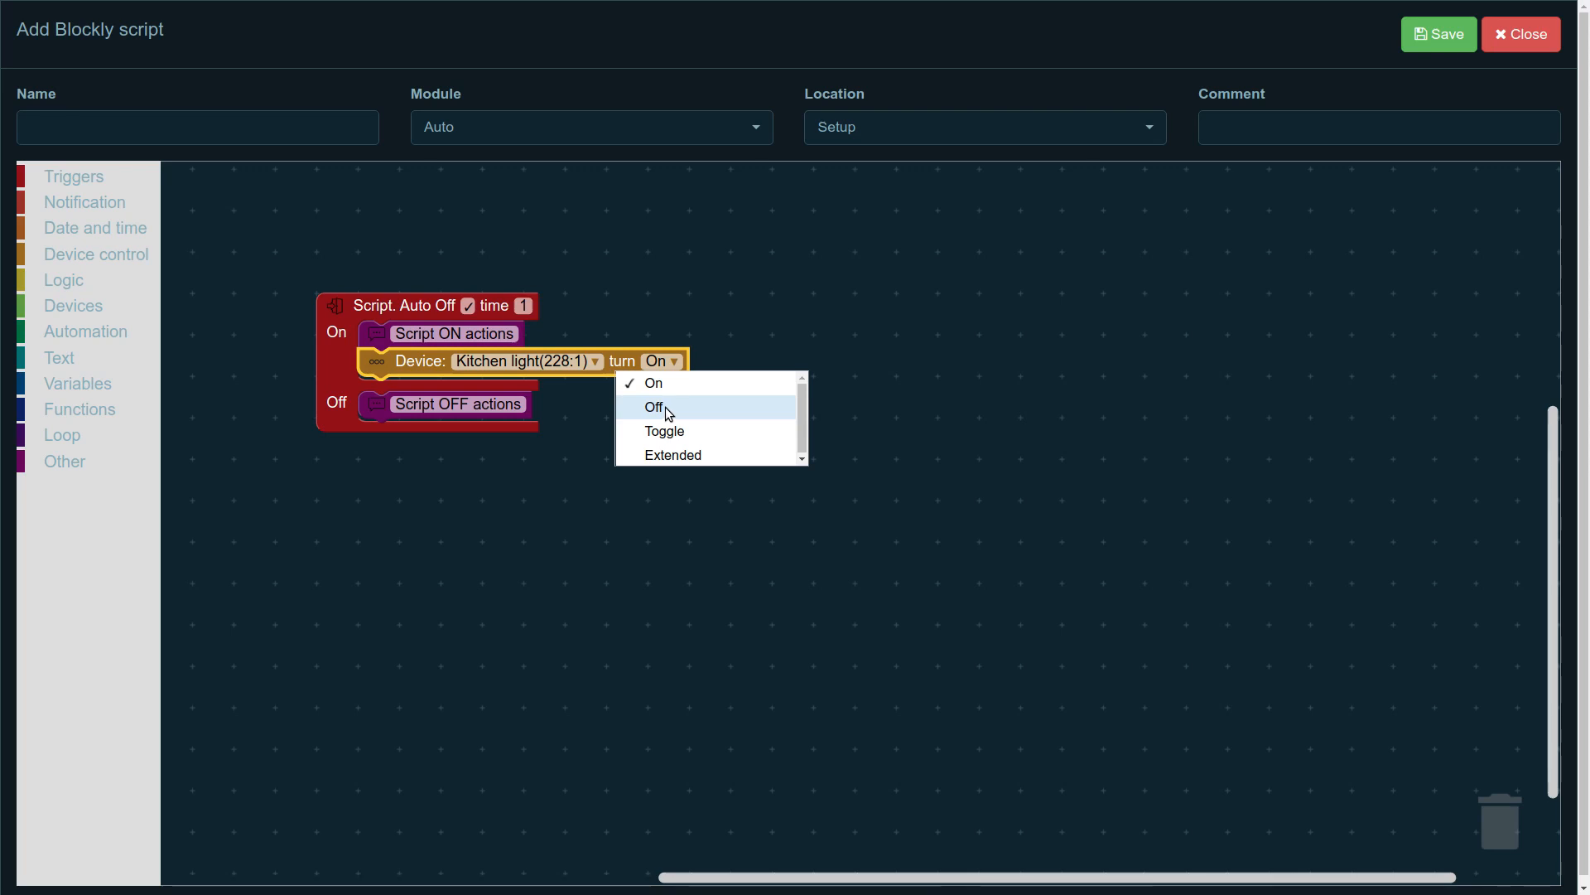
{"action": "left_click", "coordinate": [654, 408]}
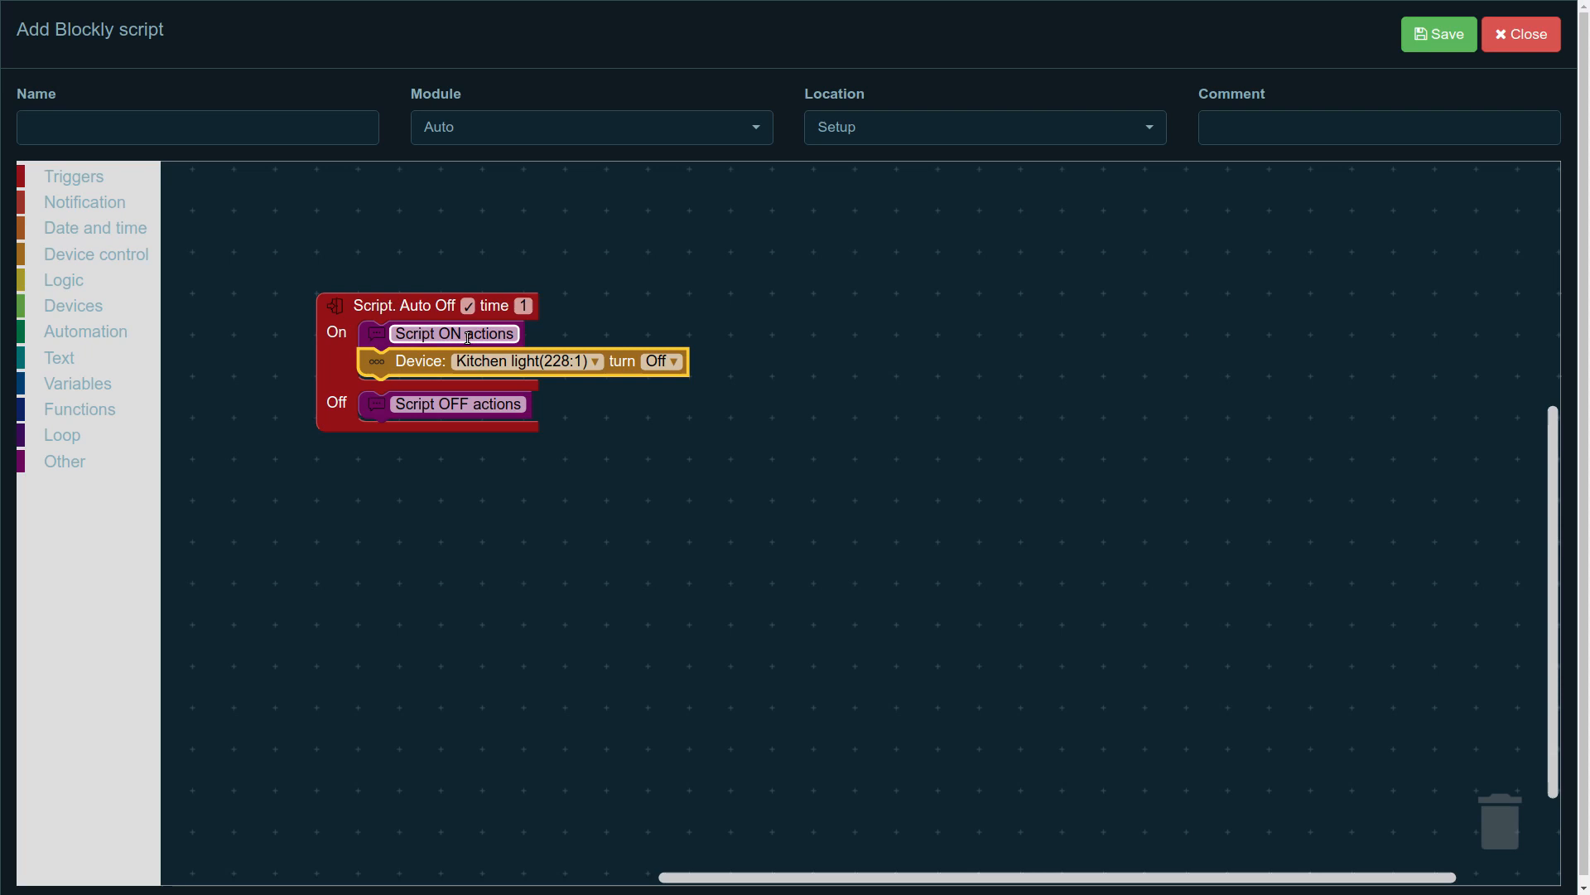
Step: Add an AC(228:205) block with Mode, Temperature, Fan and On/Off parameters included
{"action": "left_click", "coordinate": [96, 254]}
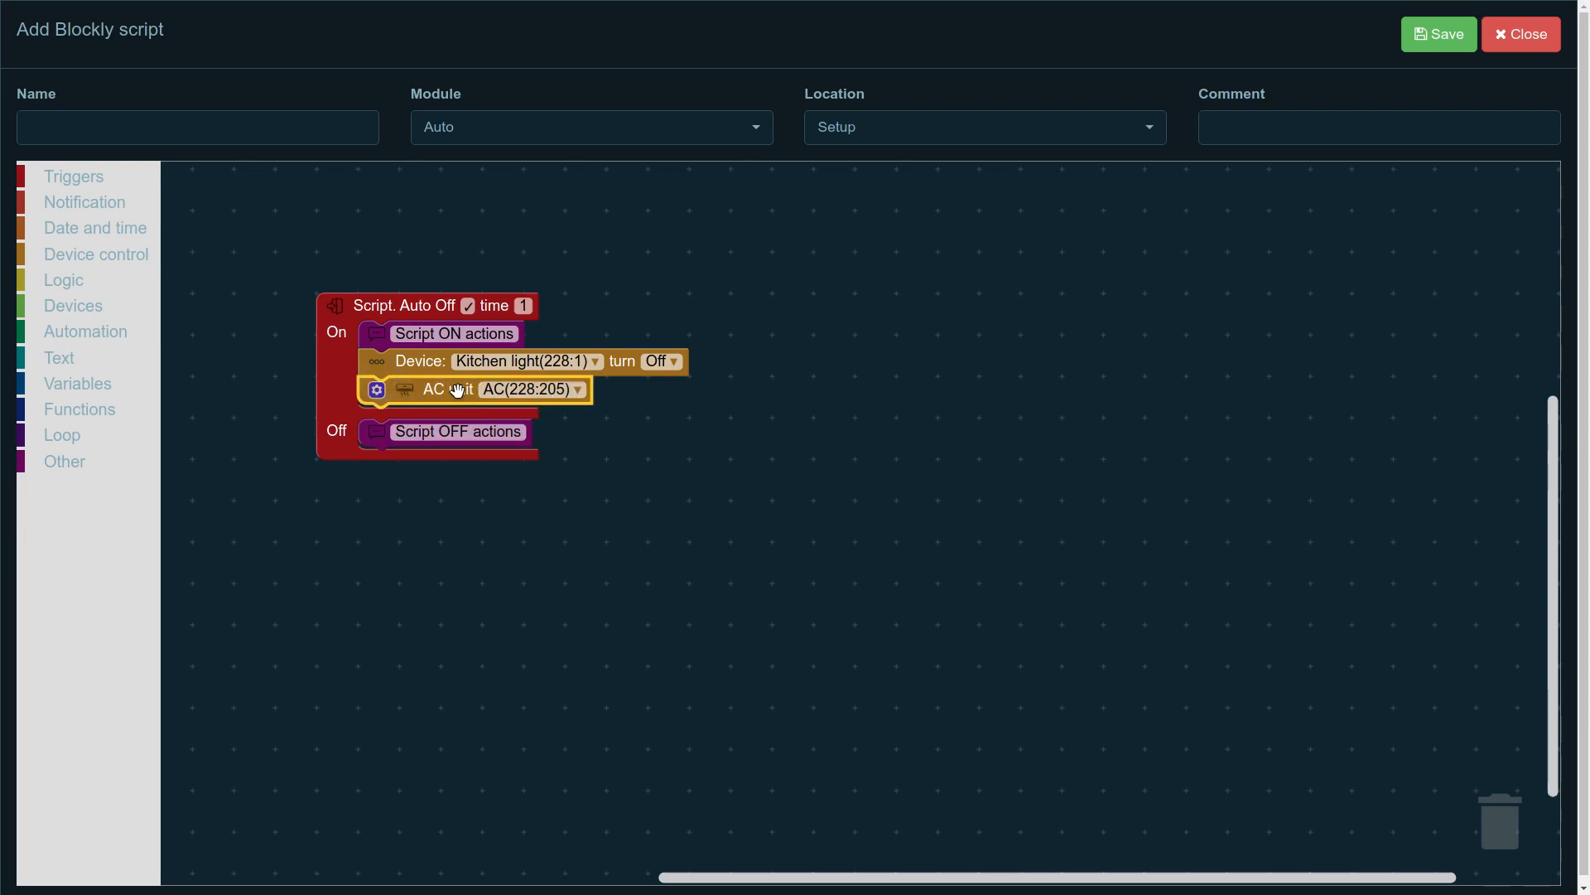
{"action": "mouse_move", "coordinate": [445, 388]}
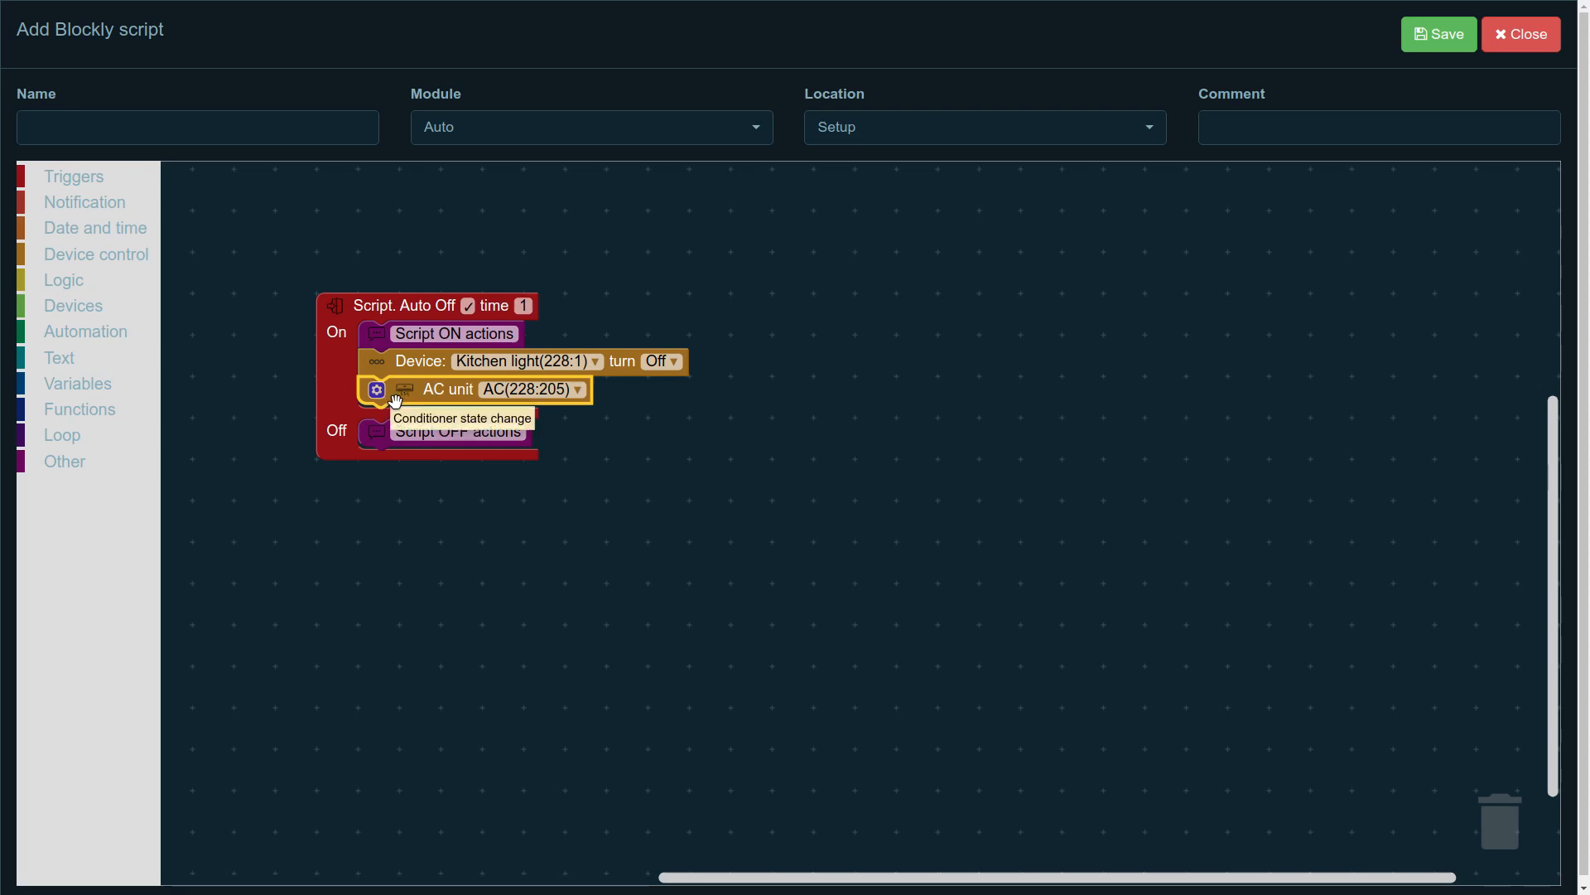
{"action": "left_click", "coordinate": [374, 389]}
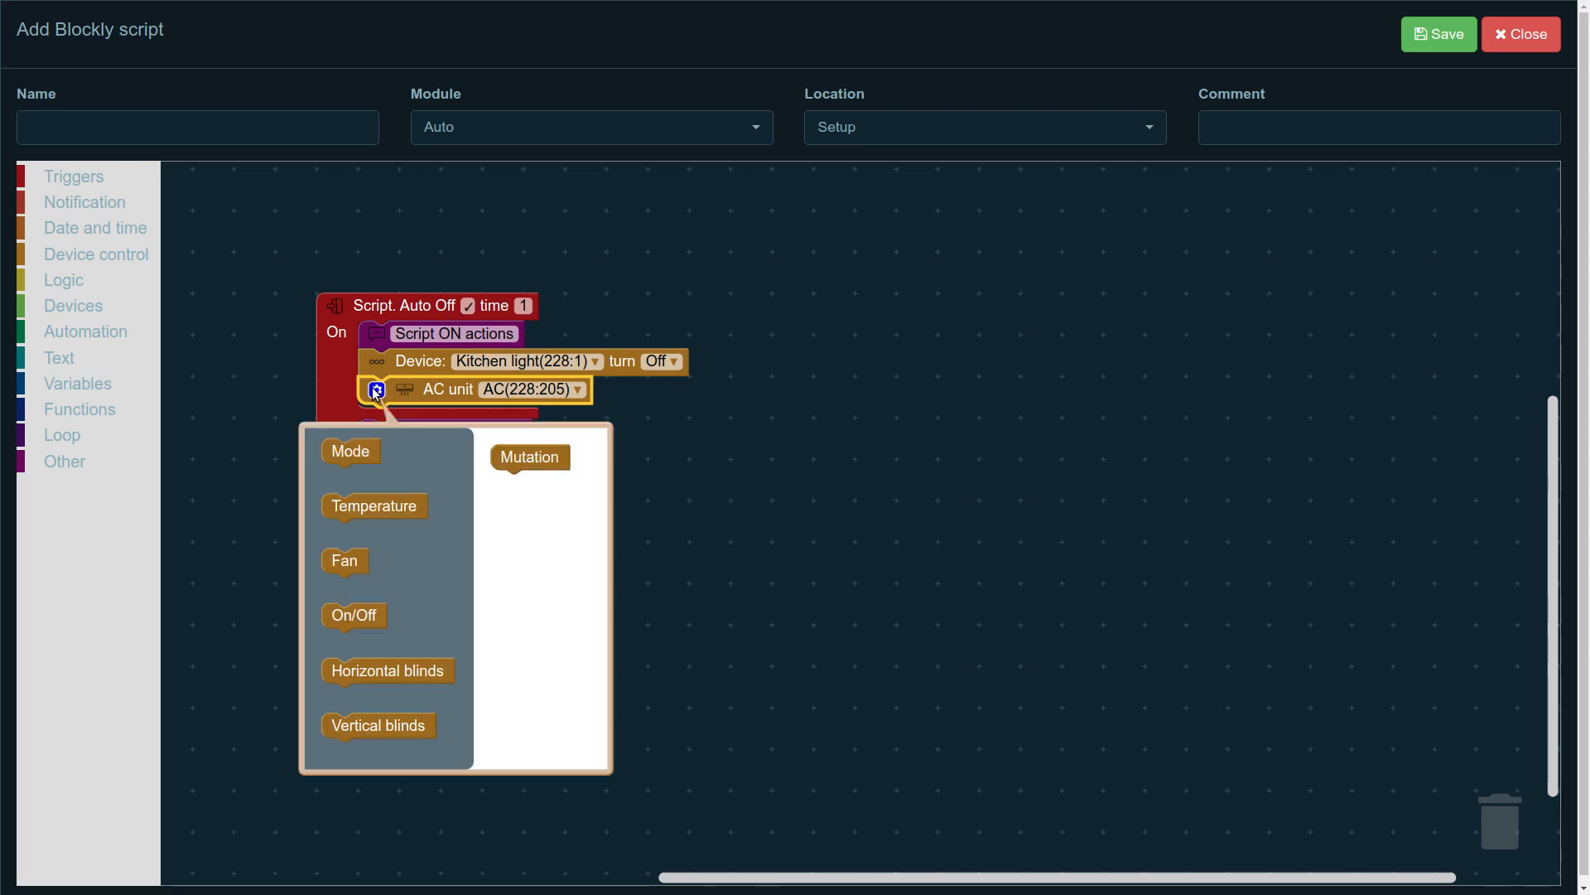
{"action": "left_click_drag", "start_coordinate": [350, 451], "coordinate": [519, 485]}
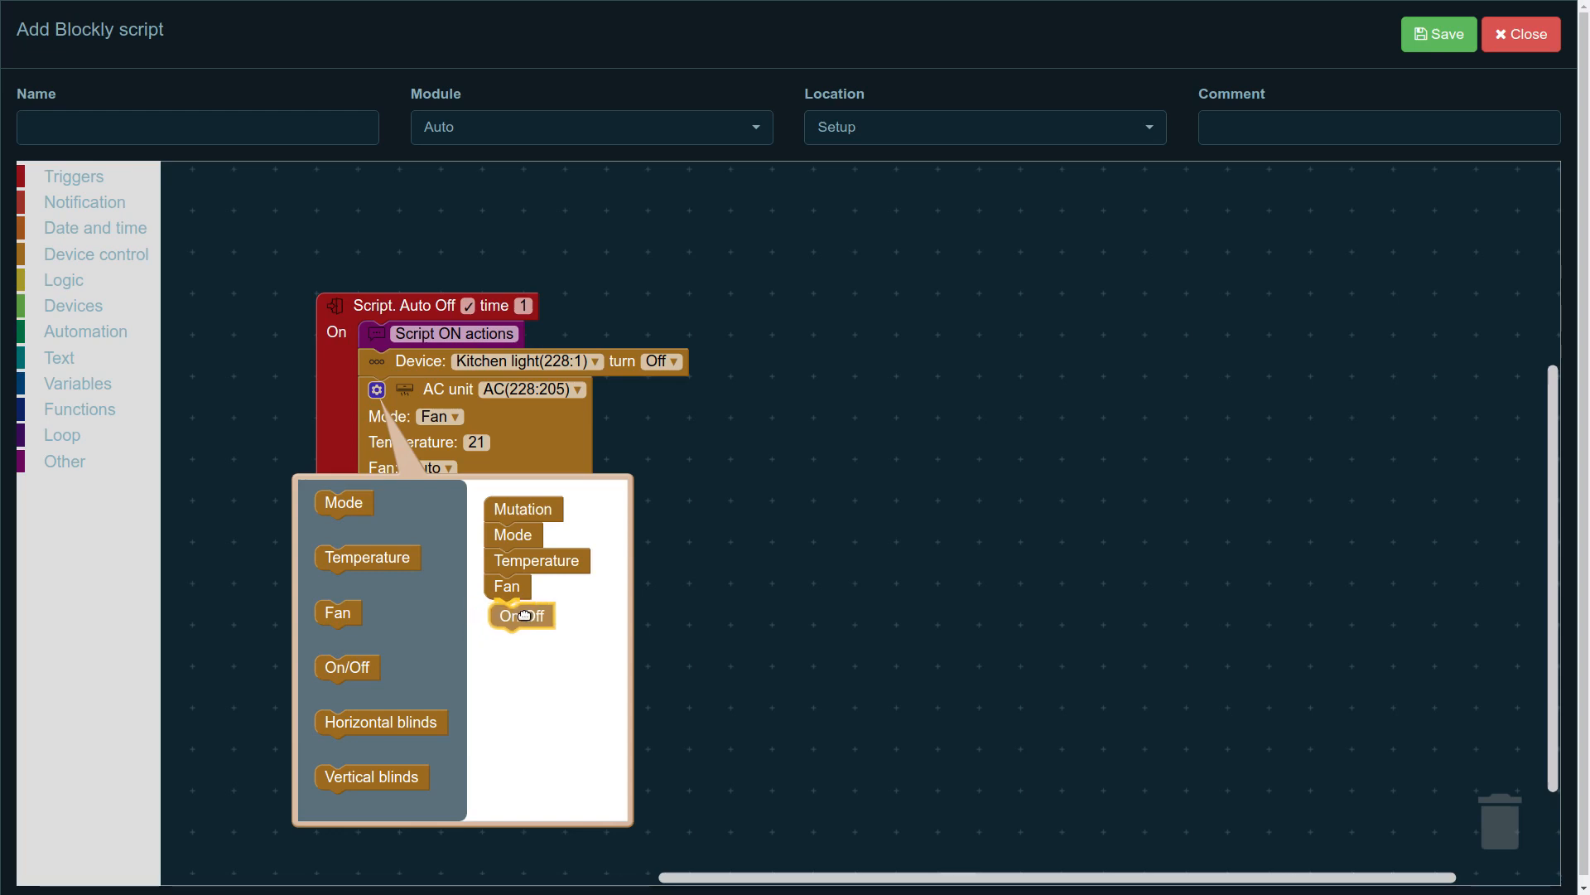
{"action": "left_click", "coordinate": [520, 615]}
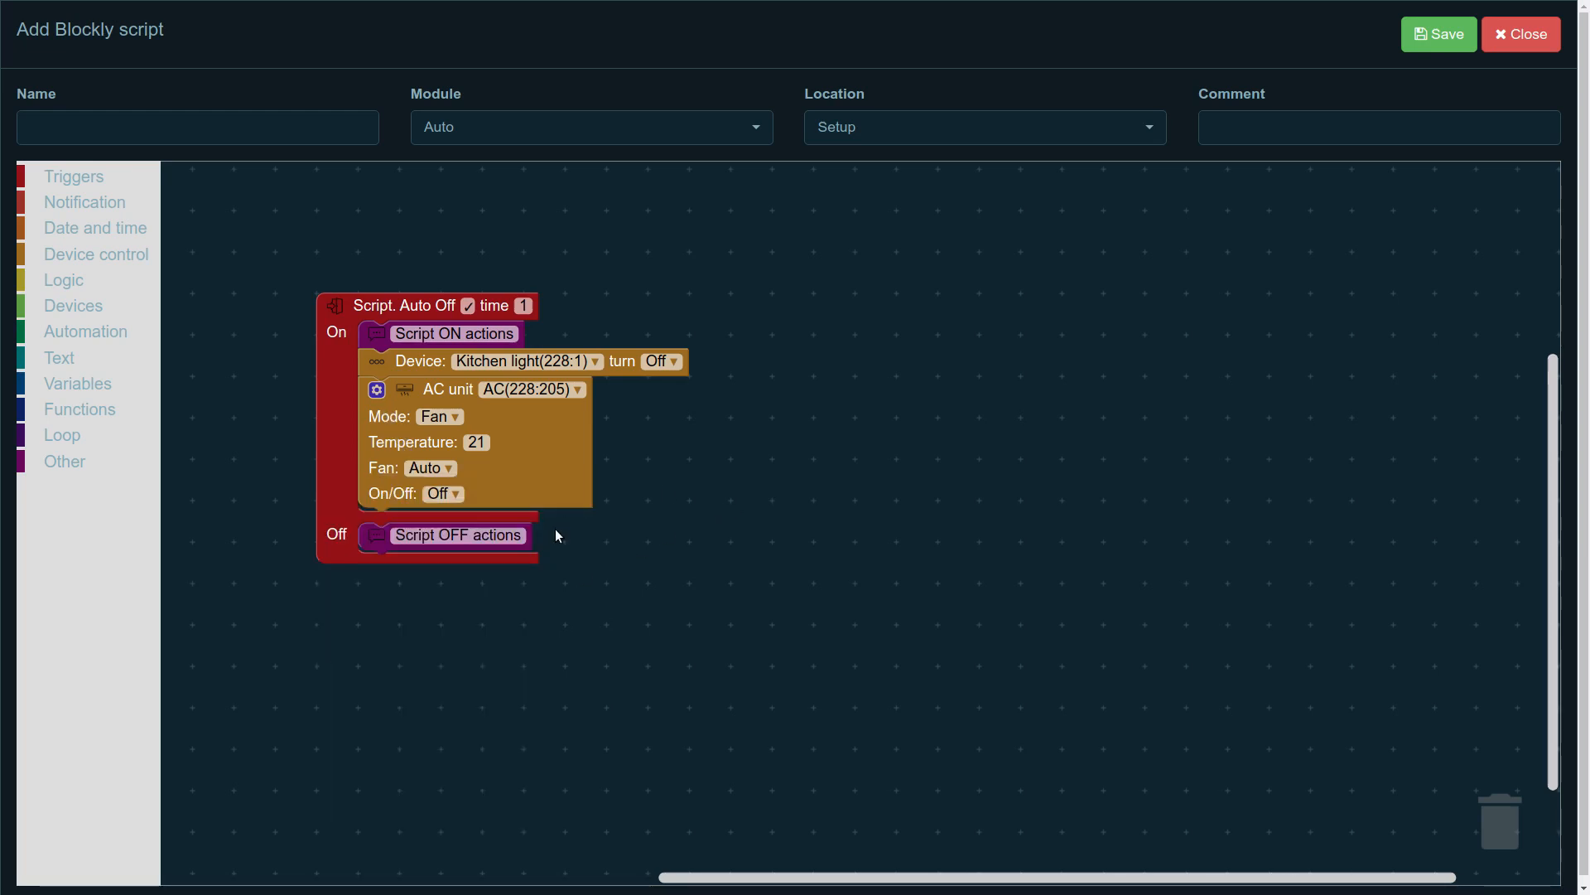
Step: Set the AC to Cool mode, Medium airflow fan and switched On
{"action": "left_click", "coordinate": [439, 416]}
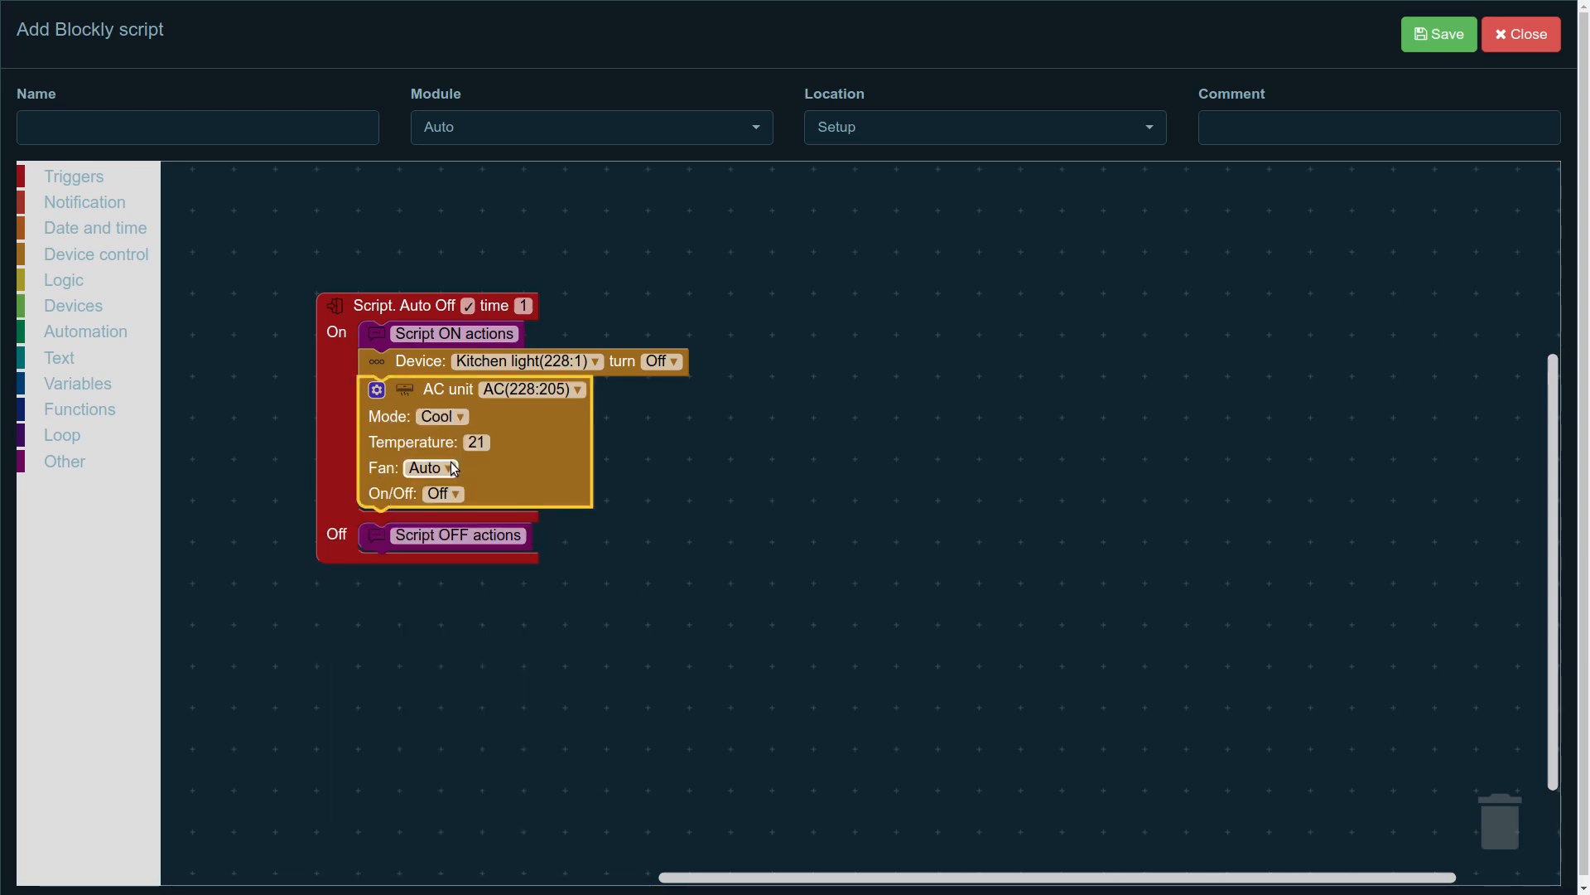
{"action": "left_click", "coordinate": [445, 467]}
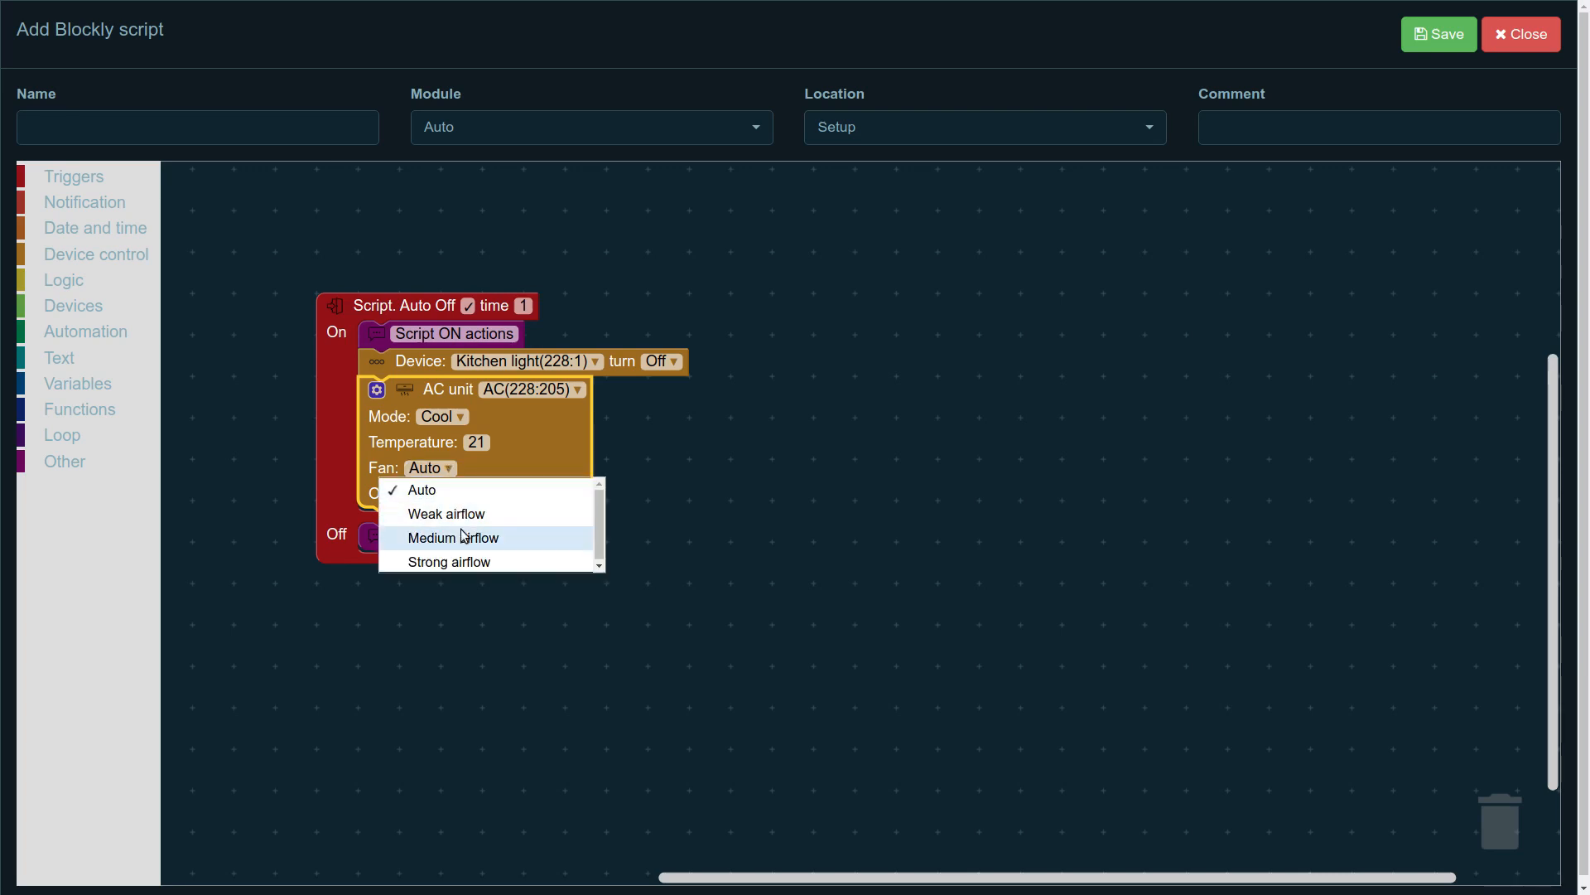
{"action": "left_click", "coordinate": [453, 536]}
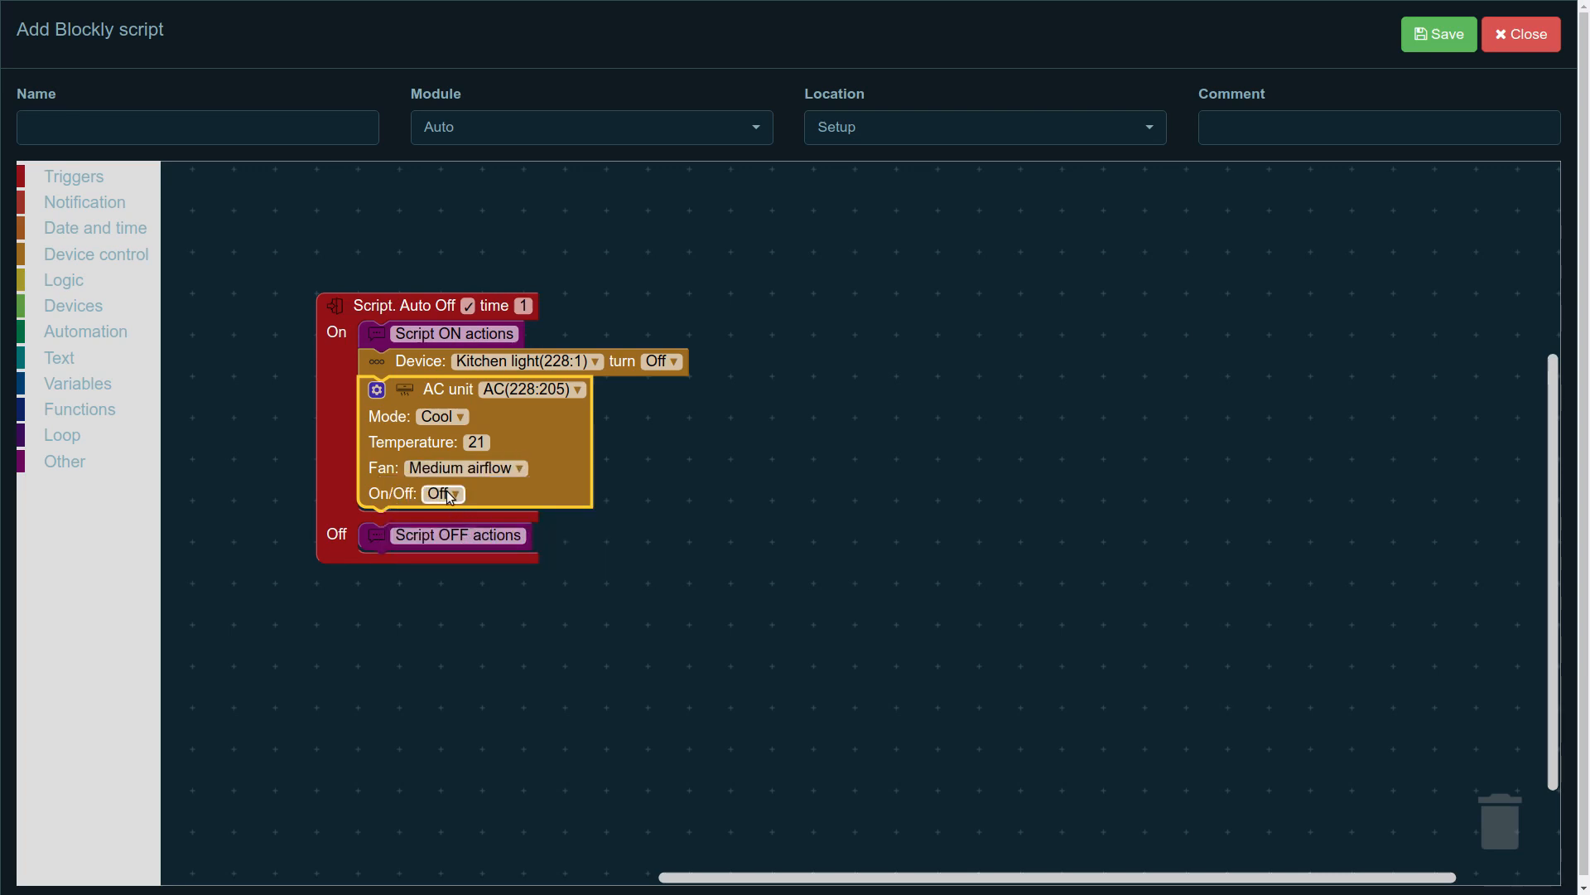
{"action": "left_click", "coordinate": [442, 493]}
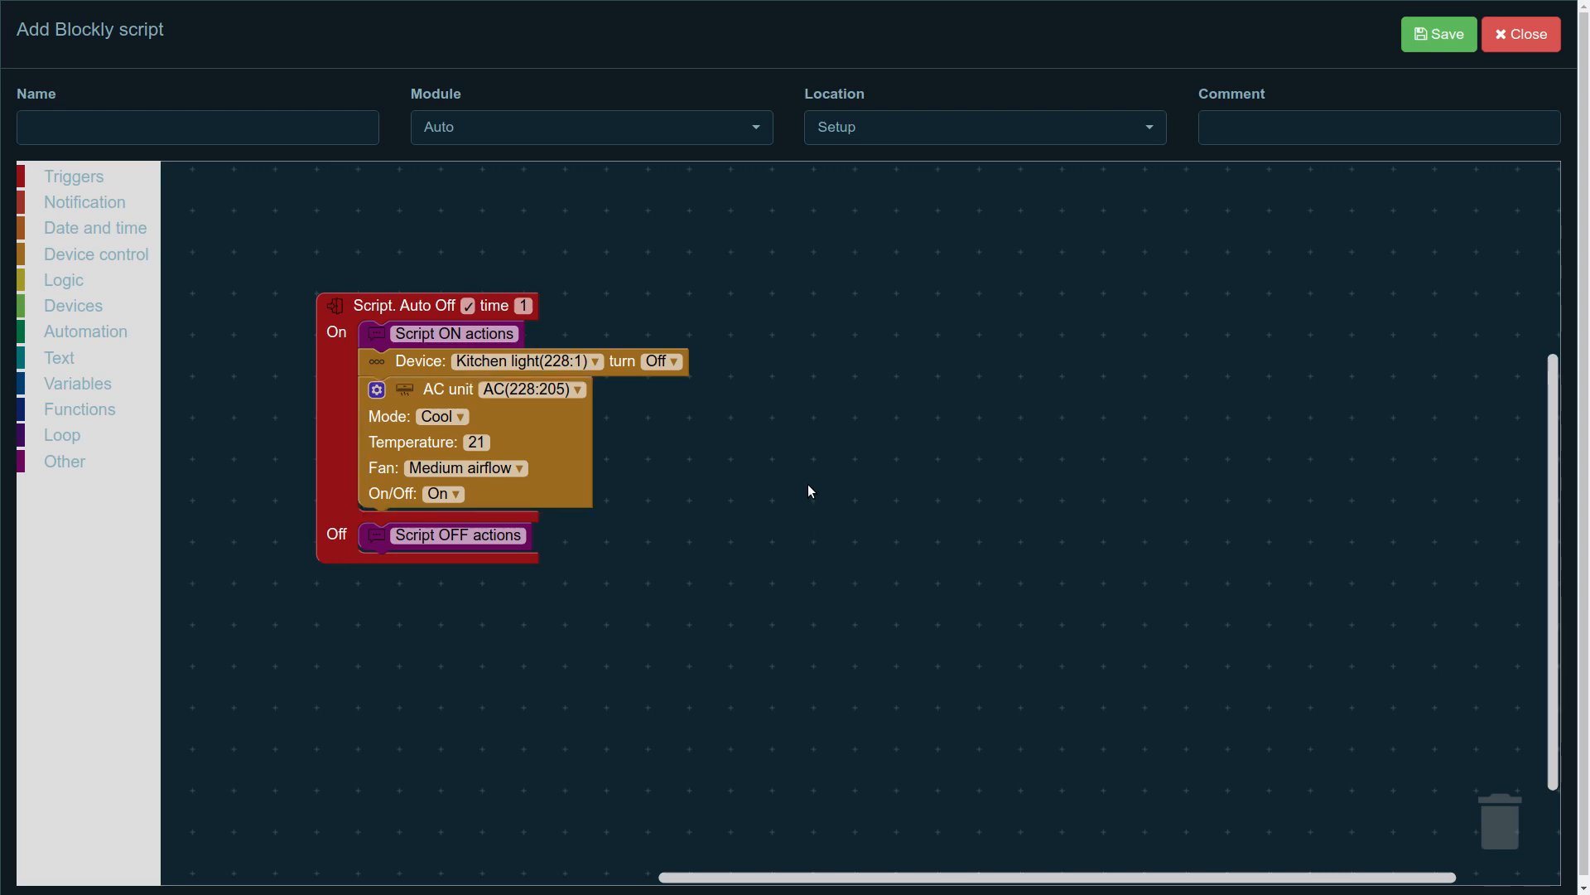
{"action": "mouse_move", "coordinate": [70, 295]}
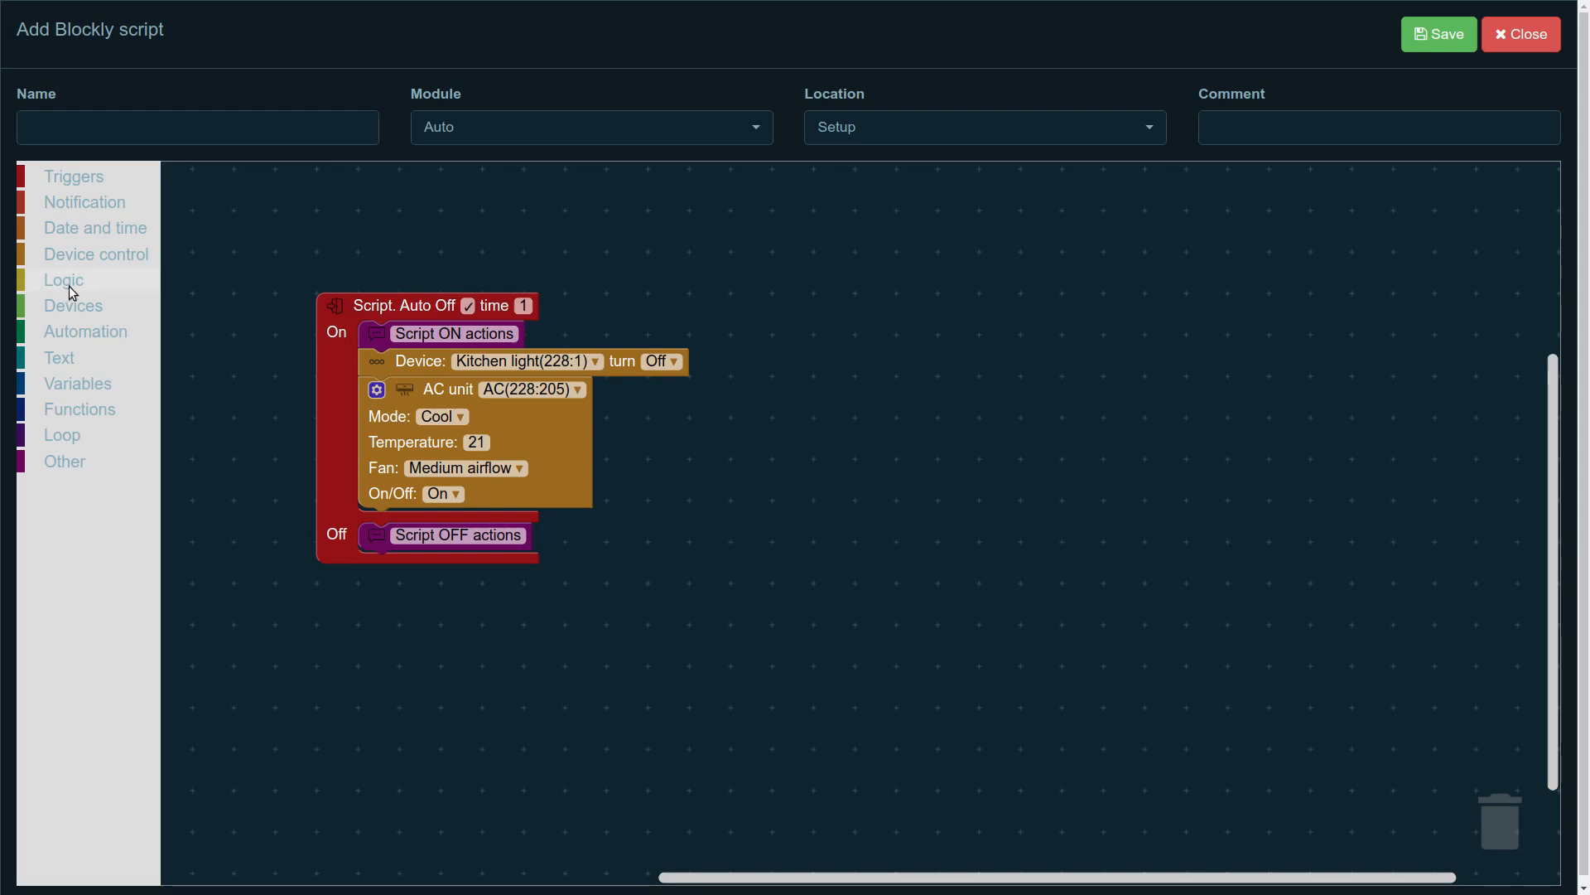
{"action": "mouse_move", "coordinate": [163, 391]}
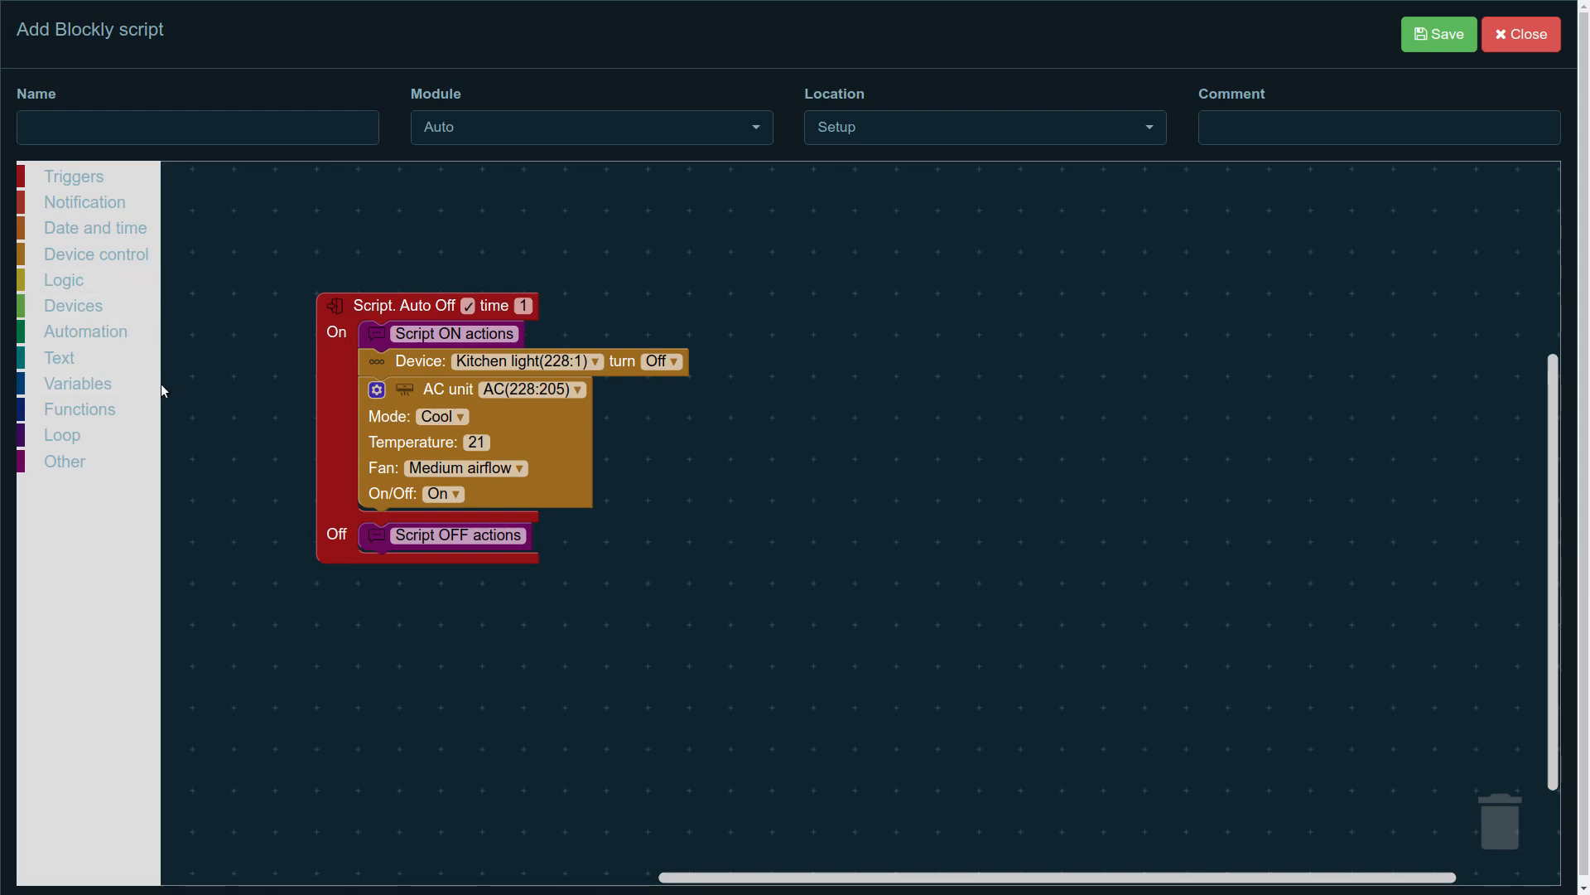
{"action": "mouse_move", "coordinate": [210, 391]}
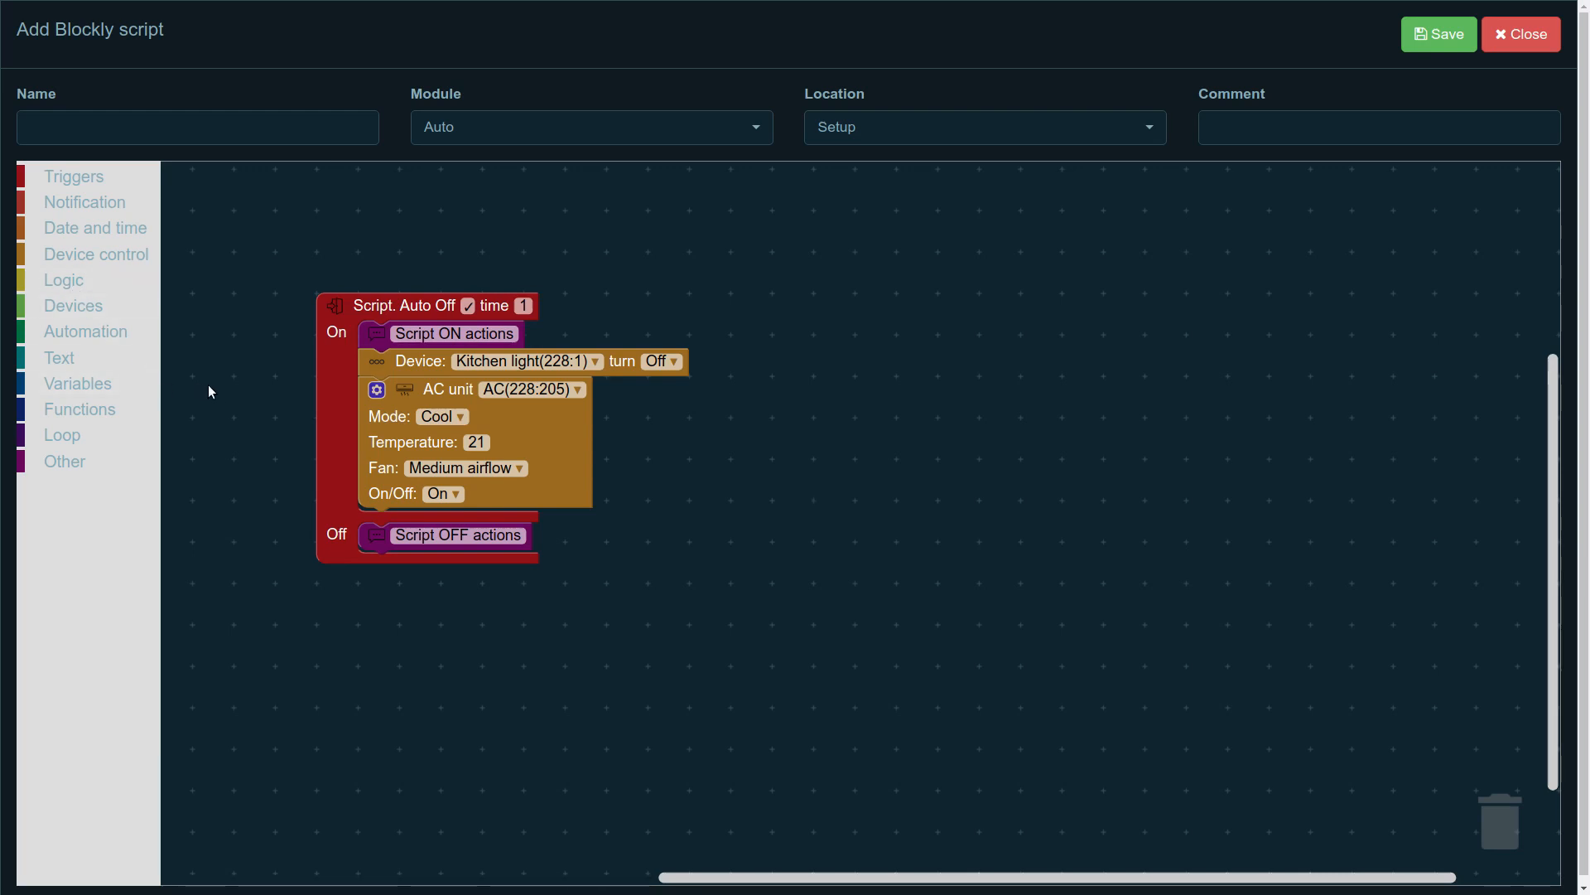
{"action": "mouse_move", "coordinate": [219, 394]}
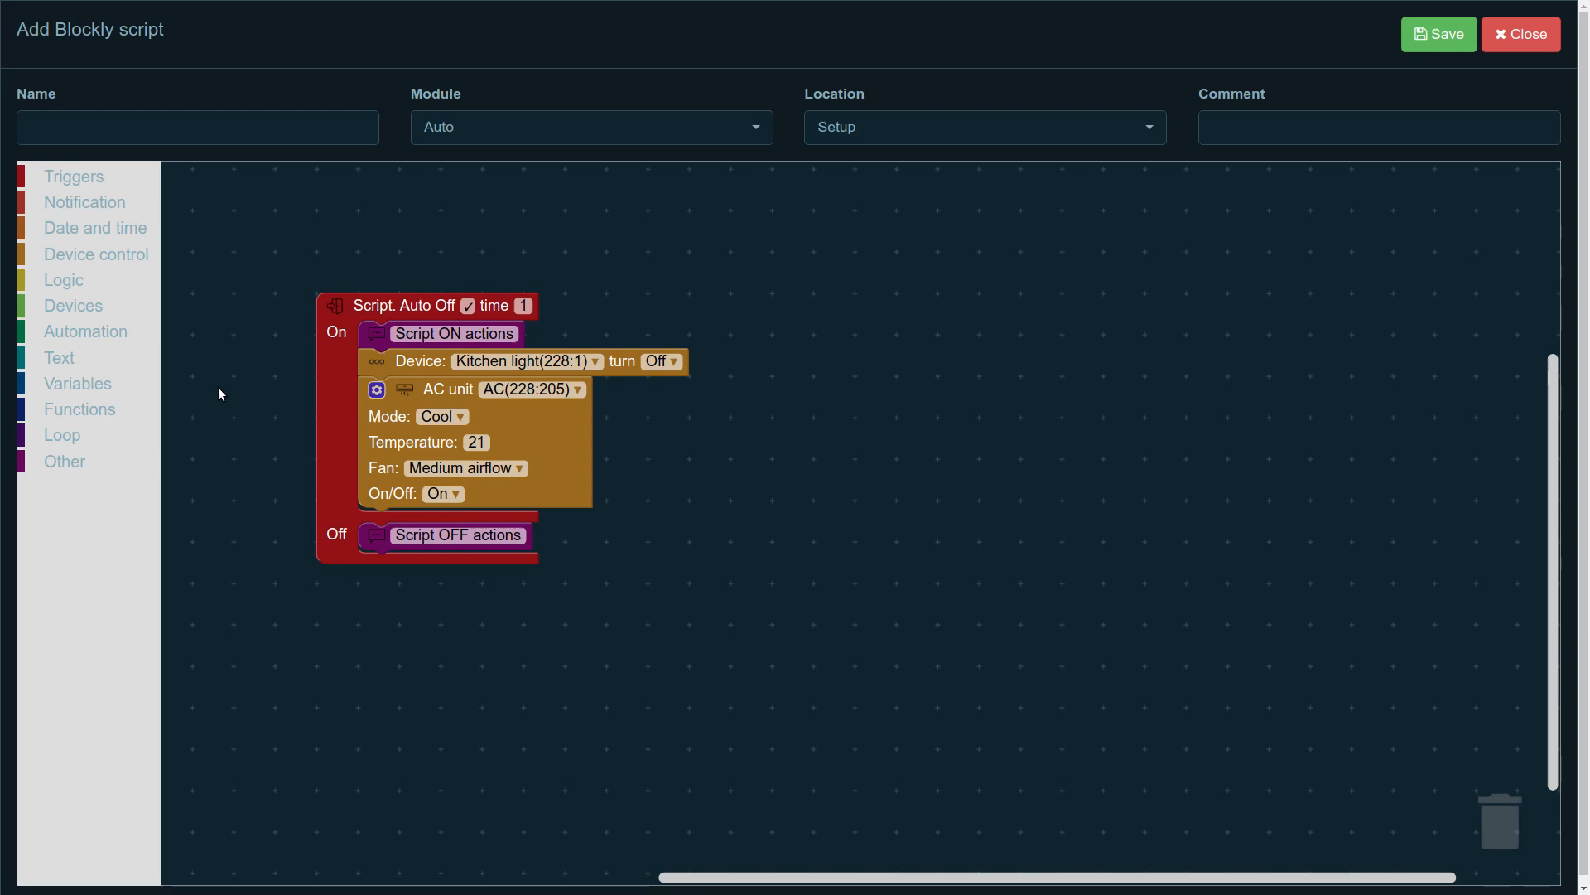
{"action": "mouse_move", "coordinate": [173, 368]}
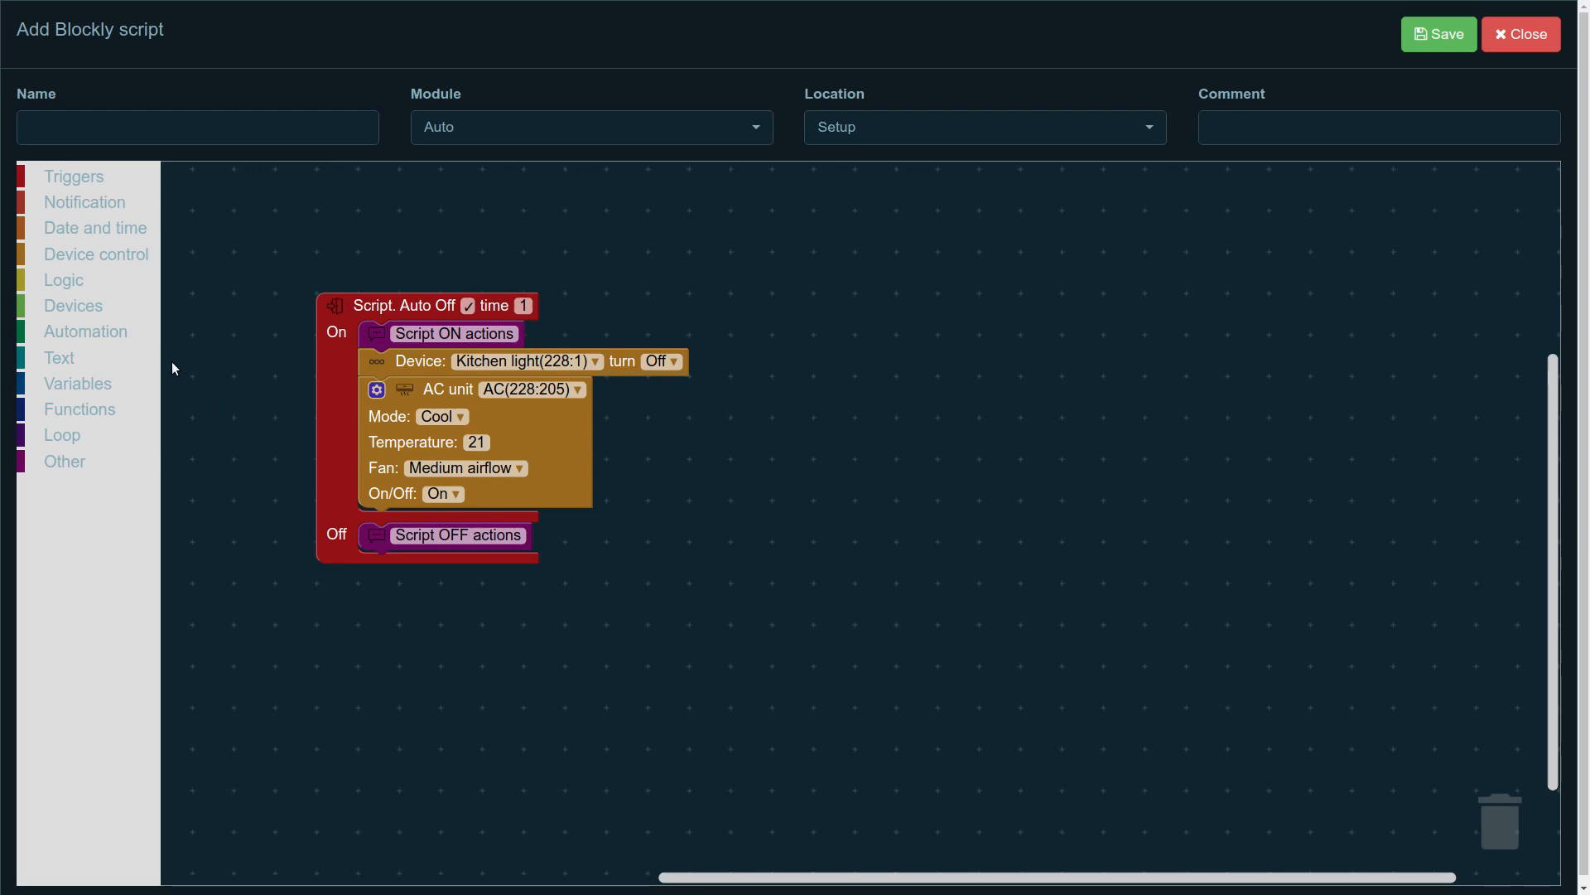
{"action": "mouse_move", "coordinate": [196, 382]}
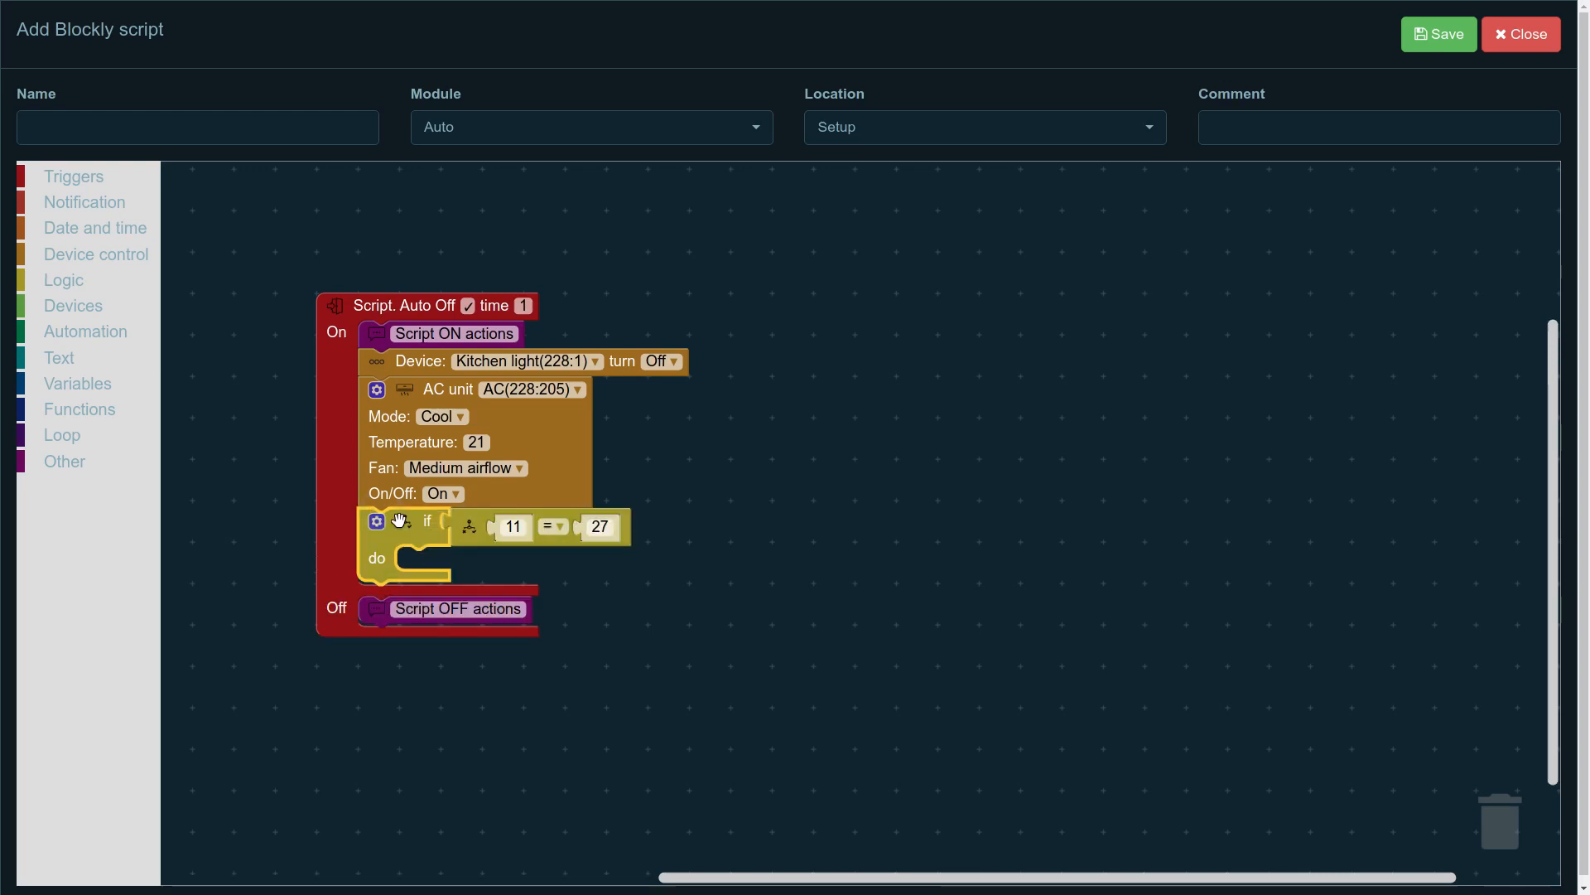
Step: Remove the comparison block from the new if condition, leaving it empty
{"action": "left_click_drag", "start_coordinate": [512, 526], "coordinate": [689, 542]}
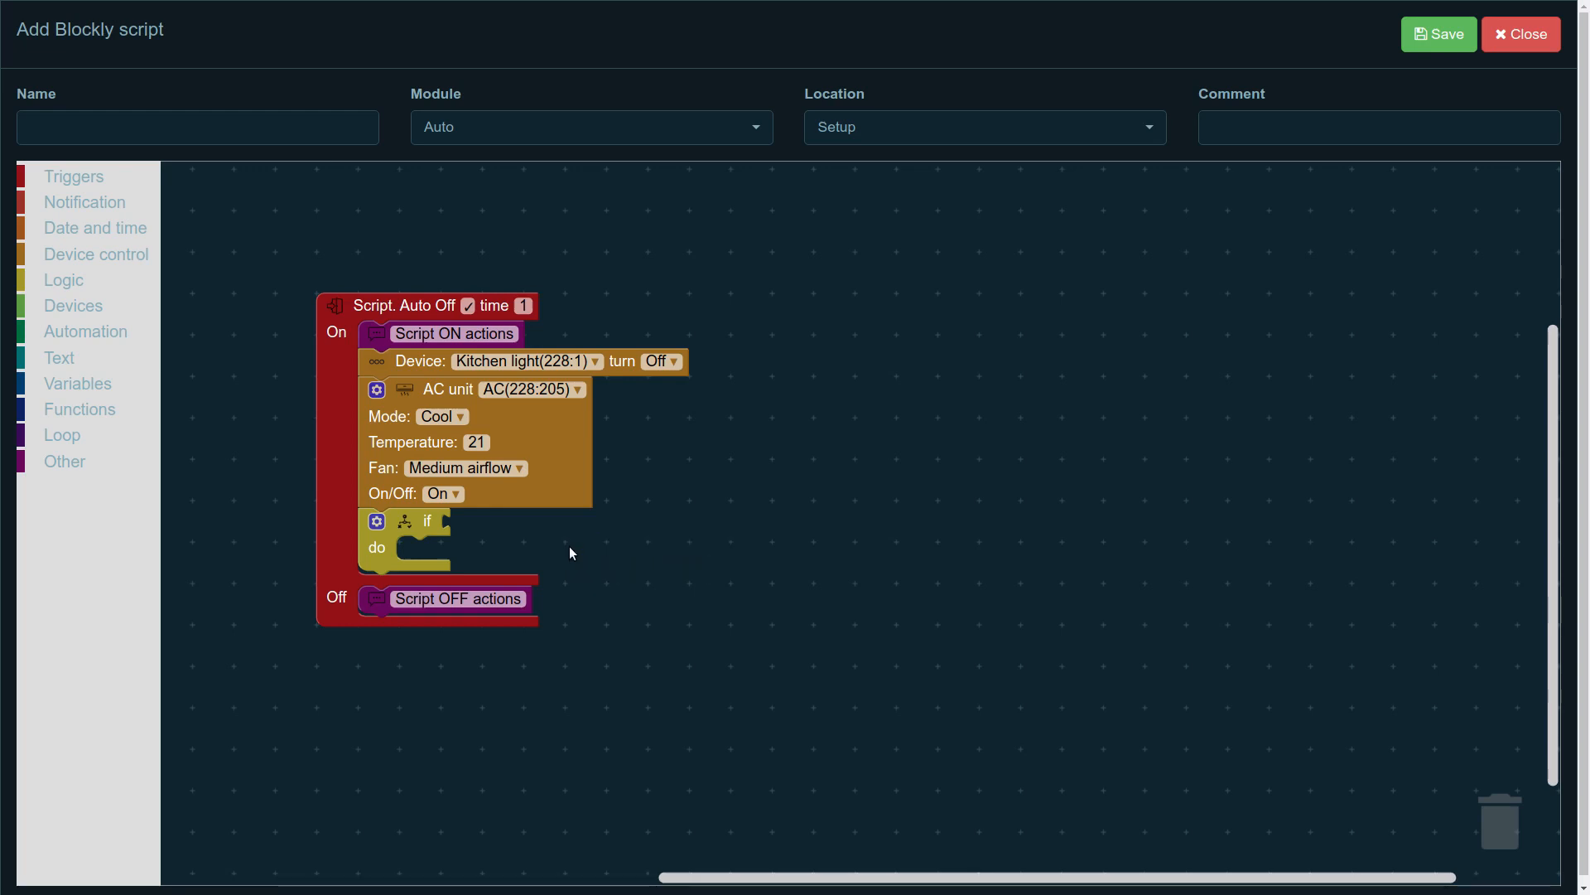
{"action": "left_click", "coordinate": [73, 305]}
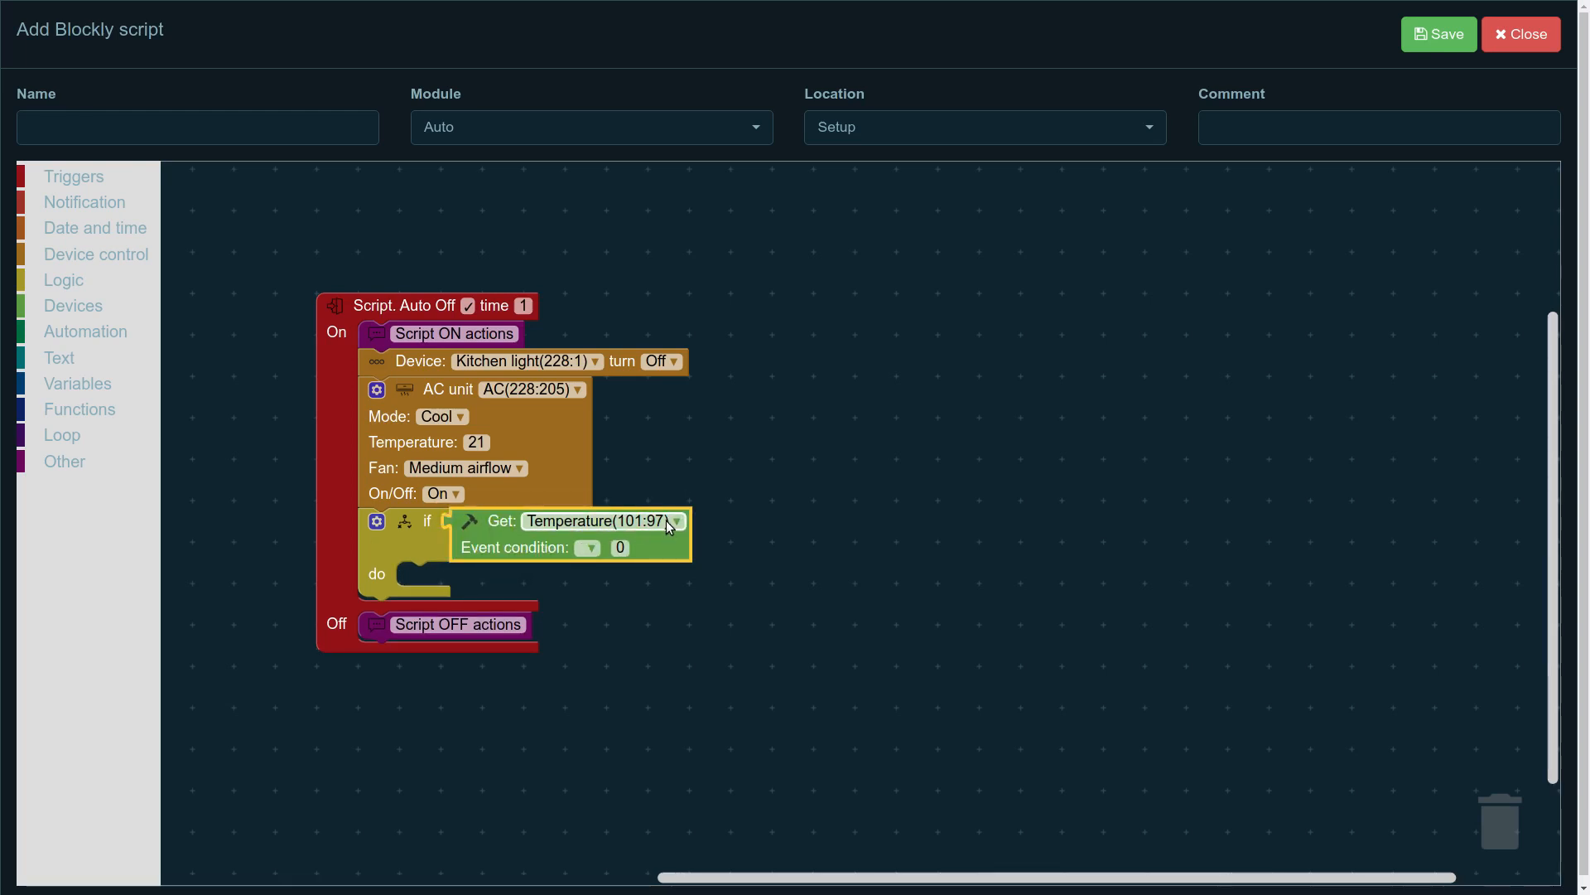
Step: Set the if condition to check Door(228:35) with event condition Active
{"action": "left_click", "coordinate": [674, 520]}
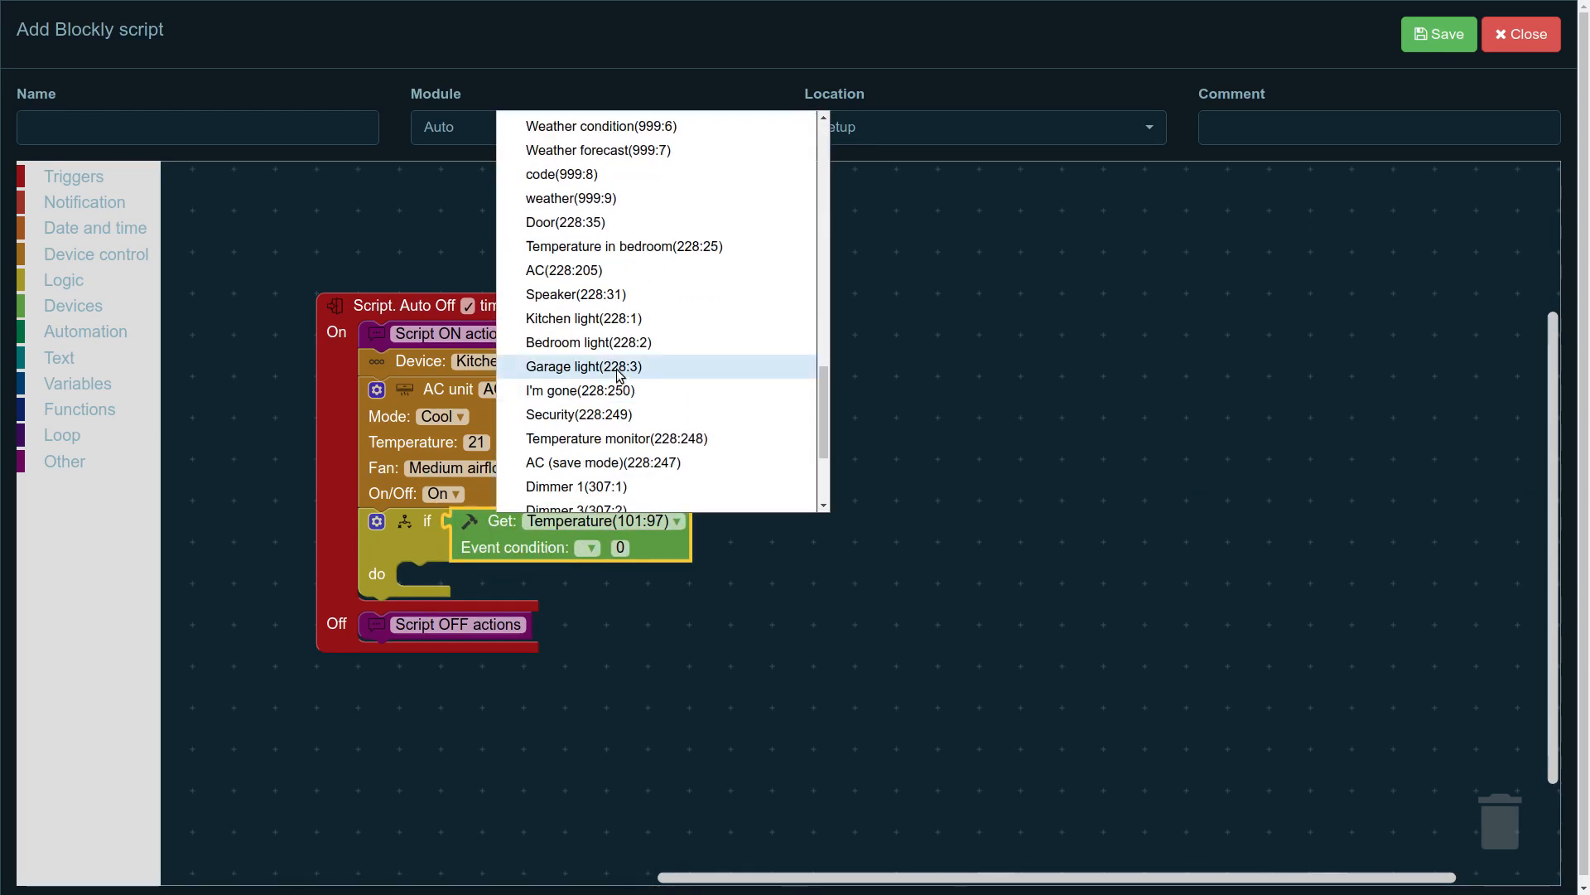
{"action": "left_click", "coordinate": [565, 220]}
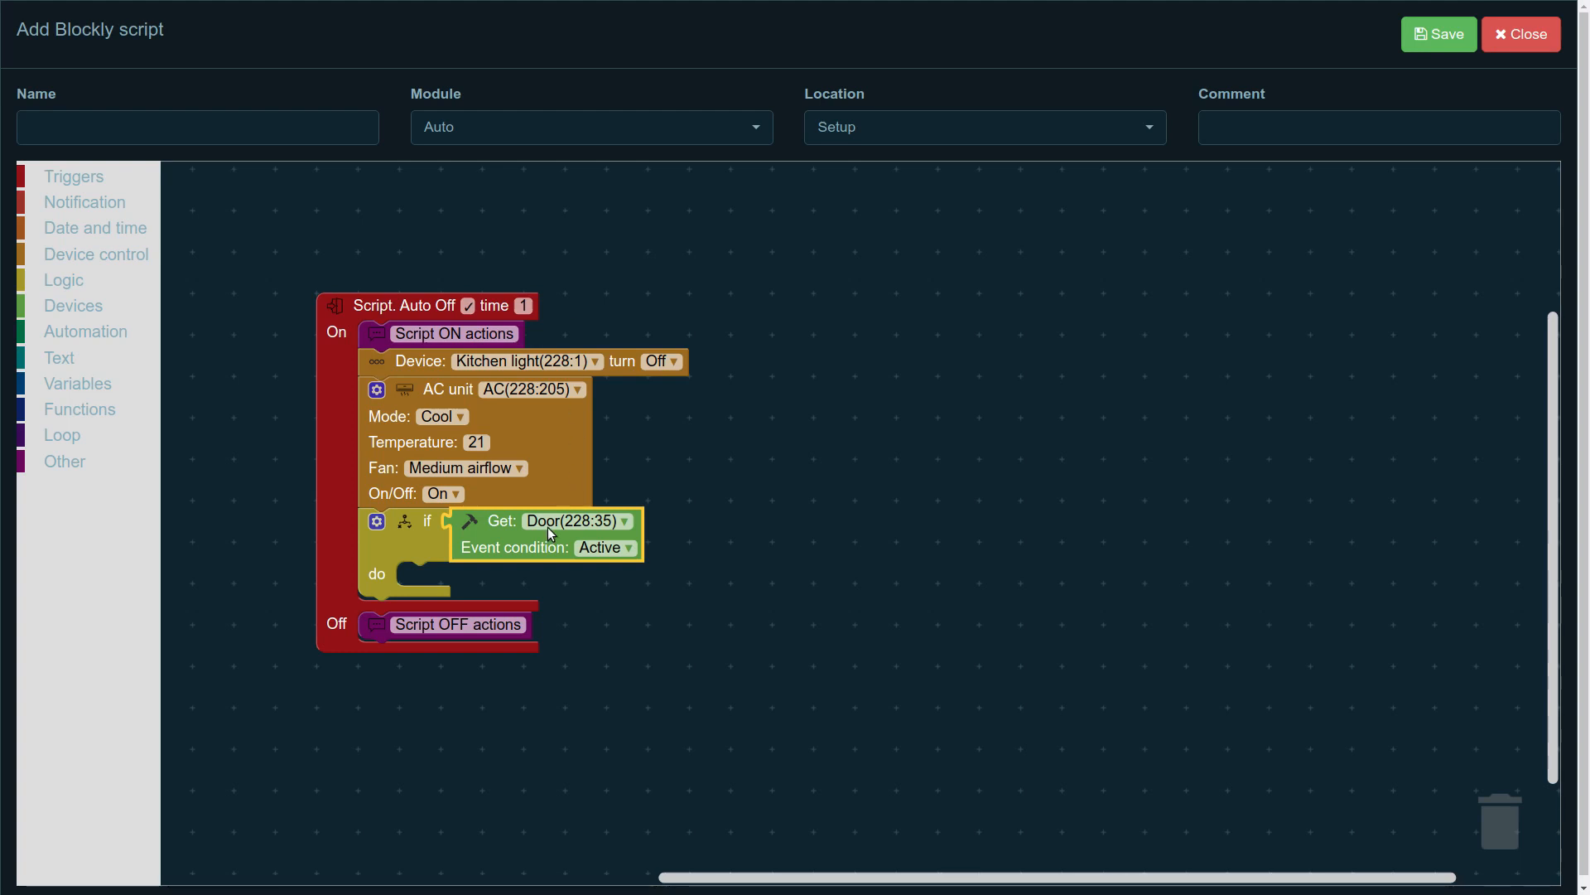
{"action": "left_click", "coordinate": [606, 547]}
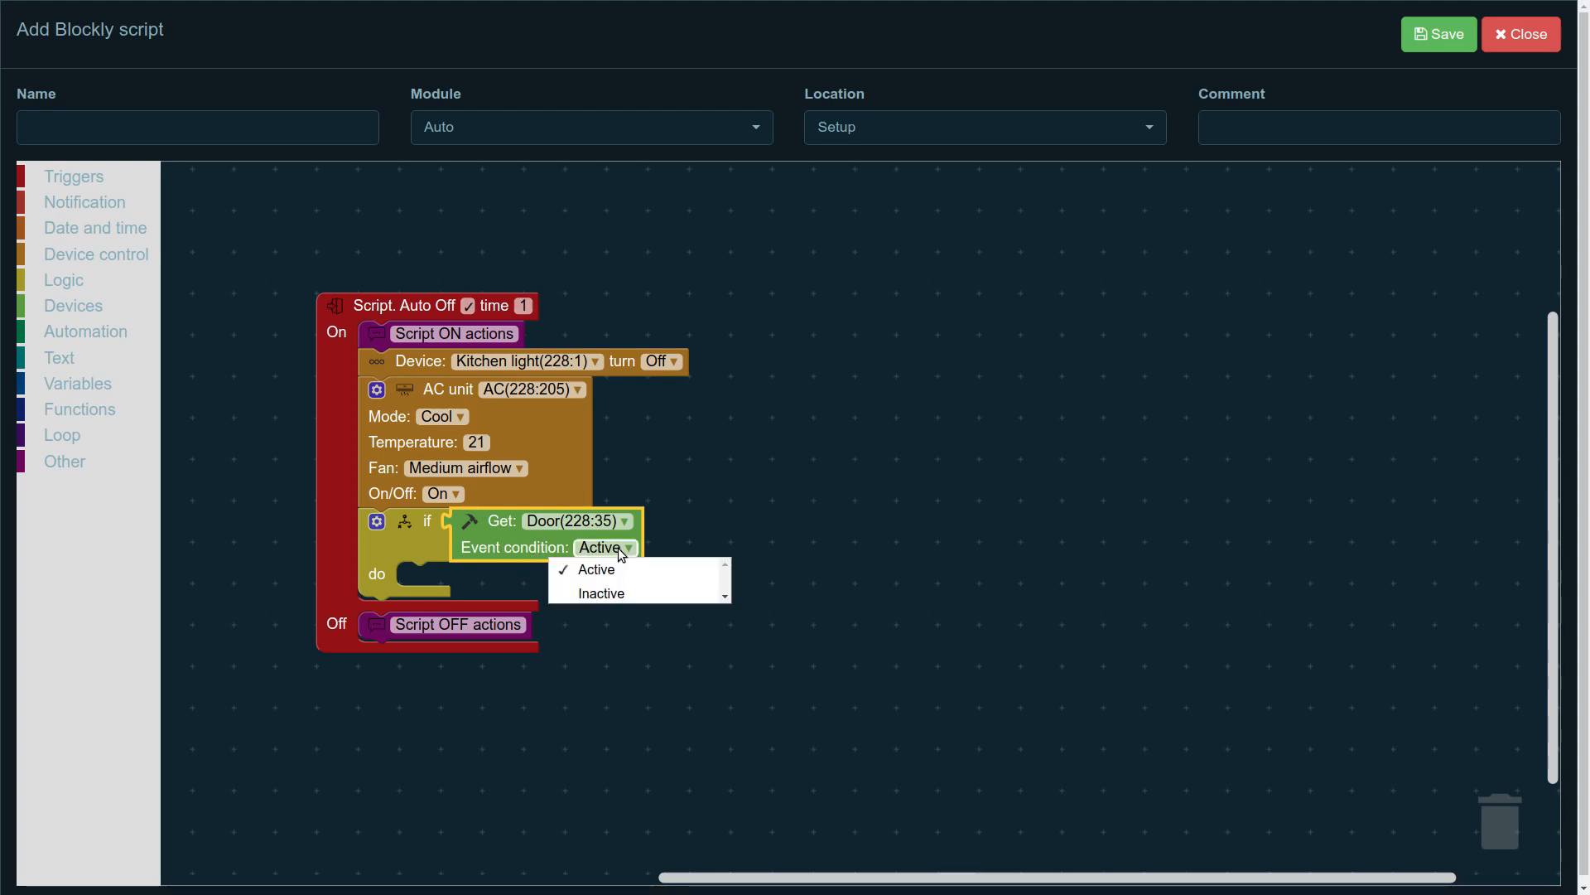
{"action": "left_click", "coordinate": [594, 568]}
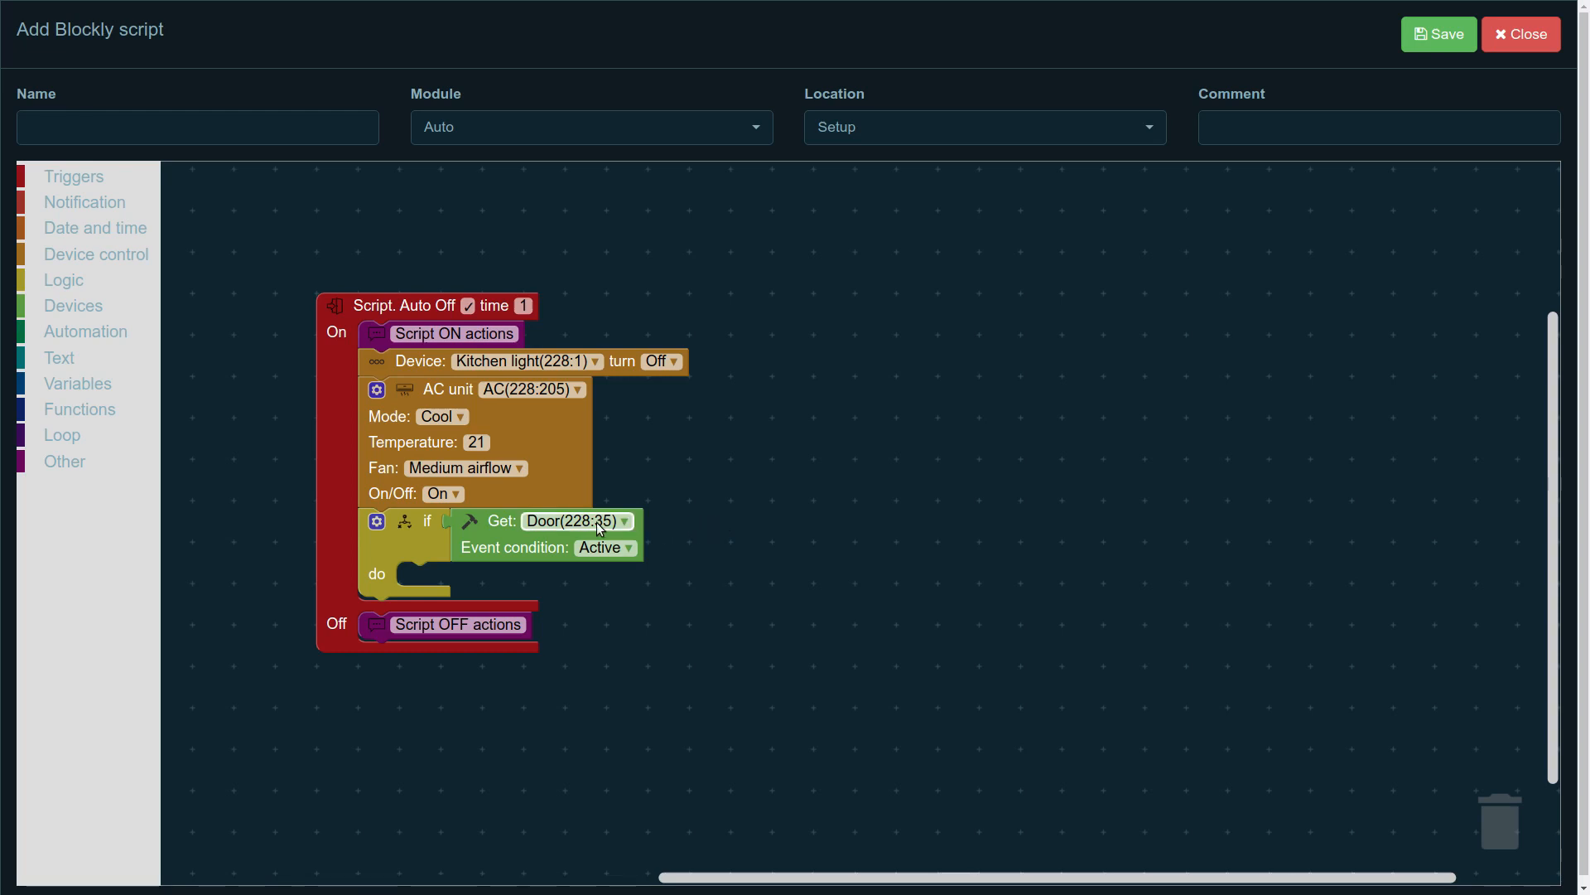
{"action": "mouse_move", "coordinate": [38, 237]}
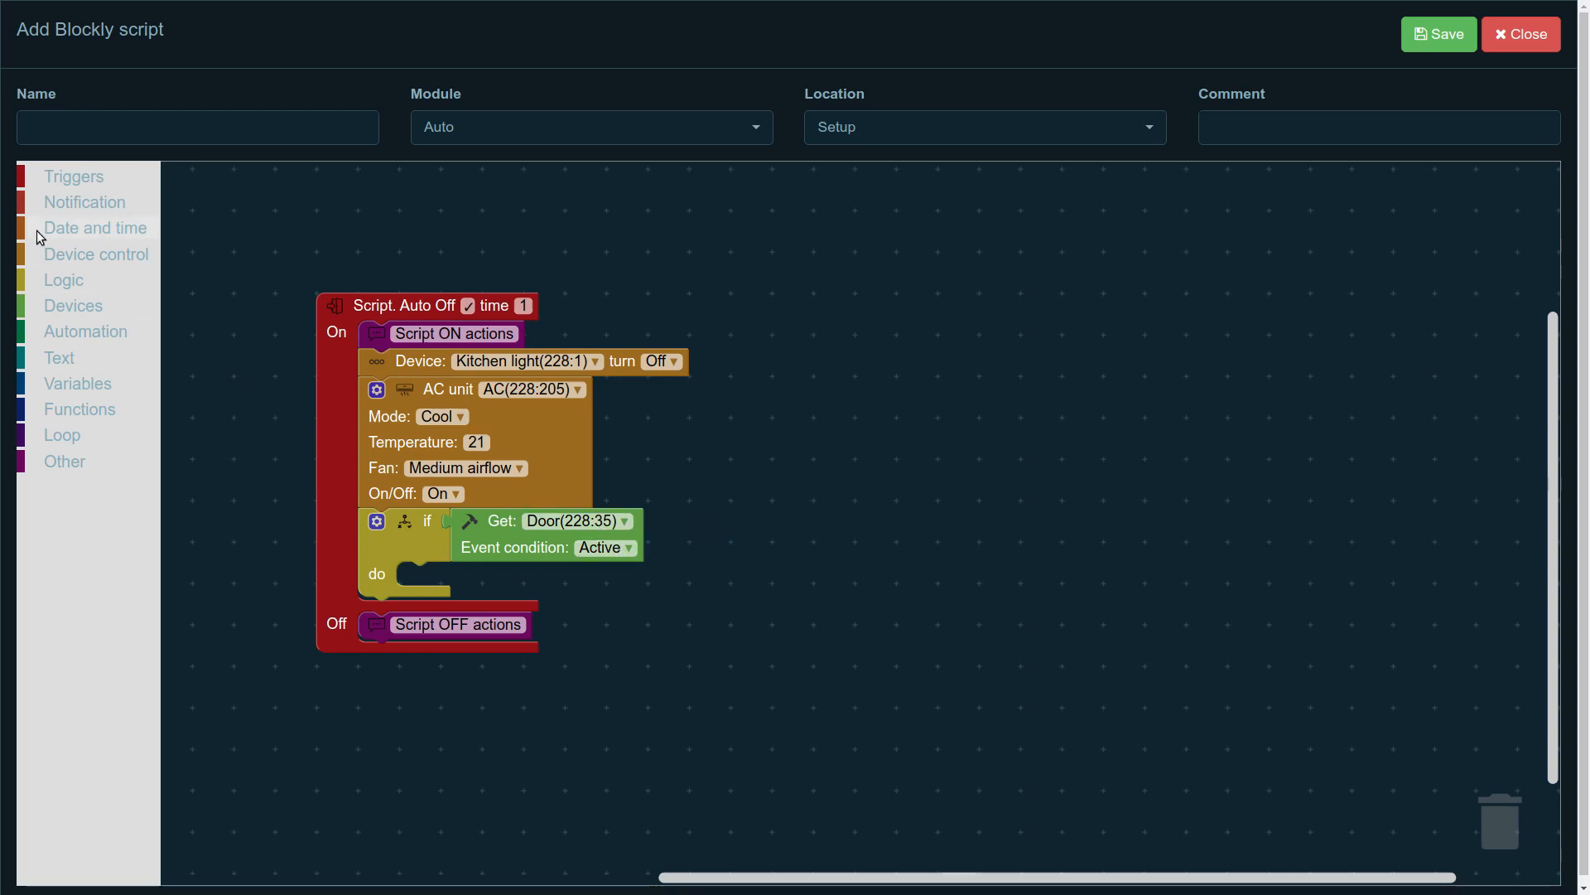
Step: Add a Push notification reading "The back door is open!" to the do slot
{"action": "left_click", "coordinate": [84, 202]}
{"action": "type", "text": "The back door is open"}
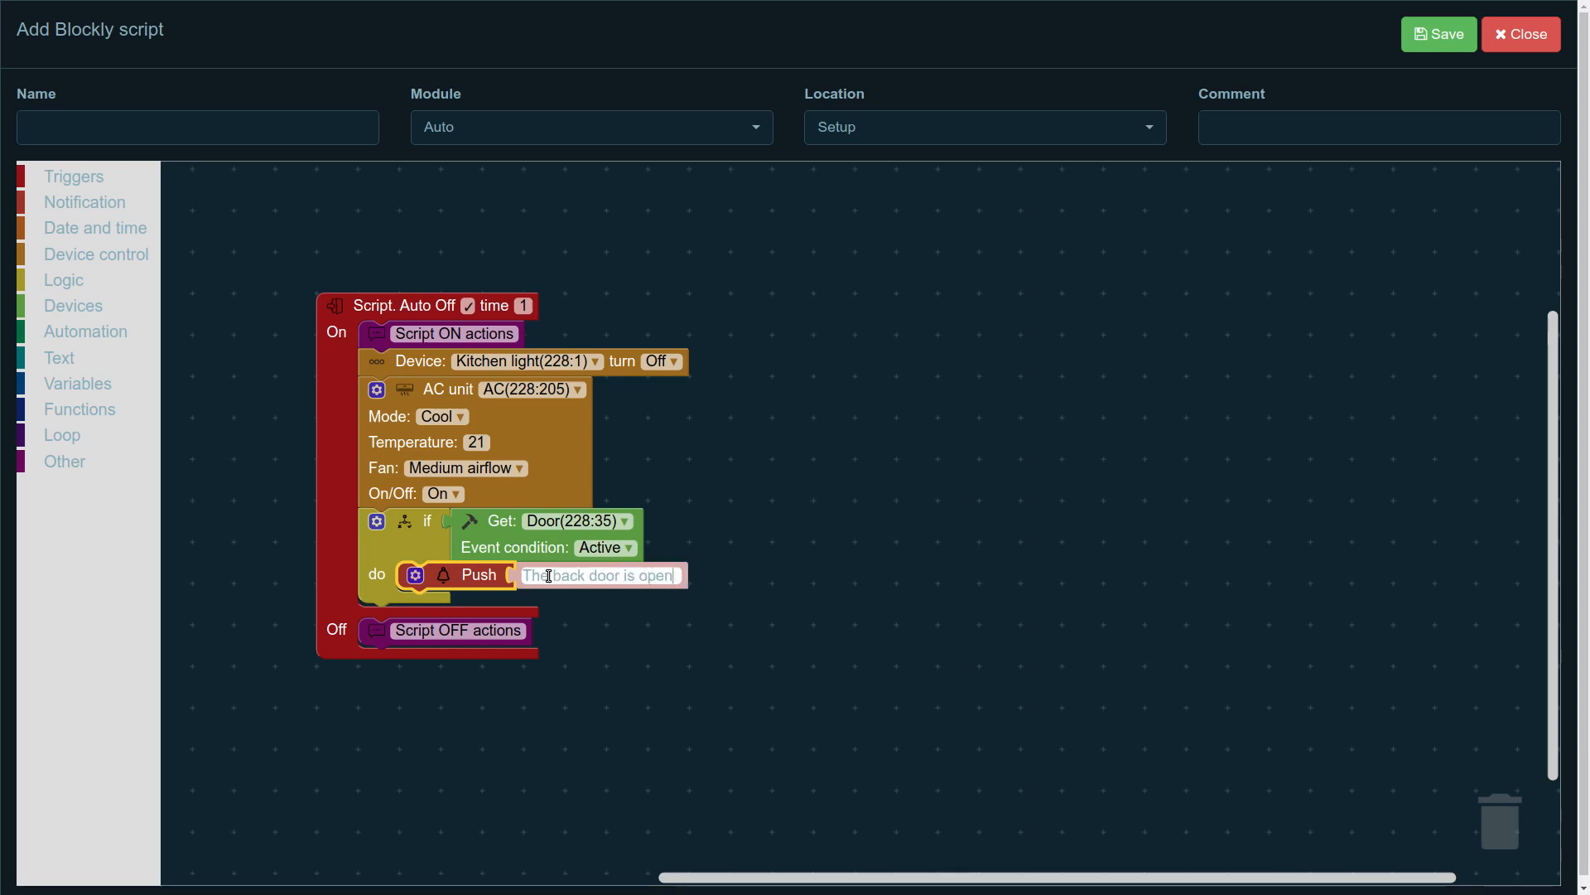
{"action": "left_click", "coordinate": [783, 458]}
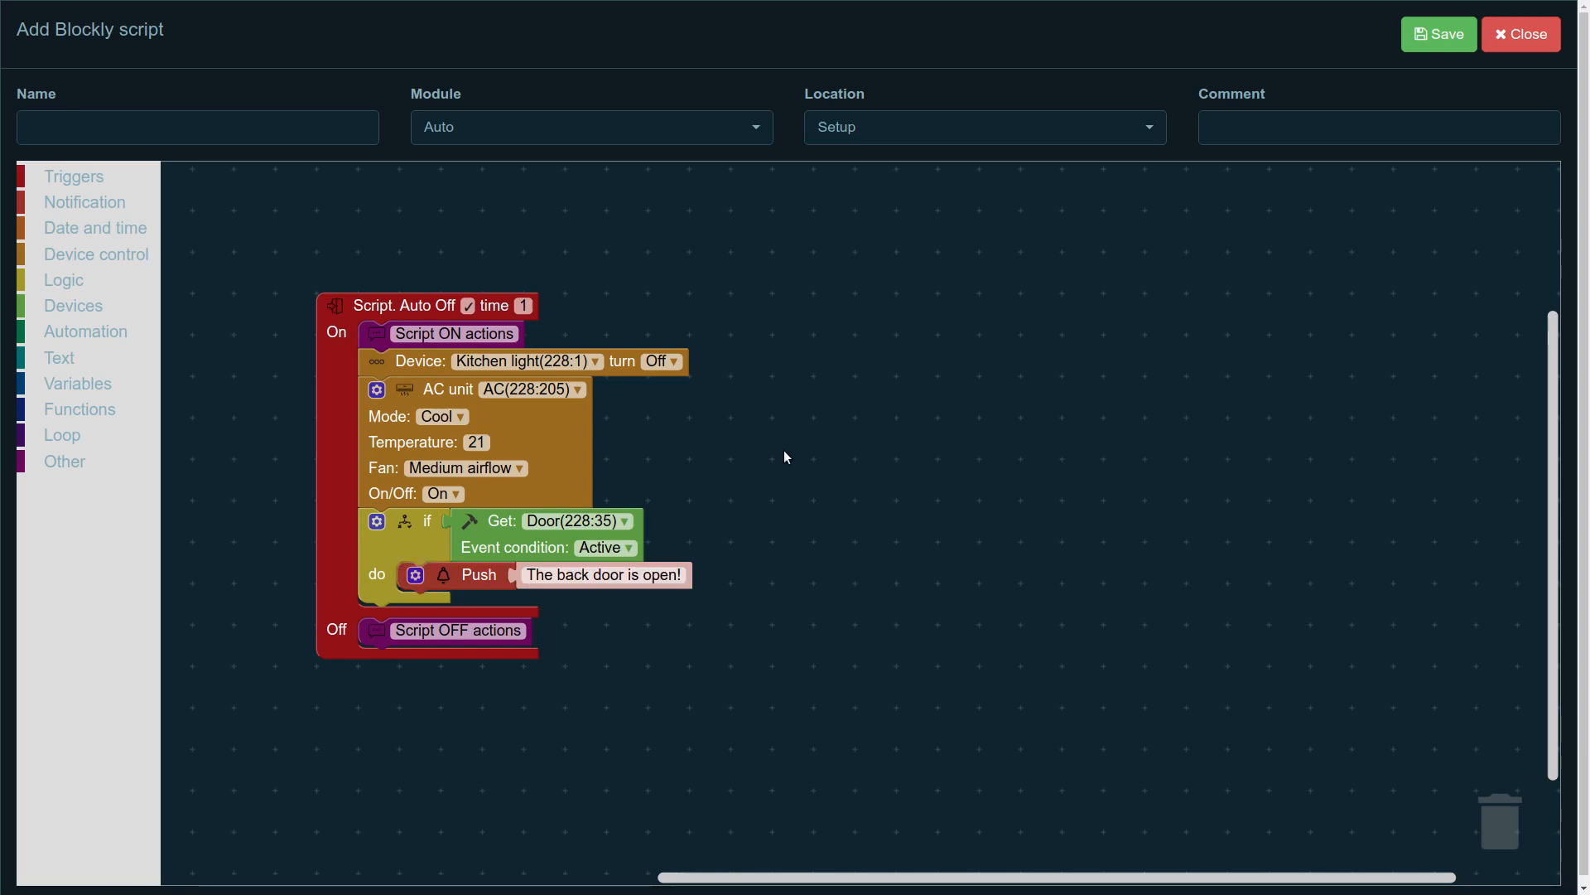
{"action": "mouse_move", "coordinate": [775, 451]}
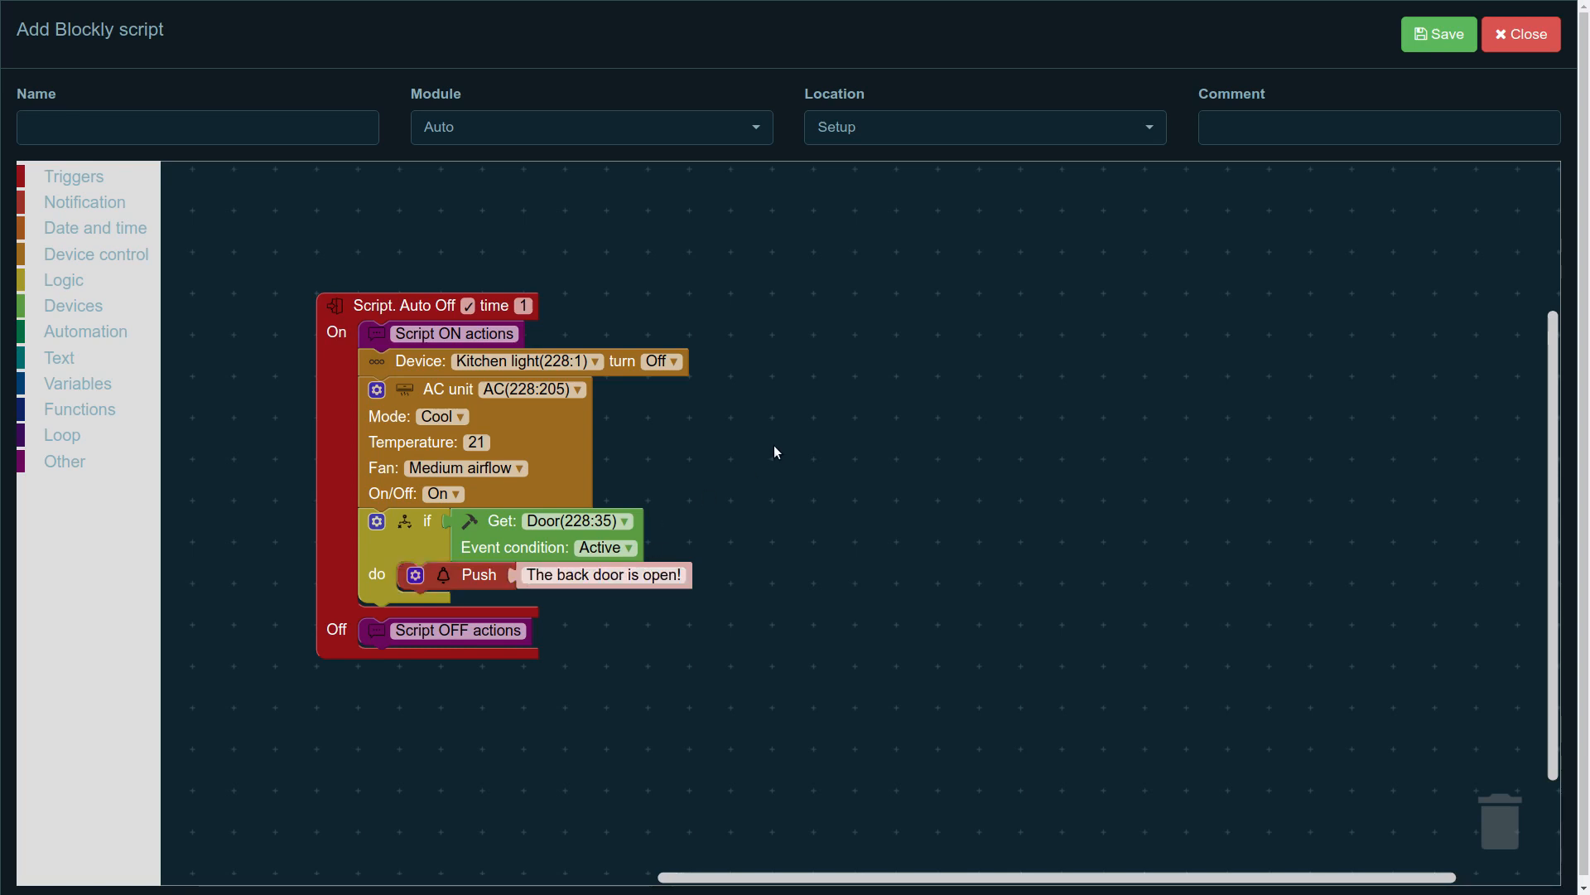
{"action": "mouse_move", "coordinate": [724, 486]}
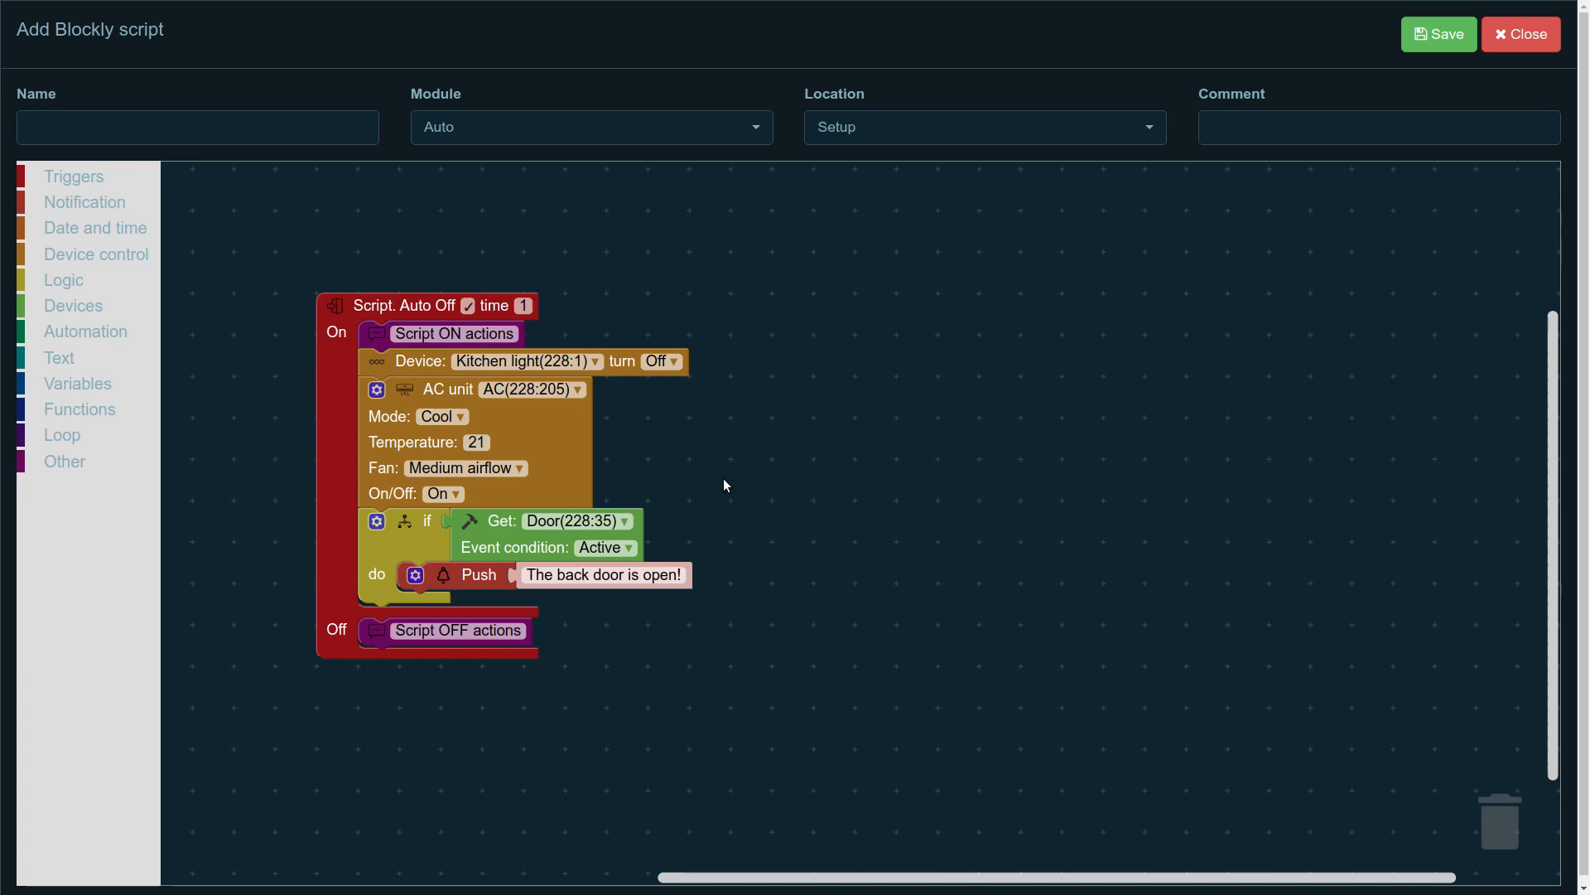
{"action": "left_click", "coordinate": [603, 575]}
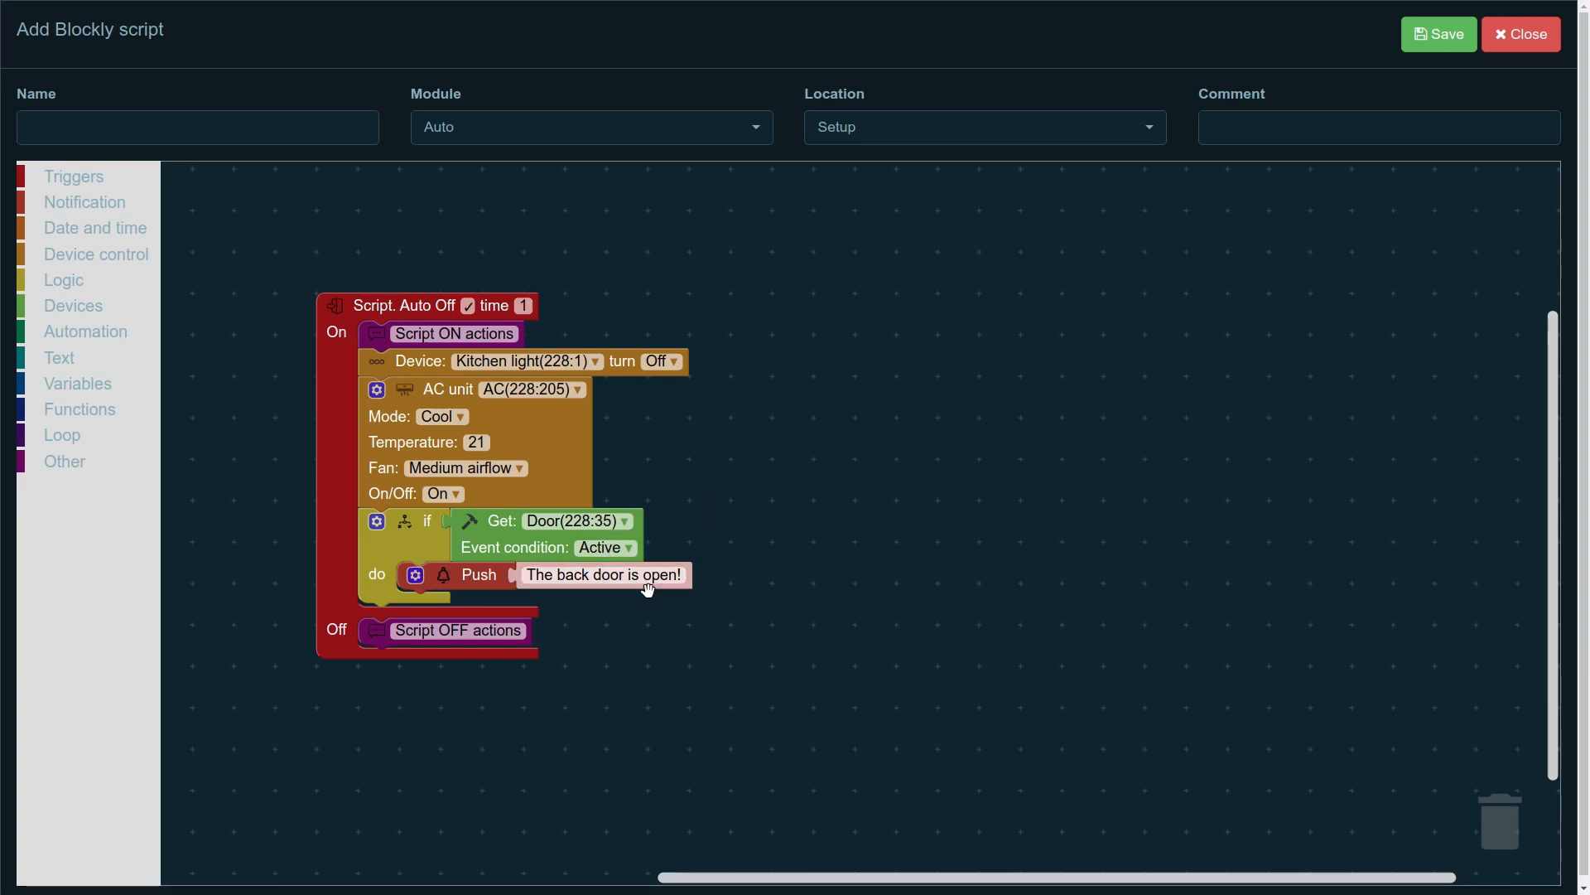
{"action": "mouse_move", "coordinate": [501, 612]}
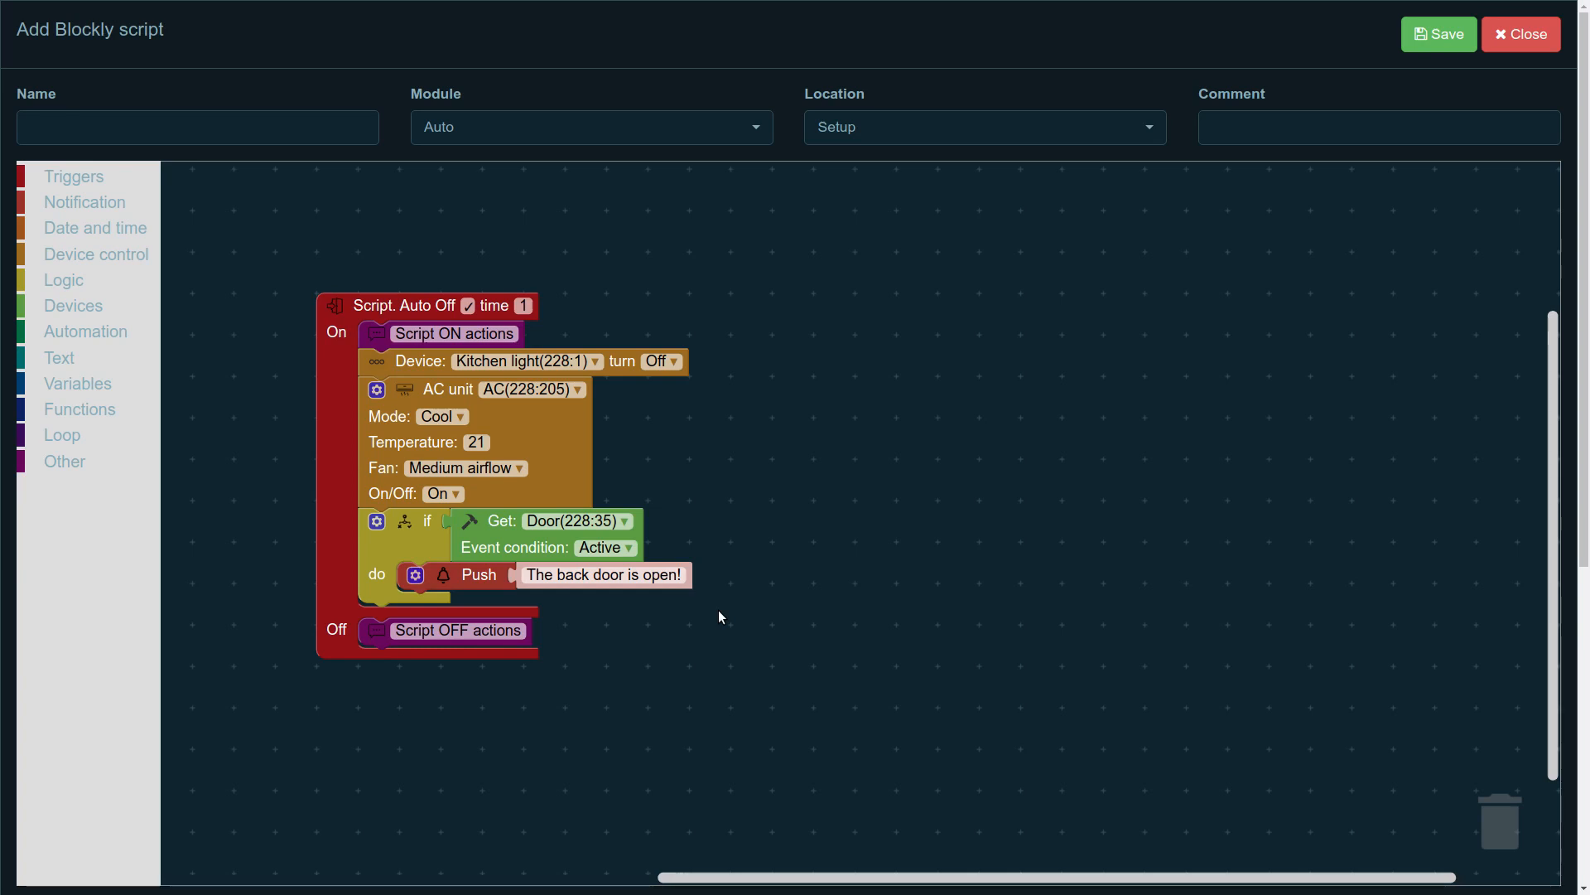
{"action": "mouse_move", "coordinate": [714, 615]}
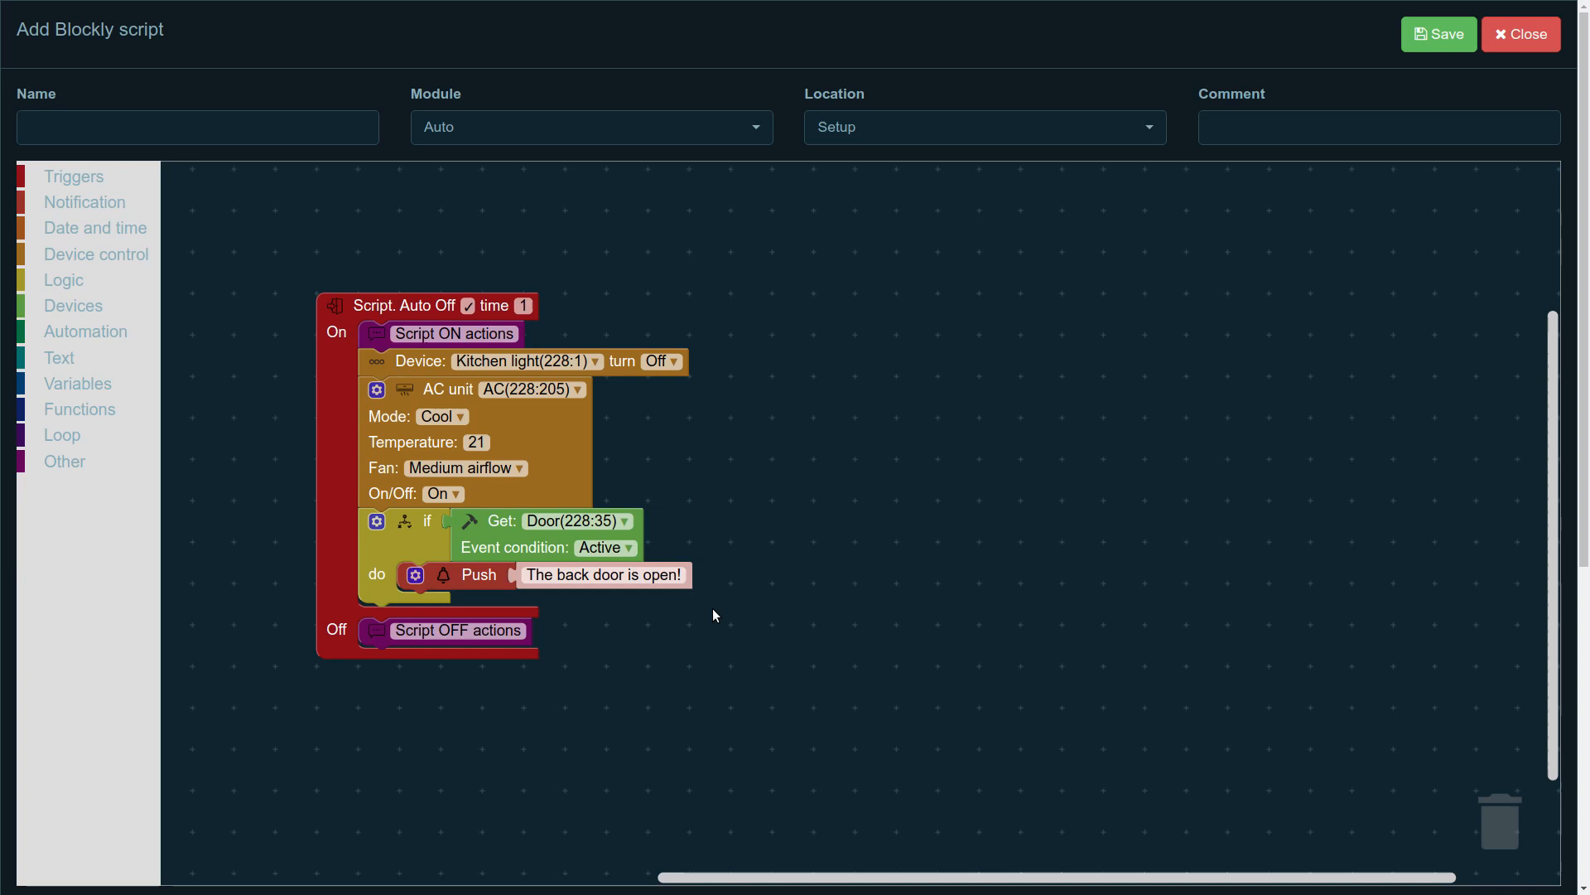
{"action": "mouse_move", "coordinate": [140, 281]}
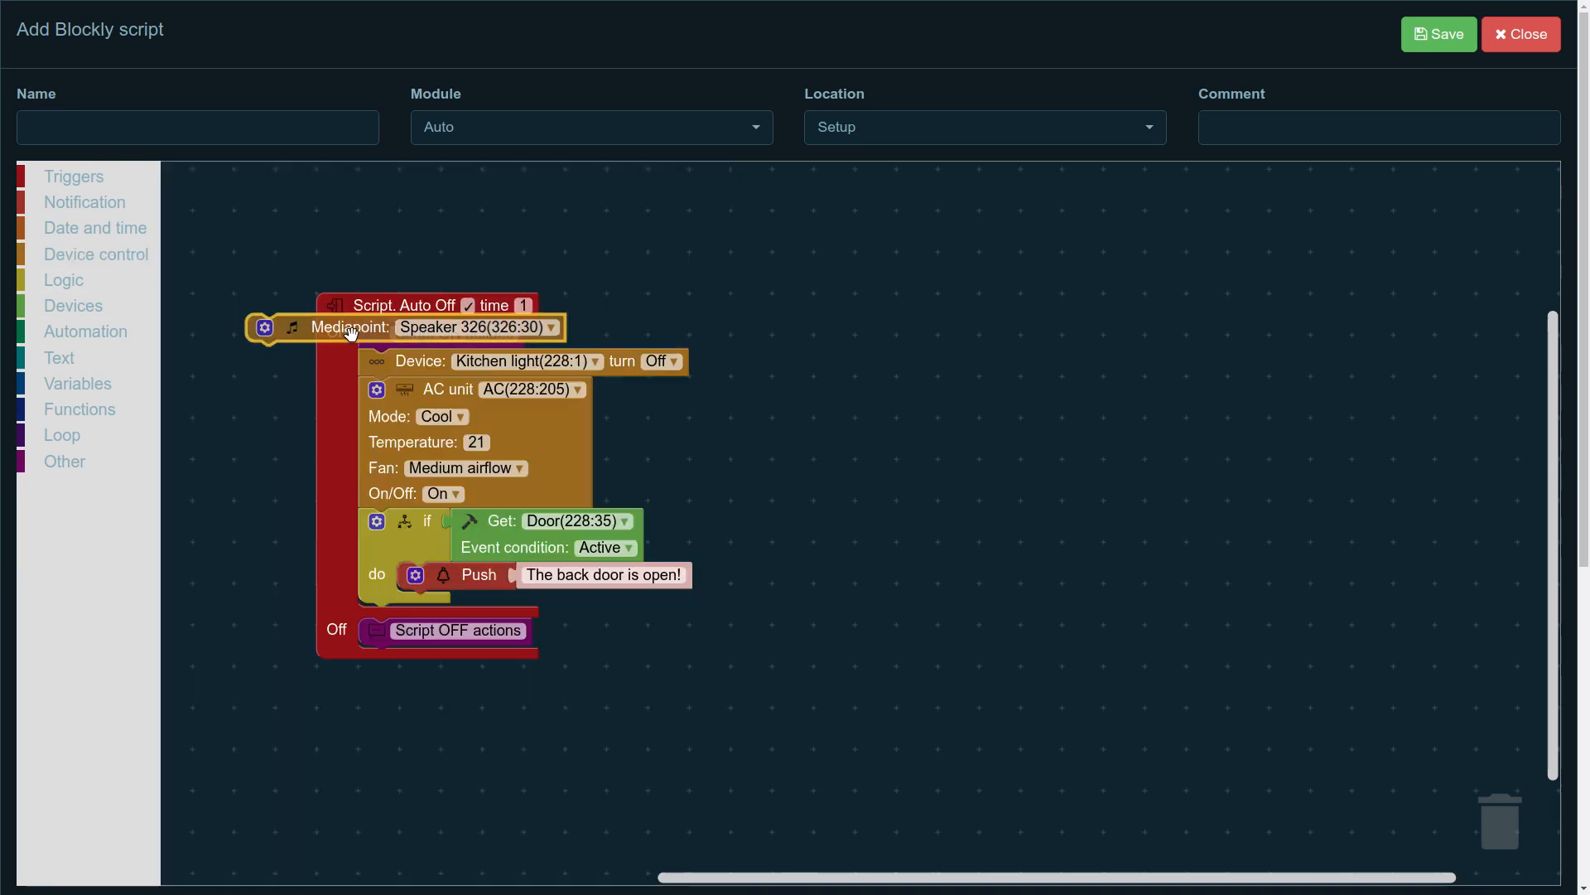
Step: Add a Mediapoint announcement on Speaker 326 with URL and volume 150 under the push
{"action": "left_click_drag", "start_coordinate": [349, 327], "coordinate": [497, 603]}
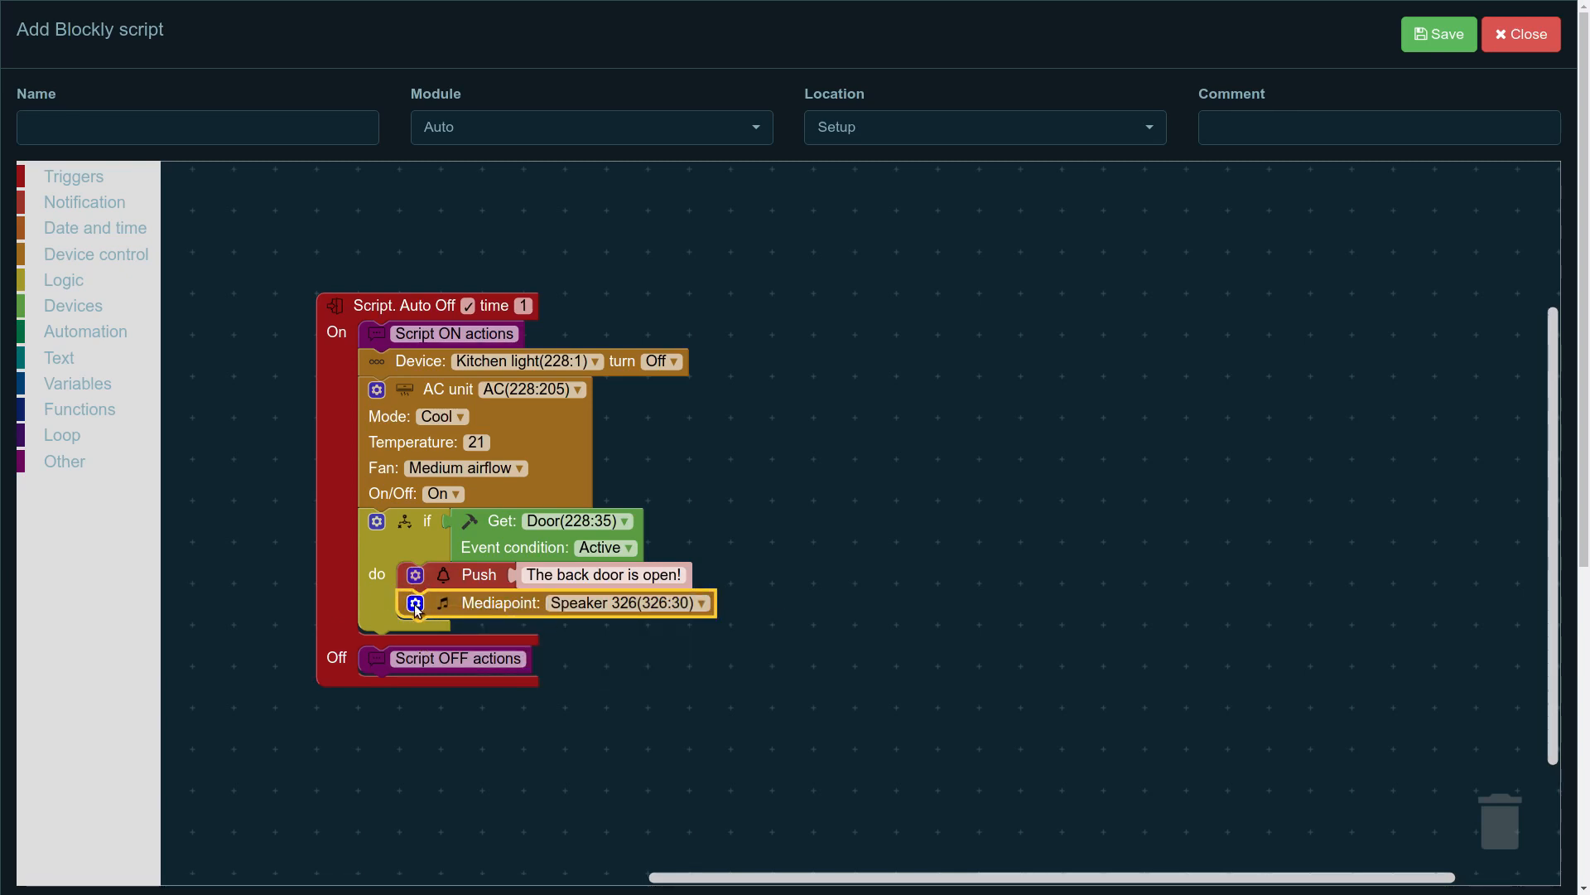
{"action": "left_click", "coordinate": [414, 603]}
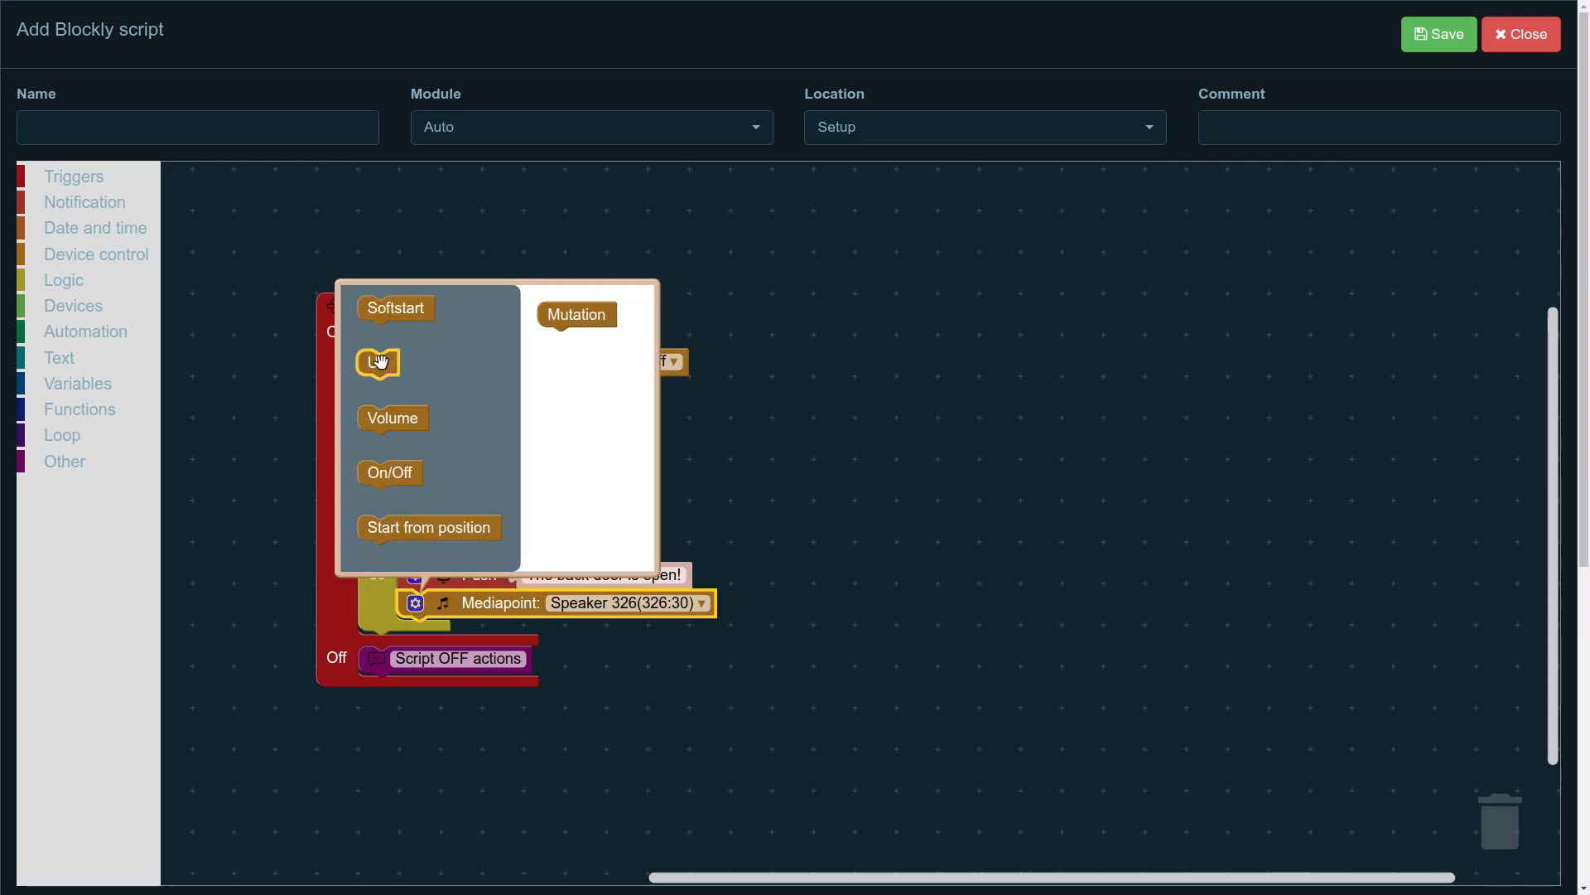
{"action": "left_click_drag", "start_coordinate": [378, 363], "coordinate": [565, 342]}
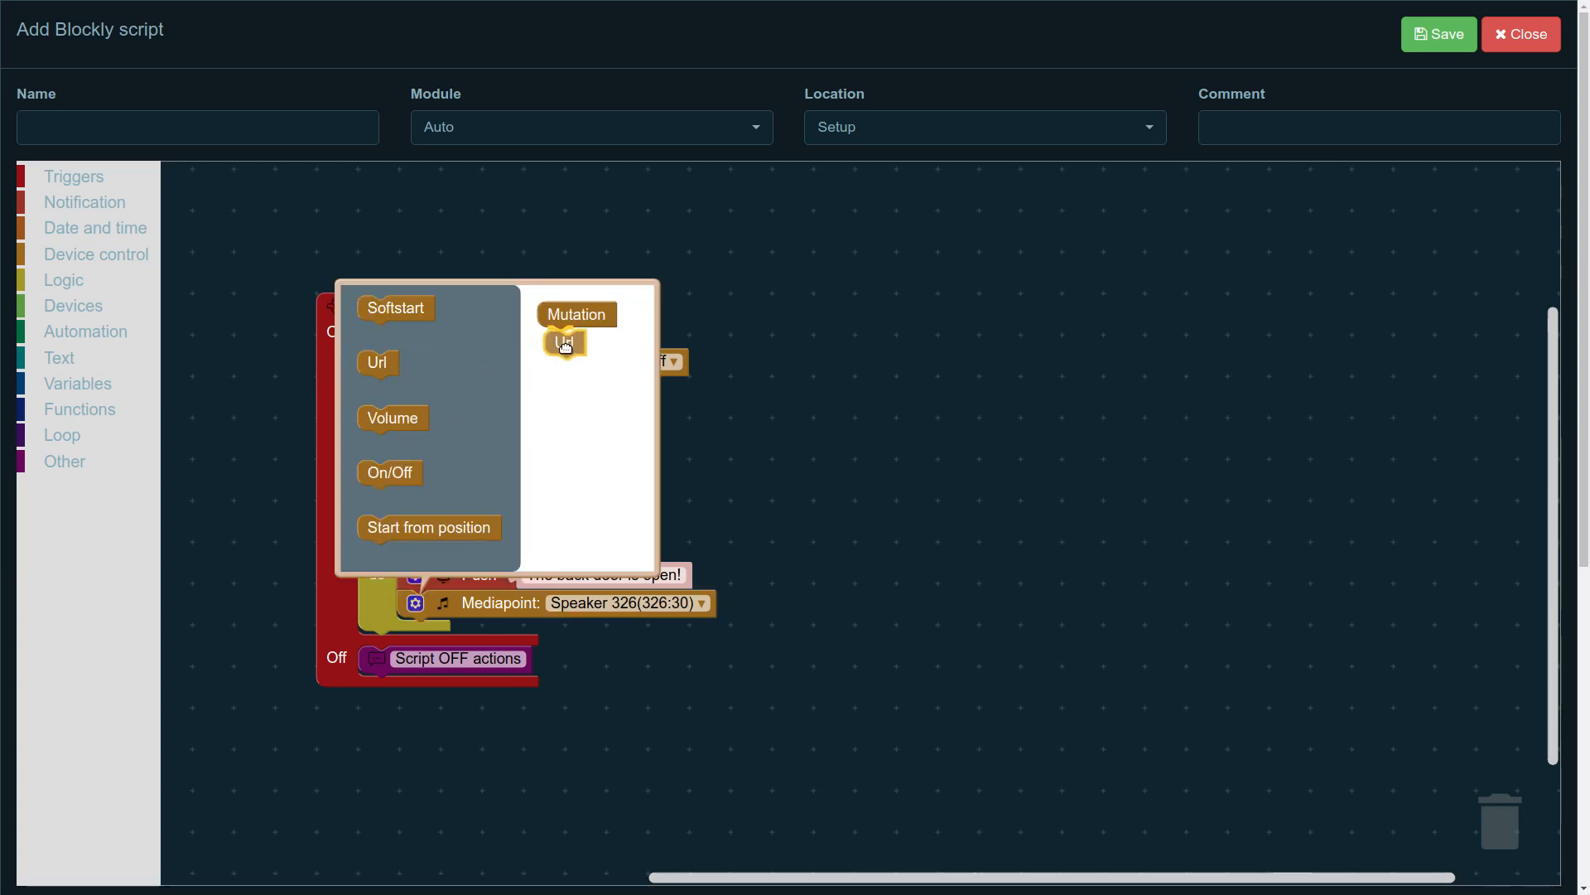
{"action": "left_click", "coordinate": [558, 338]}
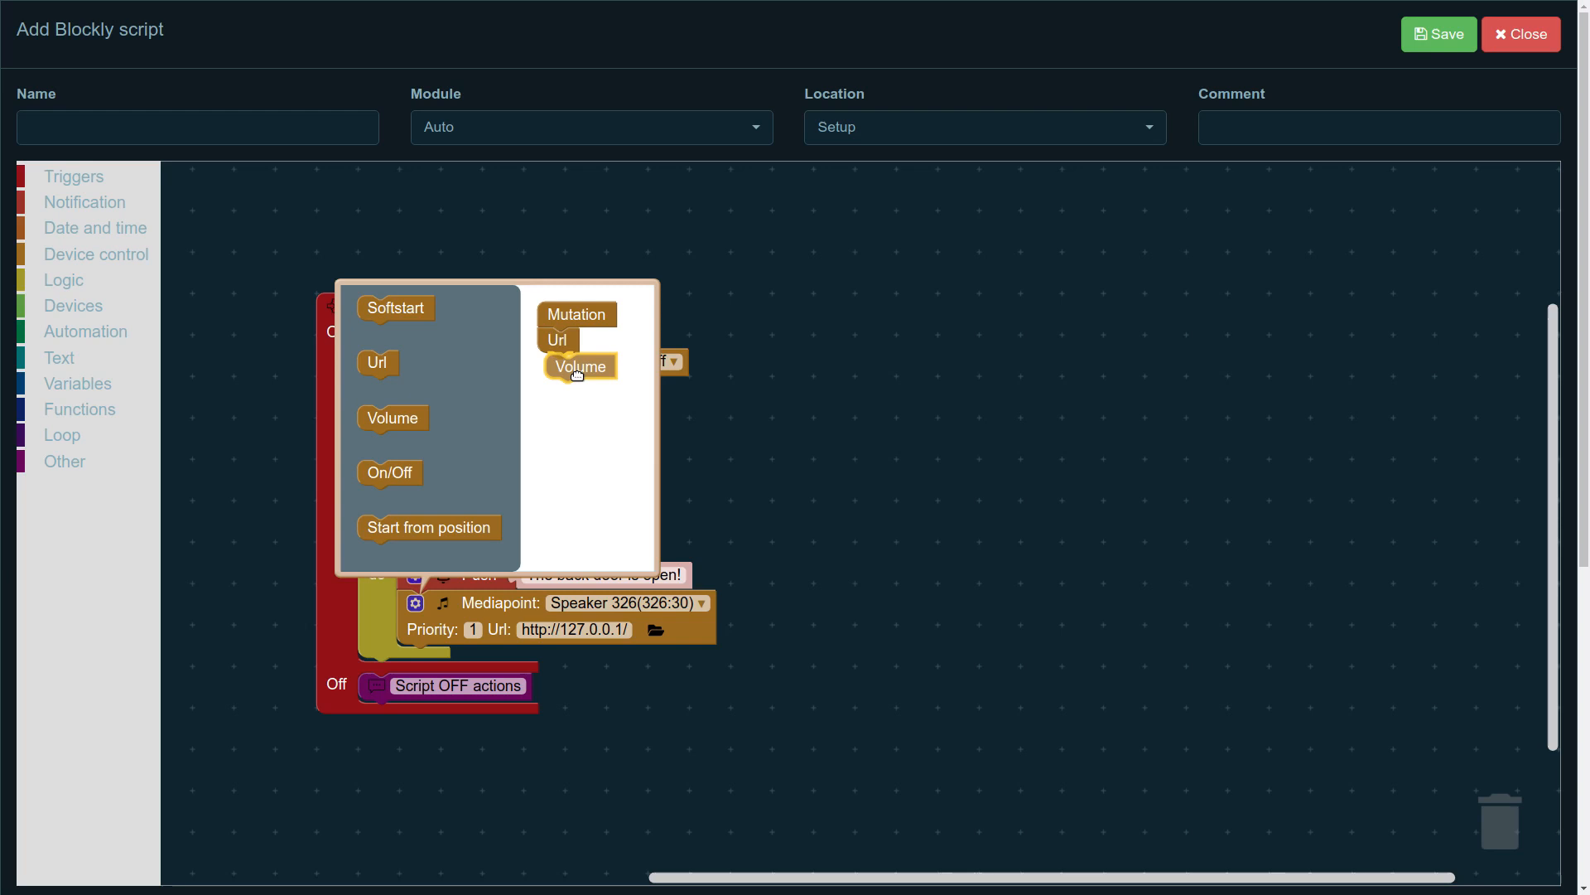
{"action": "left_click", "coordinate": [580, 366]}
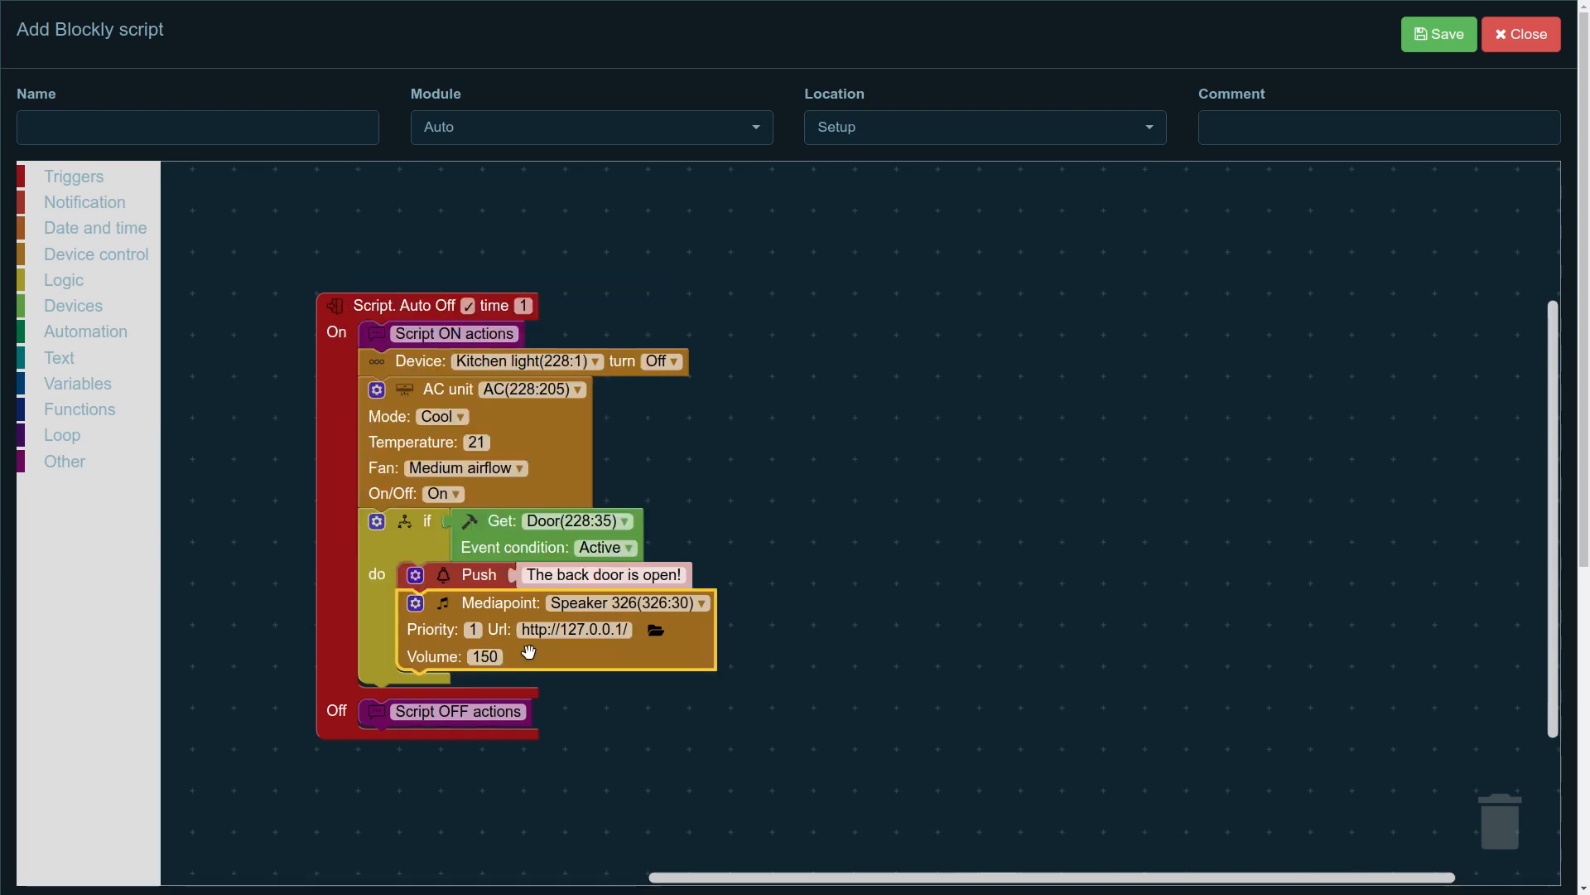
{"action": "mouse_move", "coordinate": [541, 670]}
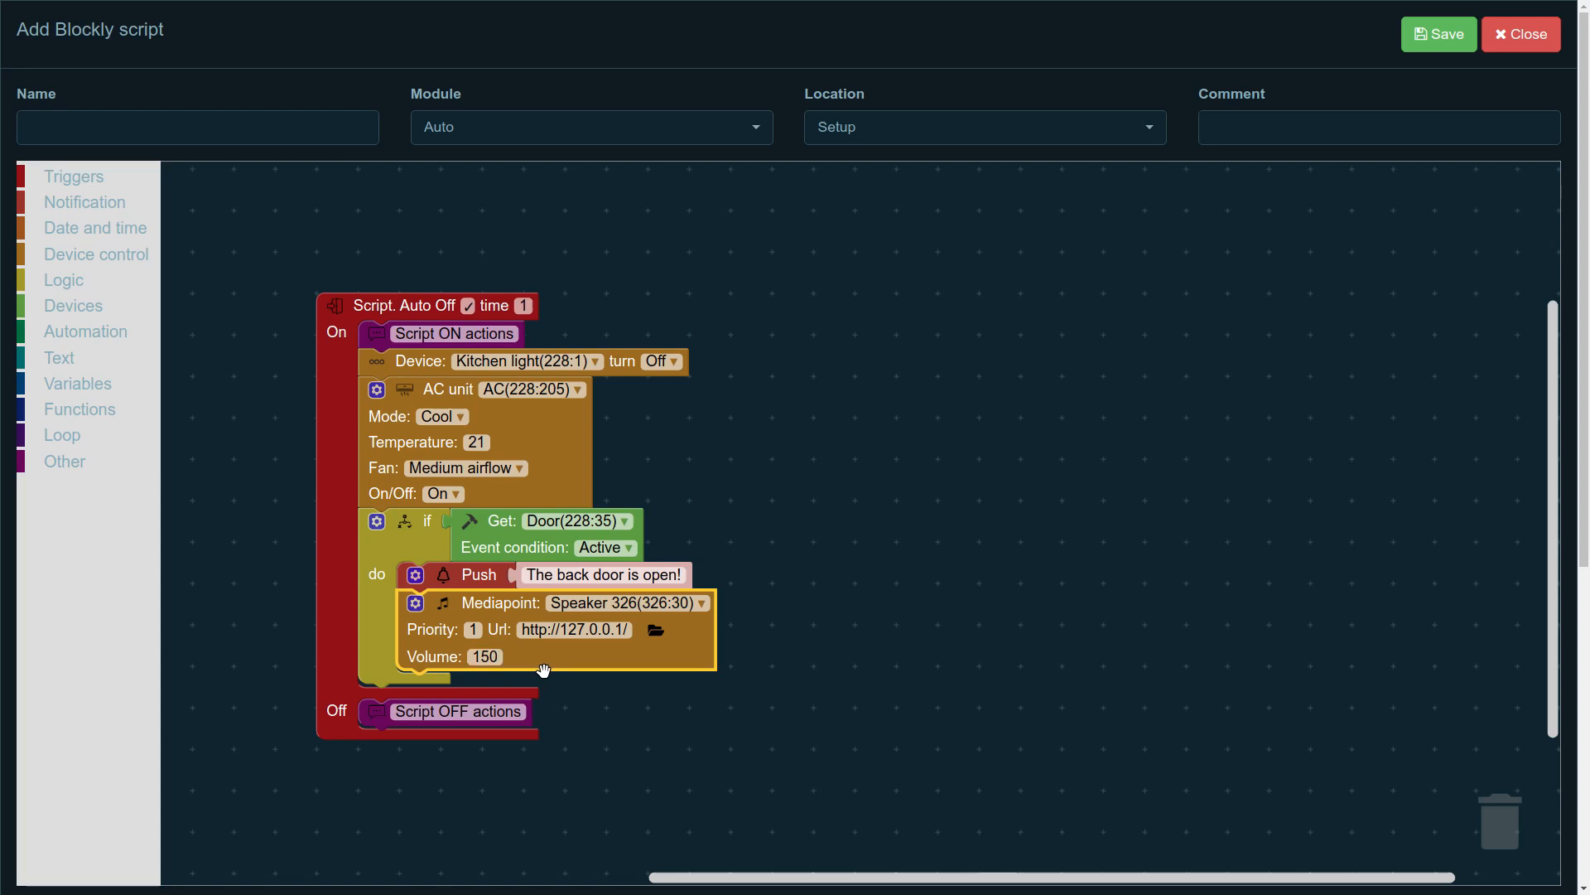
{"action": "left_click", "coordinate": [575, 629]}
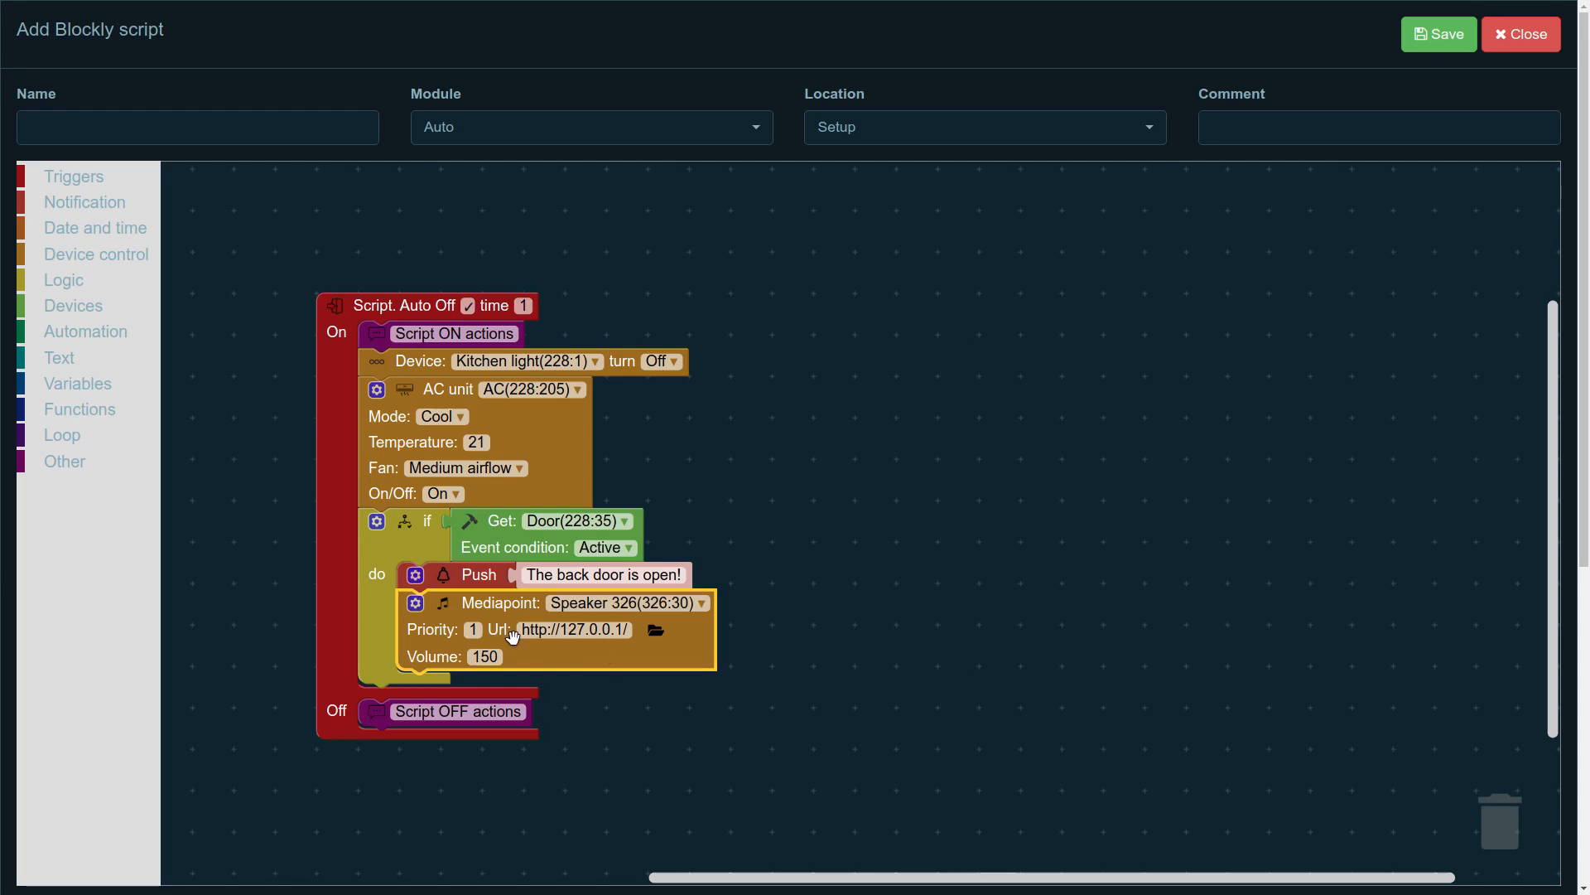
{"action": "mouse_move", "coordinate": [658, 631]}
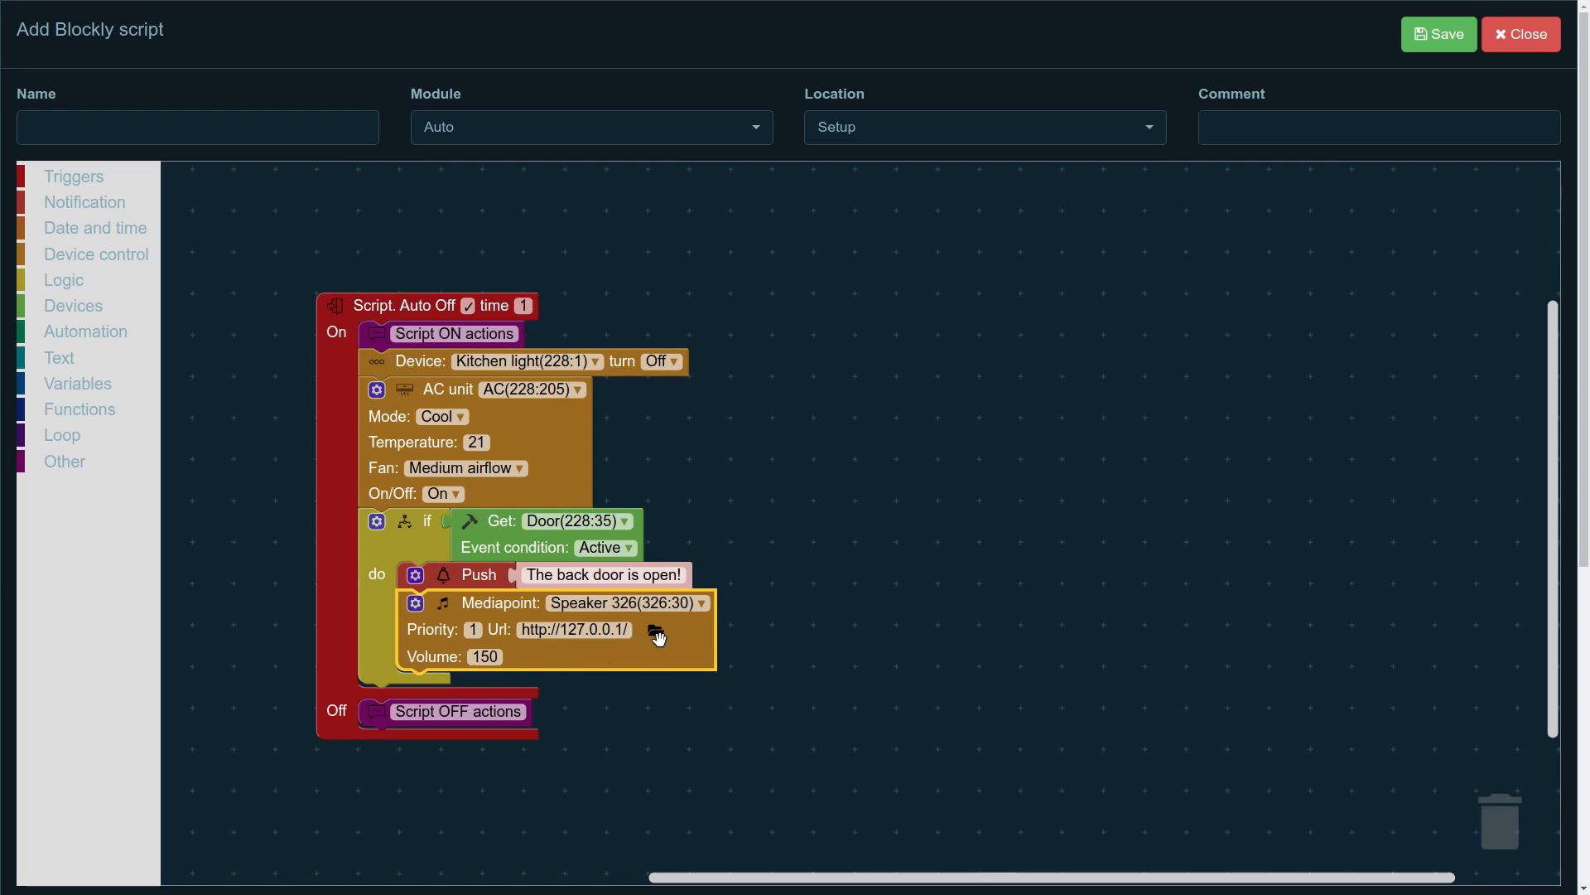
{"action": "left_click", "coordinate": [656, 629]}
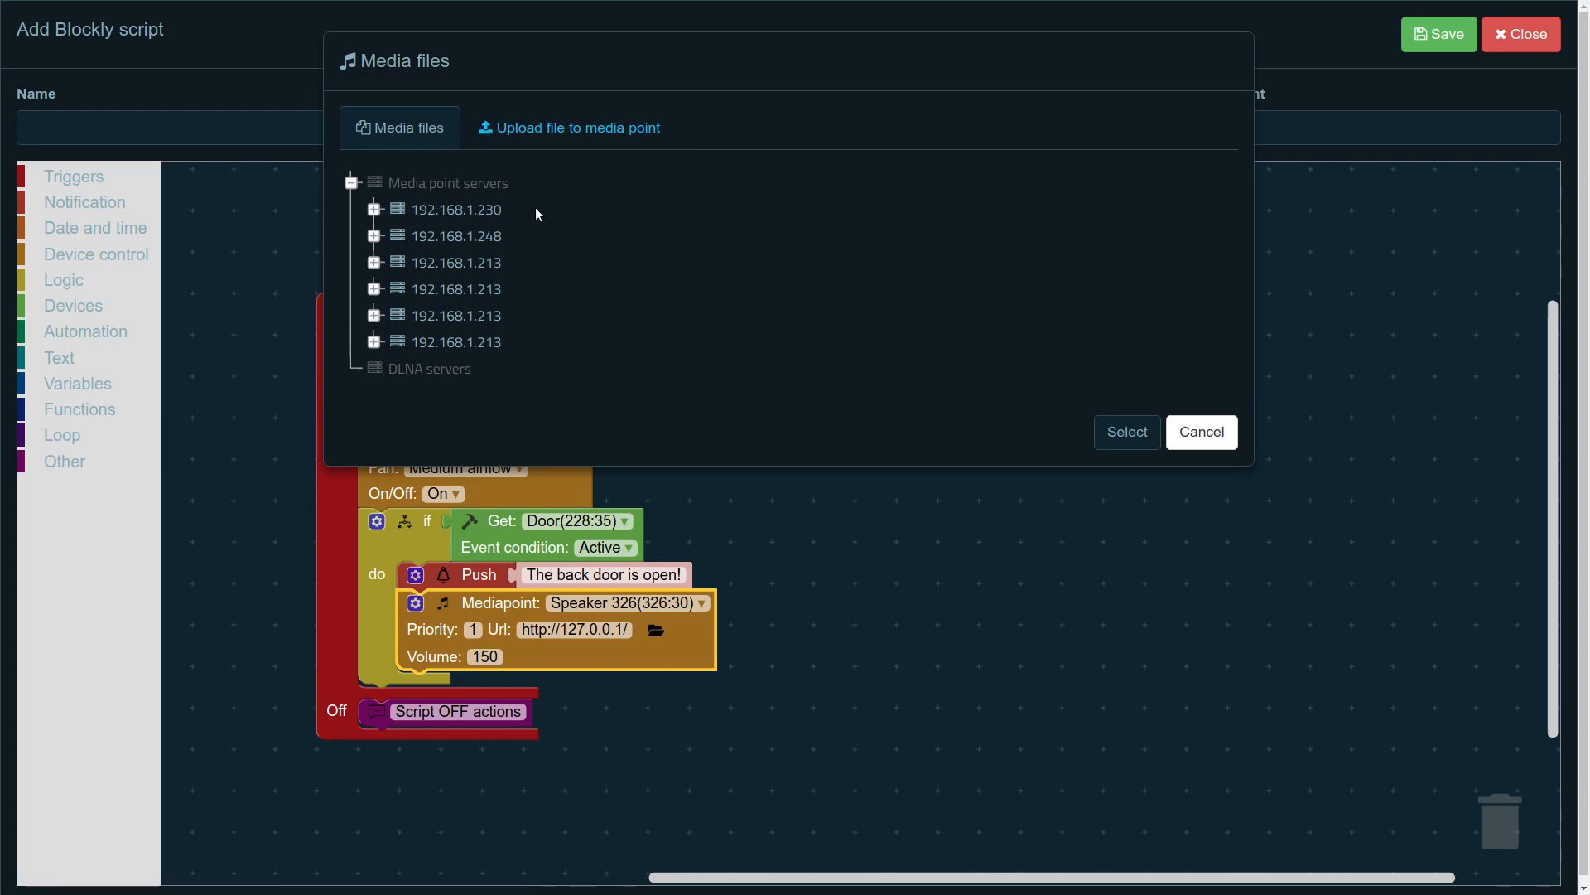
{"action": "left_click", "coordinate": [568, 128]}
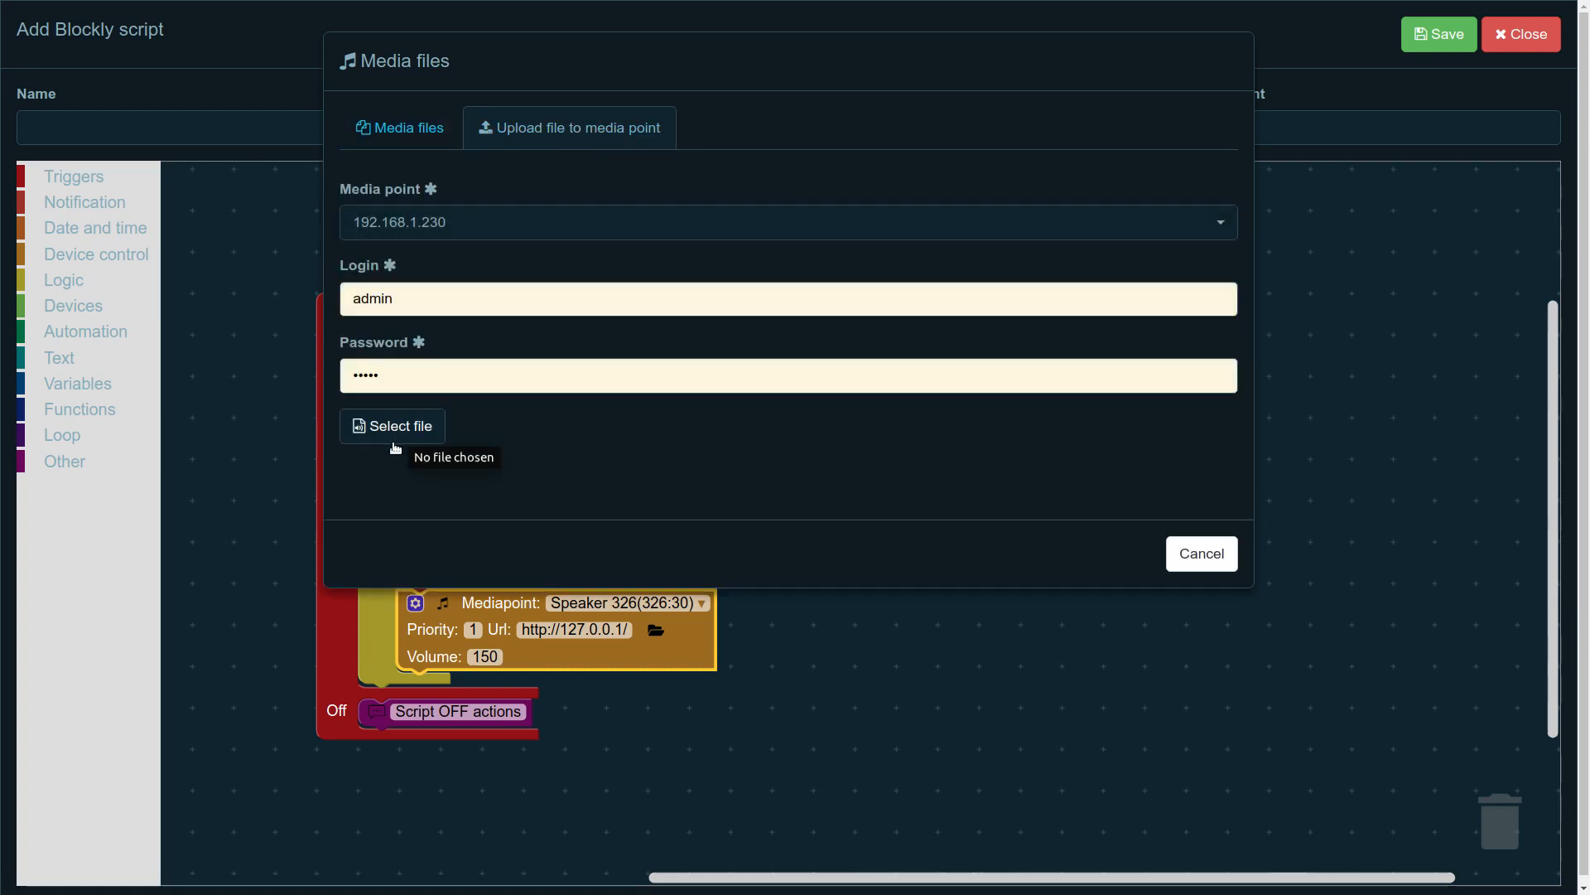
{"action": "left_click", "coordinate": [1201, 553]}
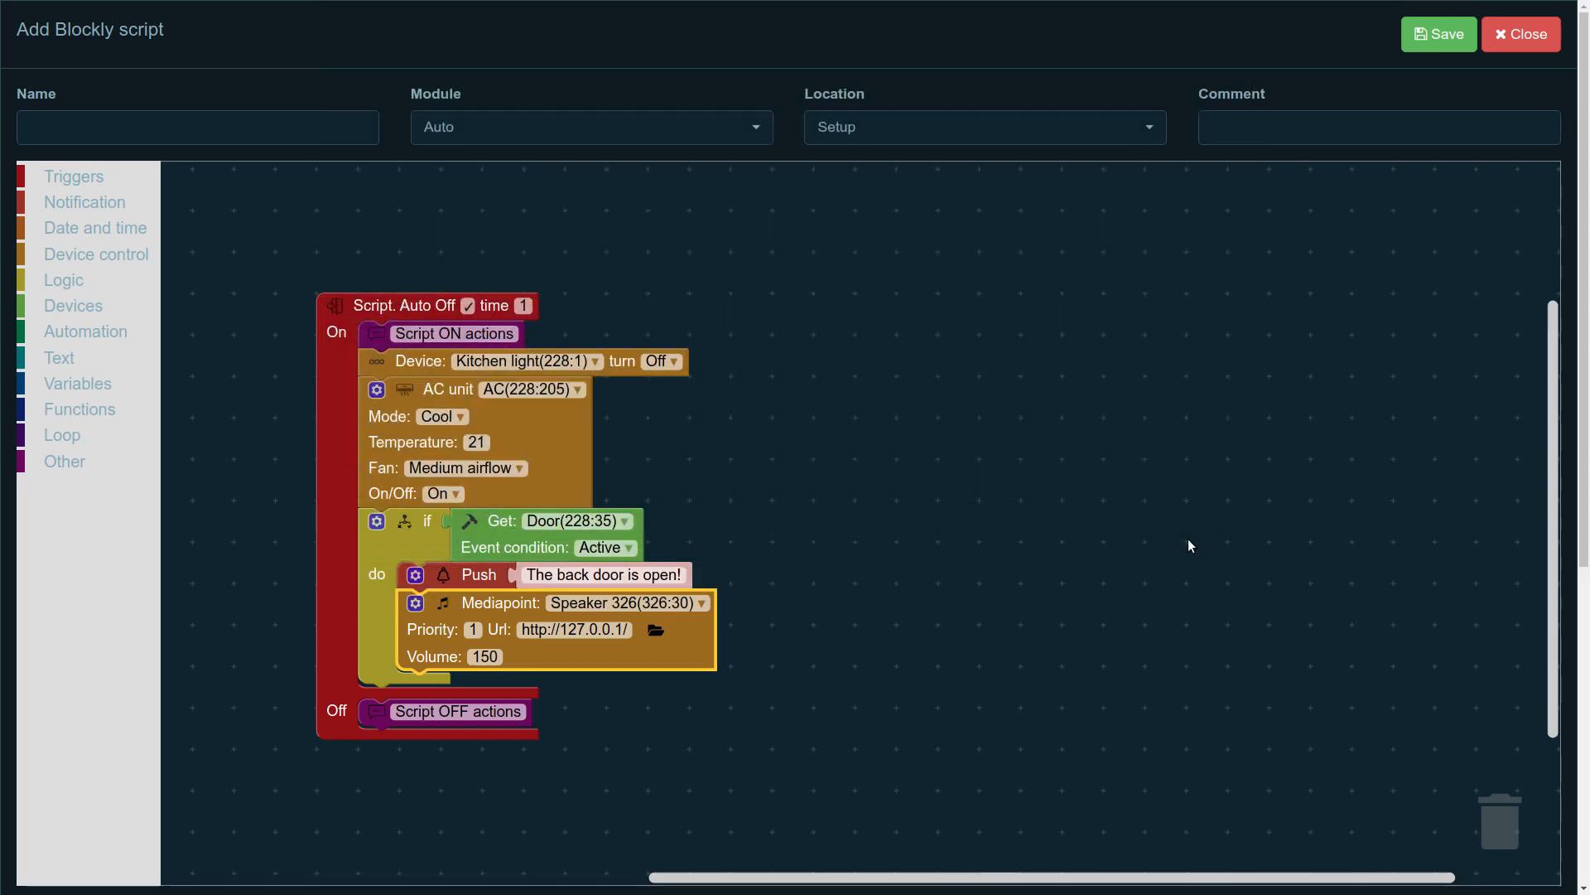
{"action": "mouse_move", "coordinate": [1169, 525]}
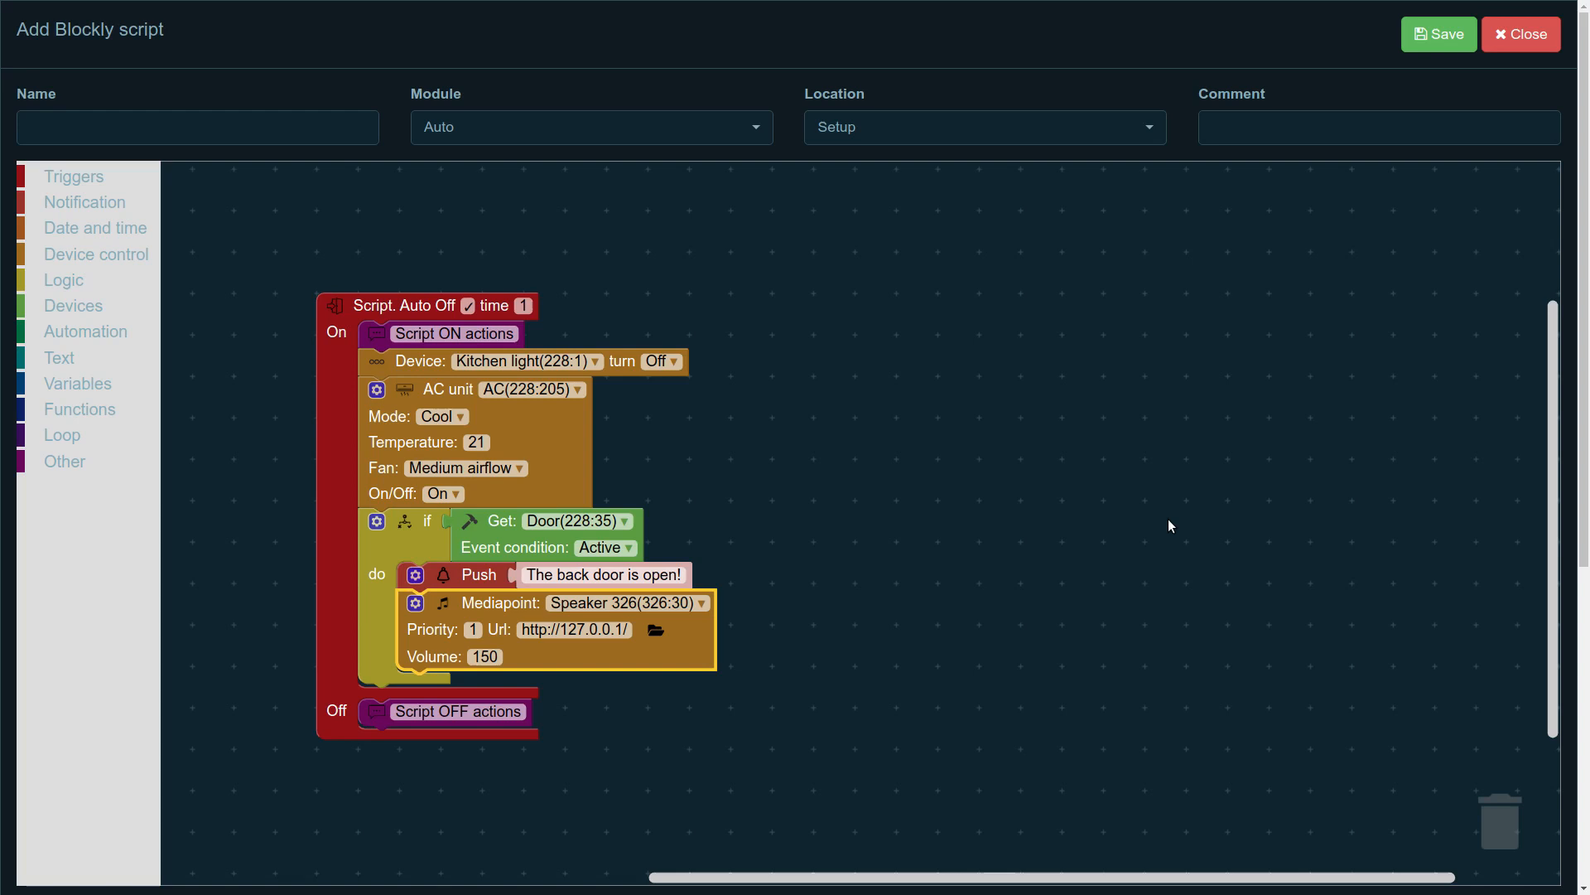
{"action": "mouse_move", "coordinate": [1164, 524]}
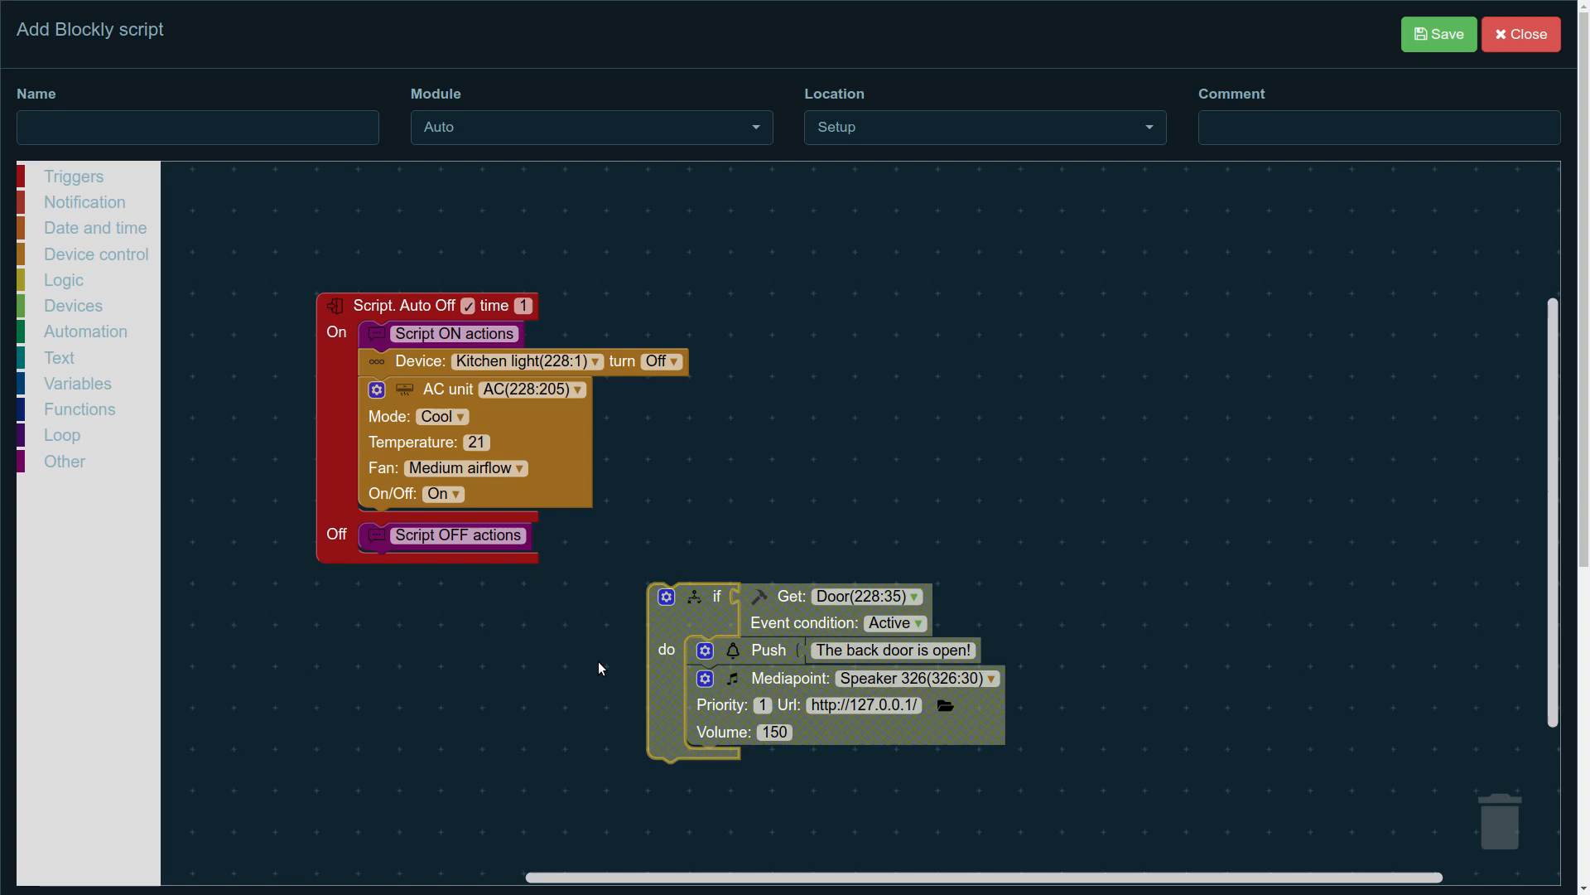
{"action": "mouse_move", "coordinate": [703, 634]}
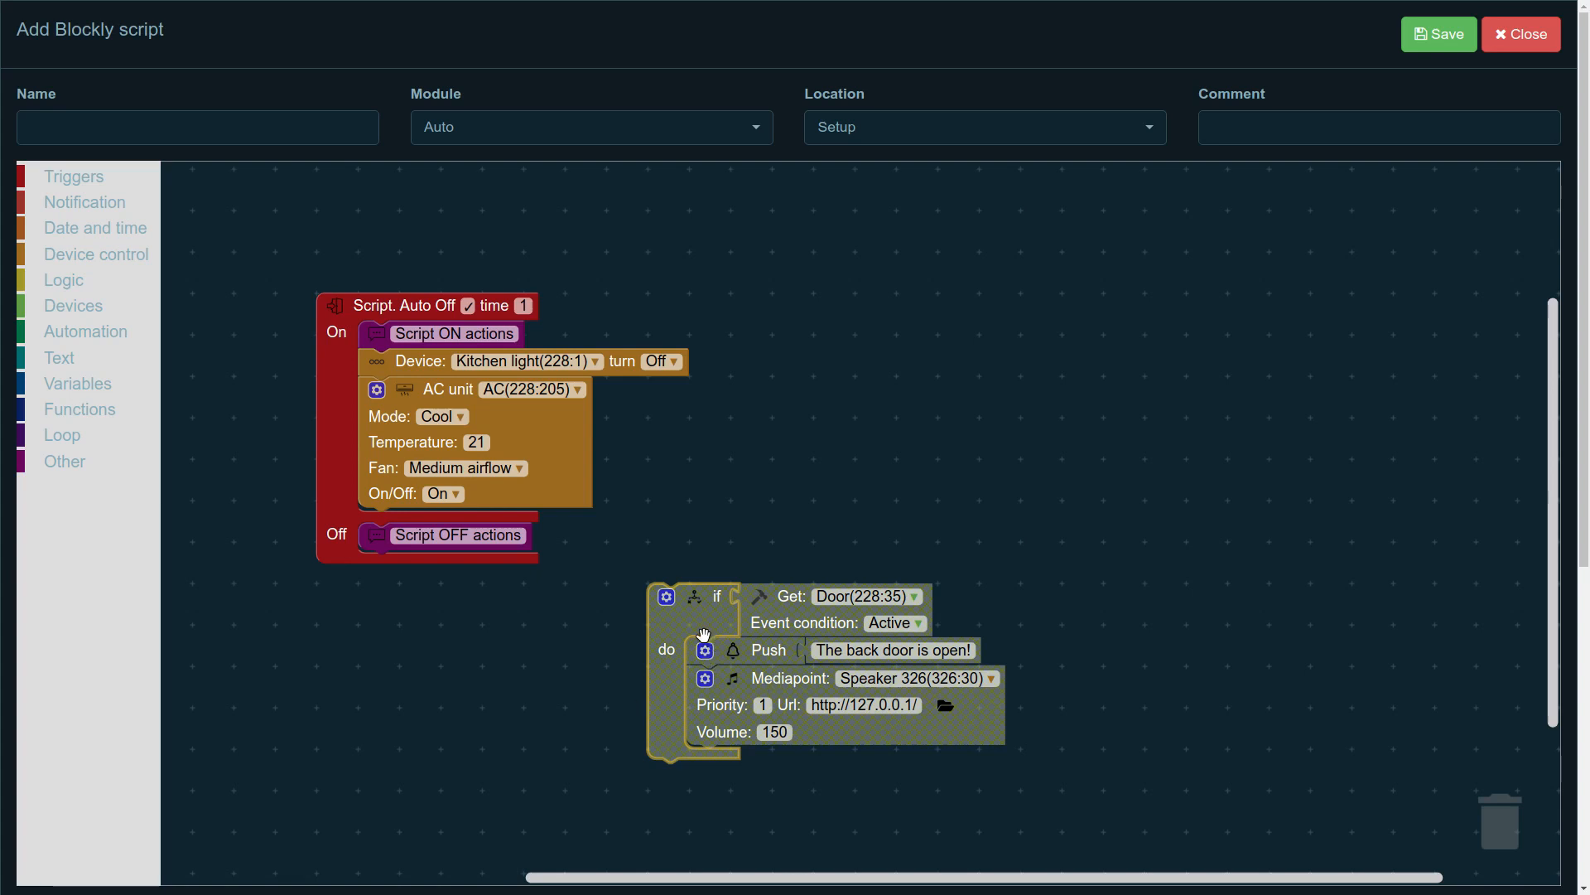
{"action": "mouse_move", "coordinate": [612, 467]}
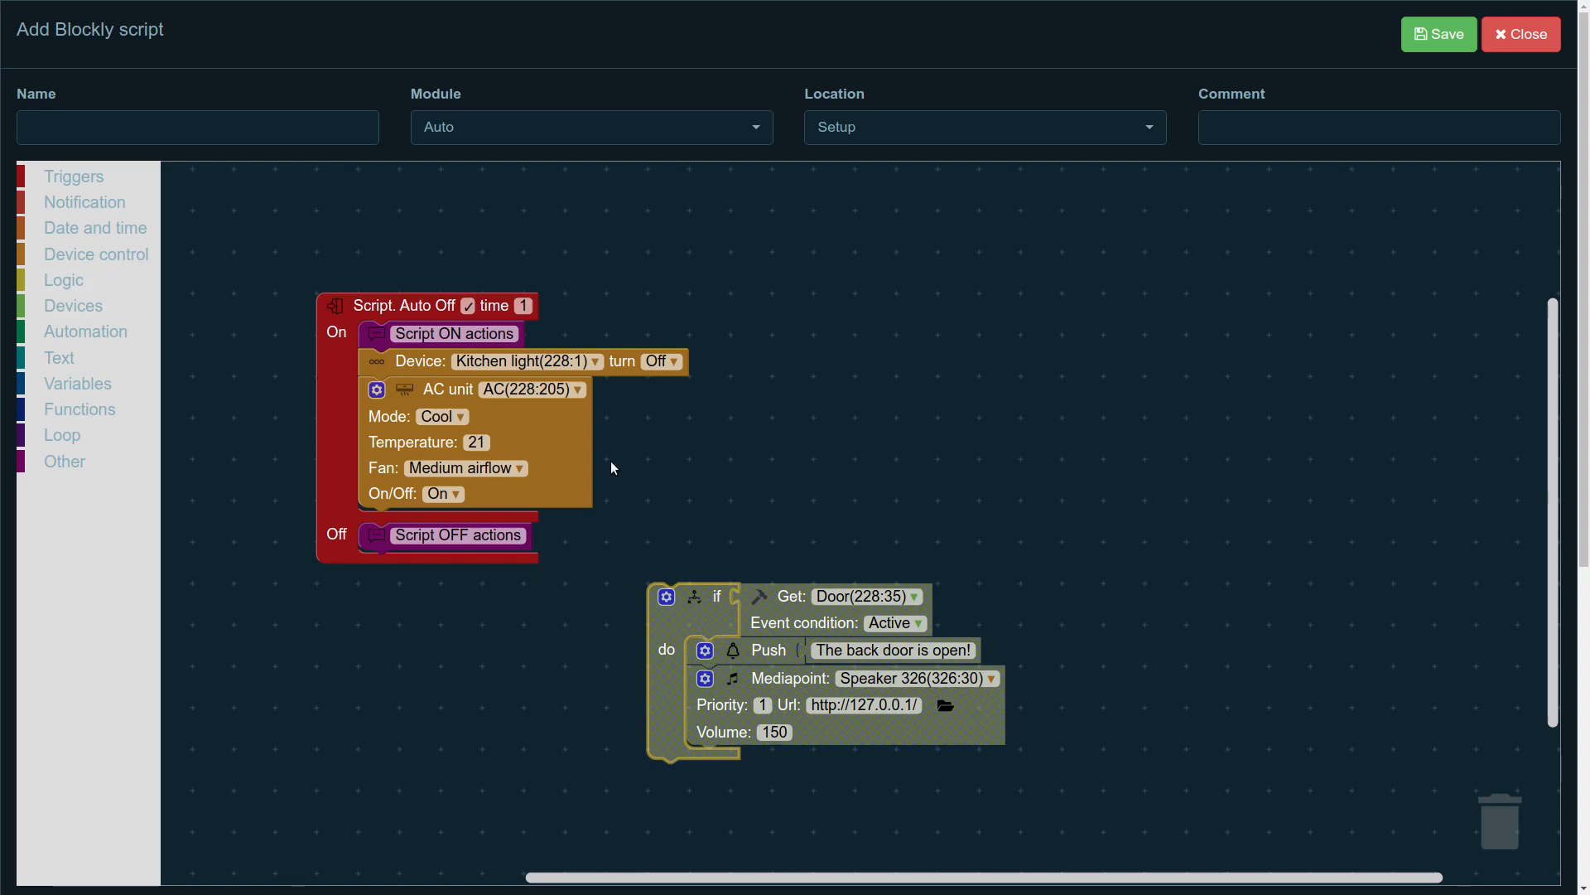
Step: Add a Timer trigger set to minutes with a period of 2
{"action": "left_click", "coordinate": [73, 175]}
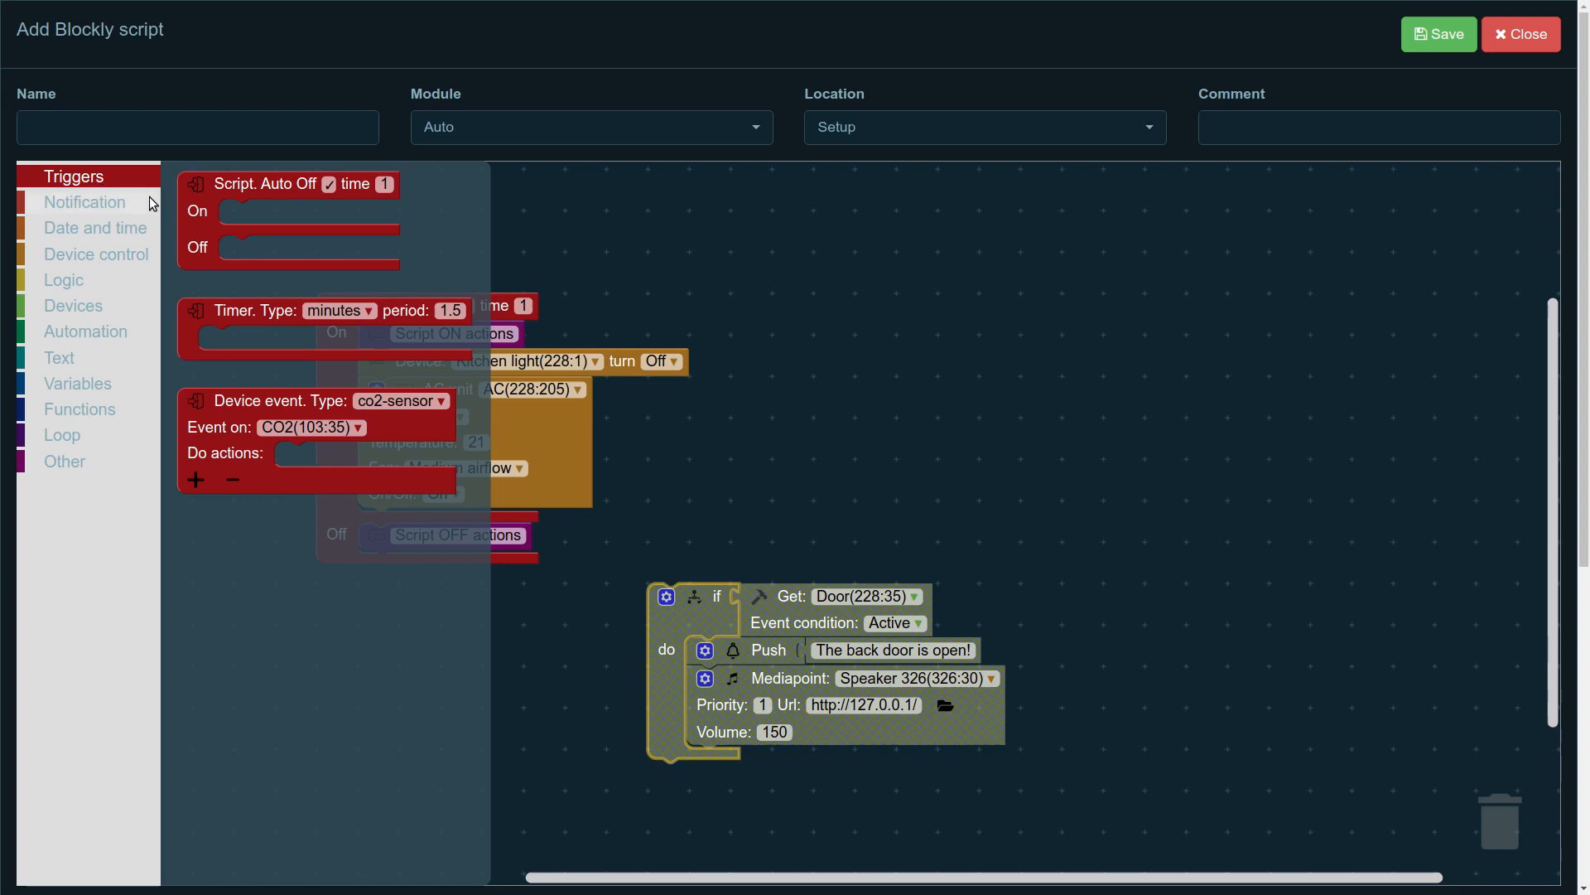
{"action": "left_click", "coordinate": [265, 184]}
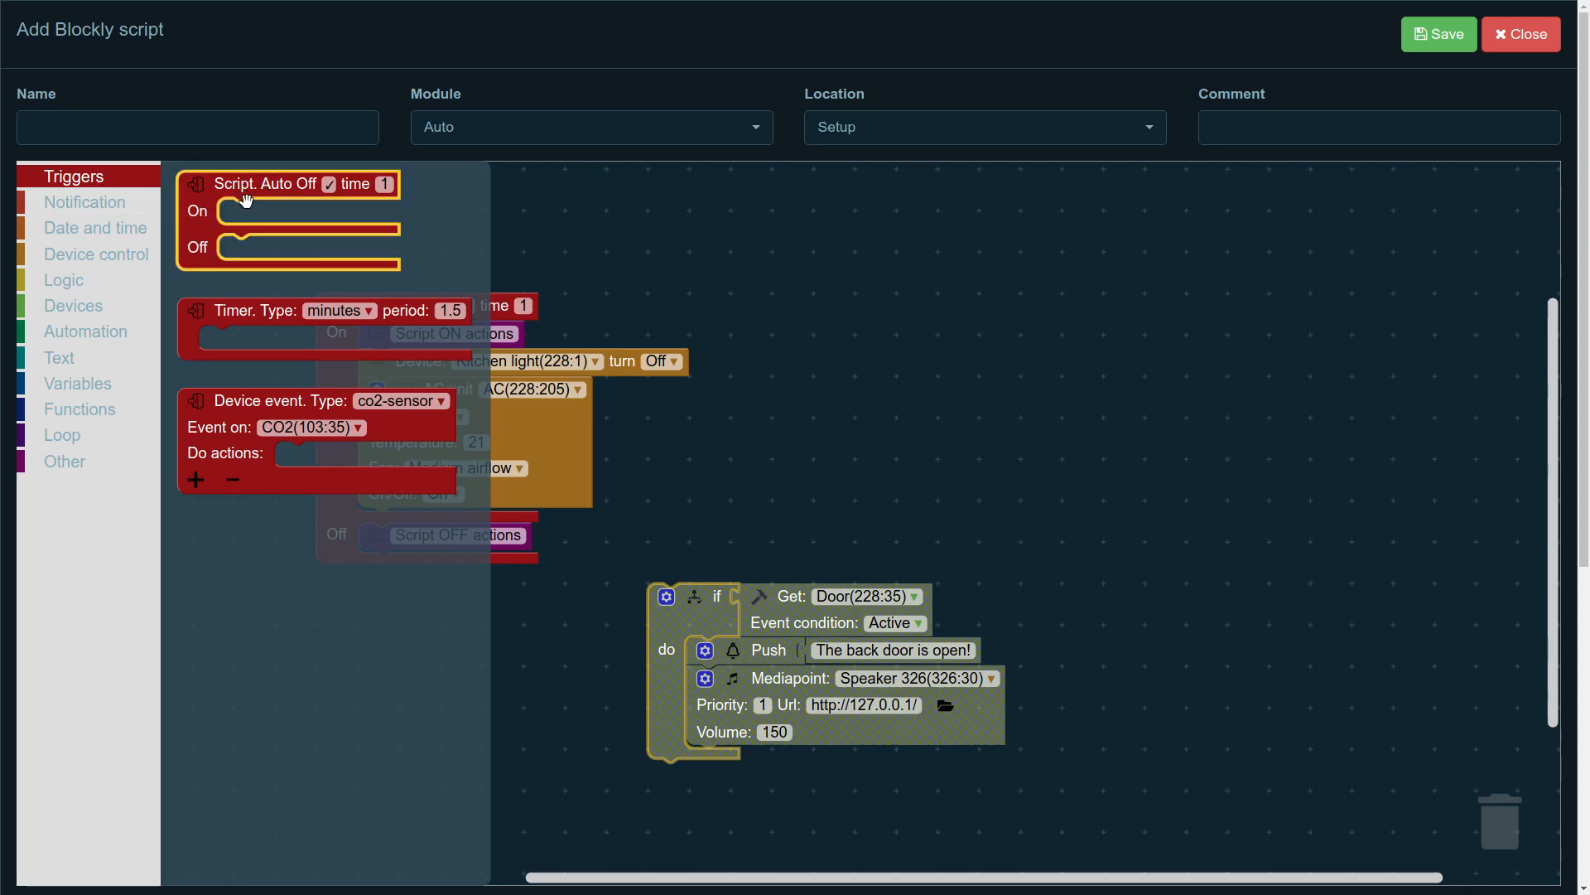
{"action": "left_click", "coordinate": [233, 310]}
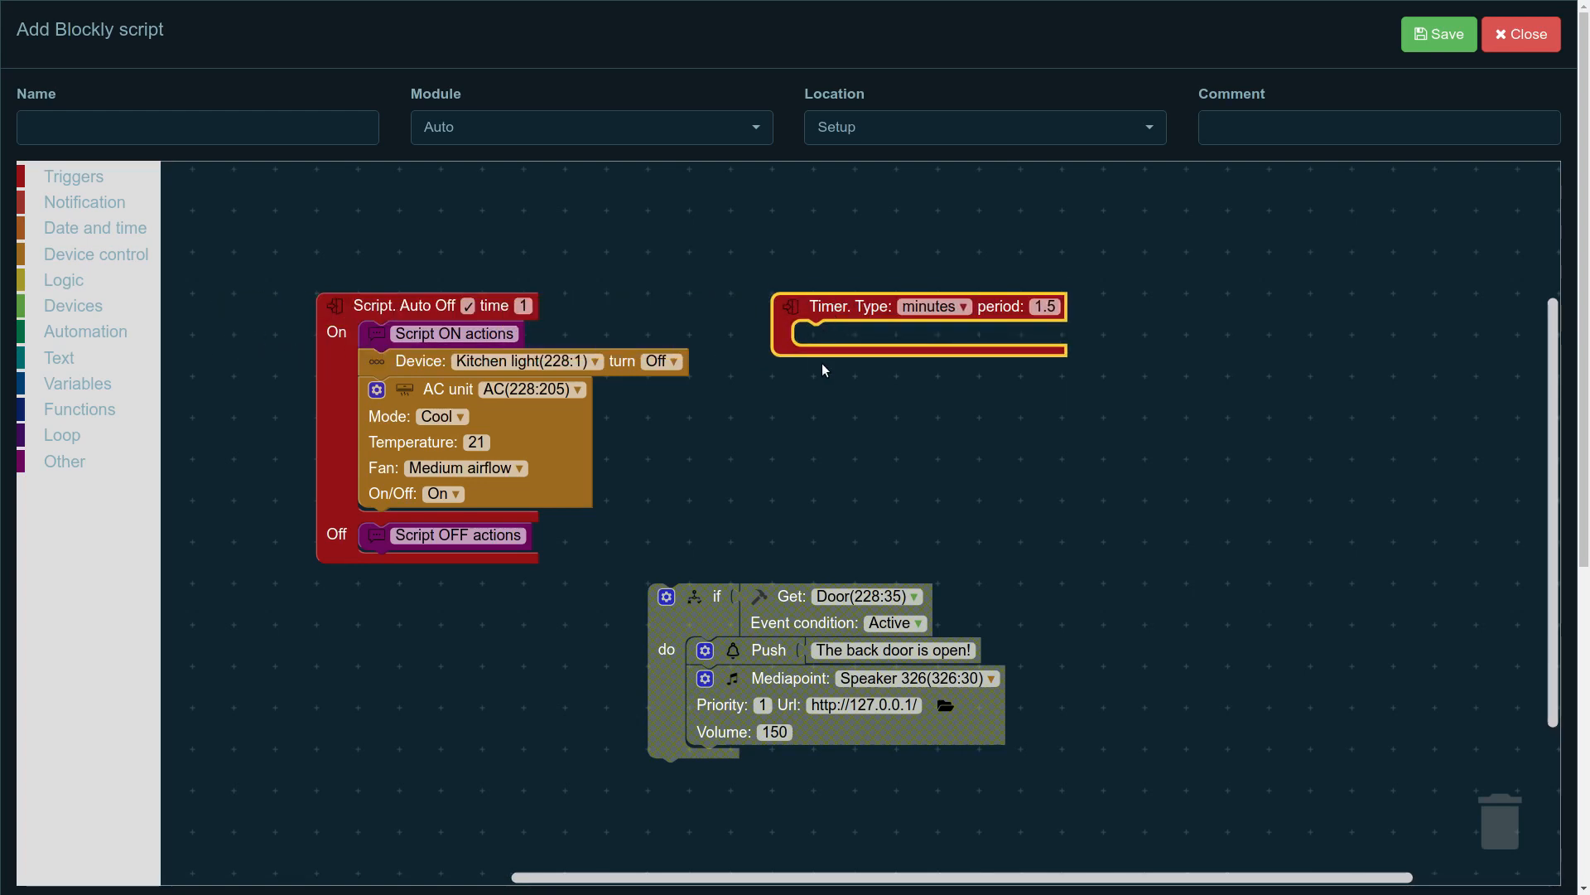
{"action": "left_click", "coordinate": [930, 306]}
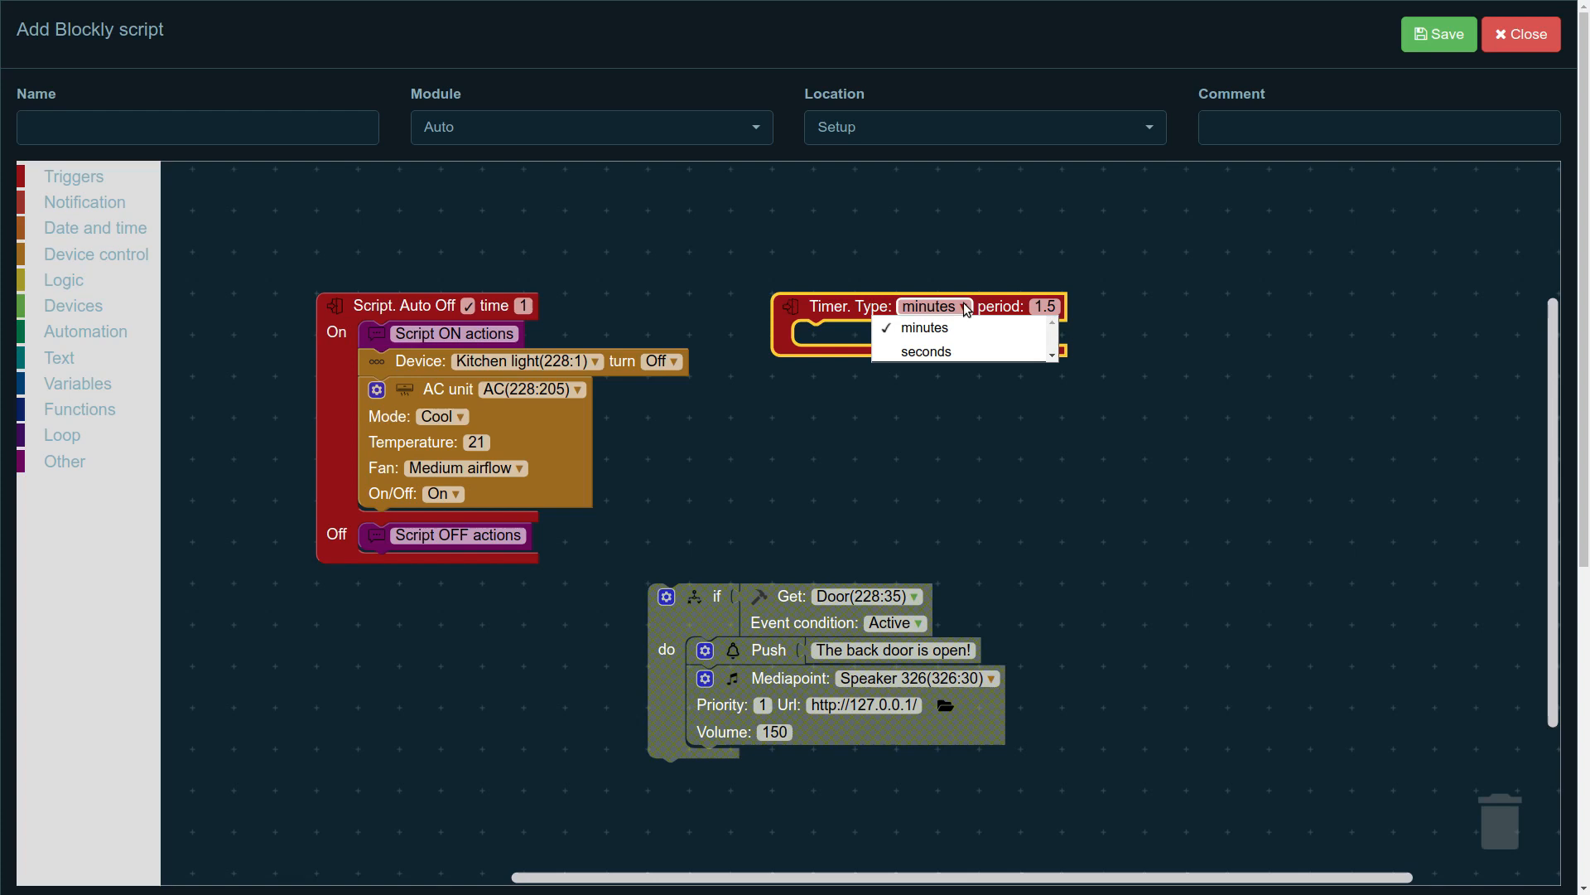
{"action": "mouse_move", "coordinate": [964, 310]}
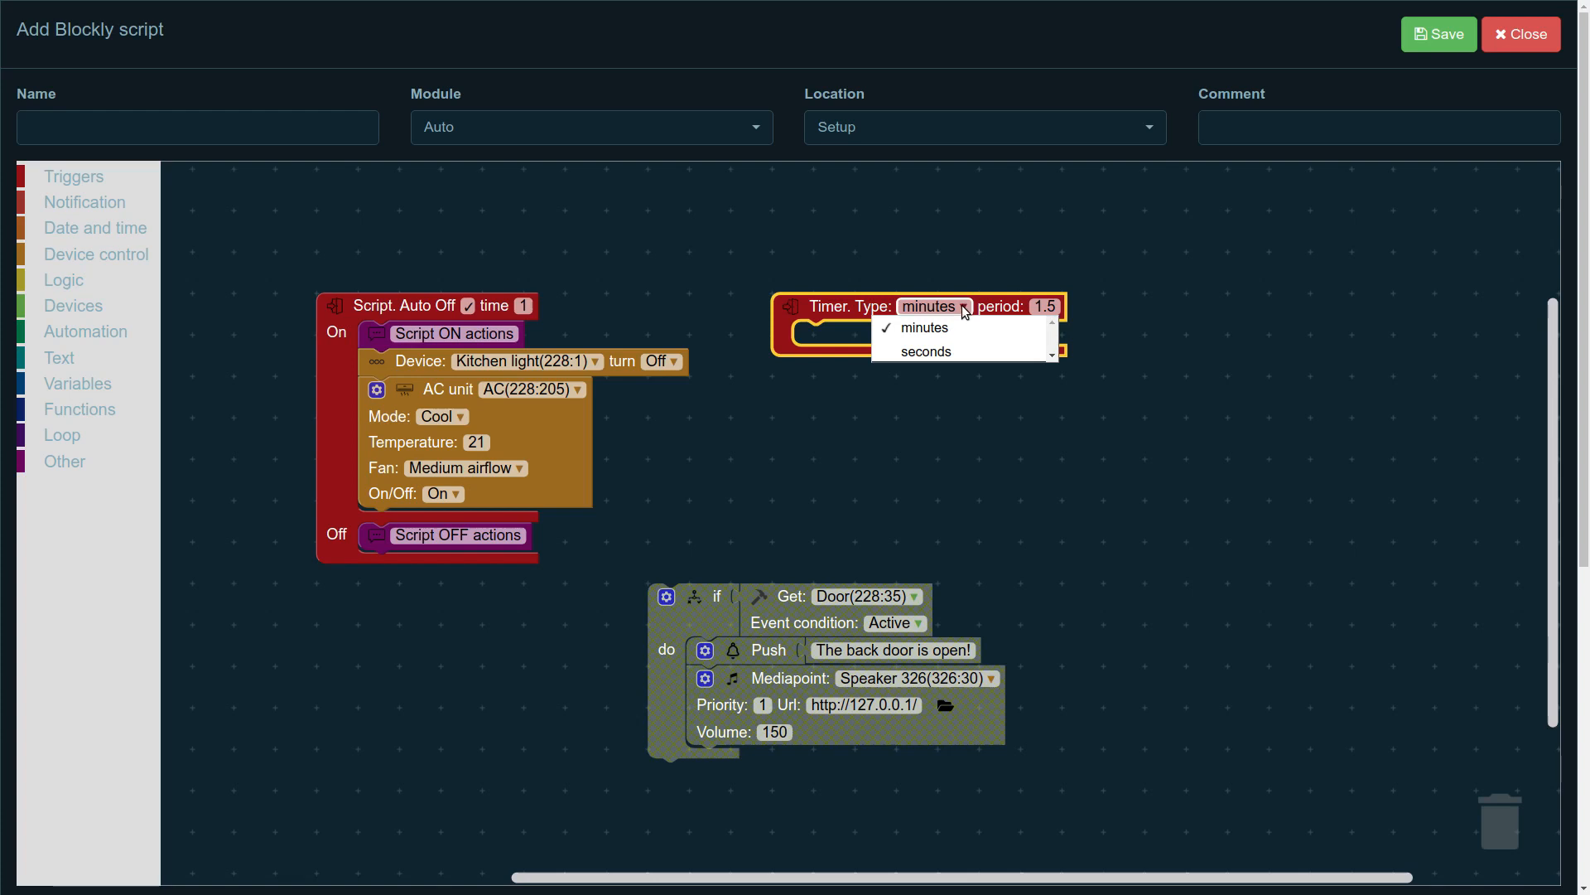
{"action": "left_click", "coordinate": [923, 327]}
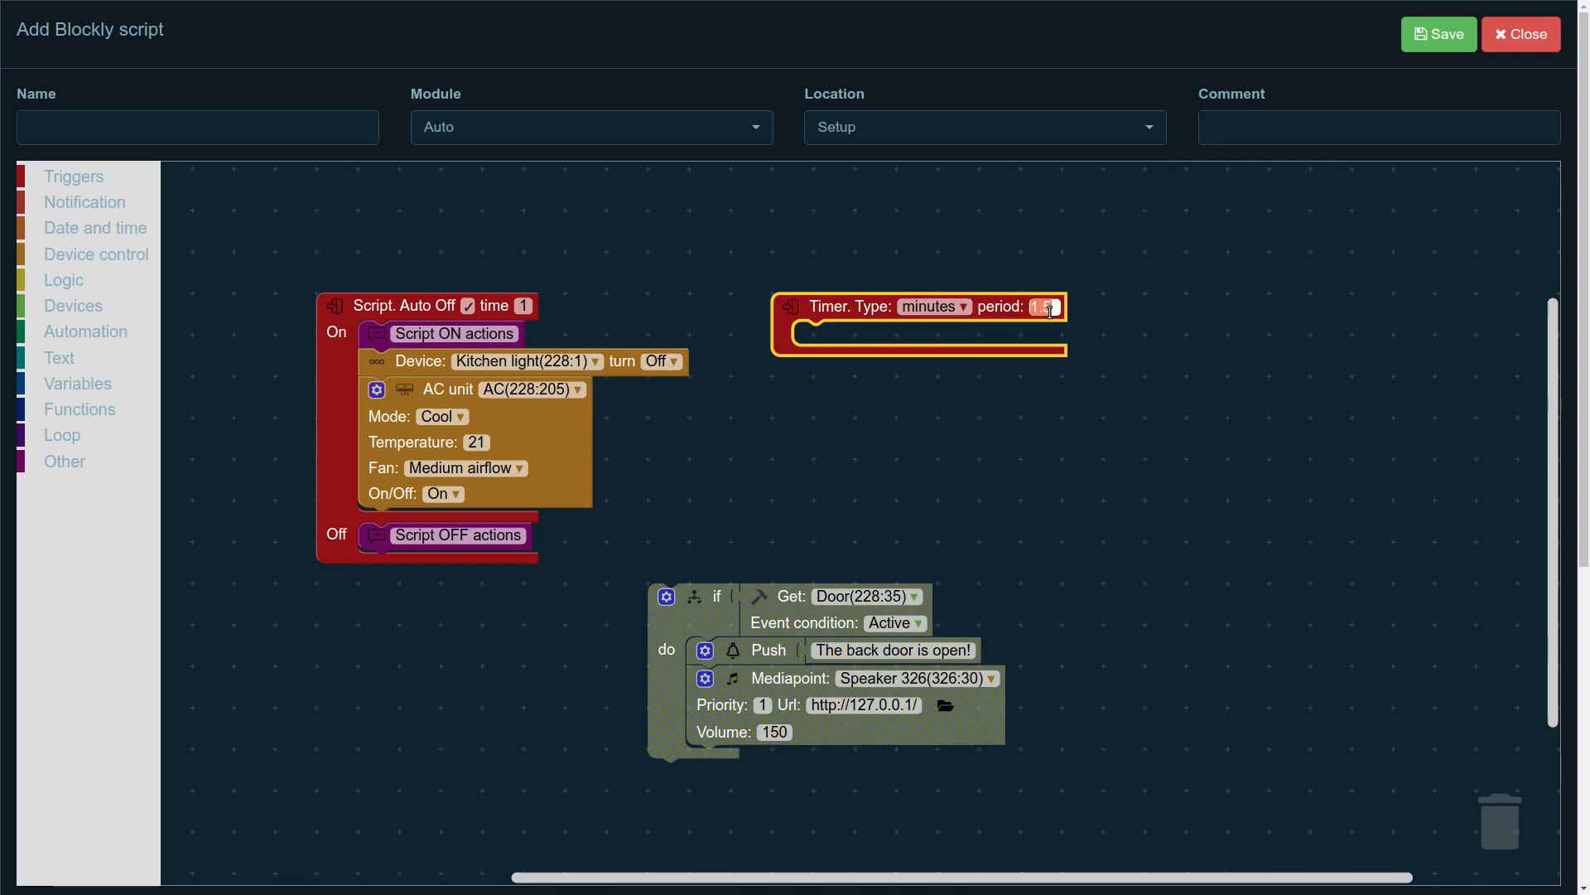
{"action": "type", "text": "2"}
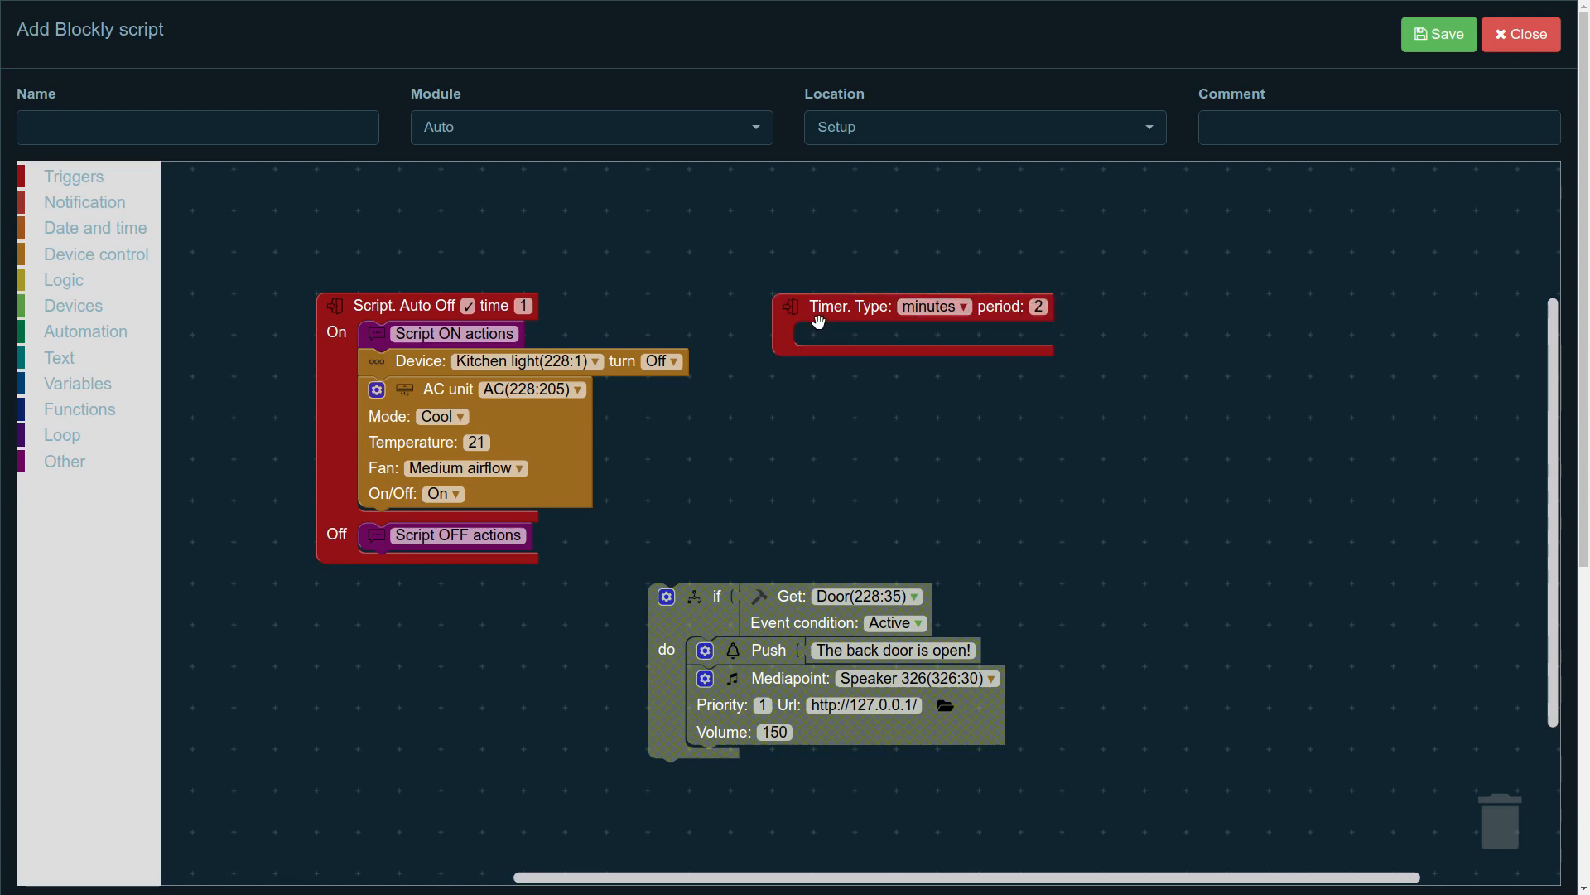
Step: Move the door-alert if block into the 2-minute Timer's action slot
{"action": "left_click_drag", "start_coordinate": [666, 594], "coordinate": [766, 459]}
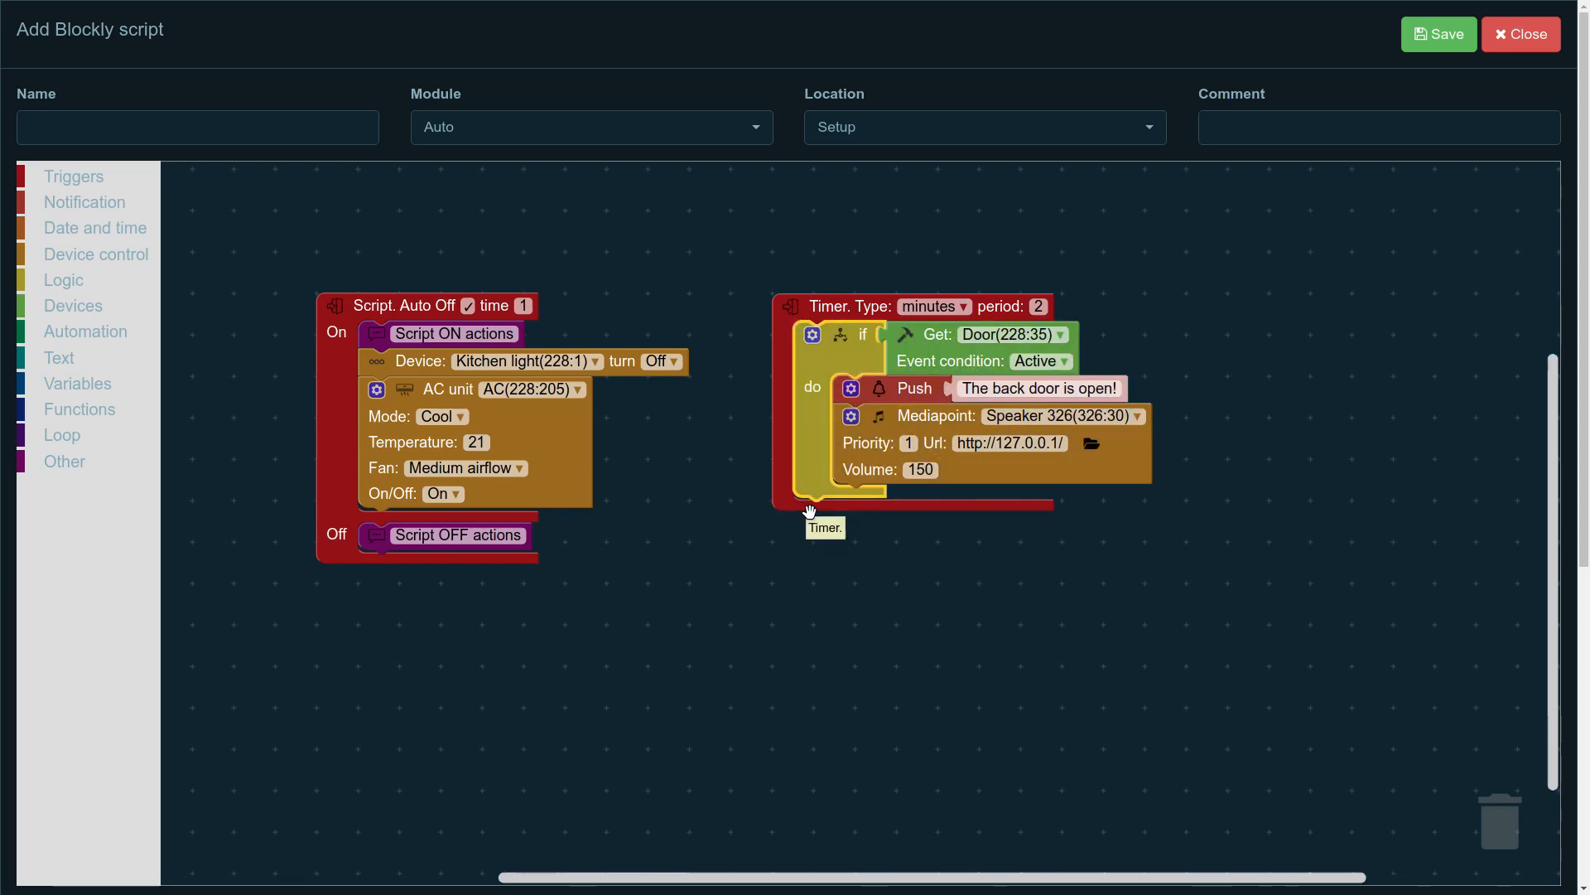
{"action": "mouse_move", "coordinate": [1132, 567]}
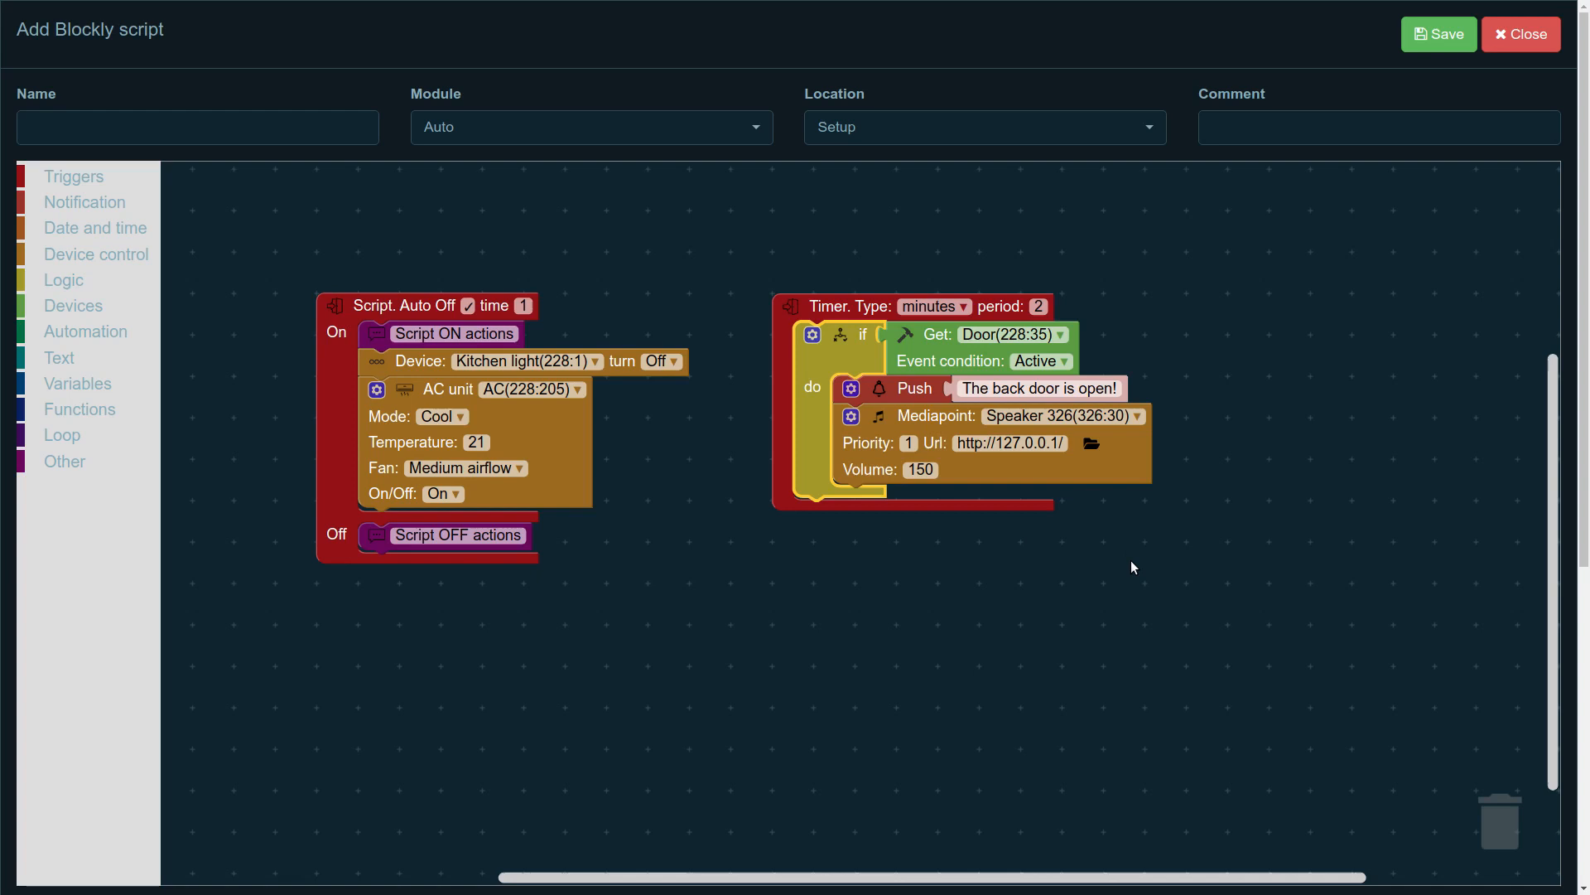
{"action": "mouse_move", "coordinate": [1133, 562]}
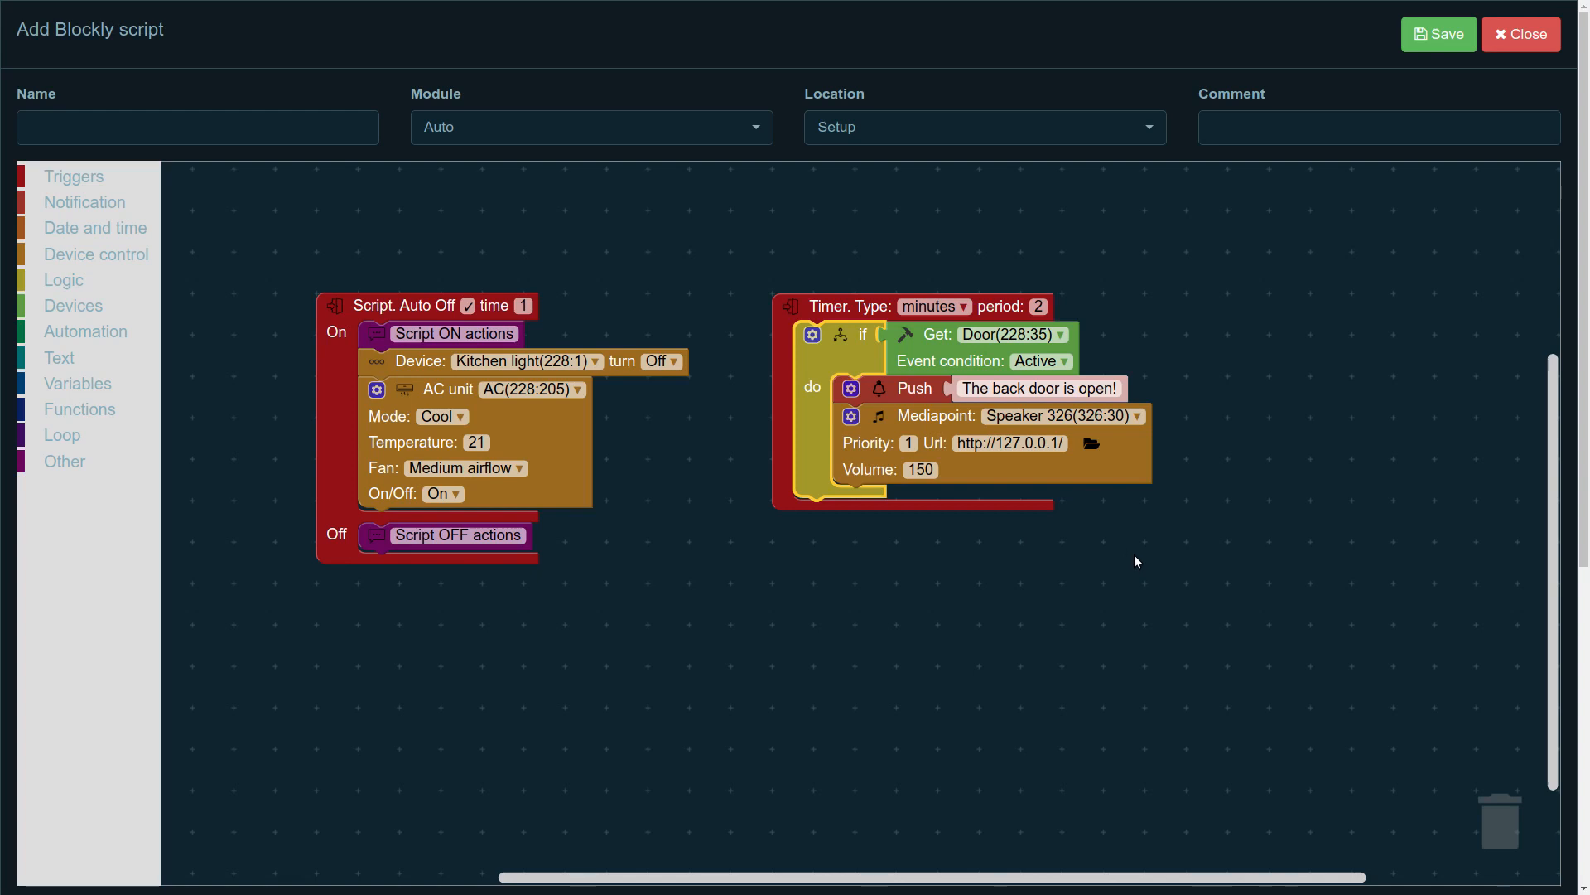
{"action": "mouse_move", "coordinate": [1072, 529]}
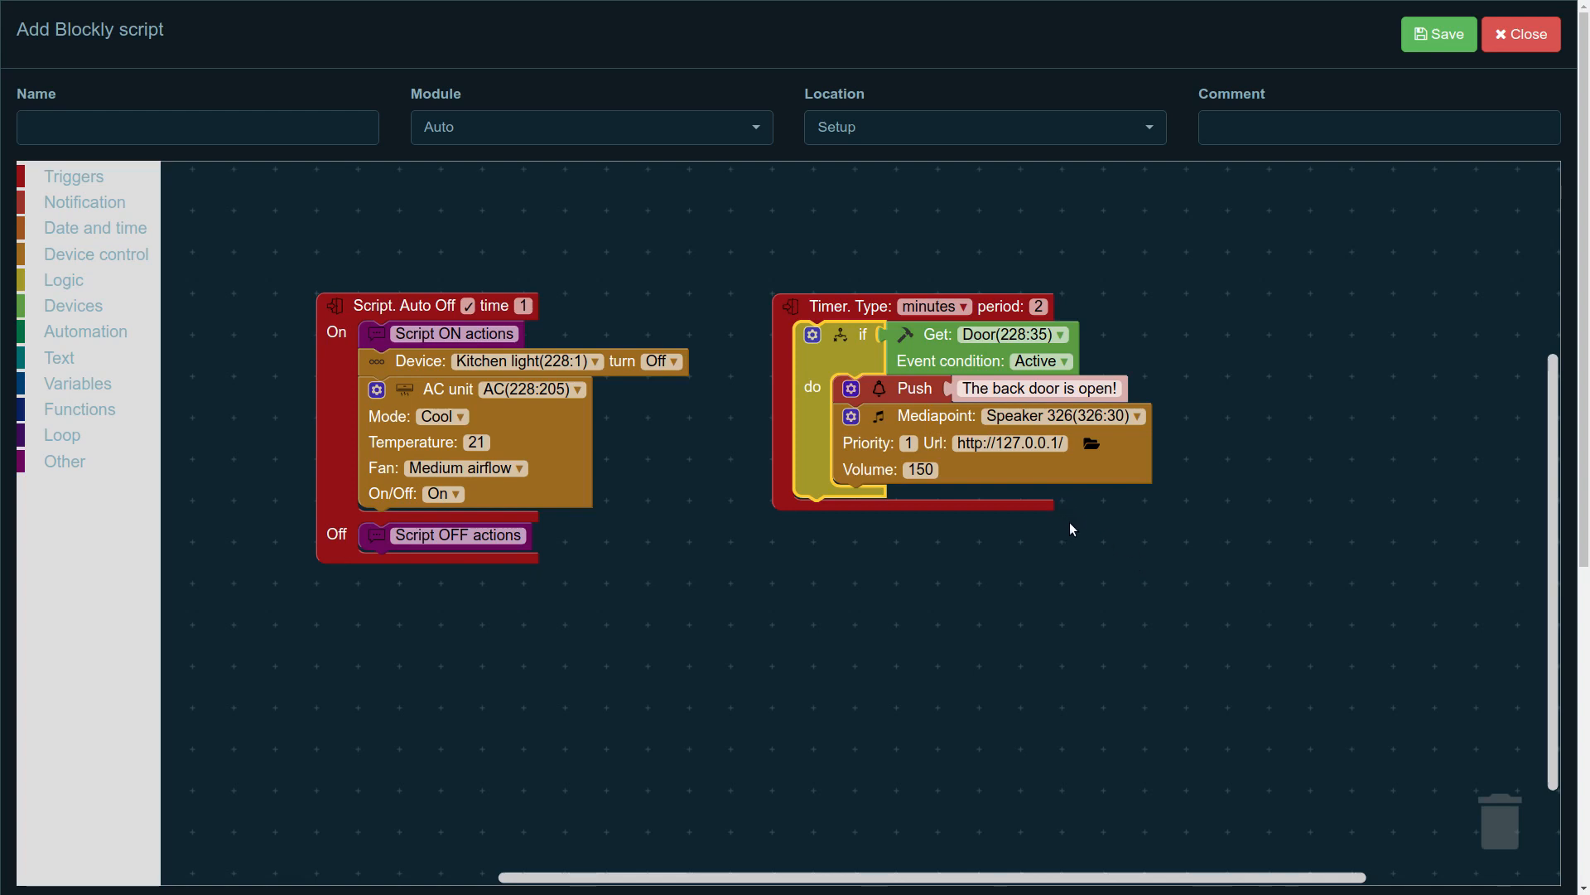
{"action": "mouse_move", "coordinate": [1007, 459]}
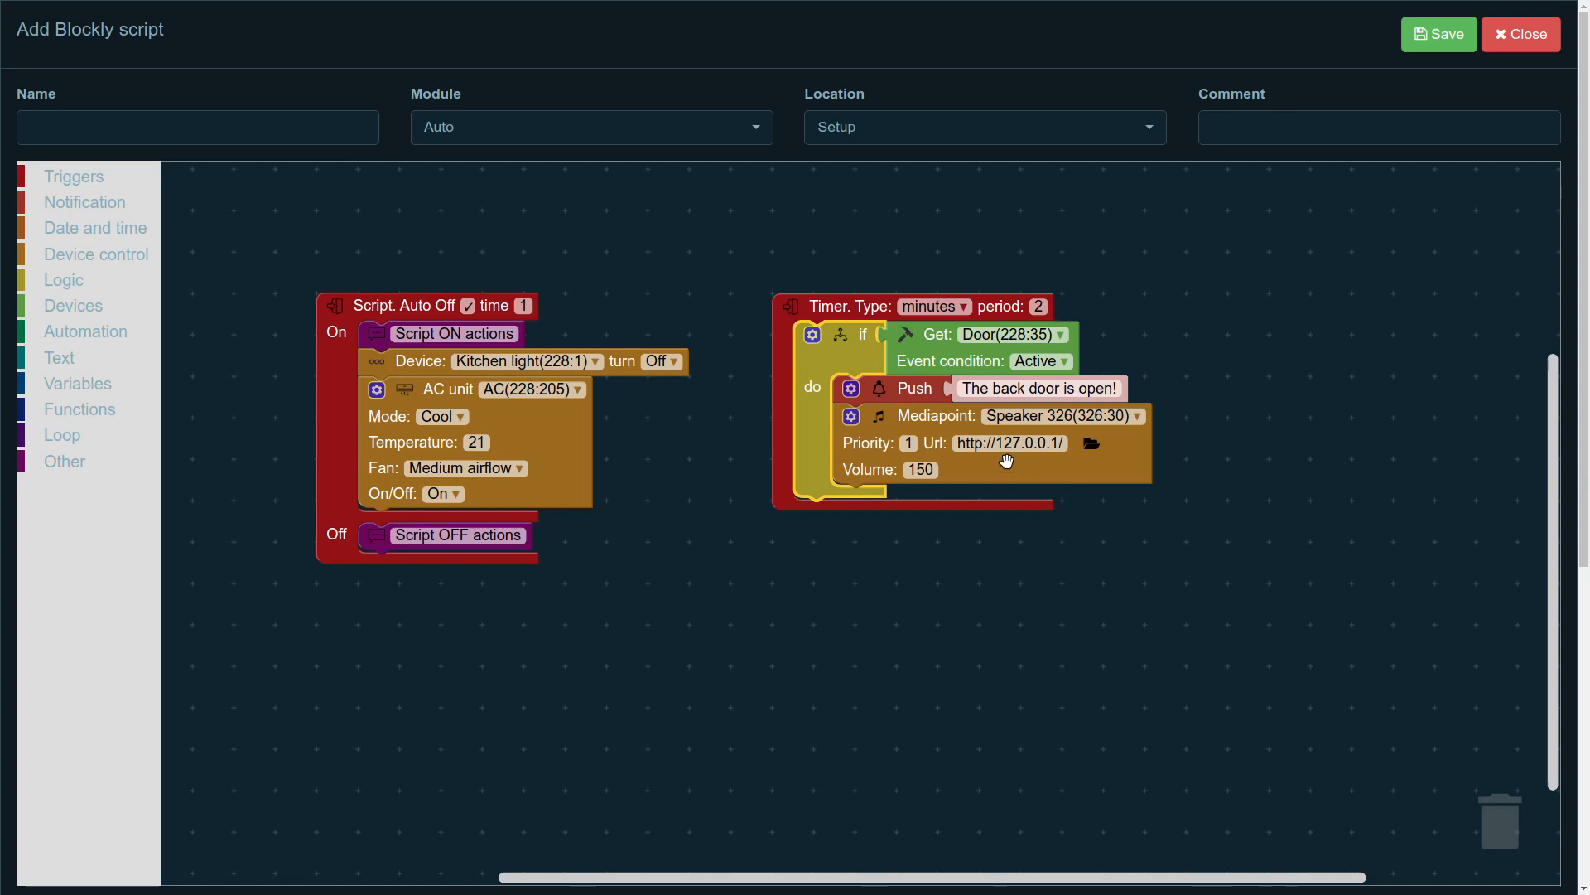
{"action": "left_click", "coordinate": [1009, 444]}
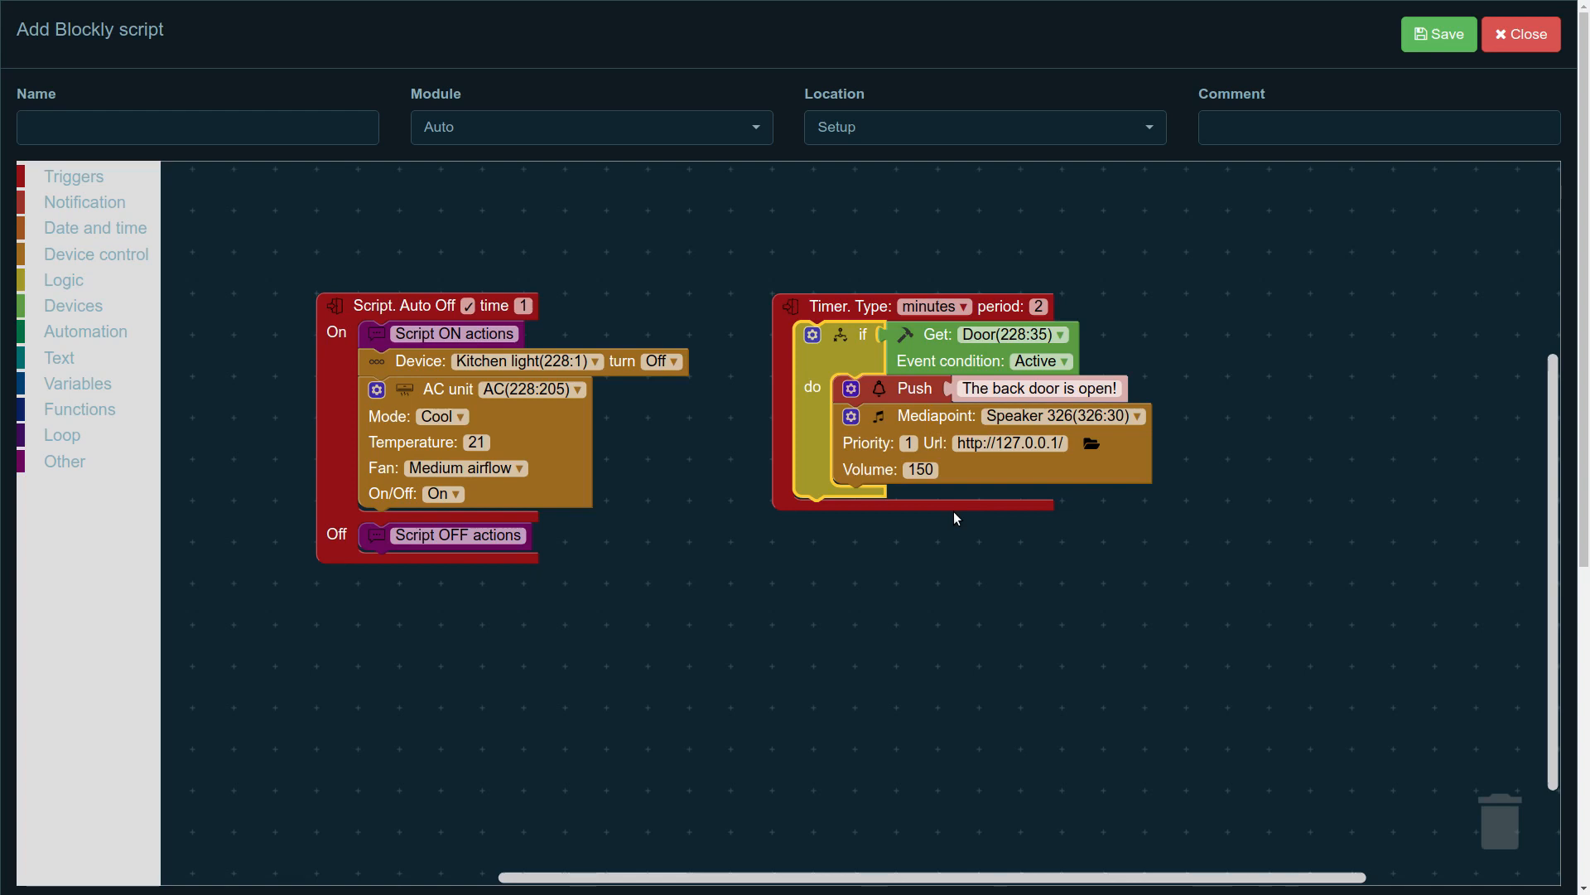
{"action": "mouse_move", "coordinate": [961, 576]}
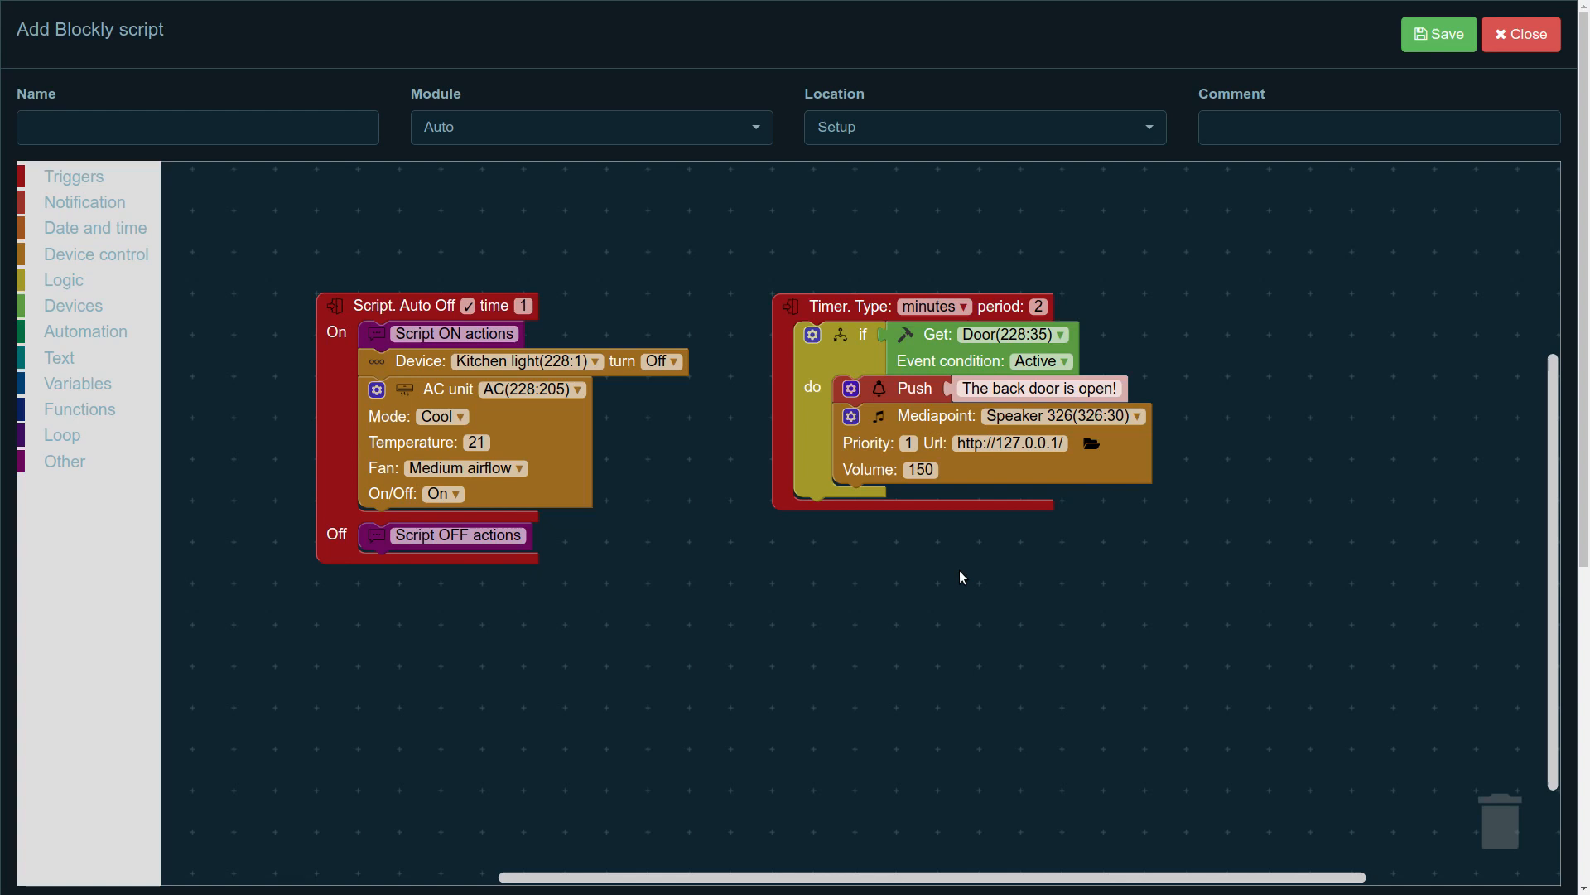
{"action": "mouse_move", "coordinate": [880, 667]}
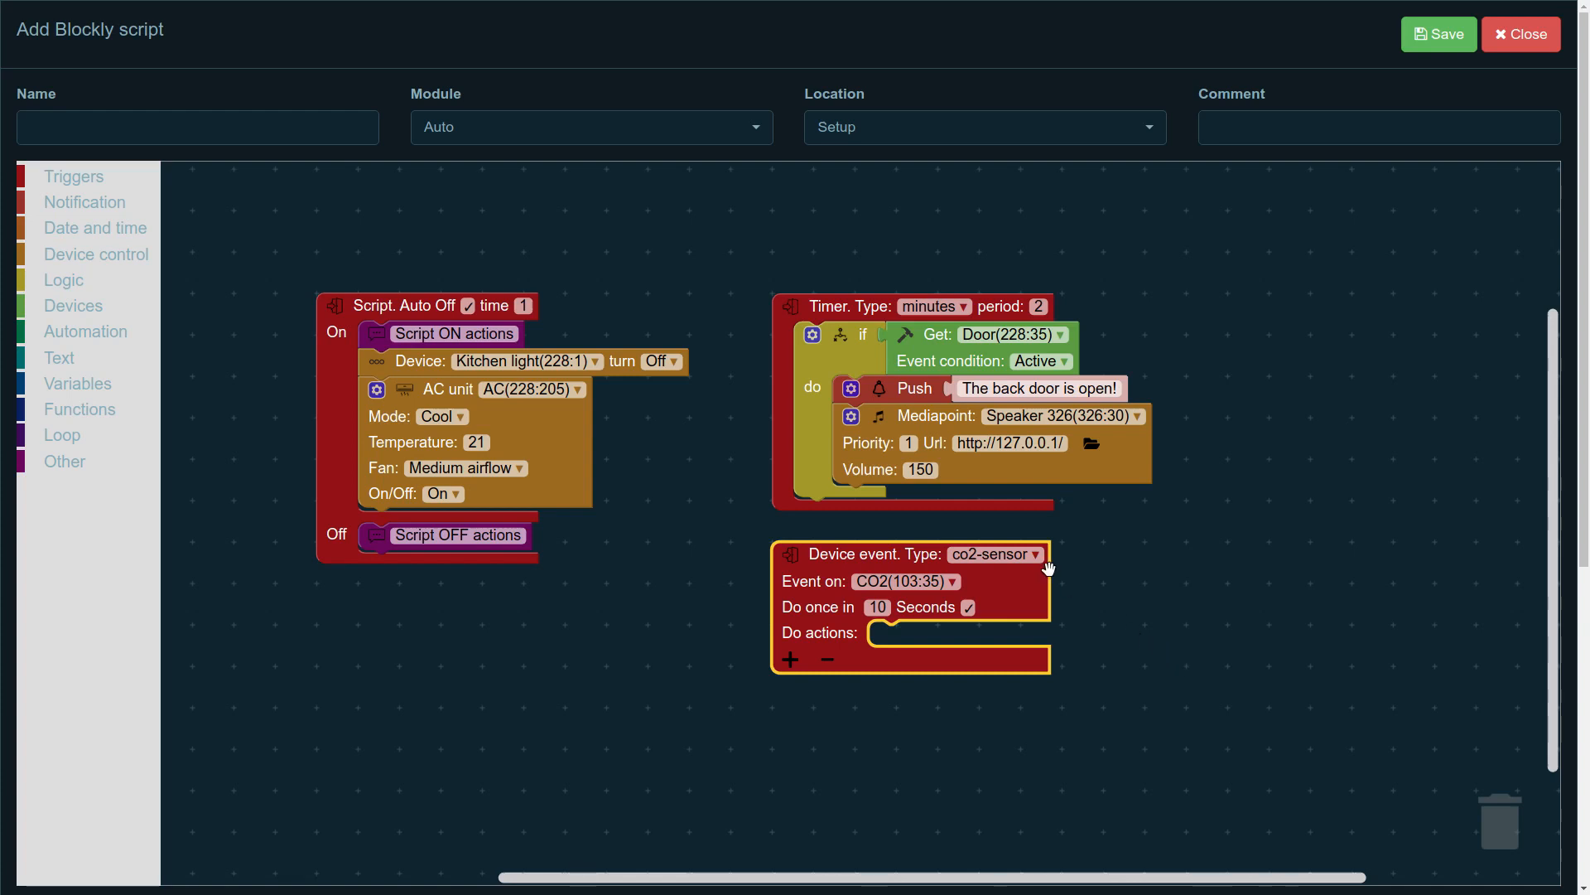
Step: Set the Device event trigger type to door-sensor on Door(228:35)
{"action": "left_click", "coordinate": [1032, 553]}
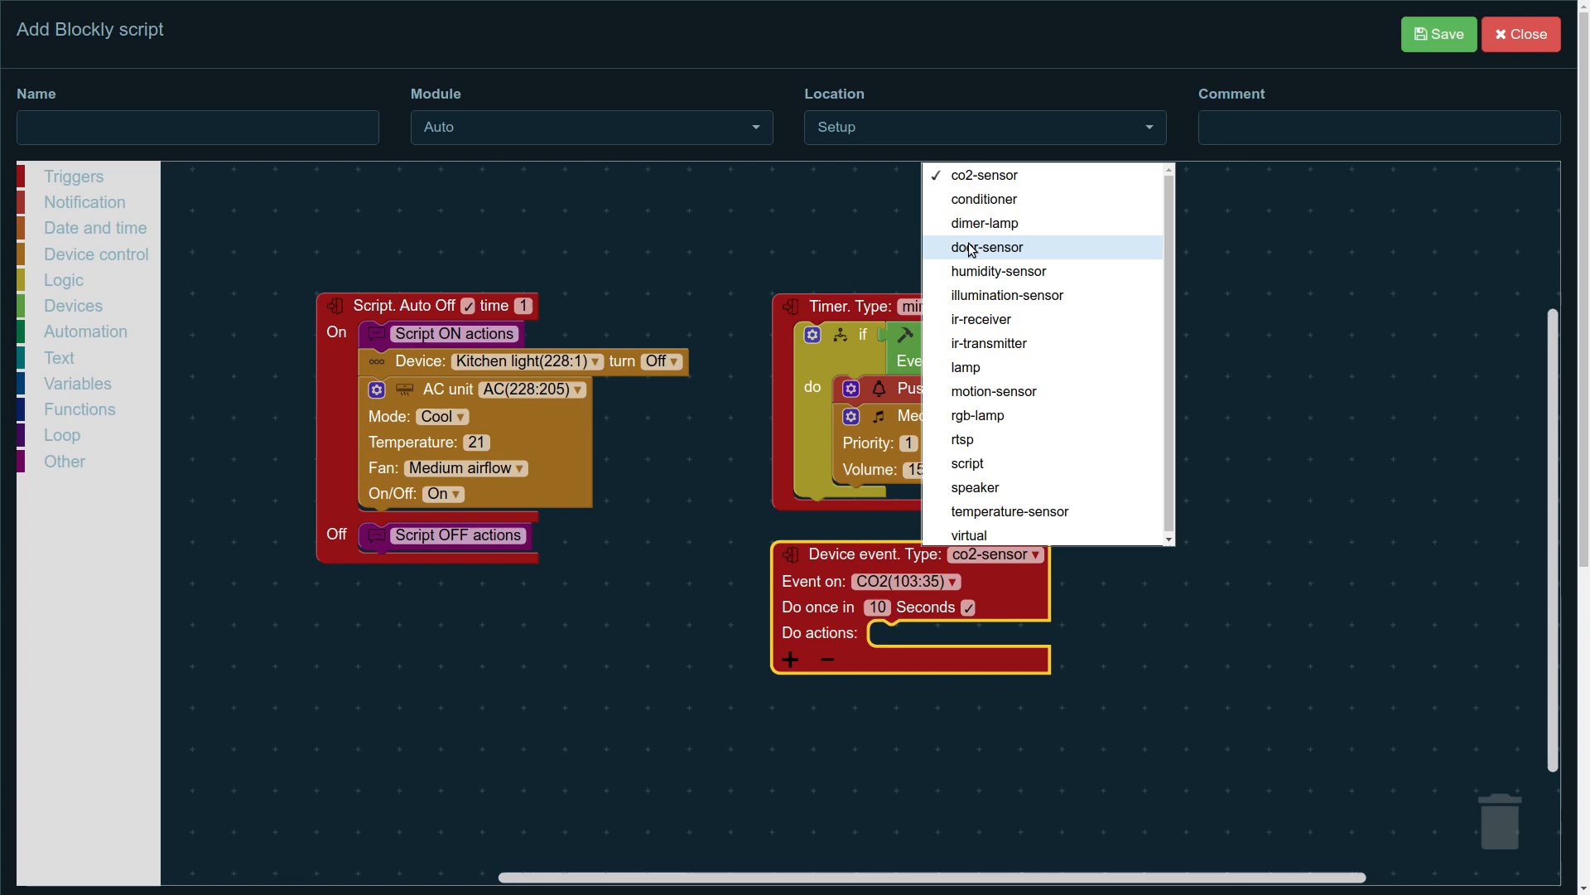
{"action": "left_click", "coordinate": [984, 246]}
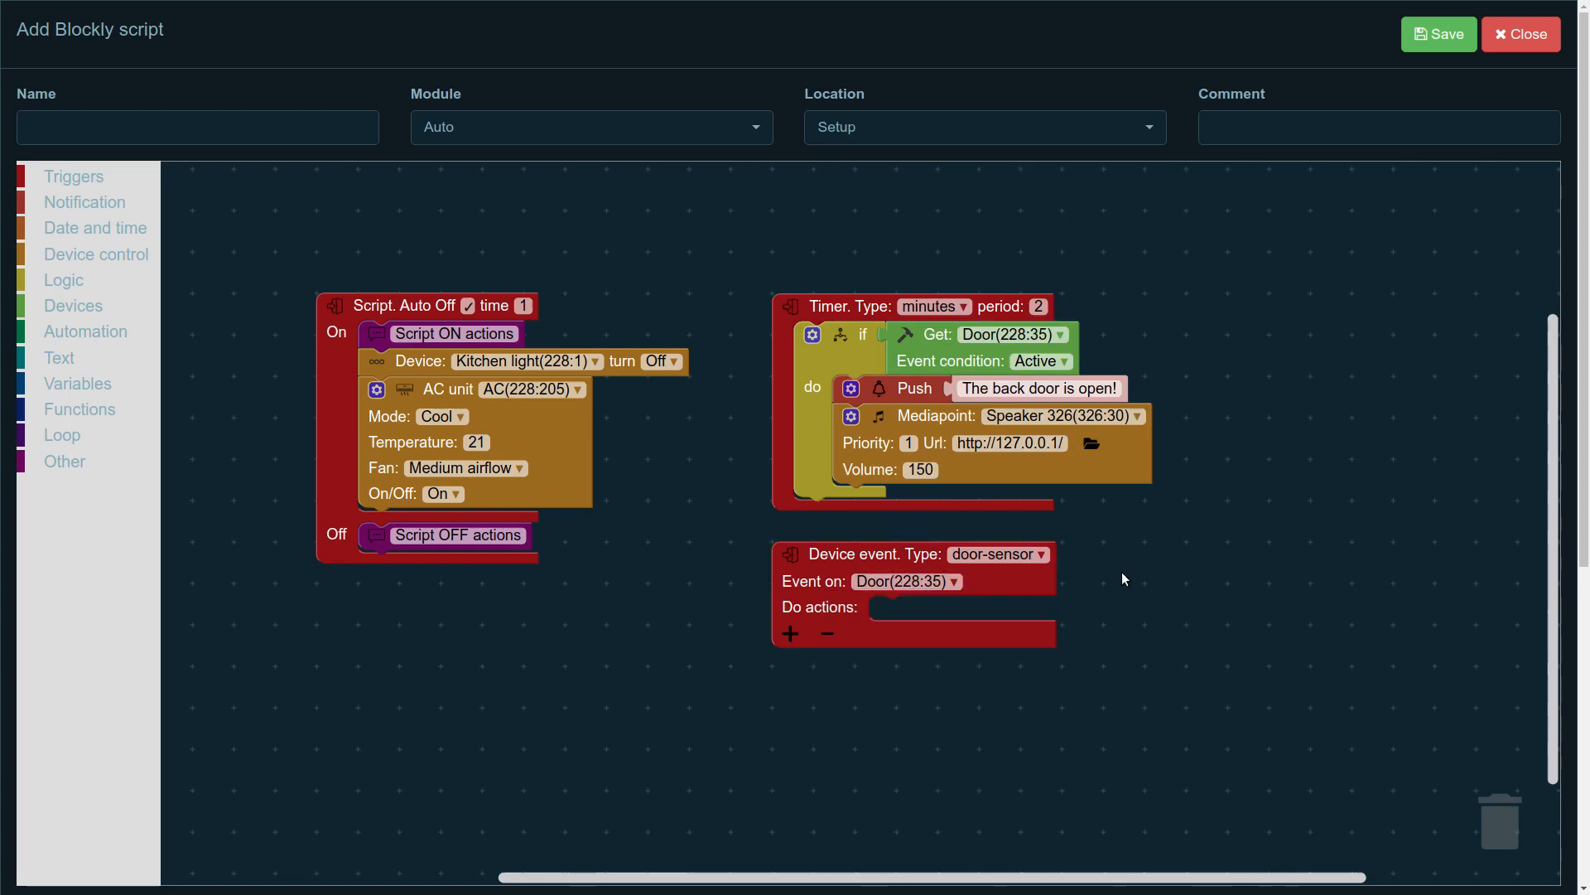
{"action": "mouse_move", "coordinate": [1059, 587]}
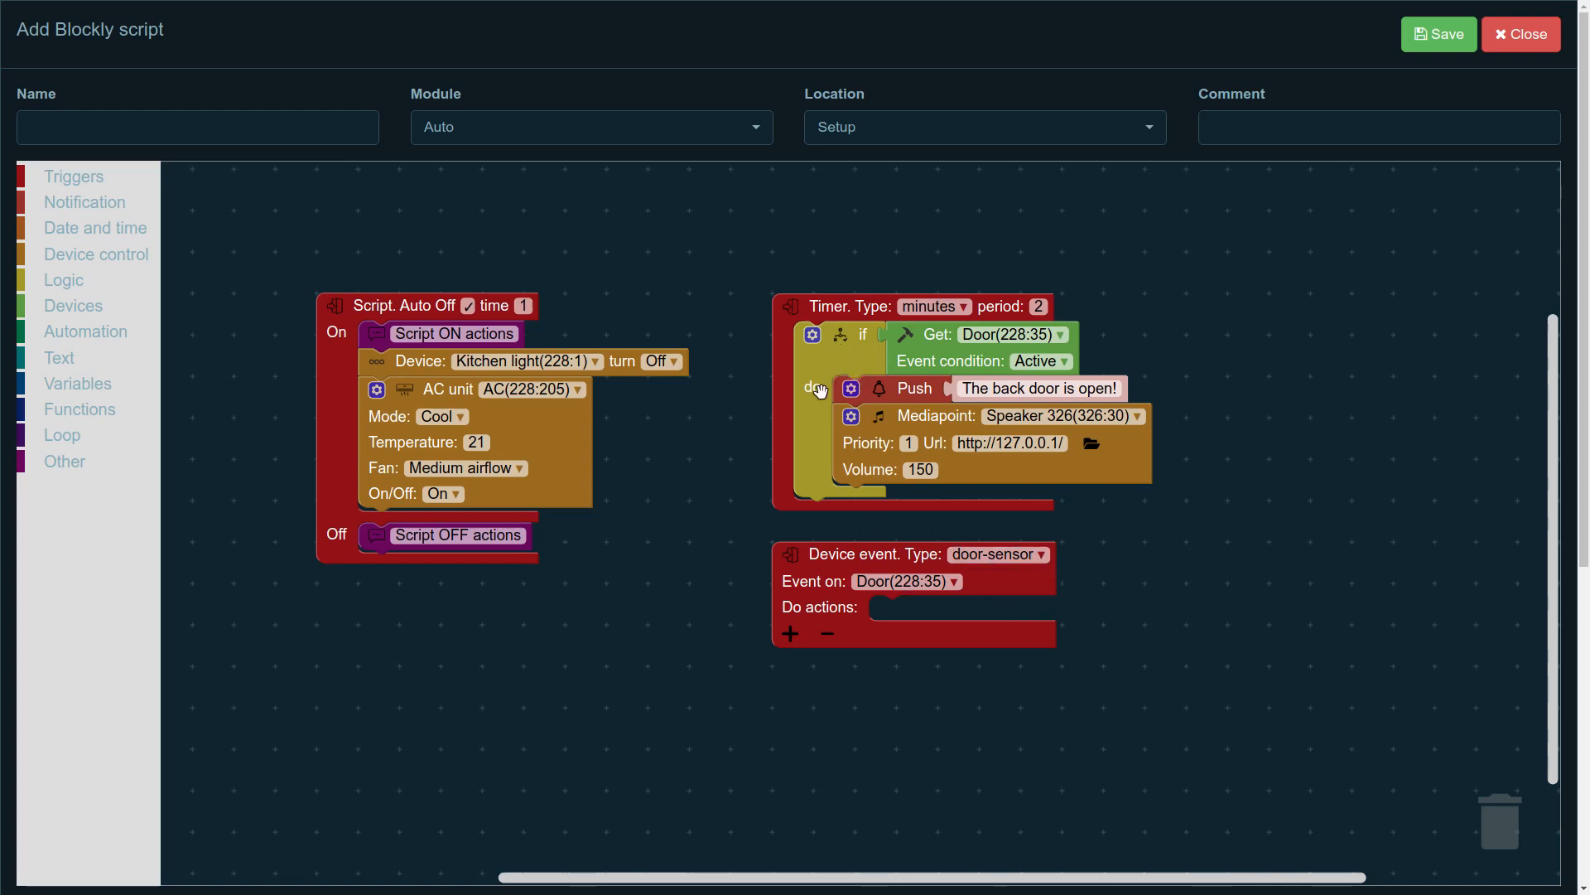
{"action": "mouse_move", "coordinate": [749, 540]}
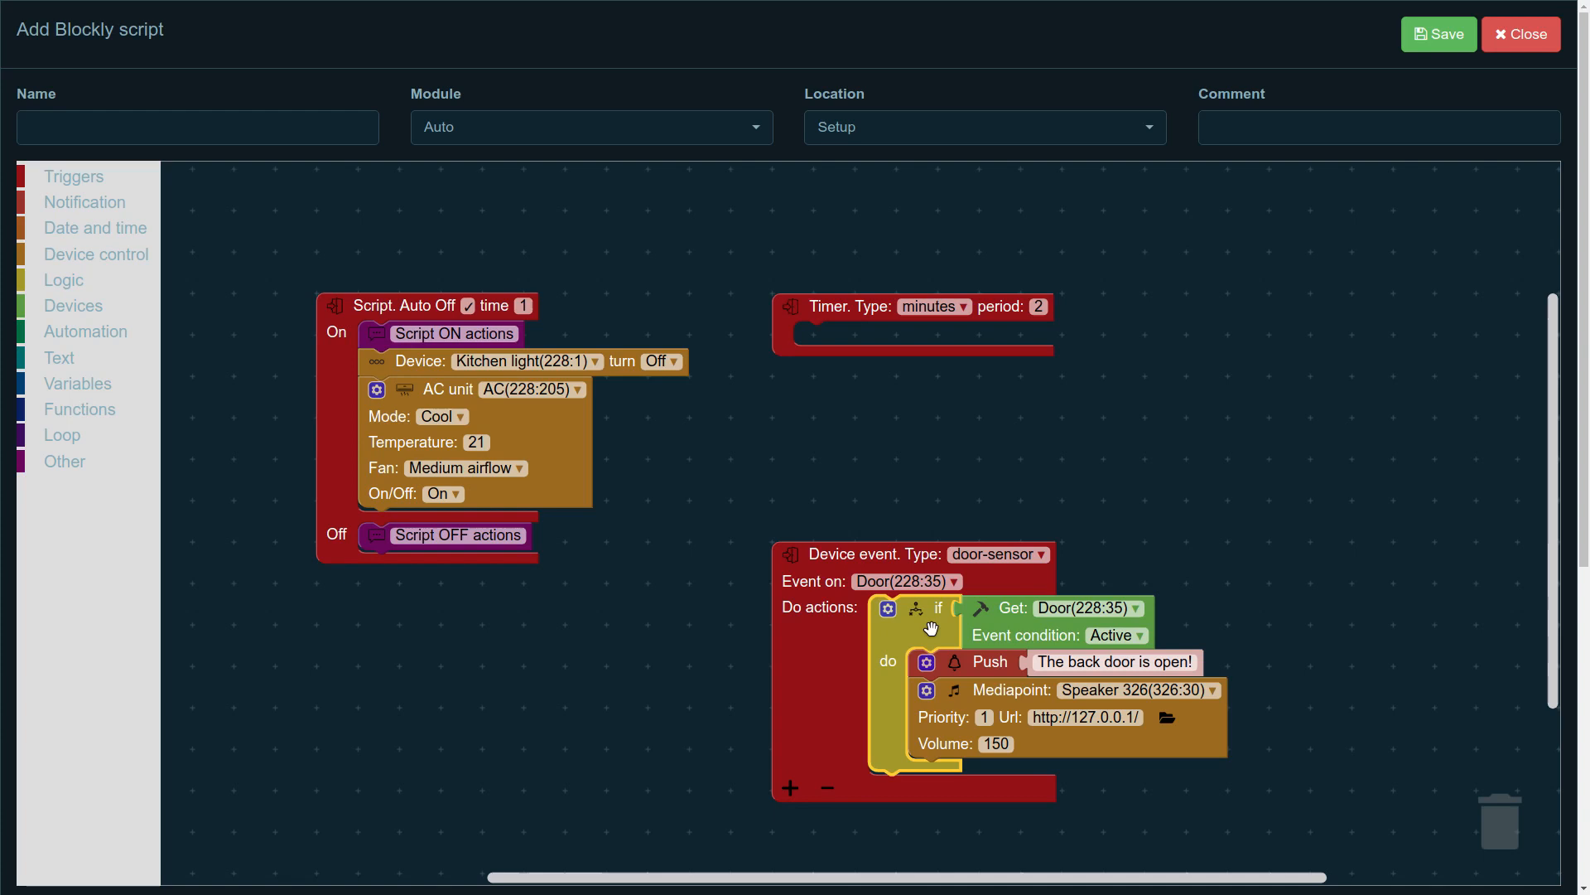
{"action": "mouse_move", "coordinate": [1215, 553]}
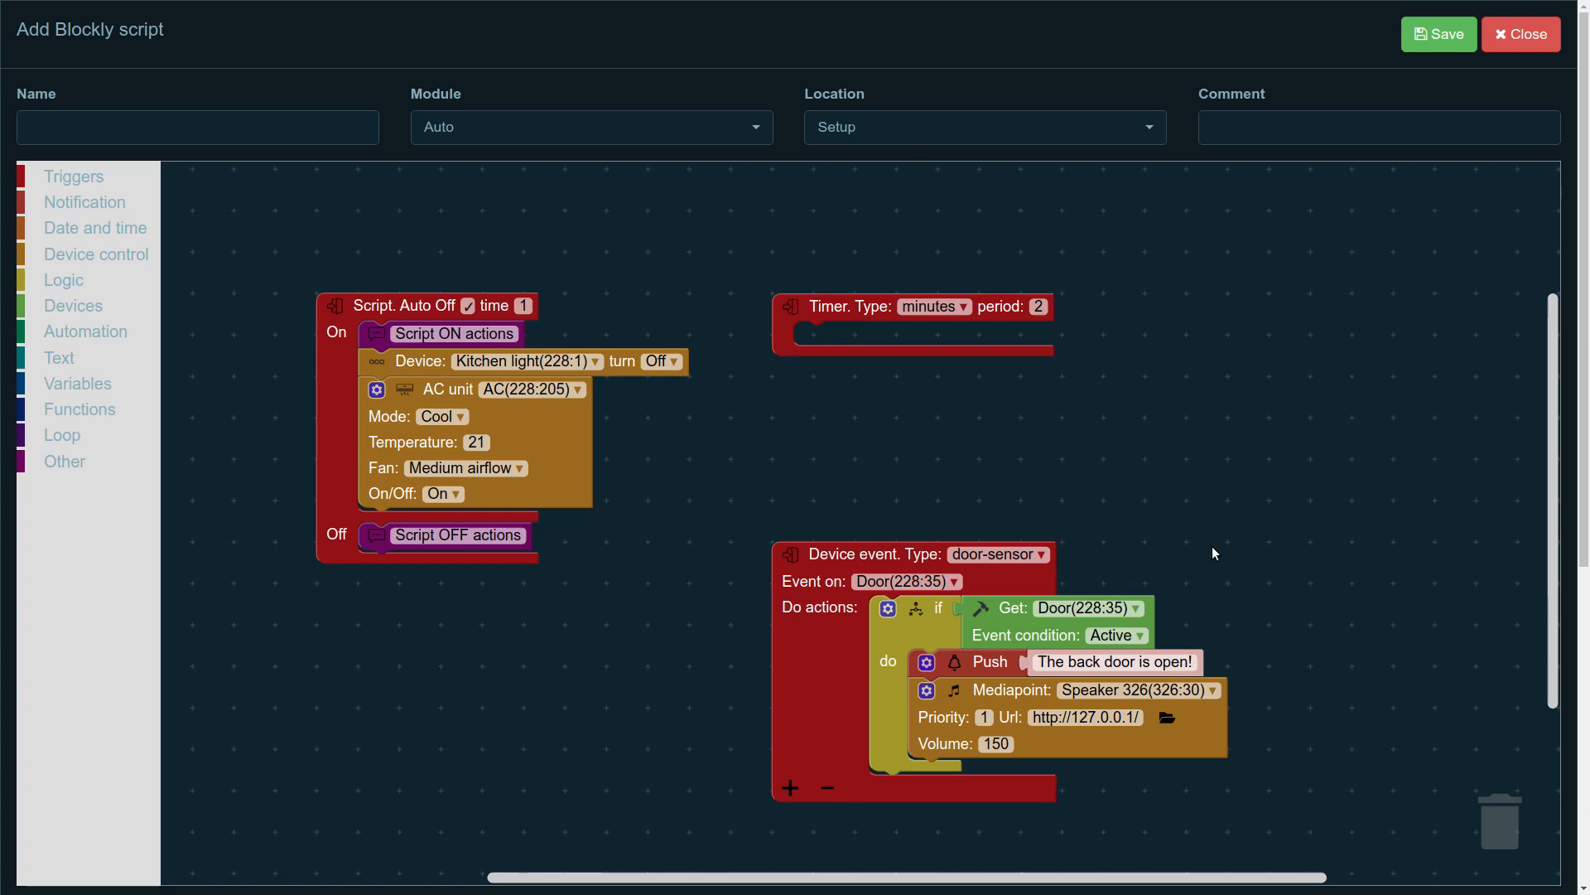
{"action": "mouse_move", "coordinate": [1299, 606]}
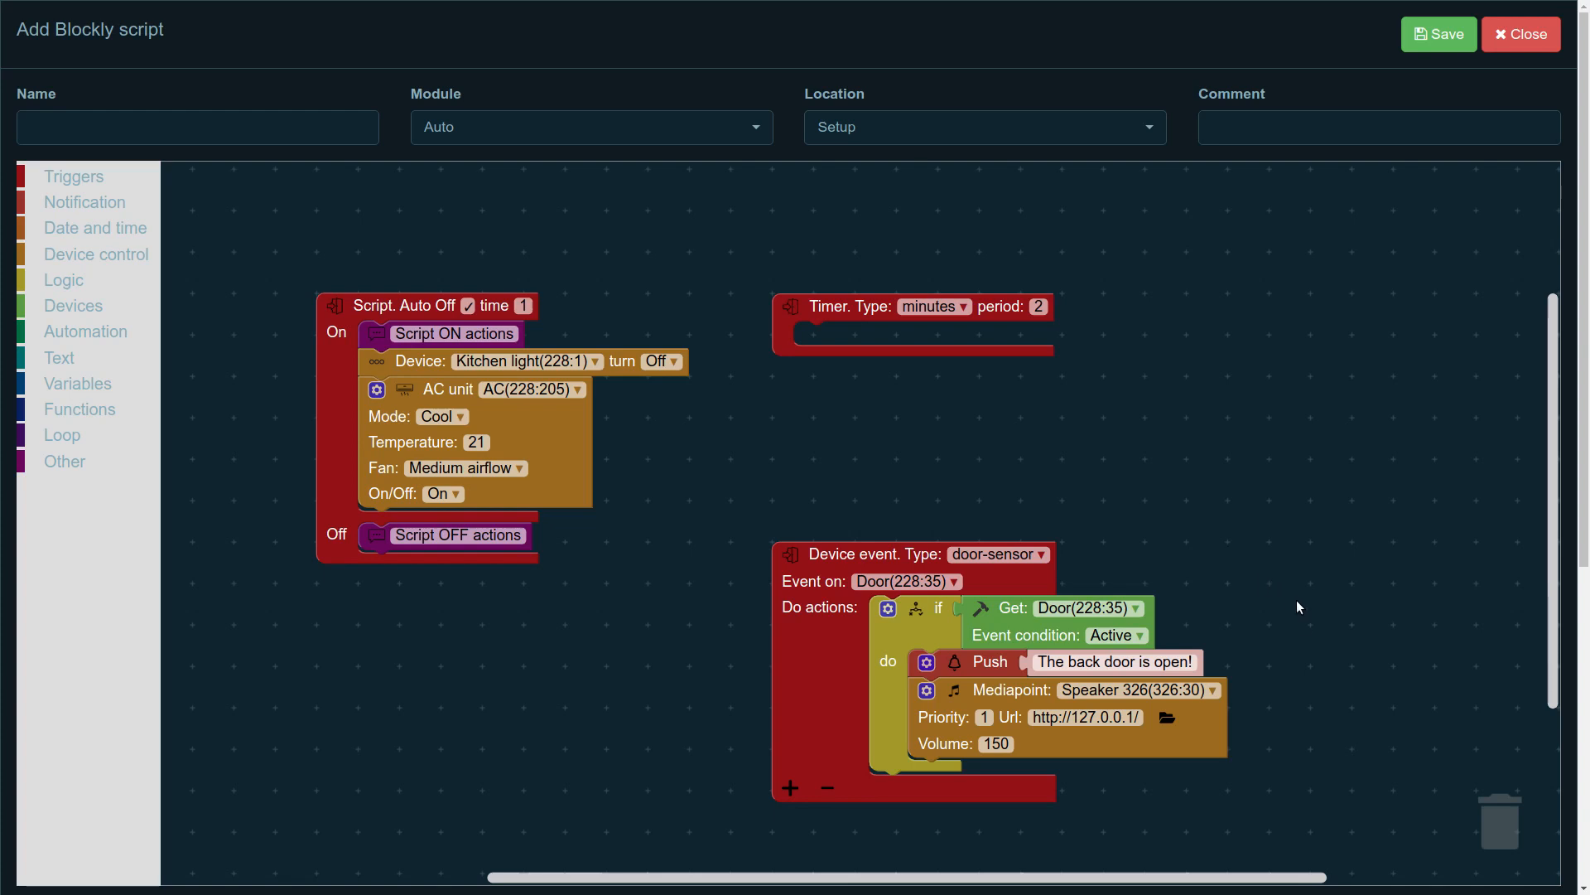
{"action": "mouse_move", "coordinate": [1311, 712]}
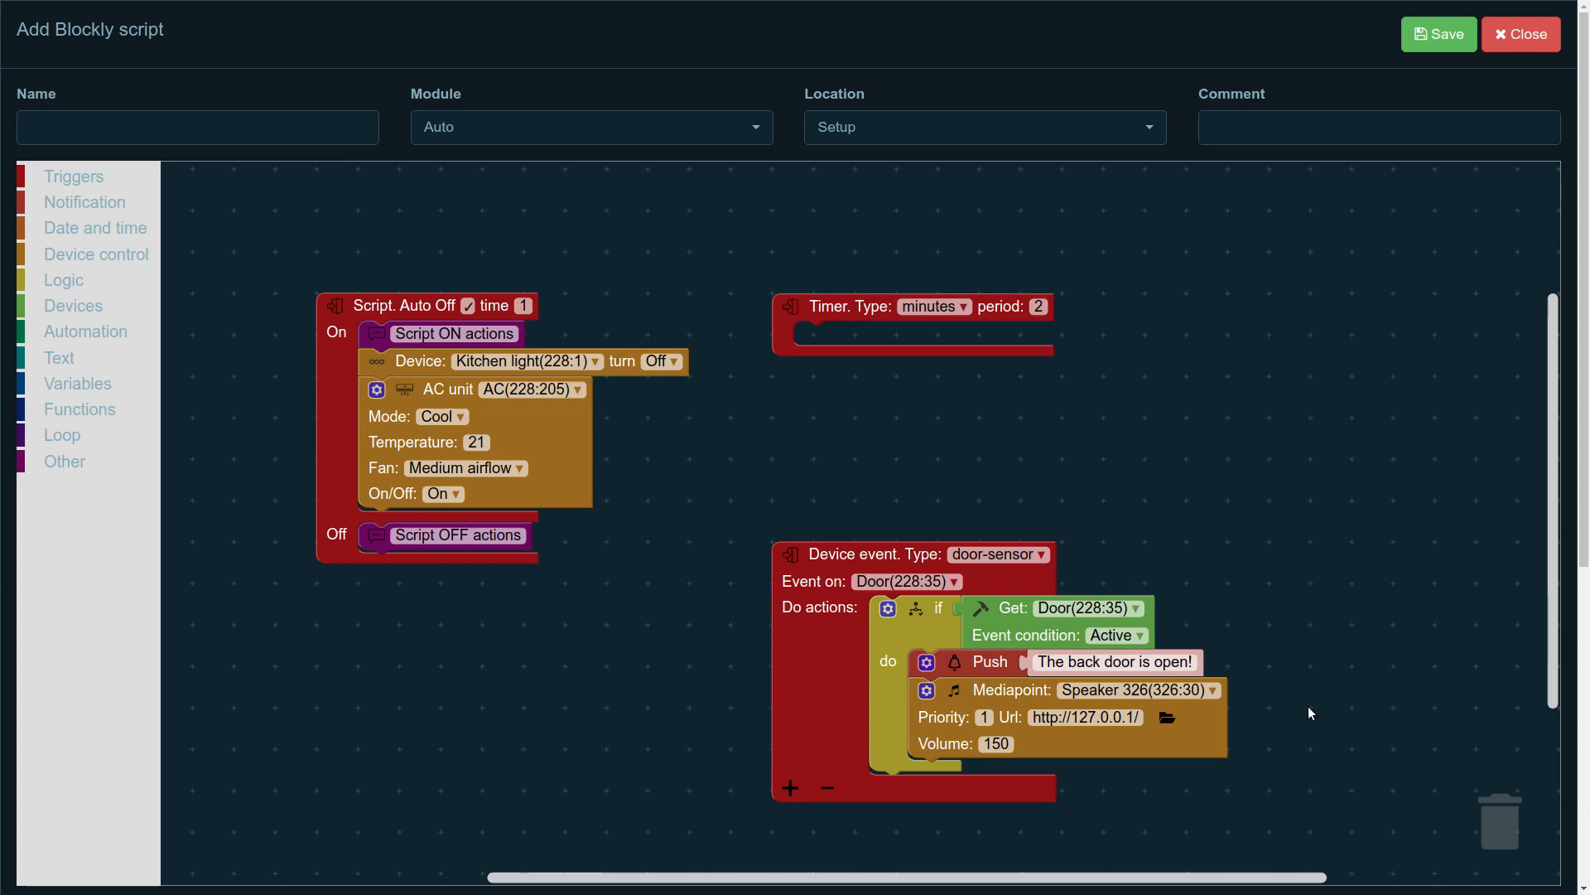
{"action": "mouse_move", "coordinate": [1053, 593]}
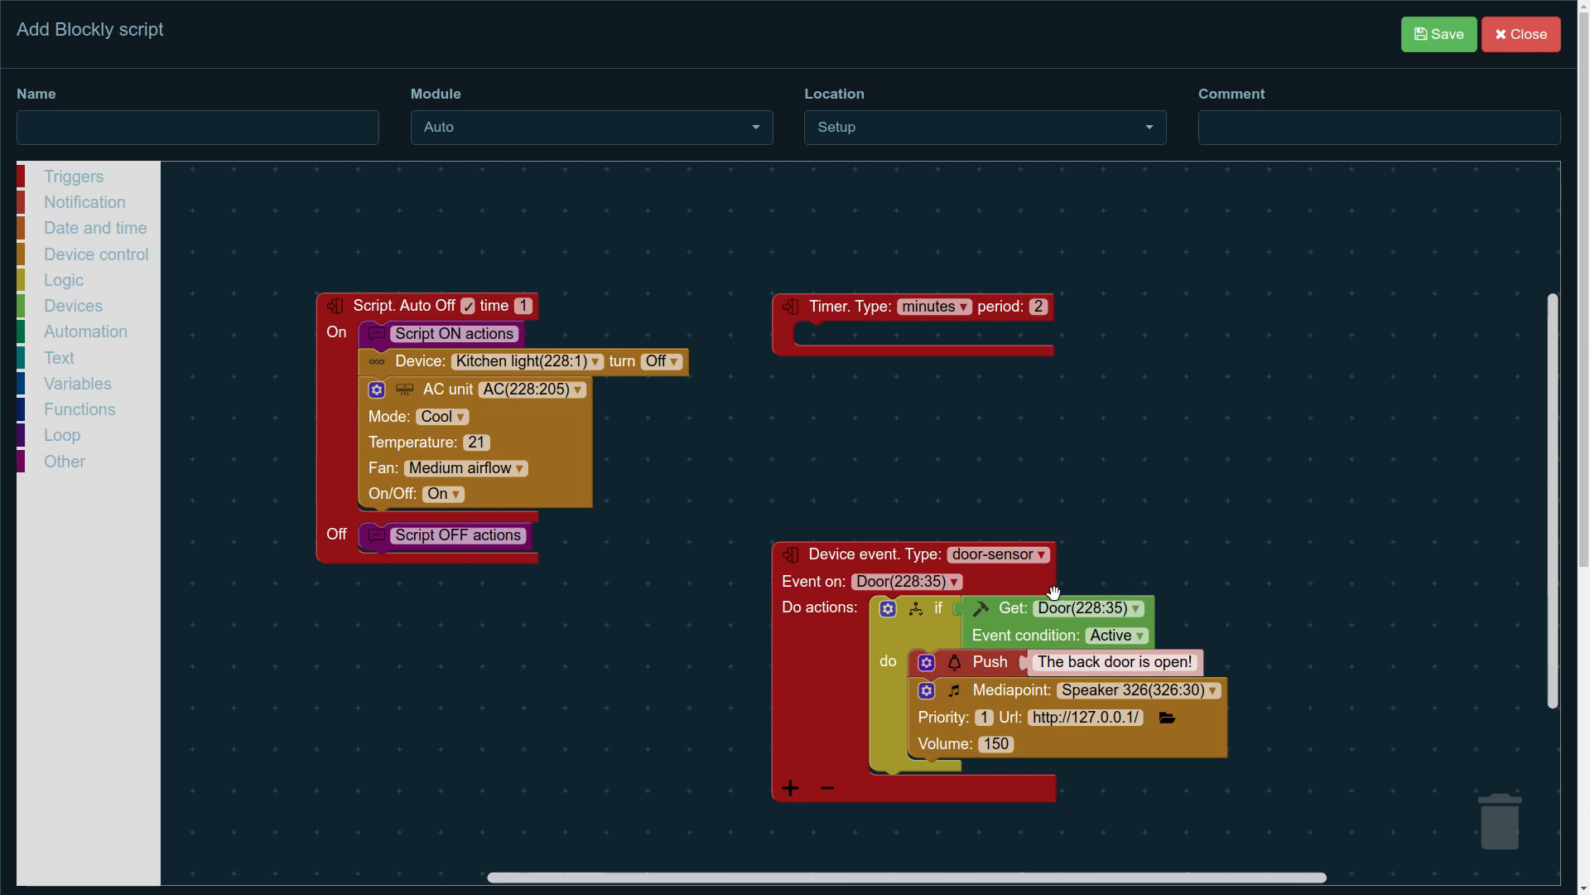
{"action": "mouse_move", "coordinate": [1142, 572]}
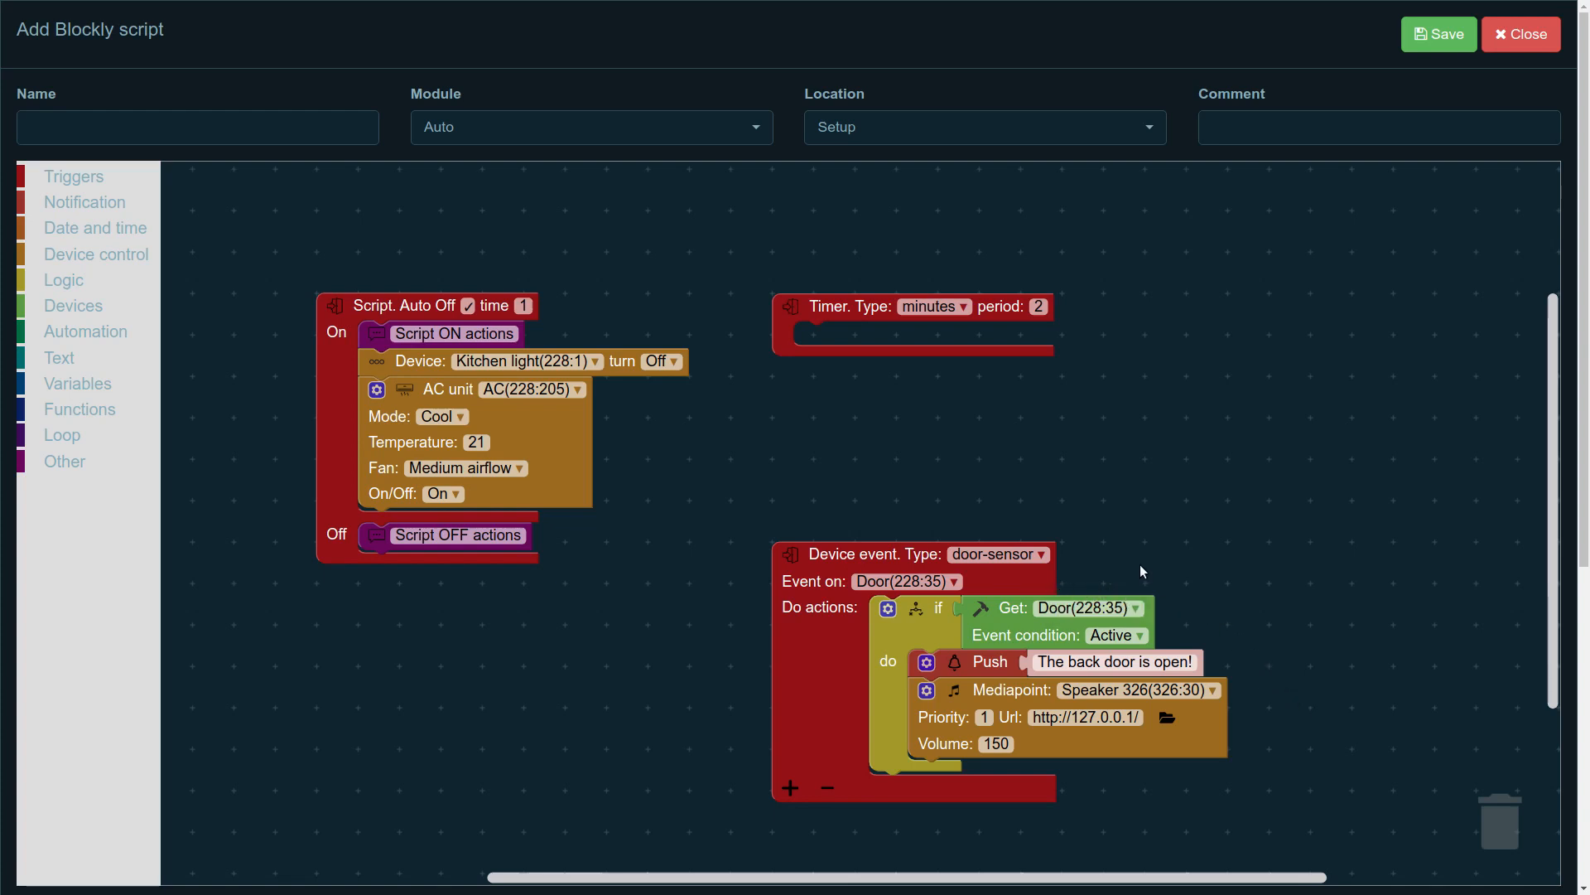
{"action": "mouse_move", "coordinate": [671, 646]}
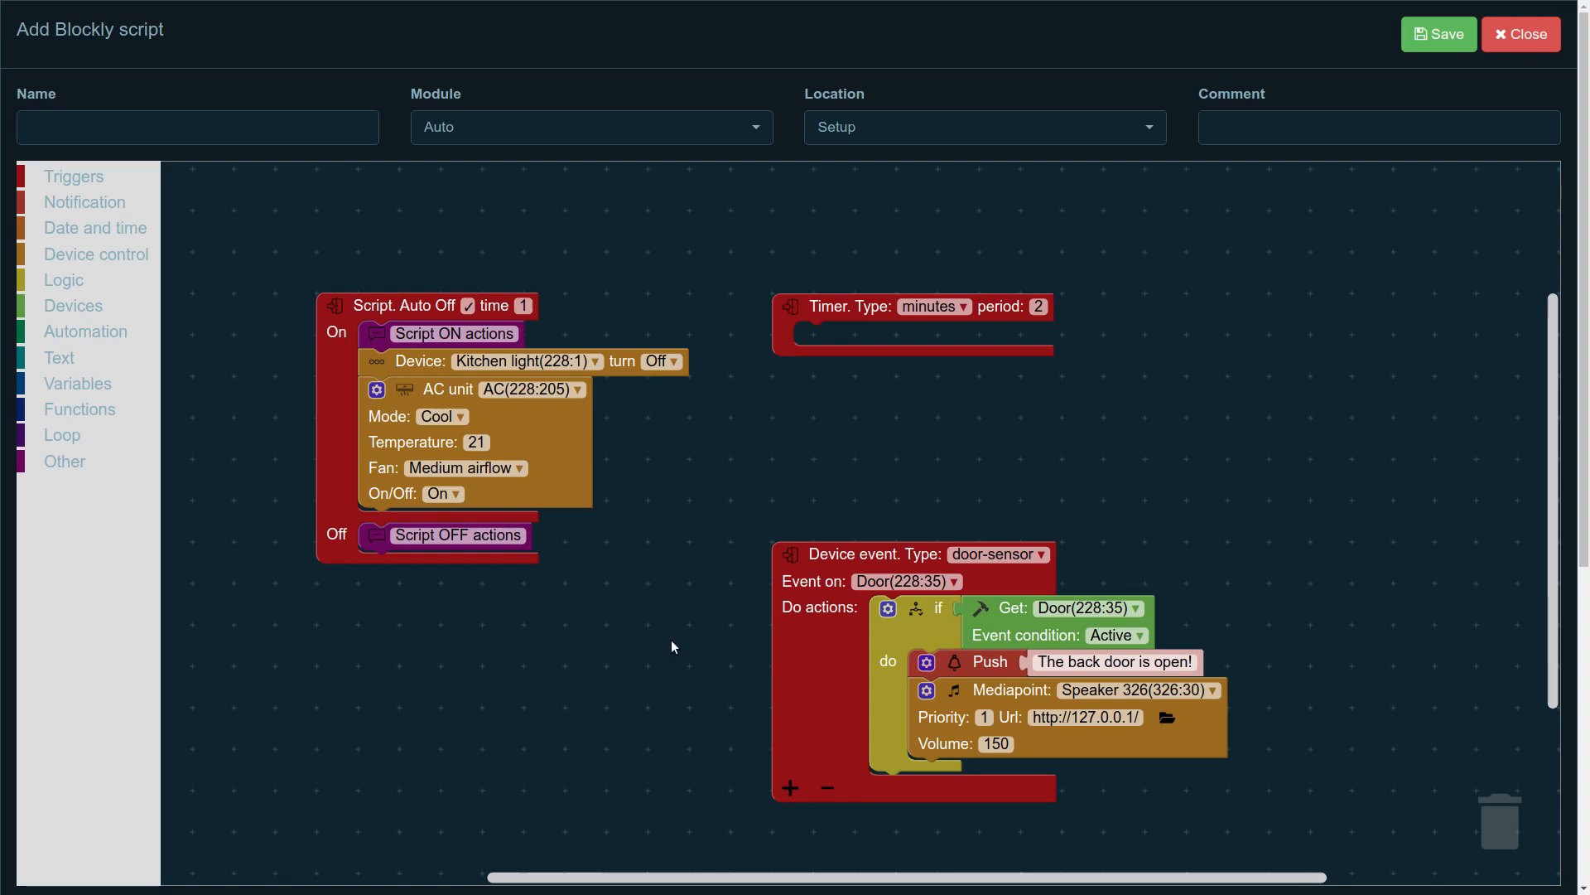
{"action": "mouse_move", "coordinate": [79, 409]}
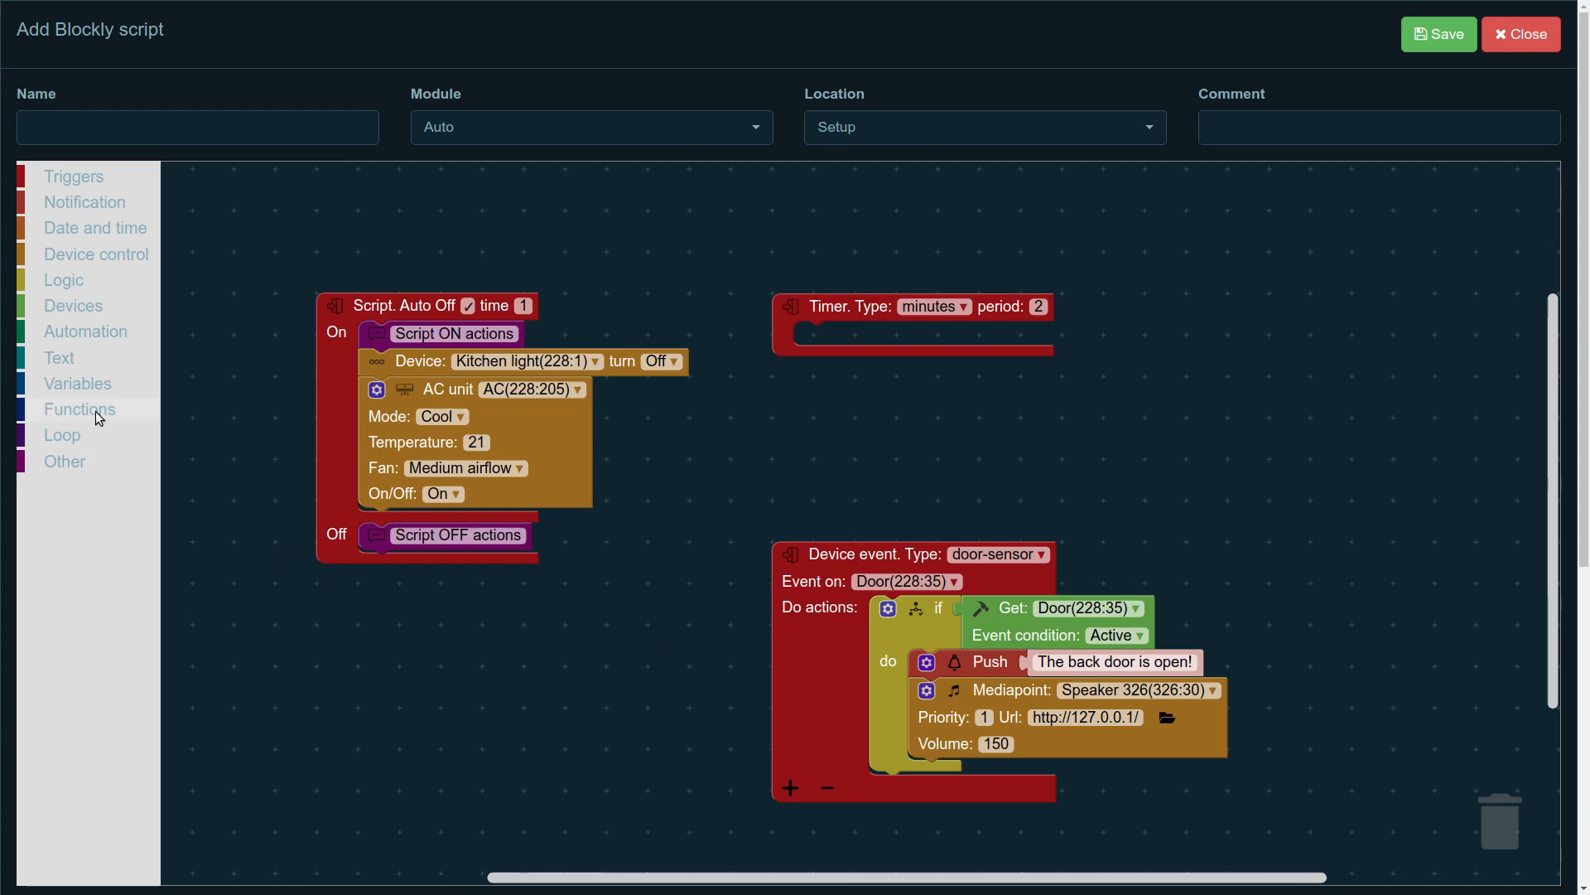
Step: Add a Delayed code block set to 1 minute around the push and Speaker 326 announcement
{"action": "left_click", "coordinate": [80, 410]}
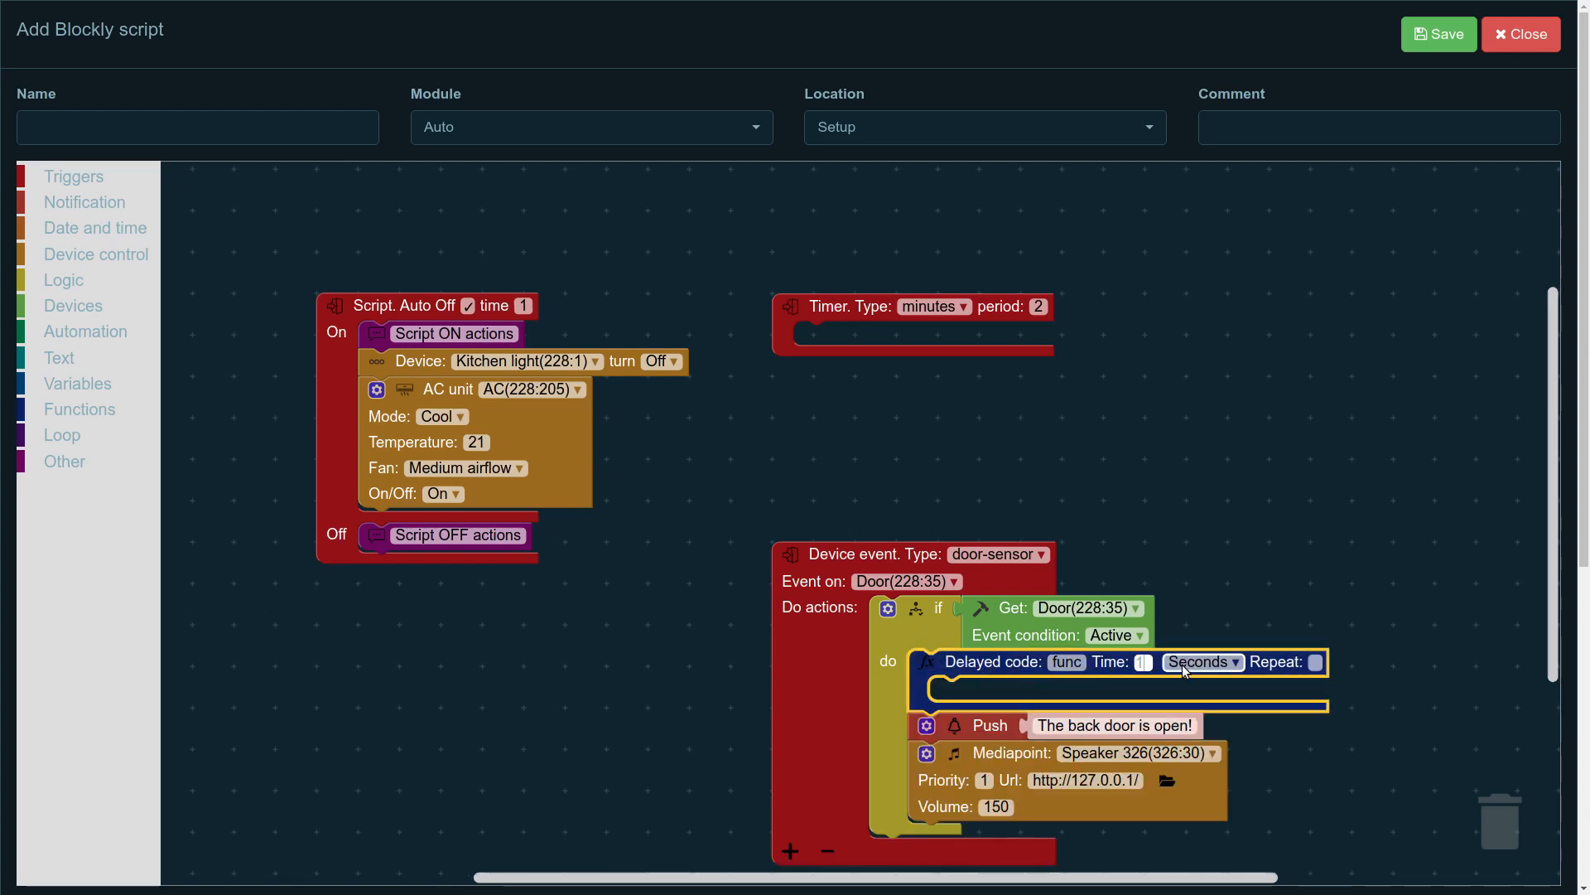
{"action": "left_click", "coordinate": [1203, 661]}
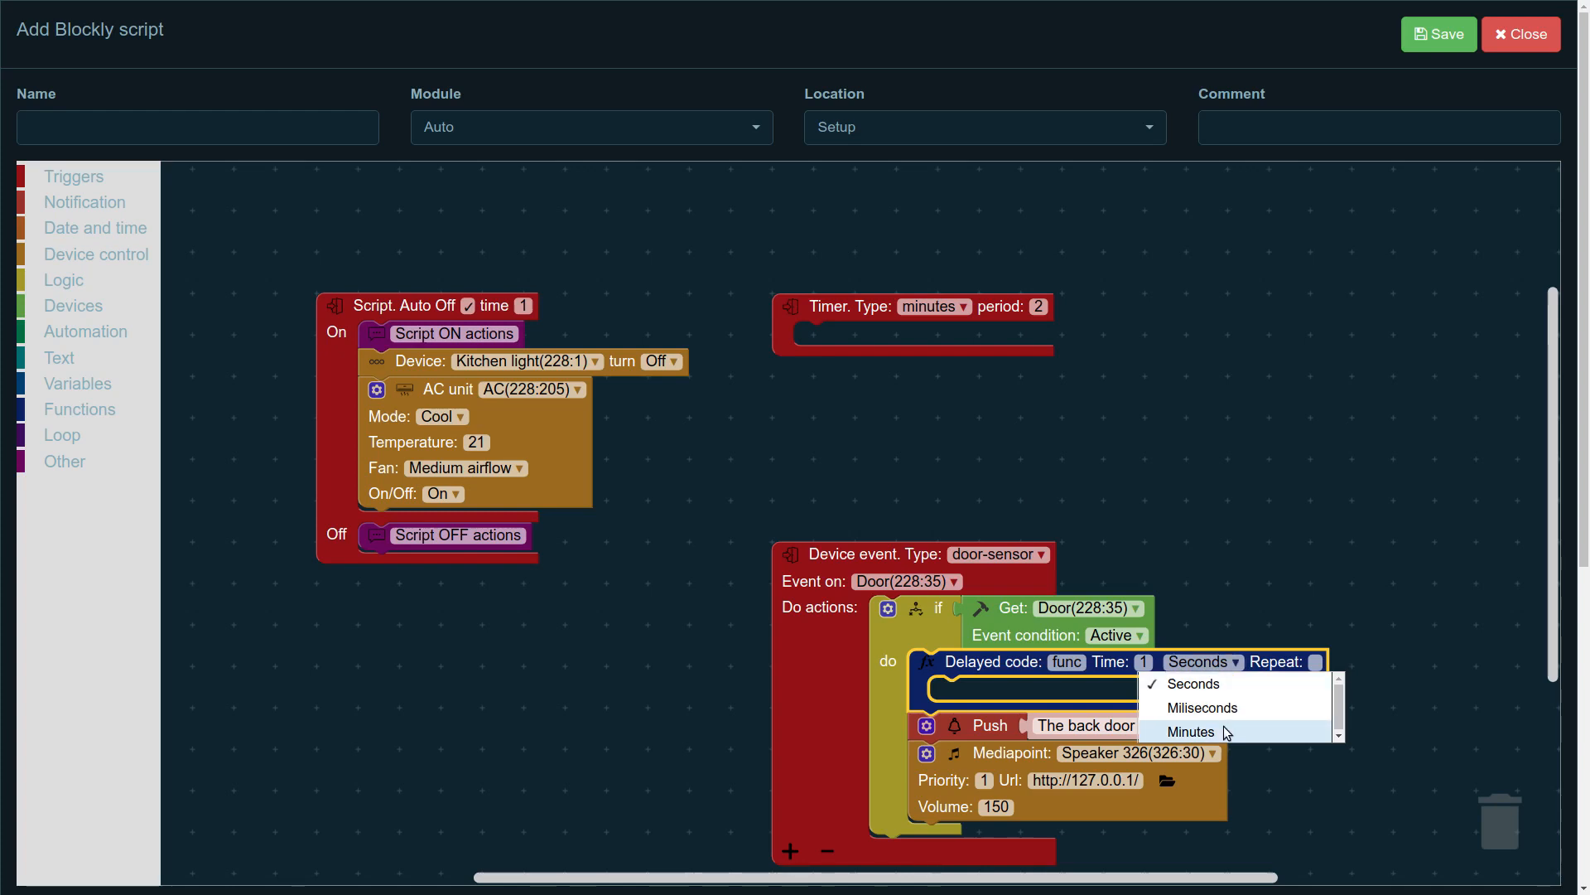
{"action": "left_click", "coordinate": [1189, 730]}
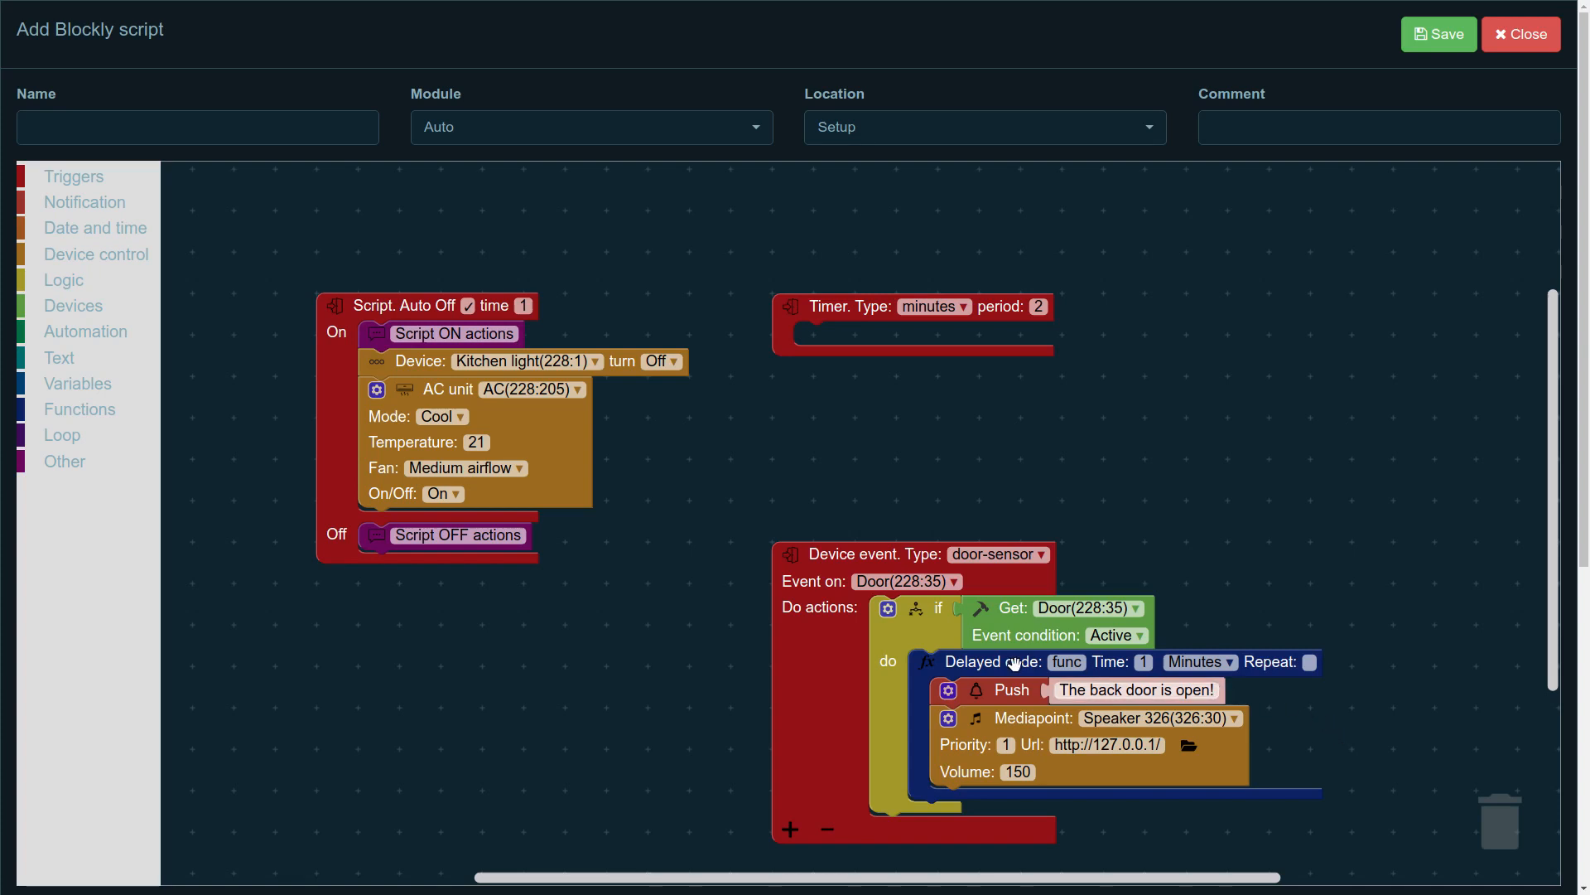
{"action": "mouse_move", "coordinate": [974, 770]}
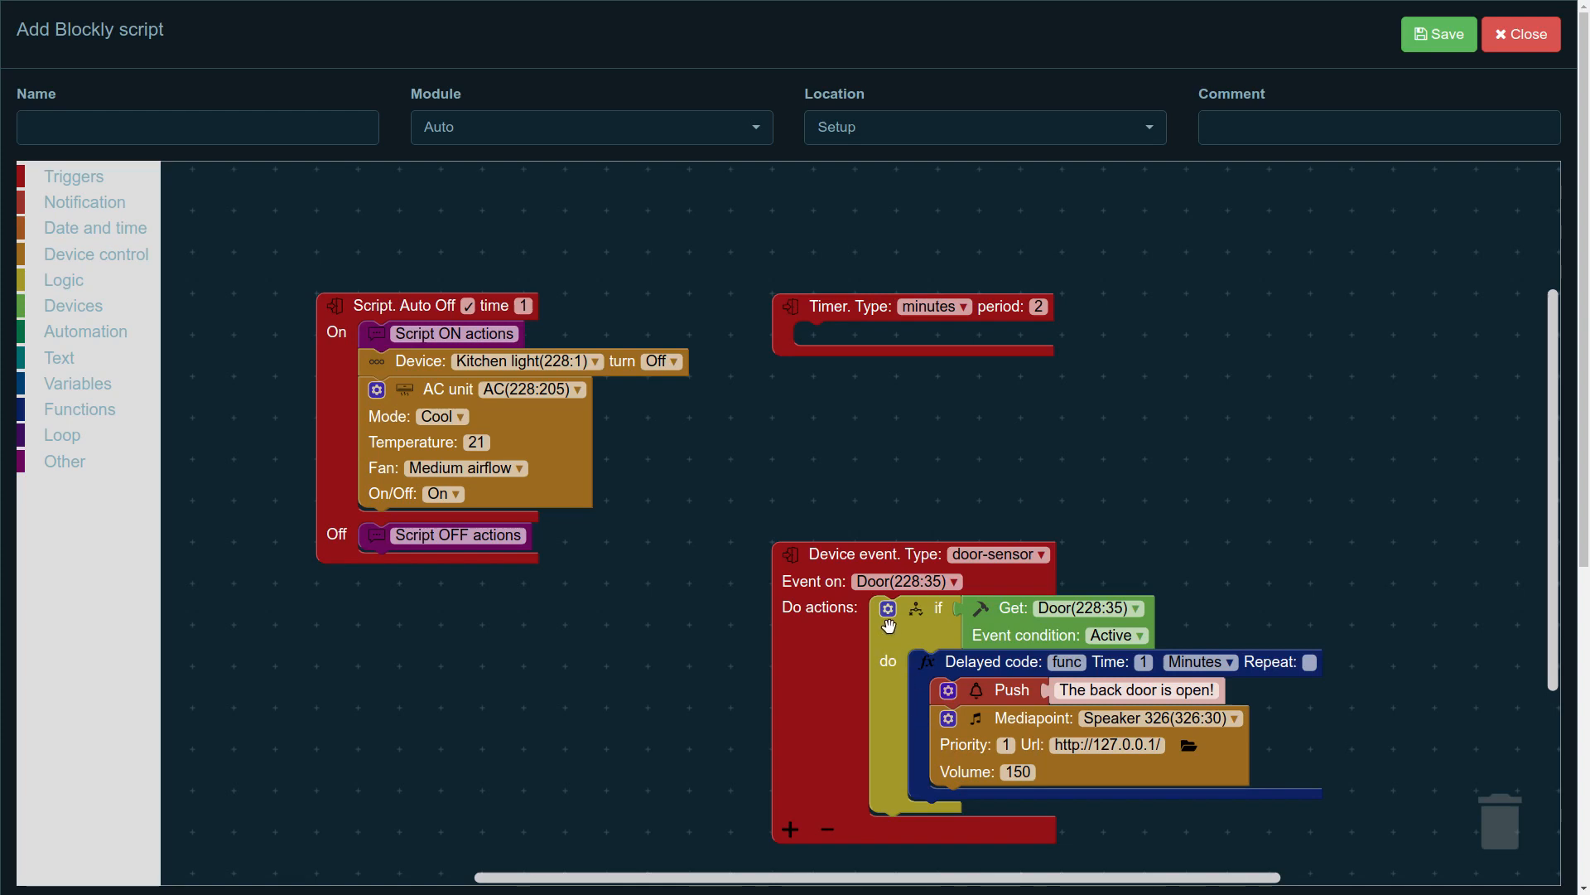
Step: Add an else branch to the door condition holding a Cancel block
{"action": "left_click", "coordinate": [888, 608]}
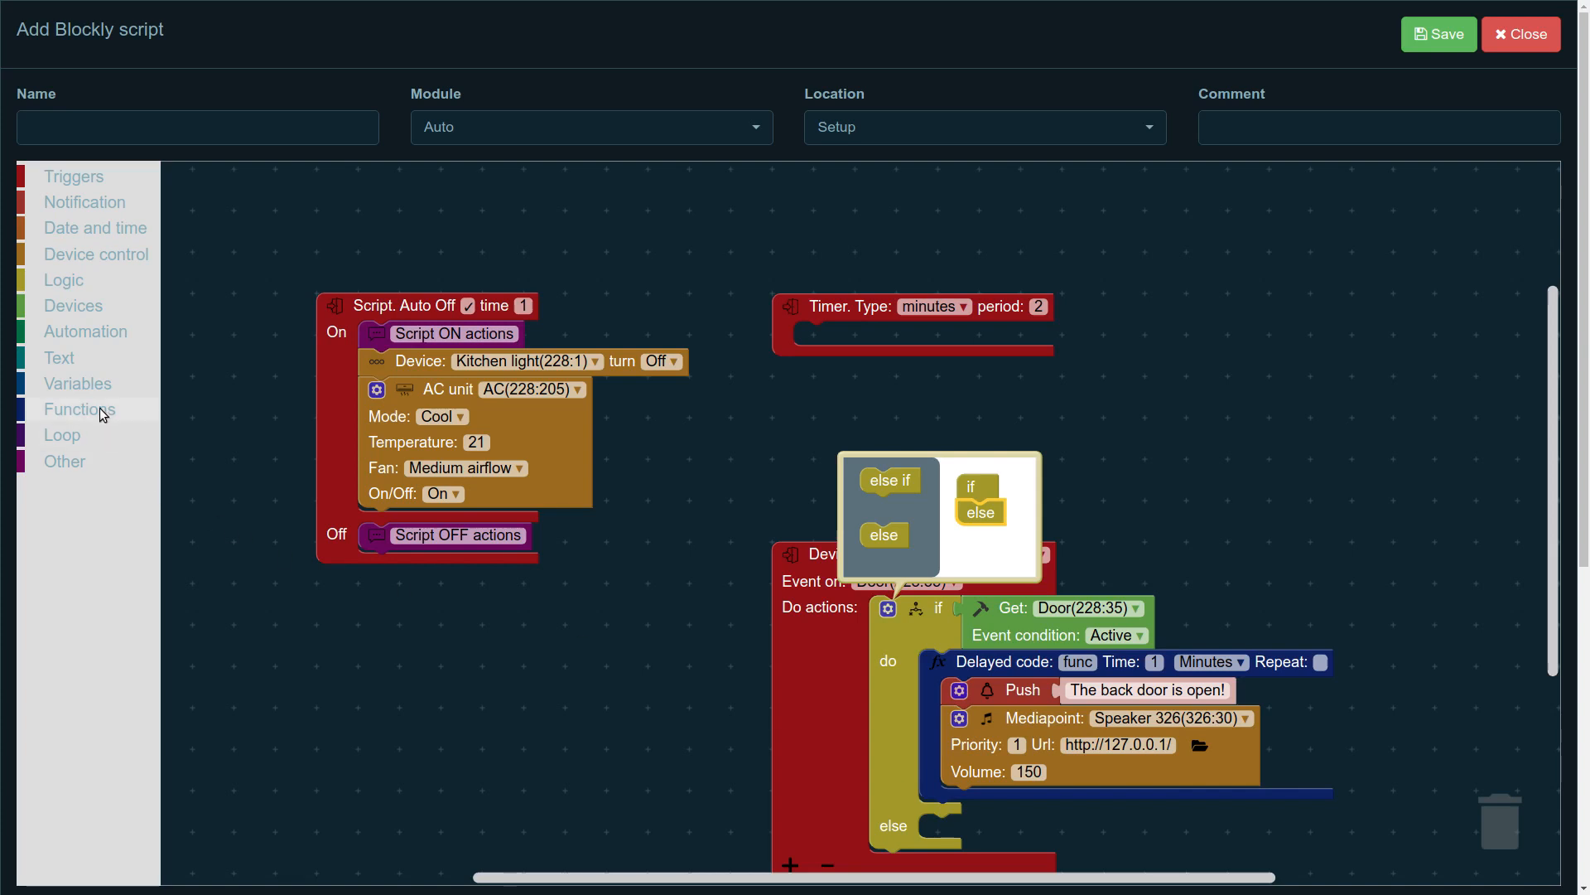
{"action": "mouse_move", "coordinate": [63, 421]}
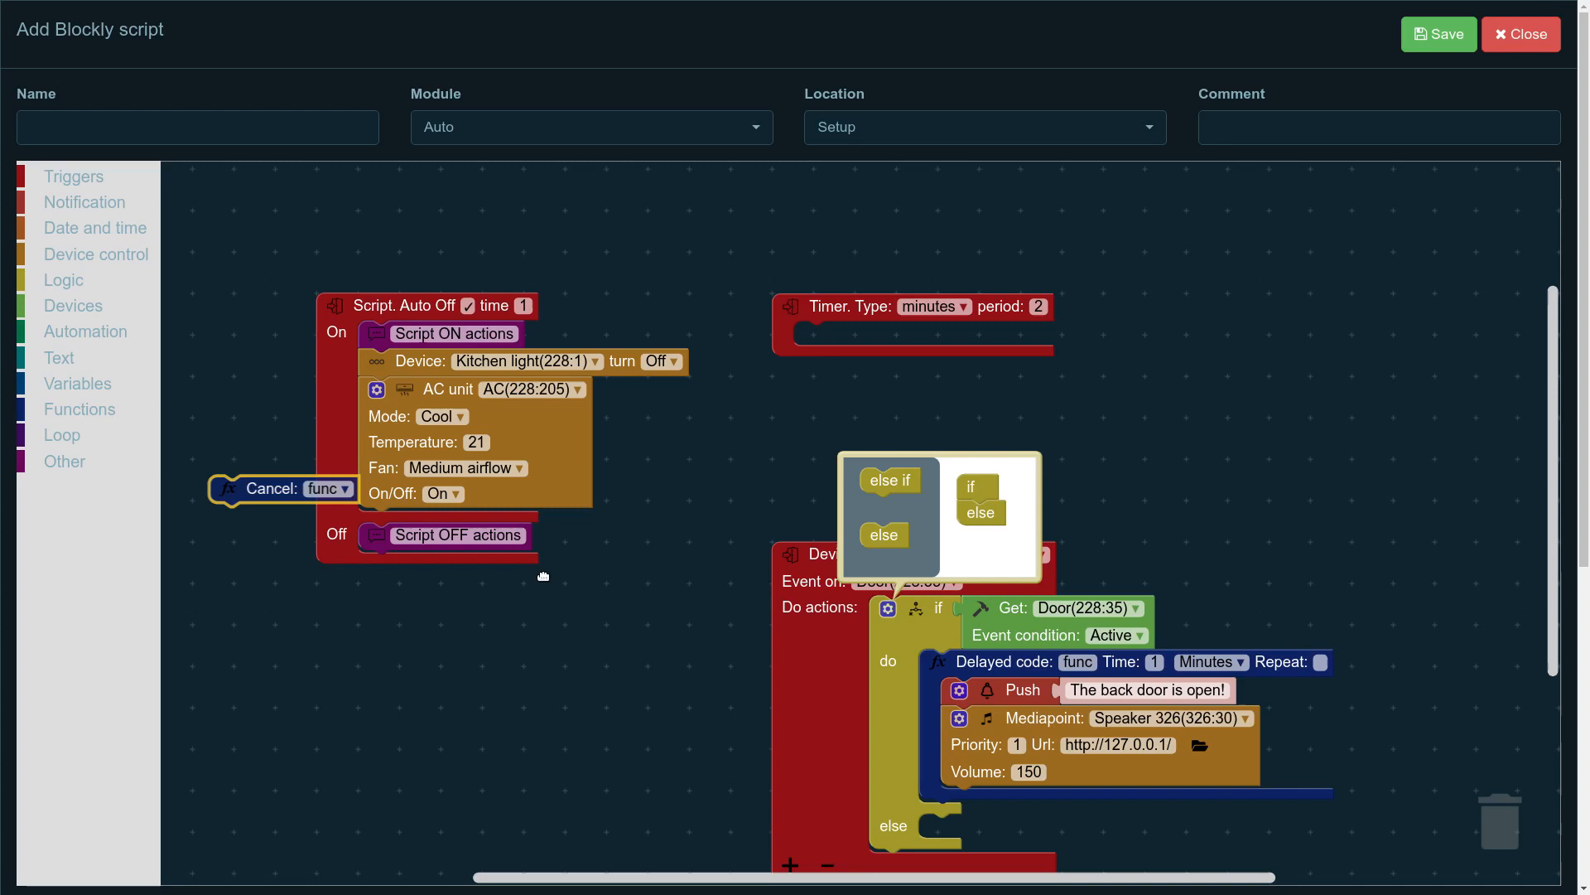
{"action": "left_click_drag", "start_coordinate": [284, 487], "coordinate": [994, 825]}
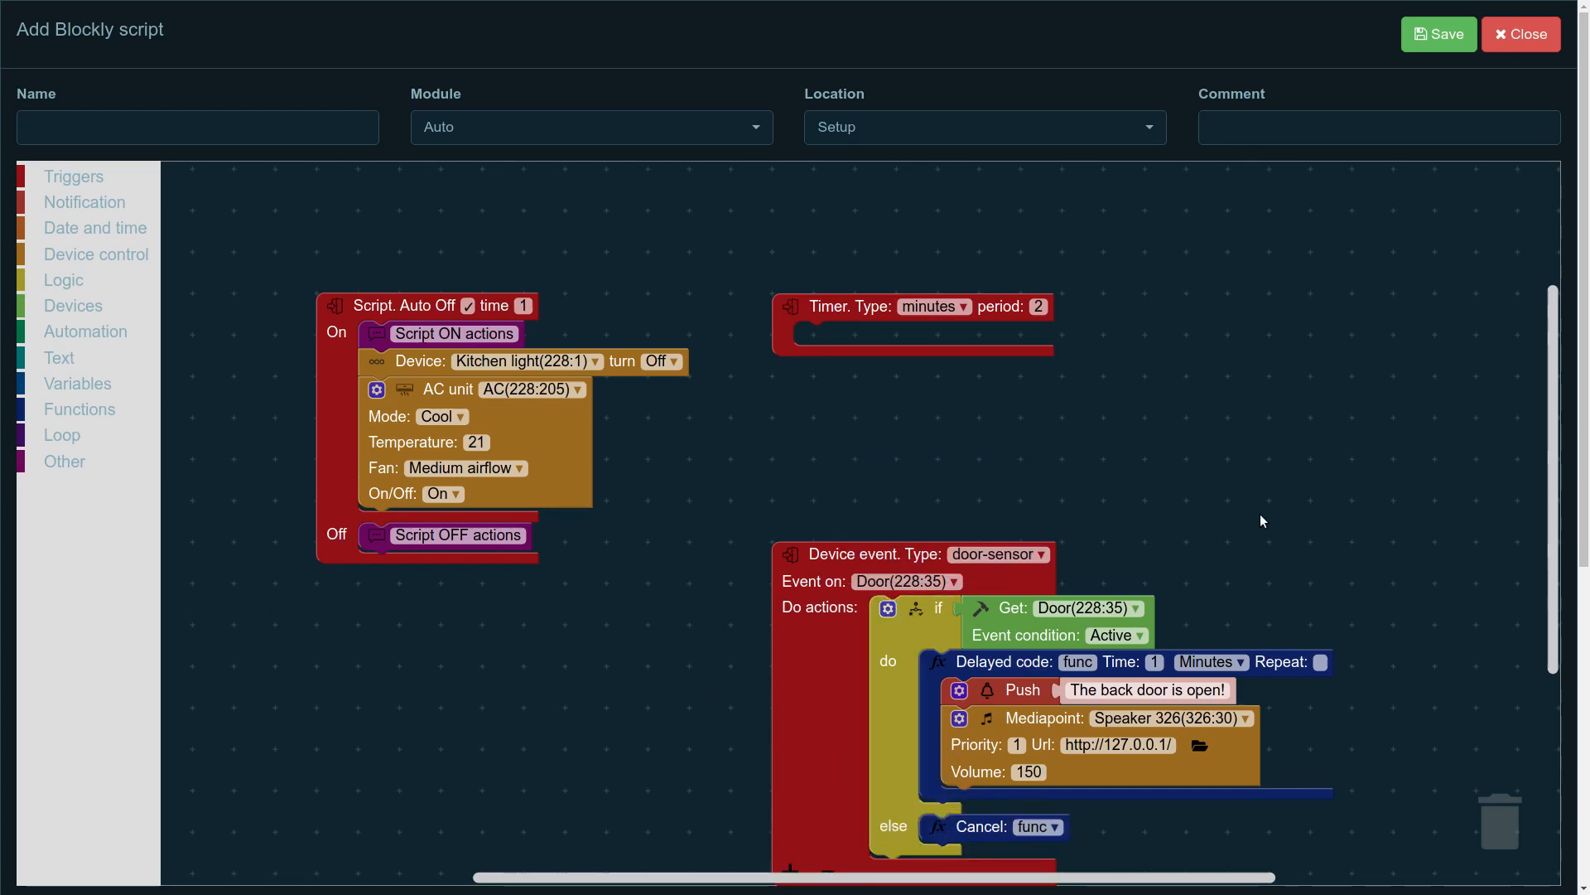
{"action": "mouse_move", "coordinate": [1323, 530]}
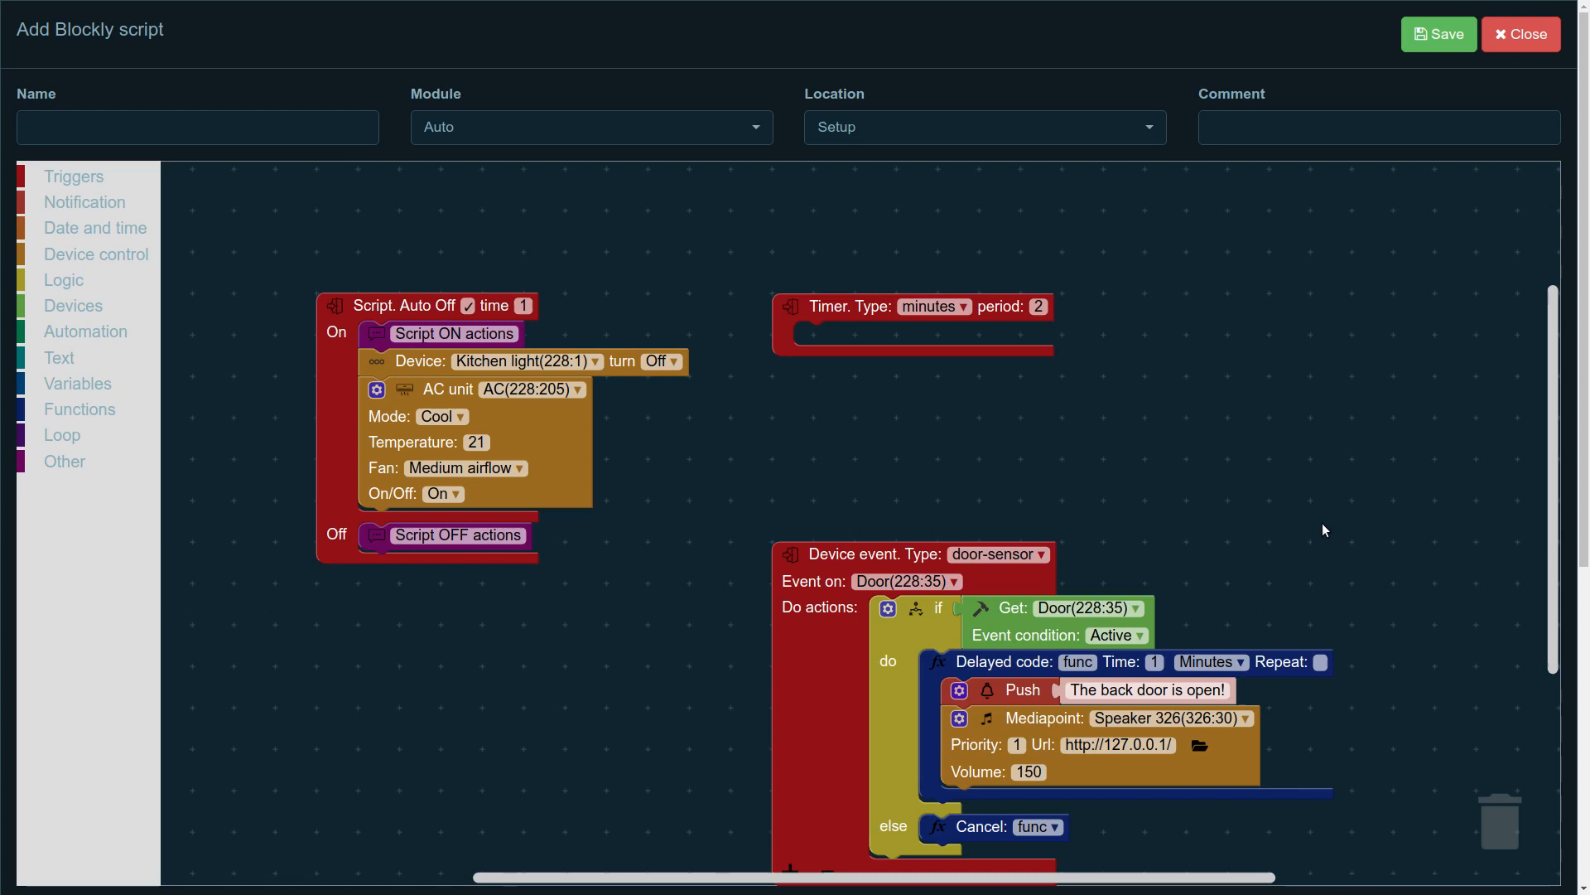
{"action": "mouse_move", "coordinate": [633, 701]}
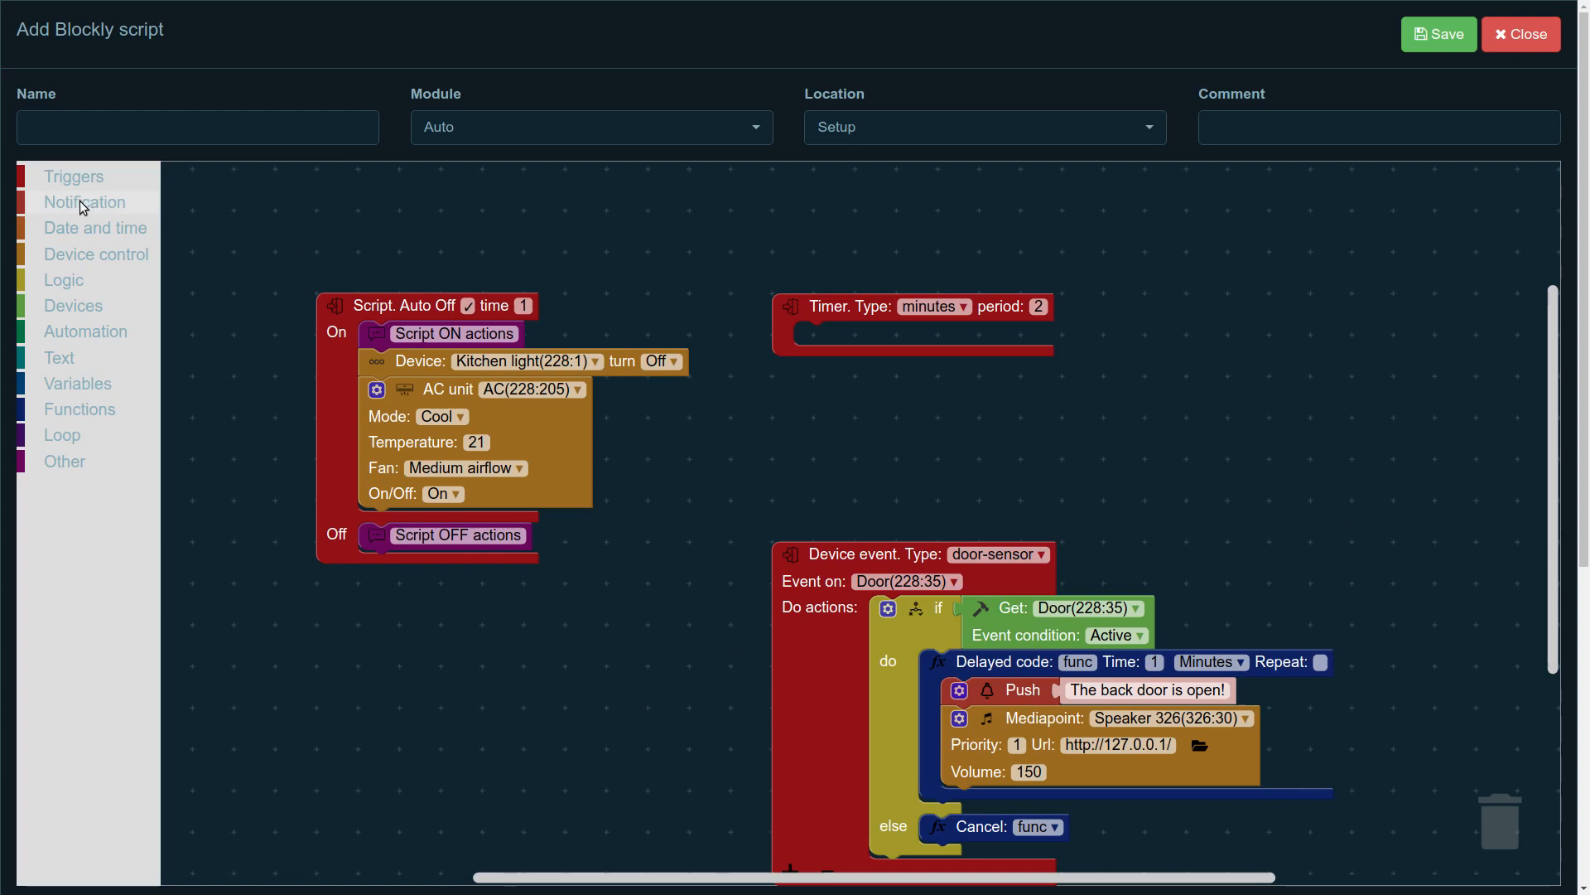
{"action": "mouse_move", "coordinate": [78, 208]}
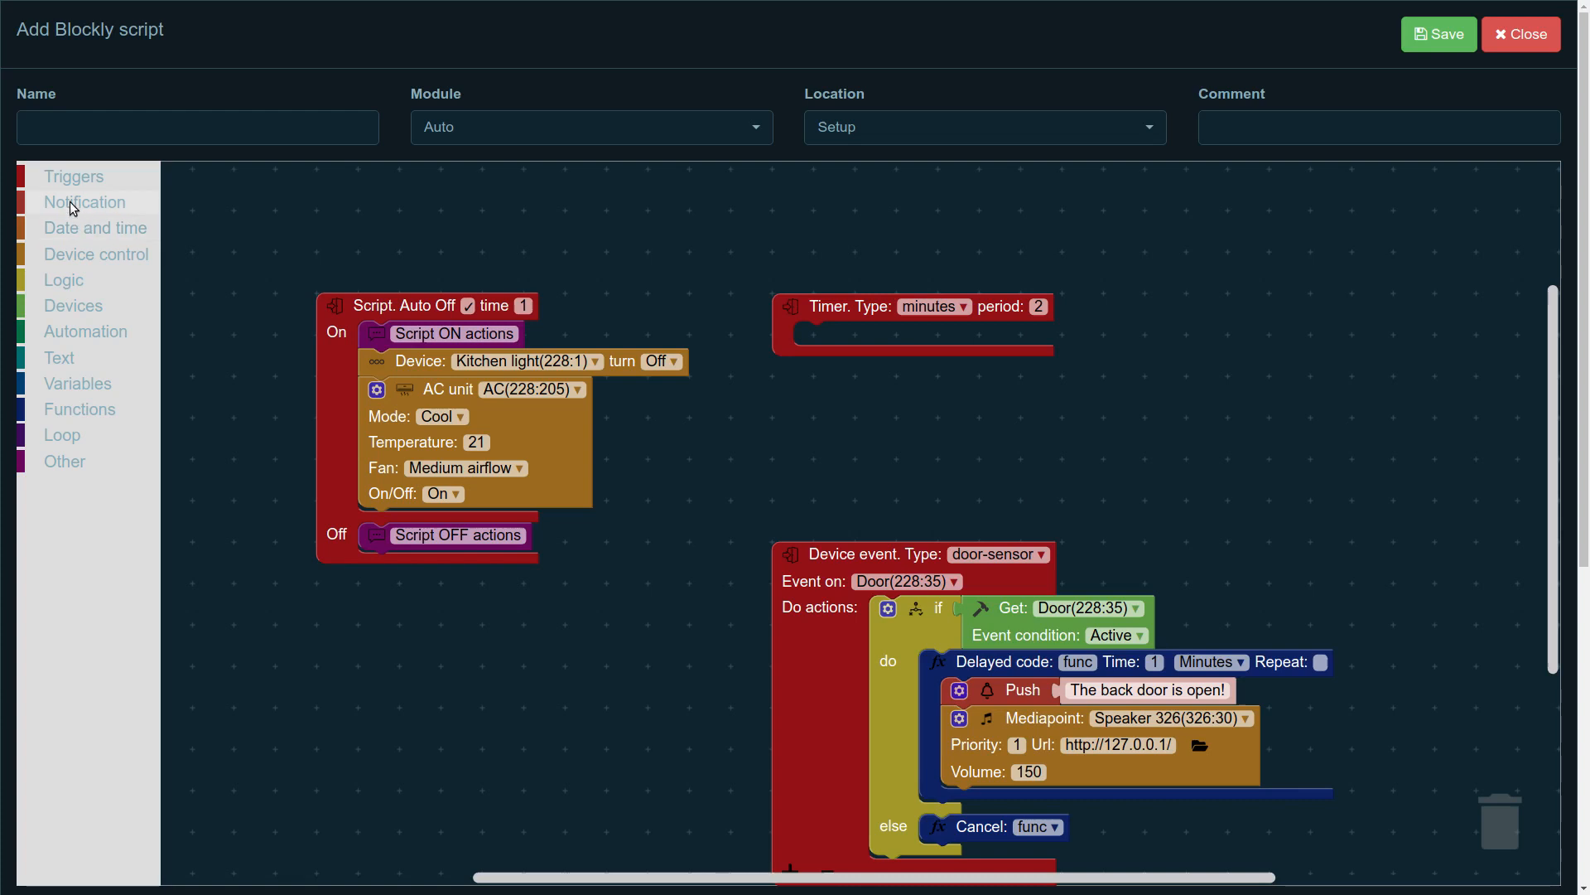
{"action": "left_click", "coordinate": [85, 202]}
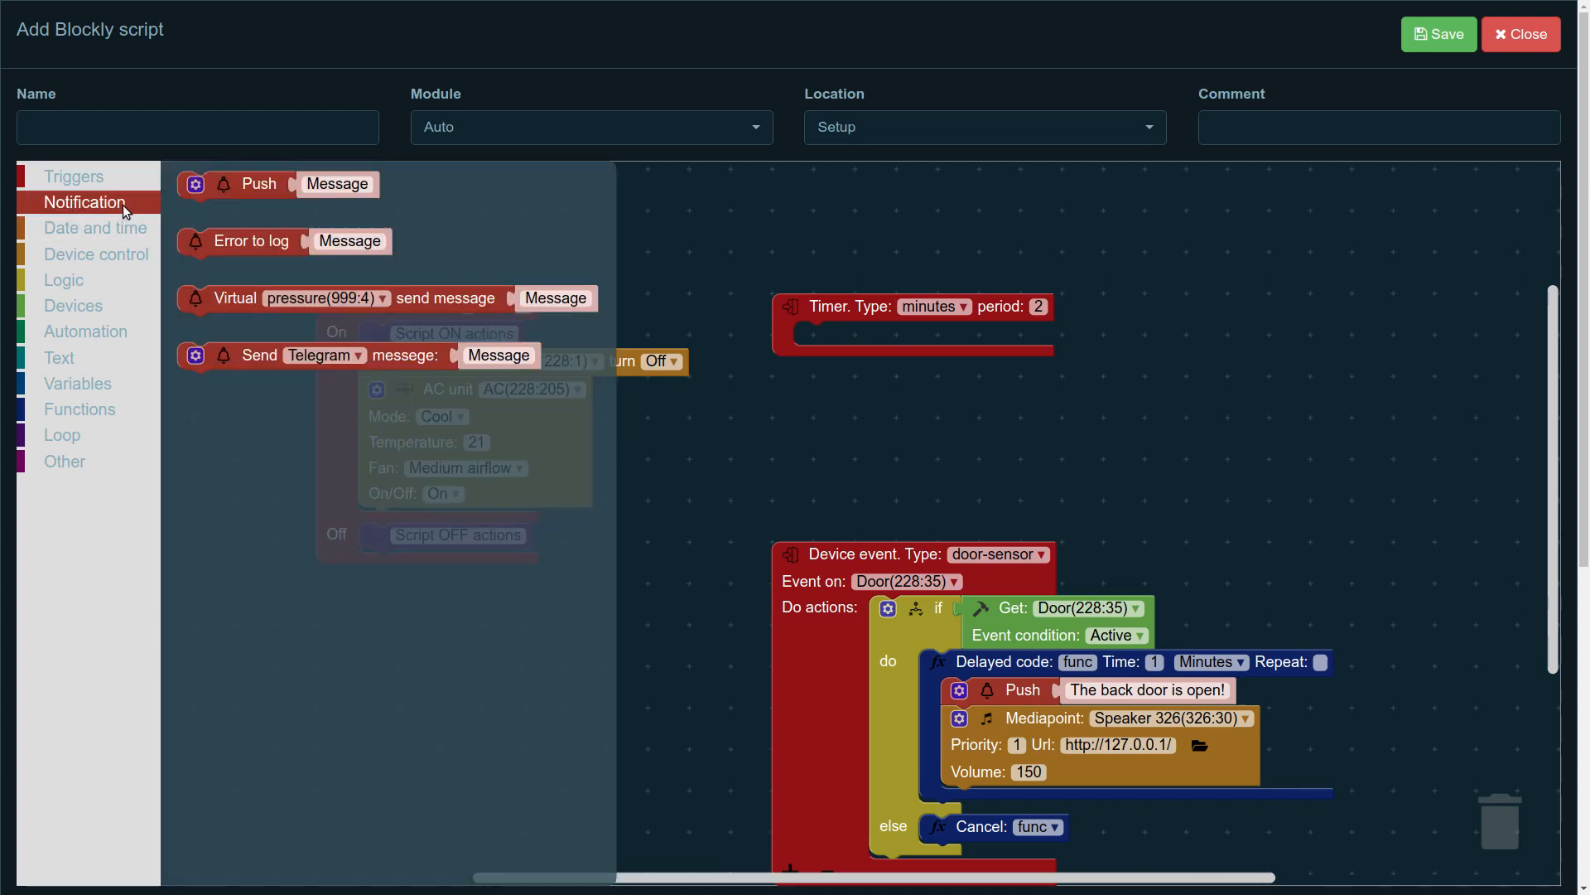
{"action": "mouse_move", "coordinate": [101, 232]}
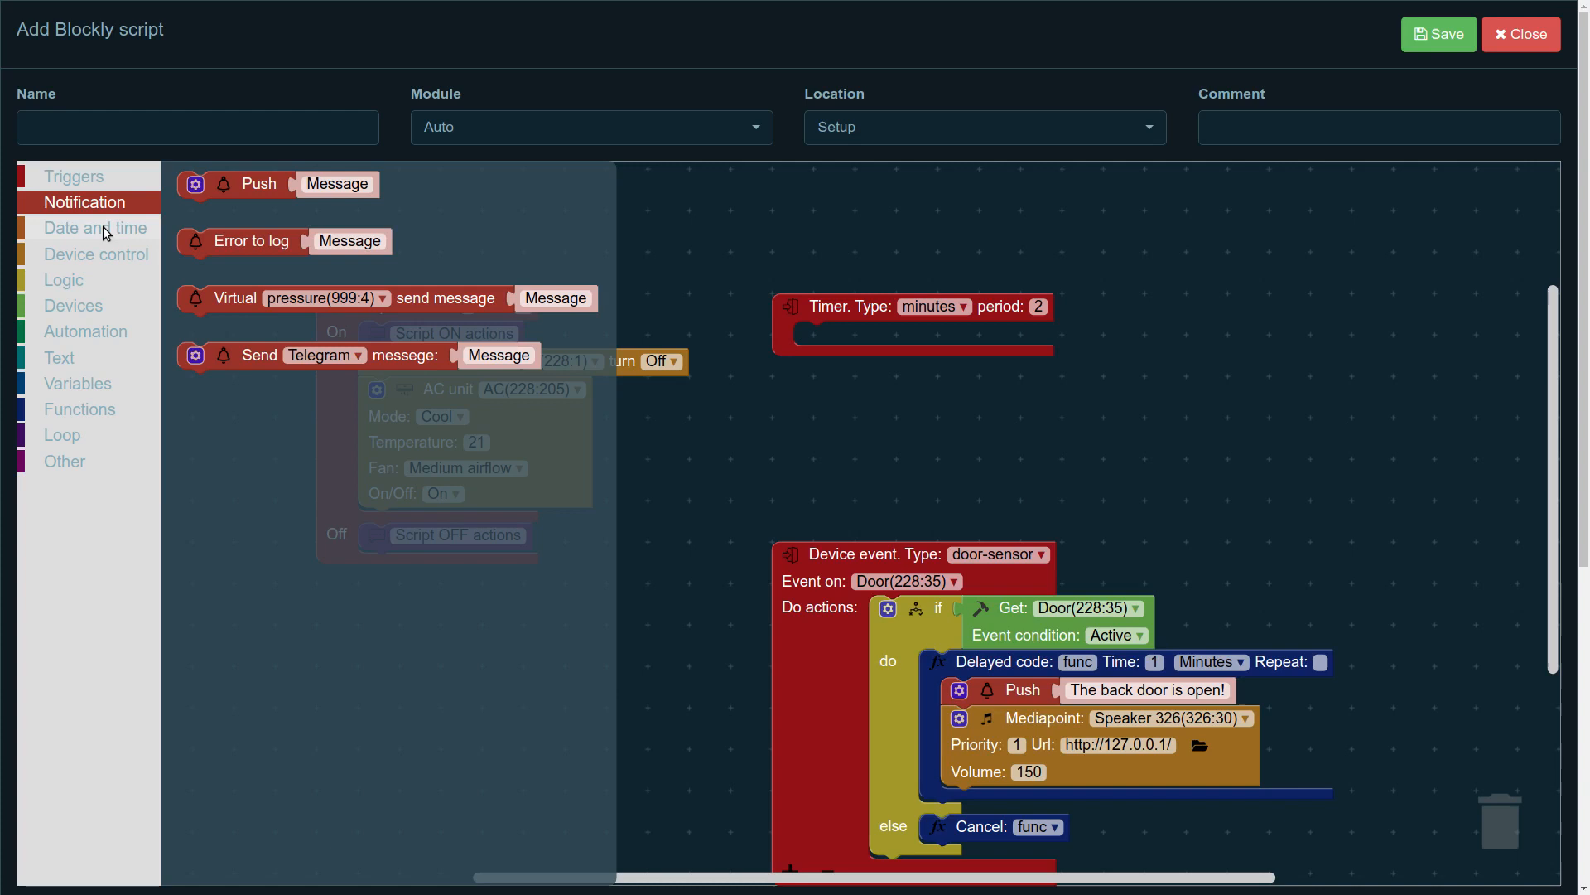
{"action": "left_click", "coordinate": [94, 227]}
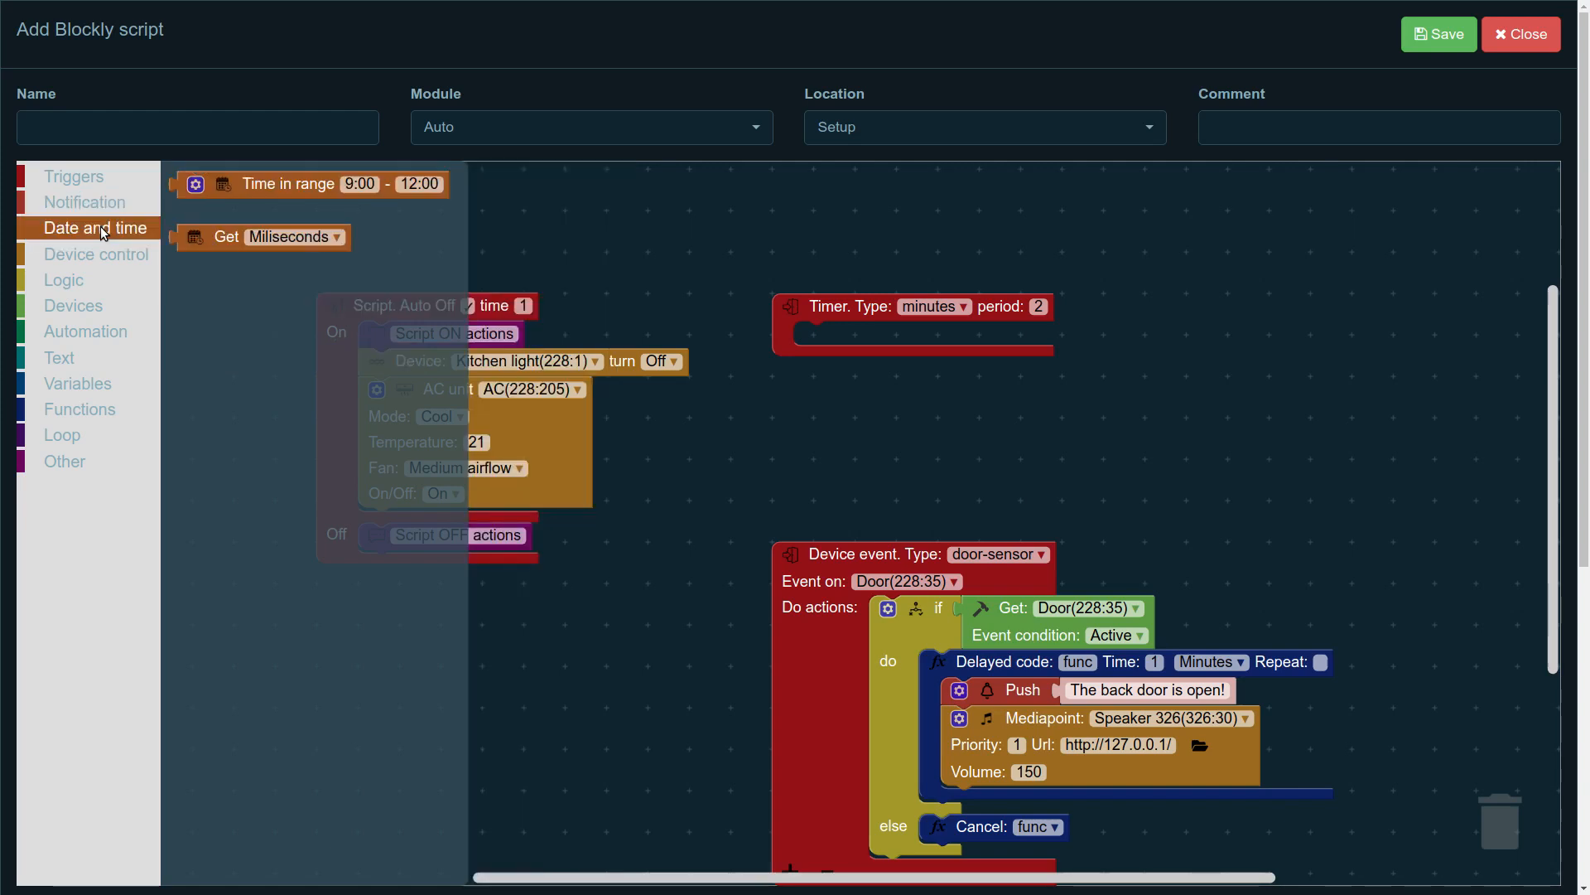
{"action": "mouse_move", "coordinate": [92, 331]}
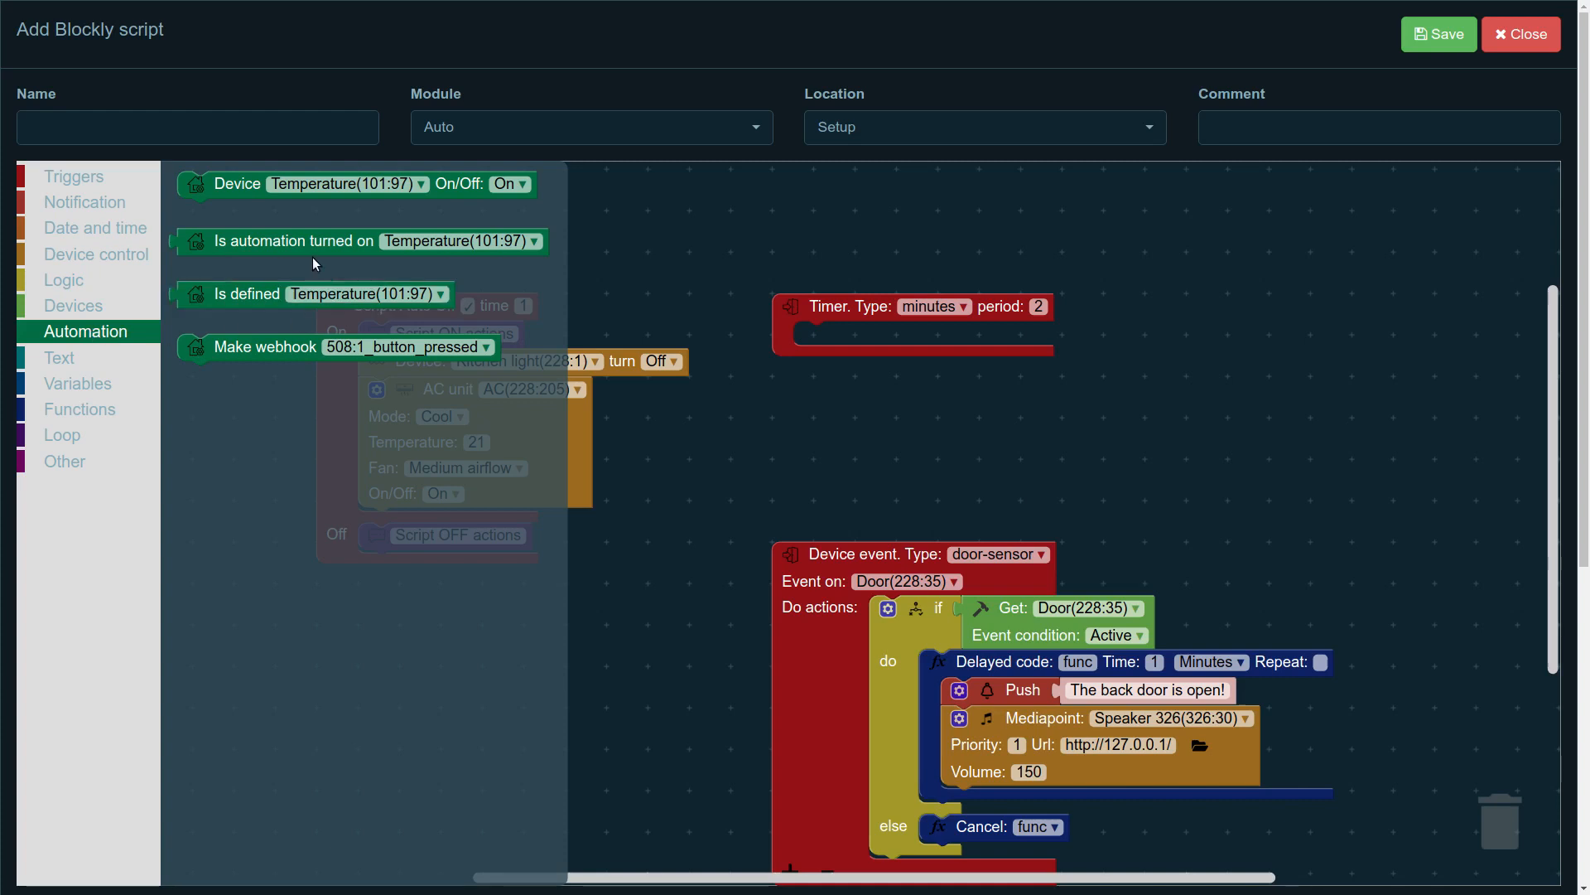
{"action": "left_click", "coordinate": [78, 383]}
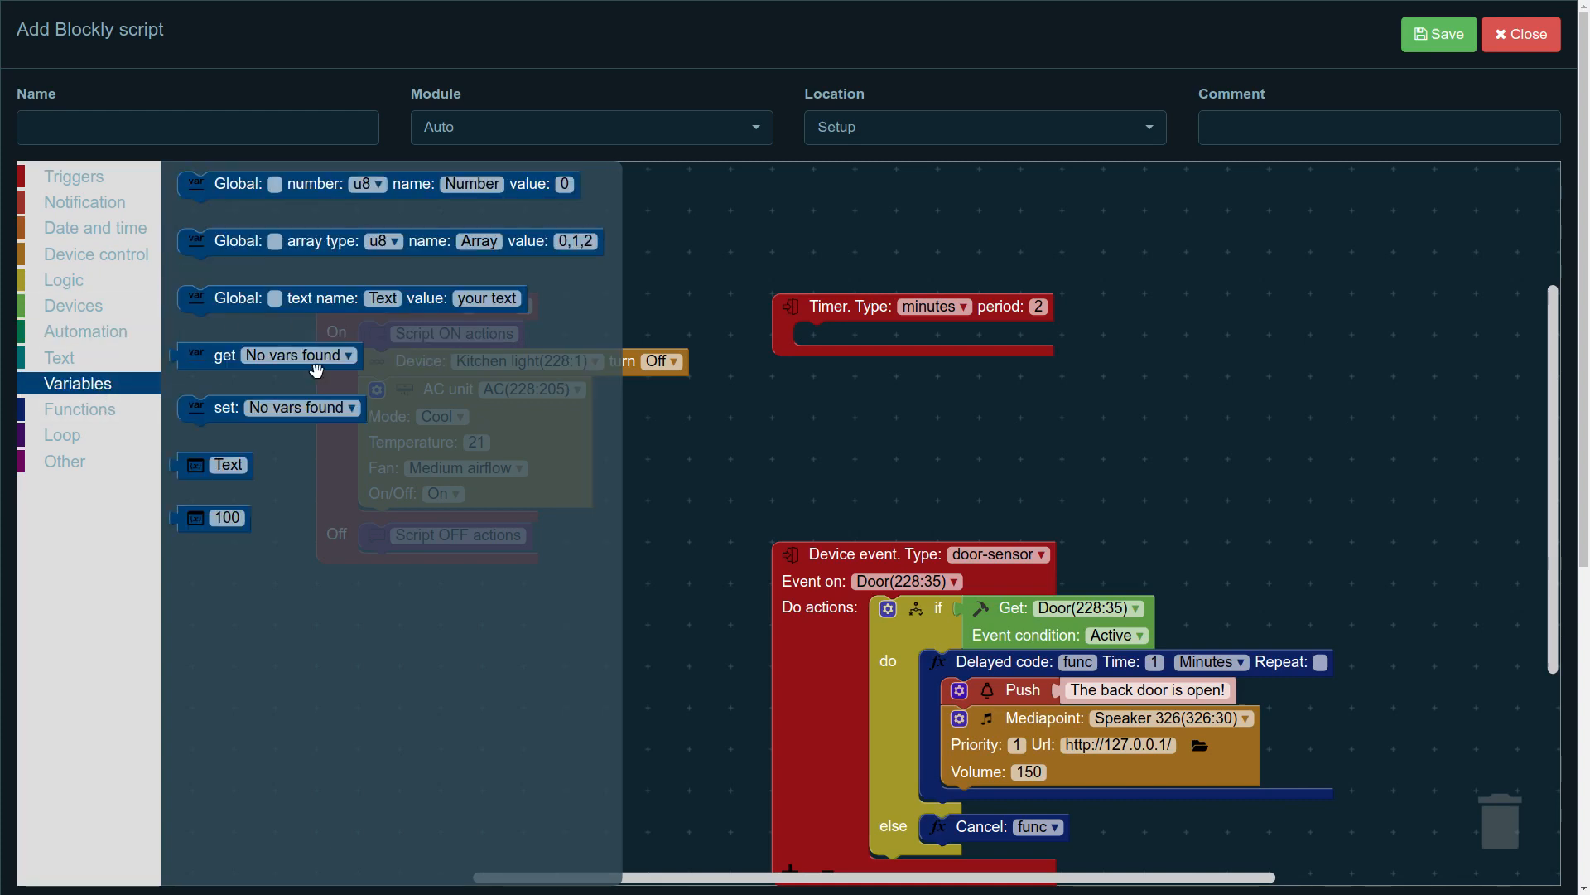
{"action": "left_click", "coordinate": [62, 434]}
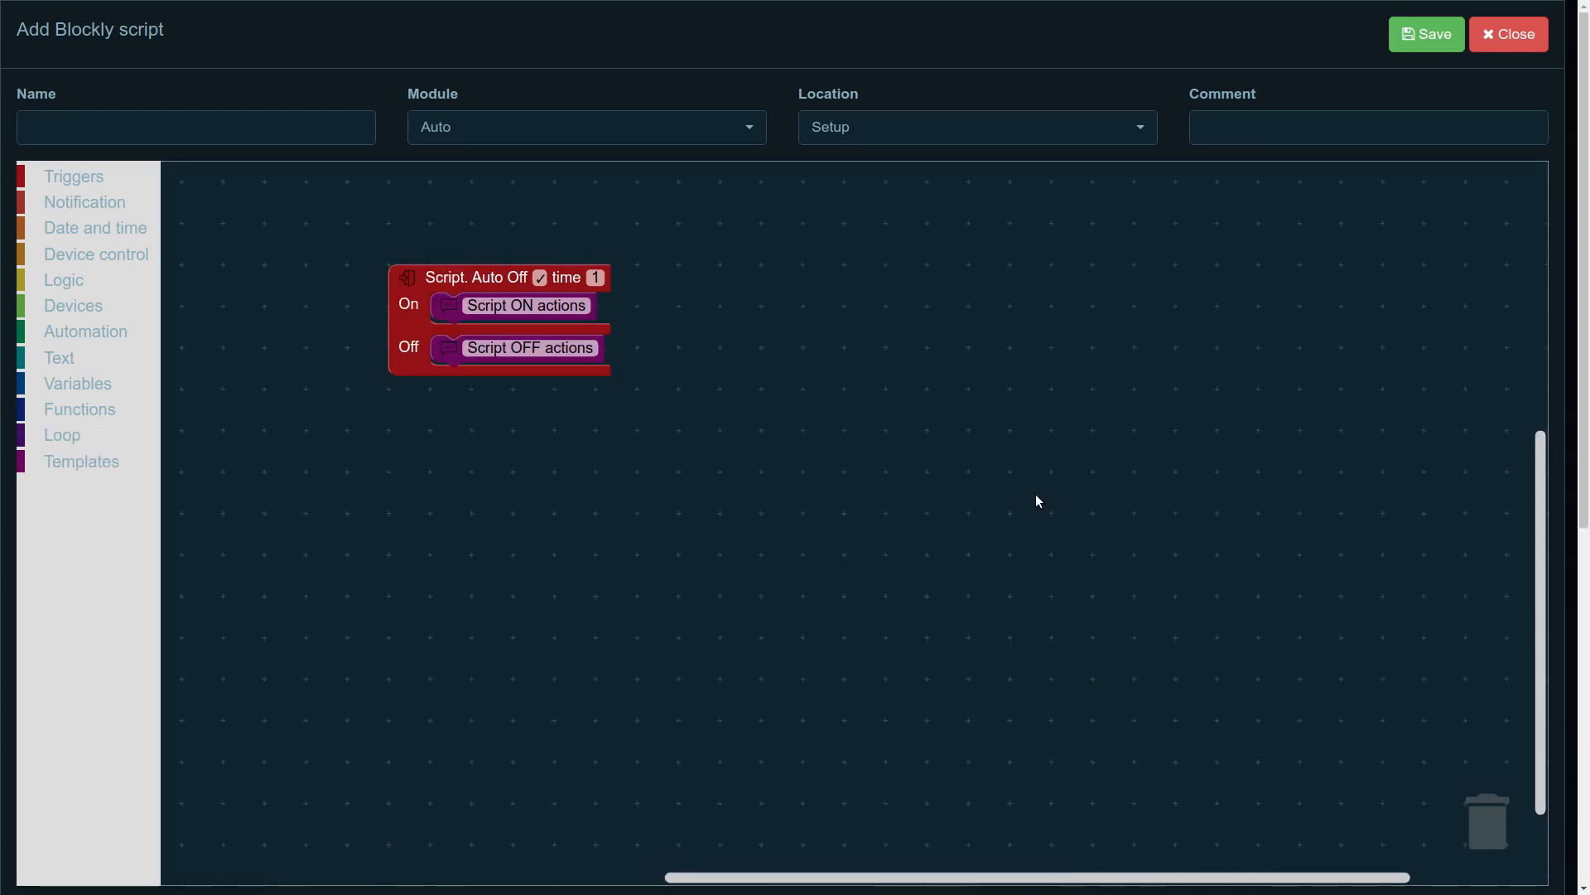
{"action": "mouse_move", "coordinate": [490, 560]}
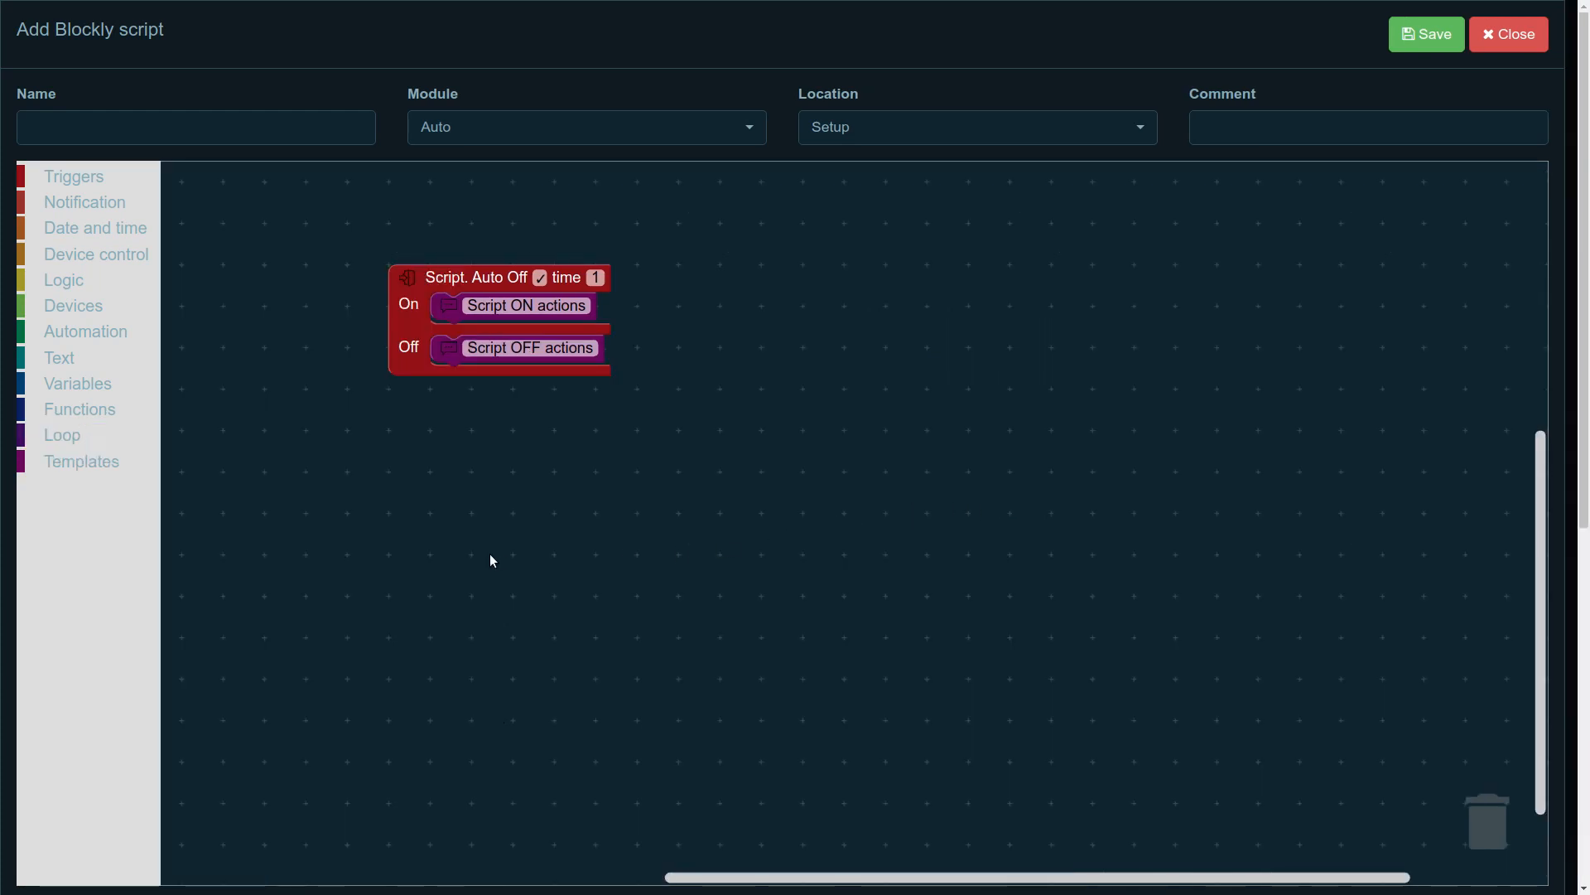
{"action": "mouse_move", "coordinate": [94, 477]}
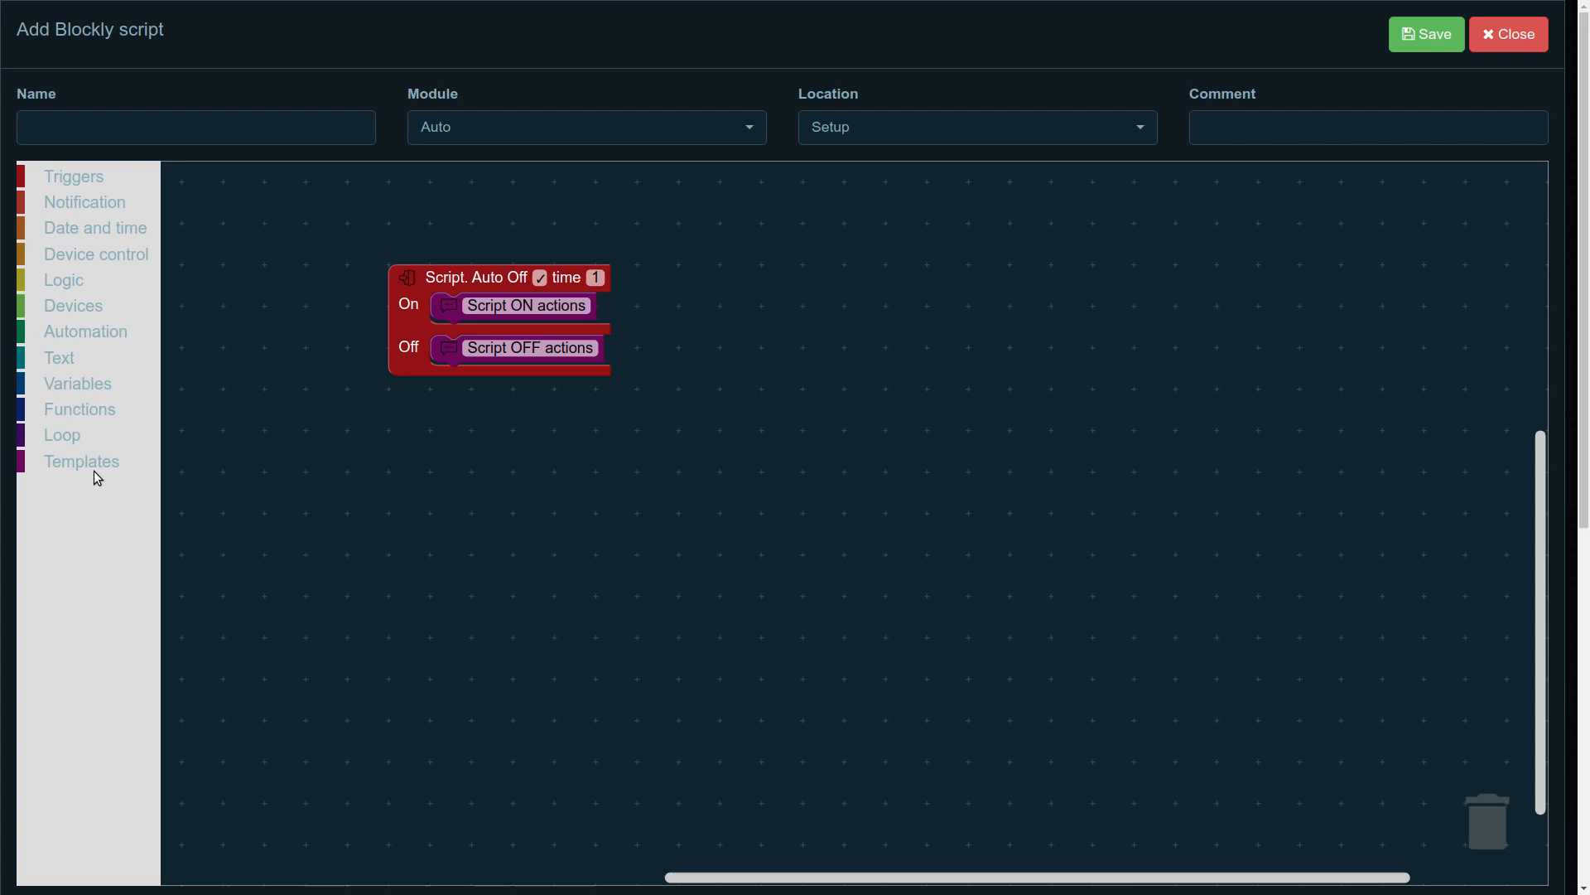
Step: Place the Security System template block on the workspace beside Auto Off
{"action": "left_click", "coordinate": [82, 461]}
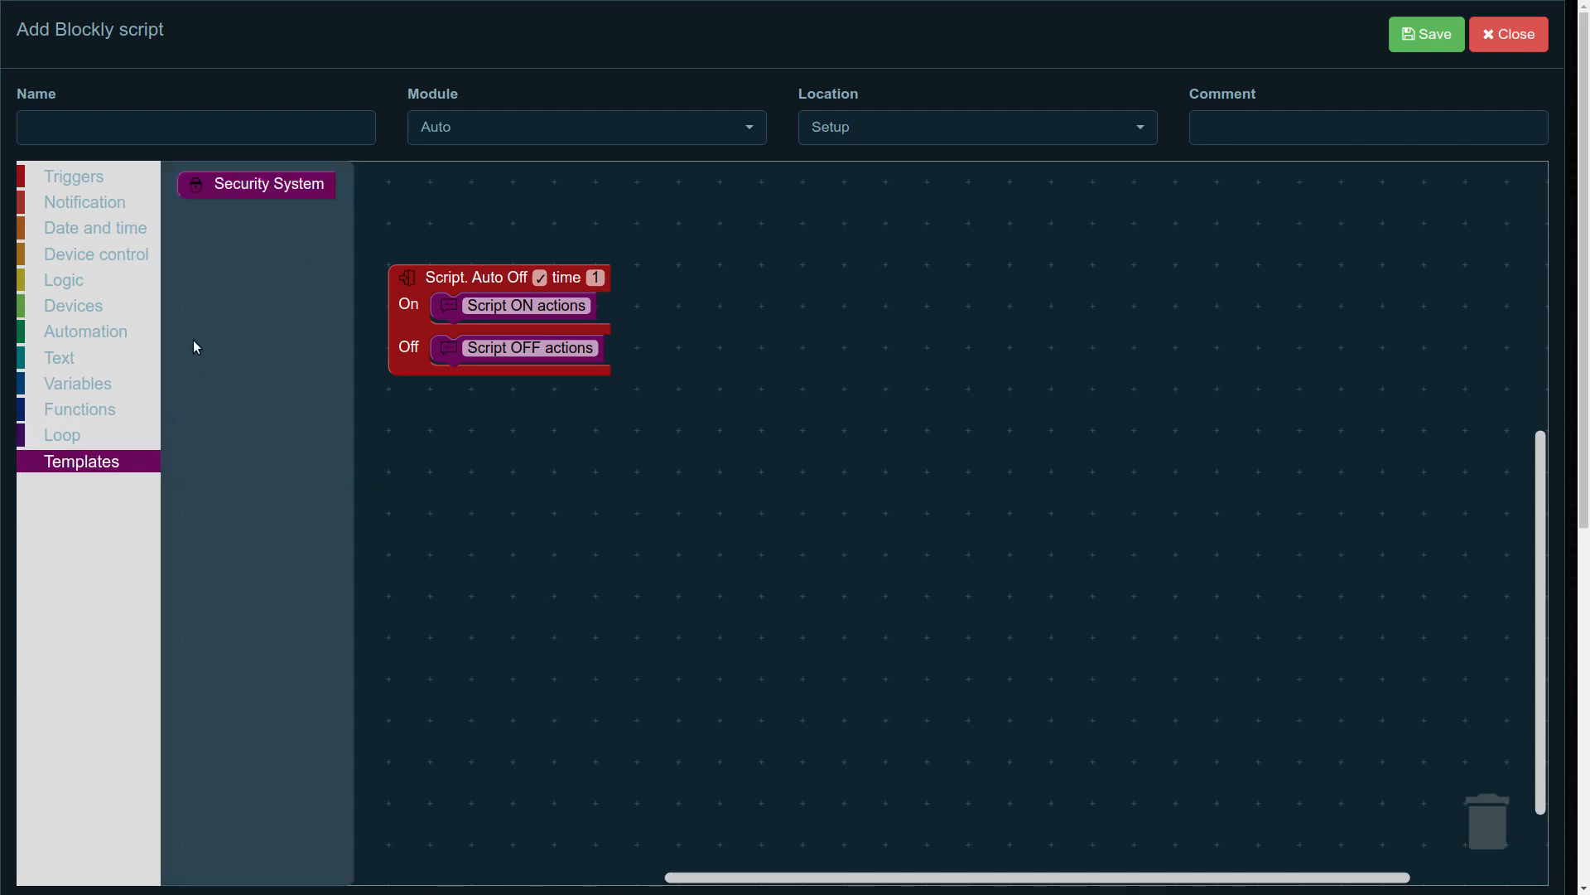
{"action": "left_click", "coordinate": [255, 184]}
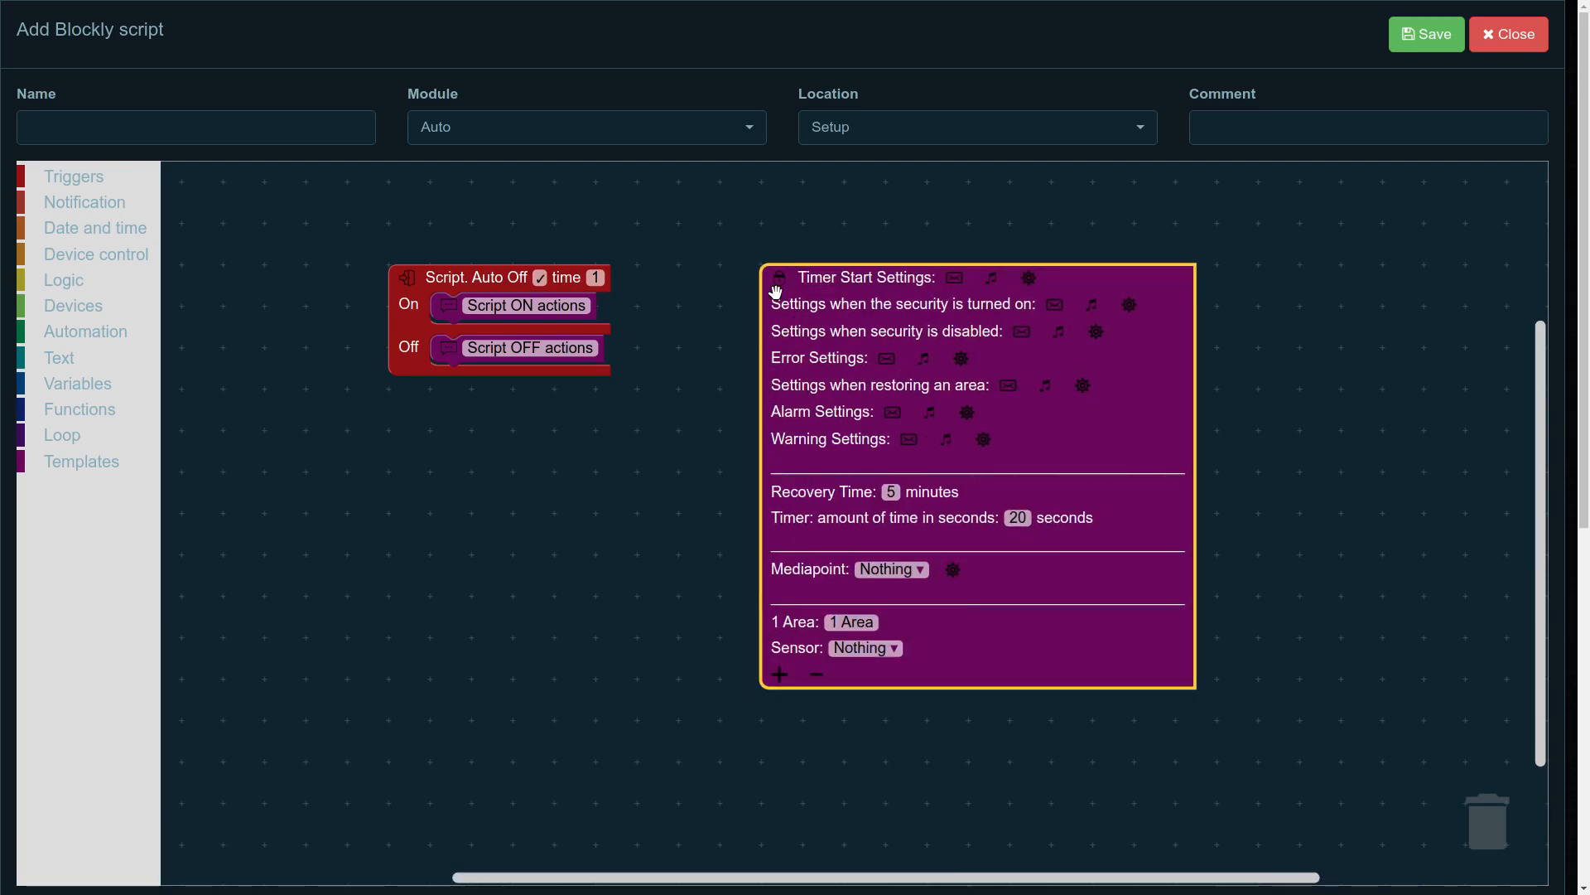
{"action": "mouse_move", "coordinate": [704, 530]}
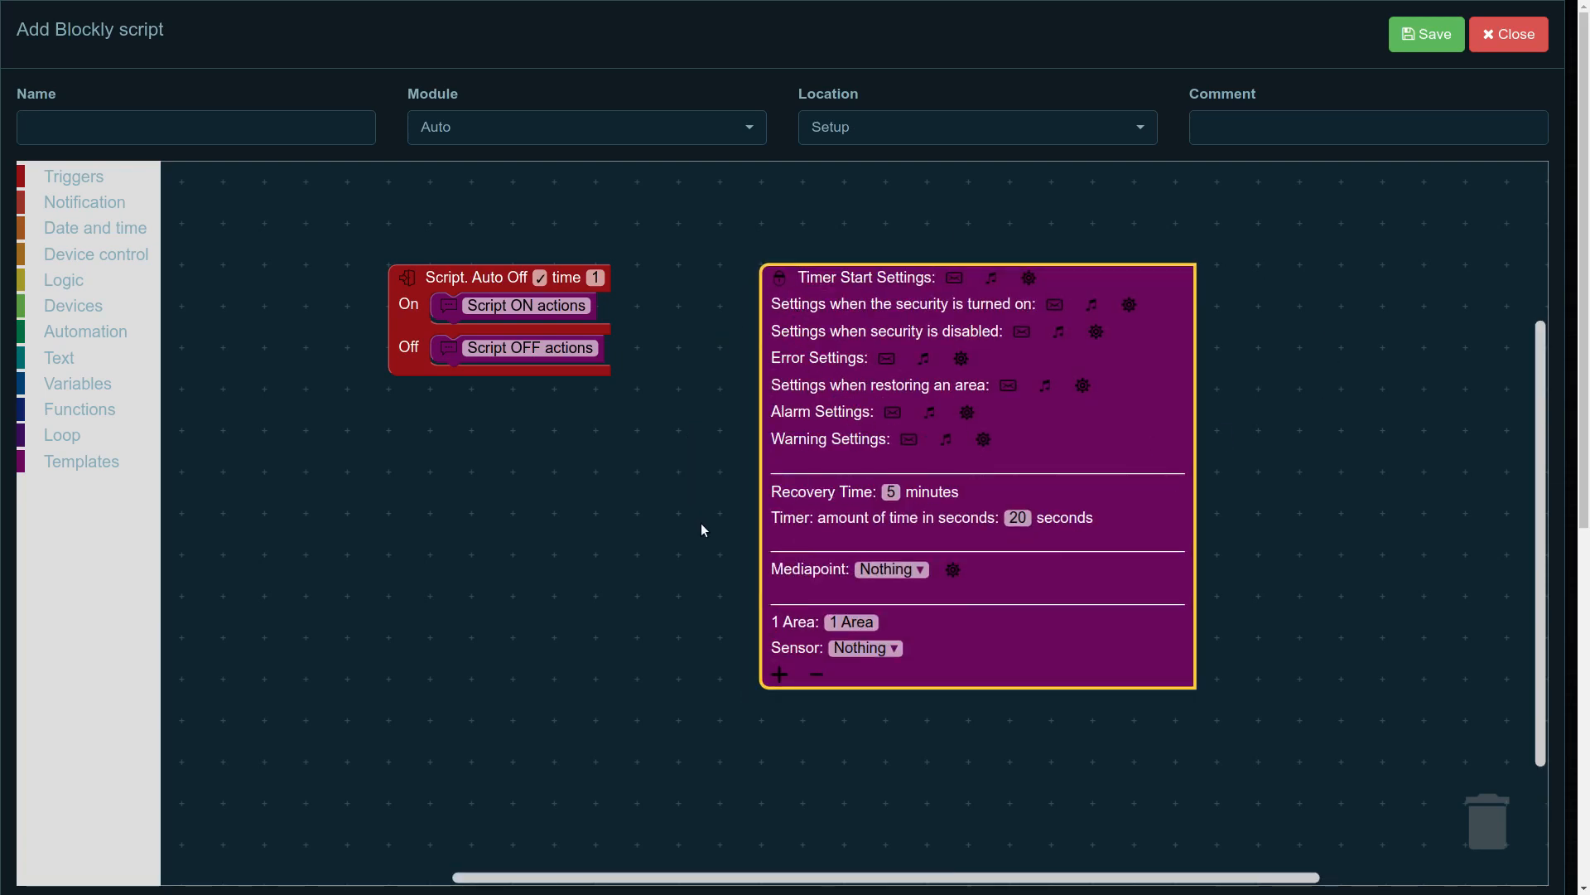
{"action": "mouse_move", "coordinate": [1103, 361]}
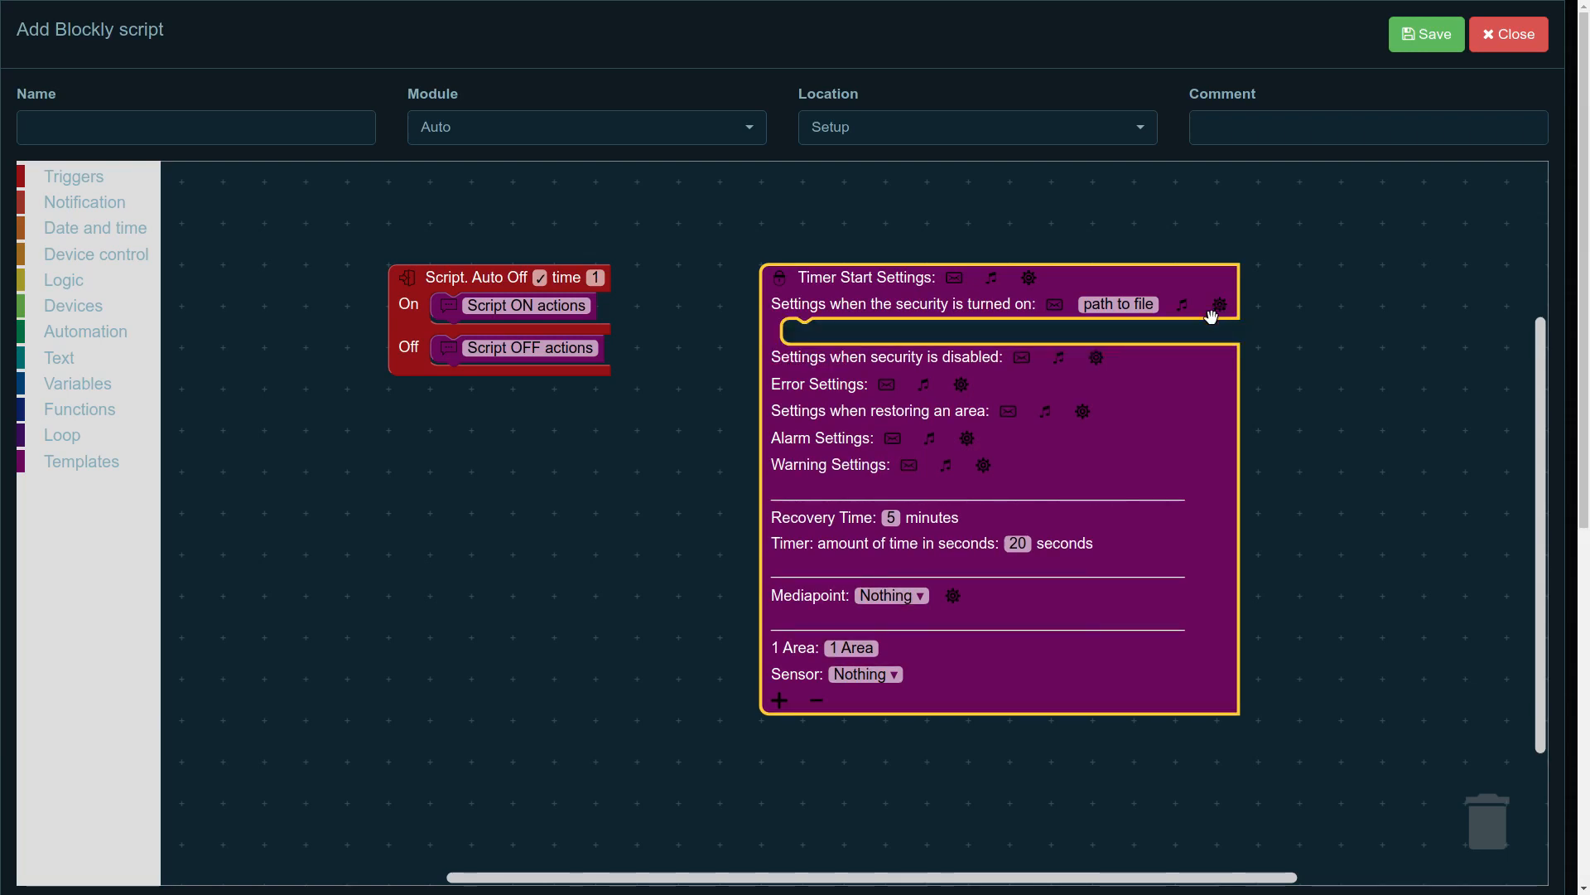
{"action": "mouse_move", "coordinate": [865, 338]}
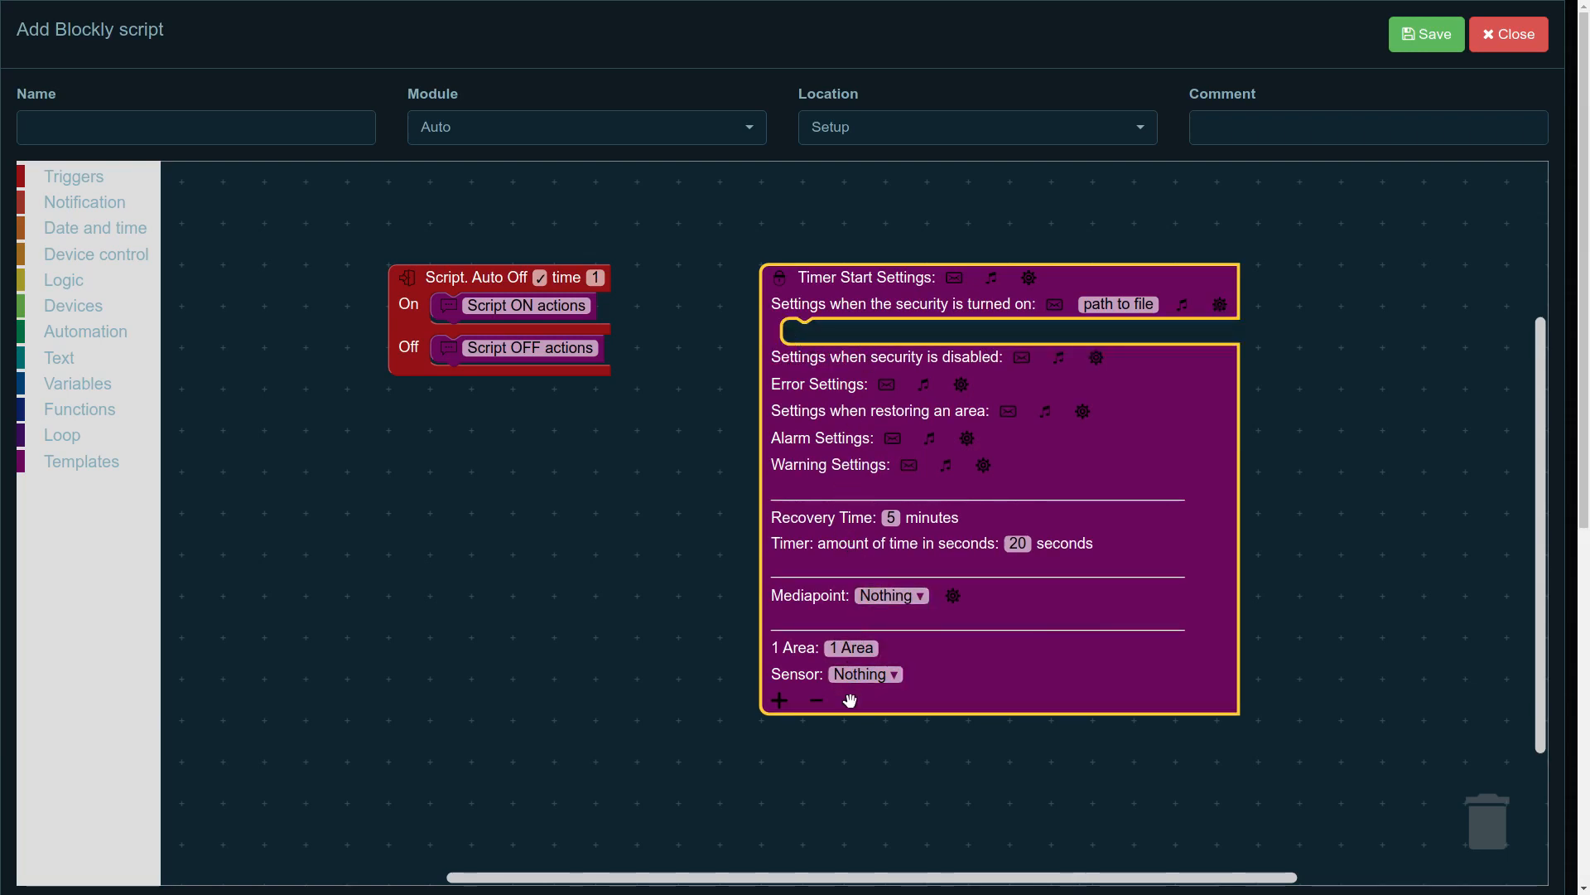
Step: Set area 1's sensor to Motion(103:30) and add a second area
{"action": "left_click", "coordinate": [779, 699]}
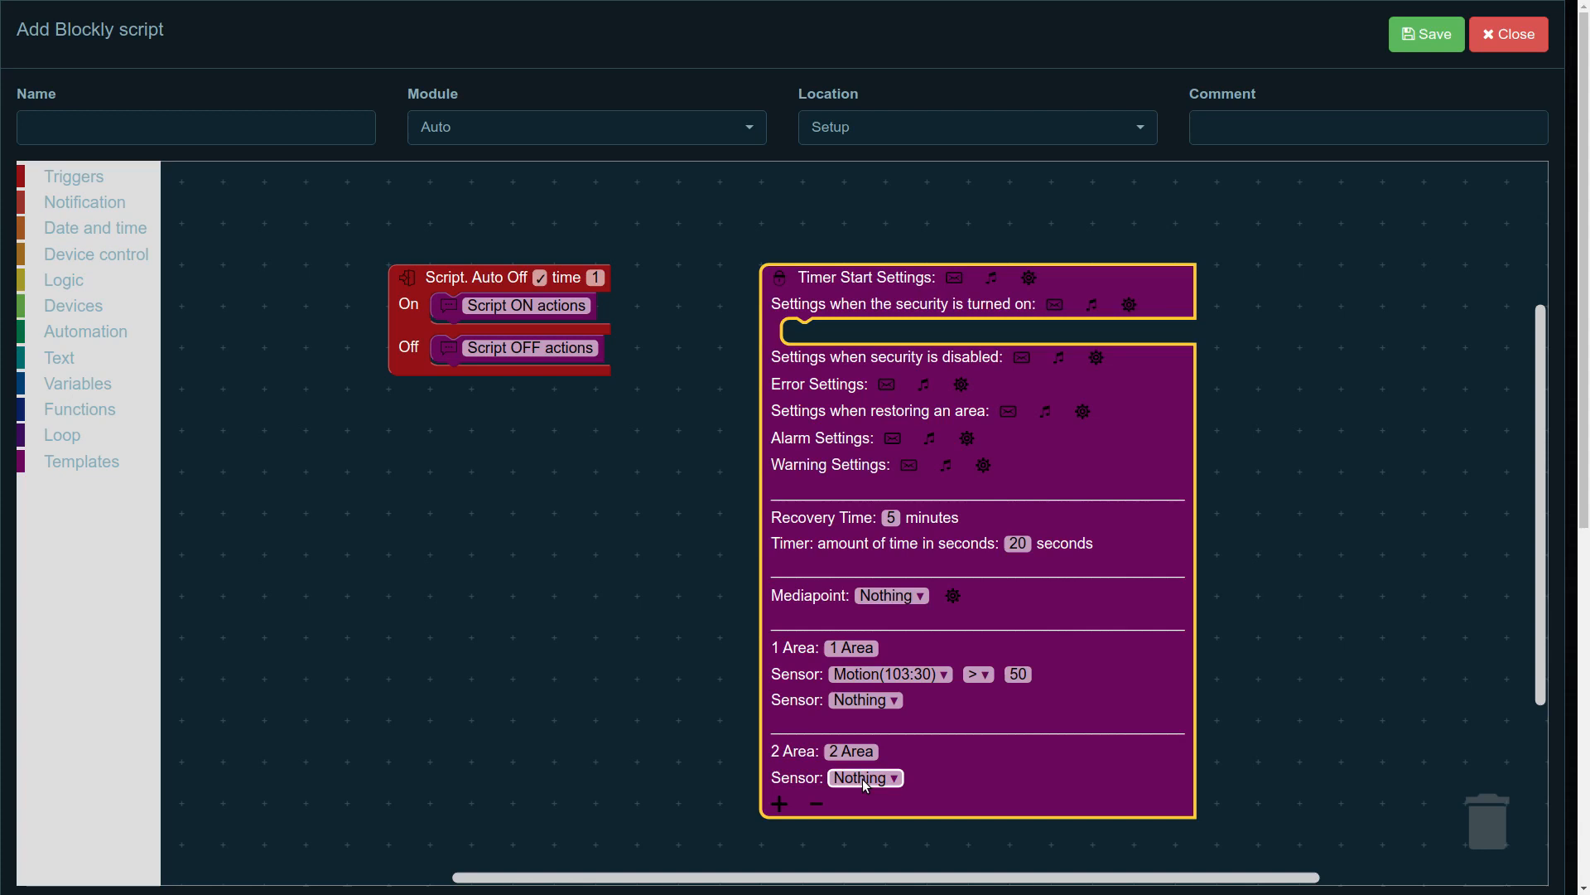
Step: Set area 2's sensor to Door(228:35)
{"action": "left_click", "coordinate": [865, 777]}
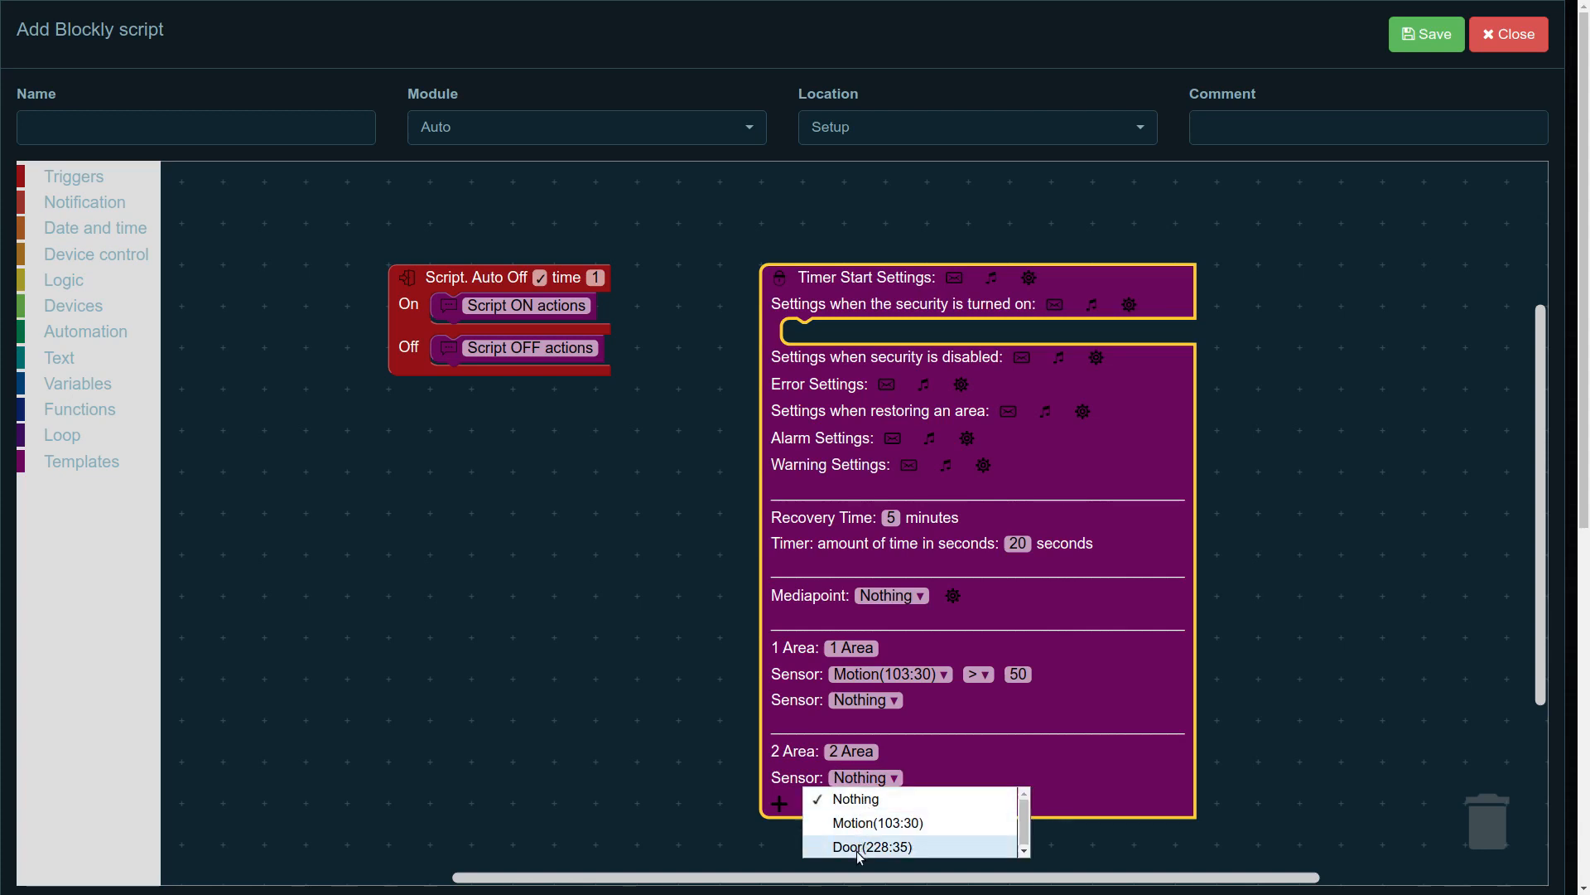
{"action": "left_click", "coordinate": [873, 847]}
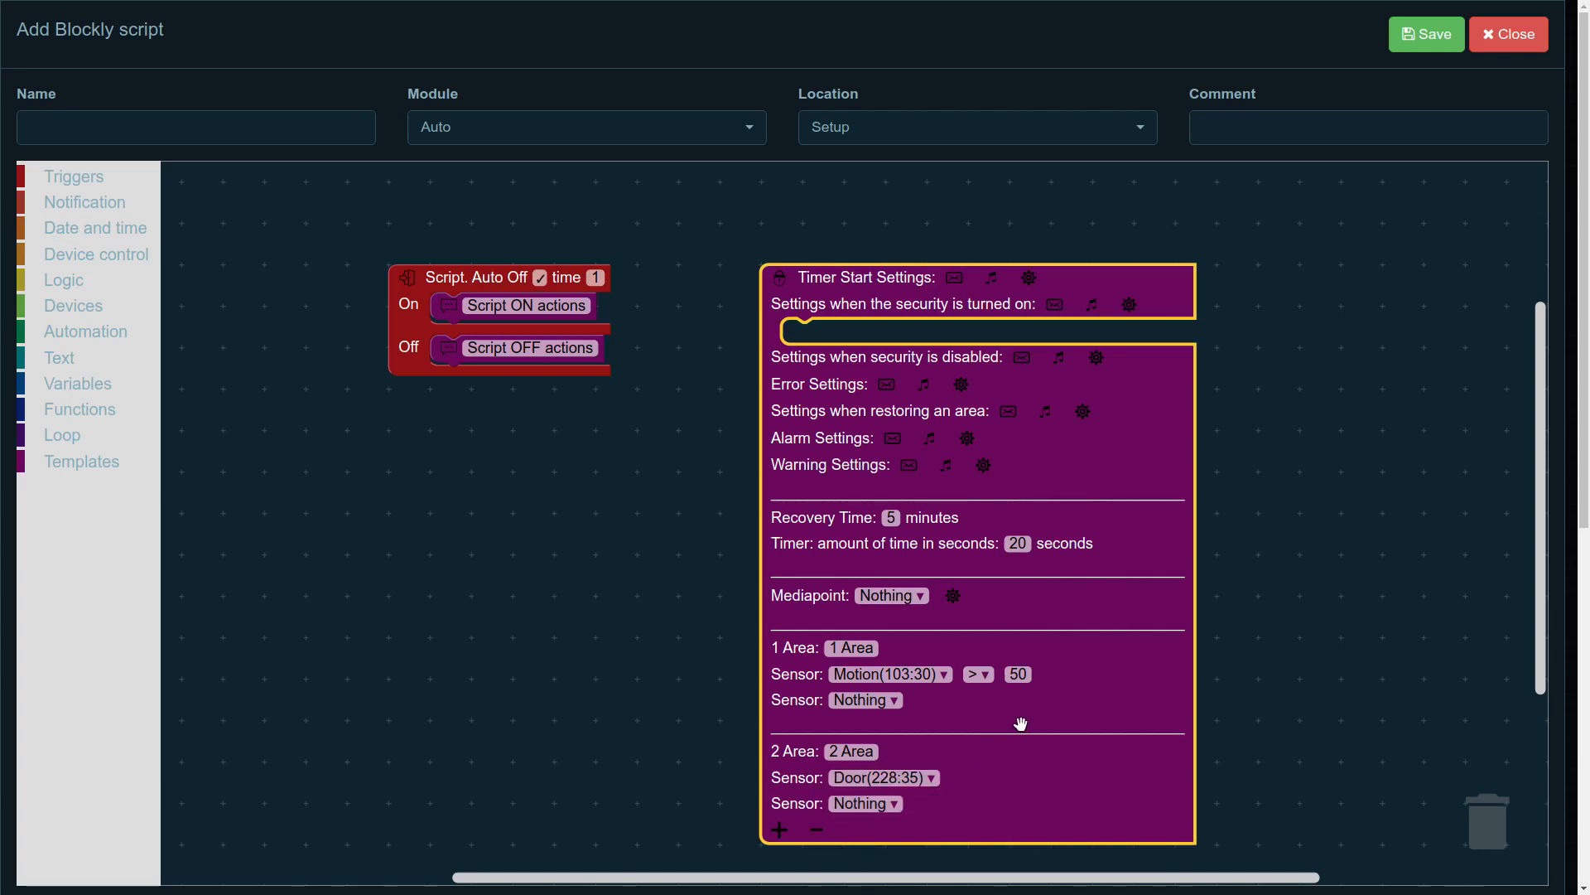